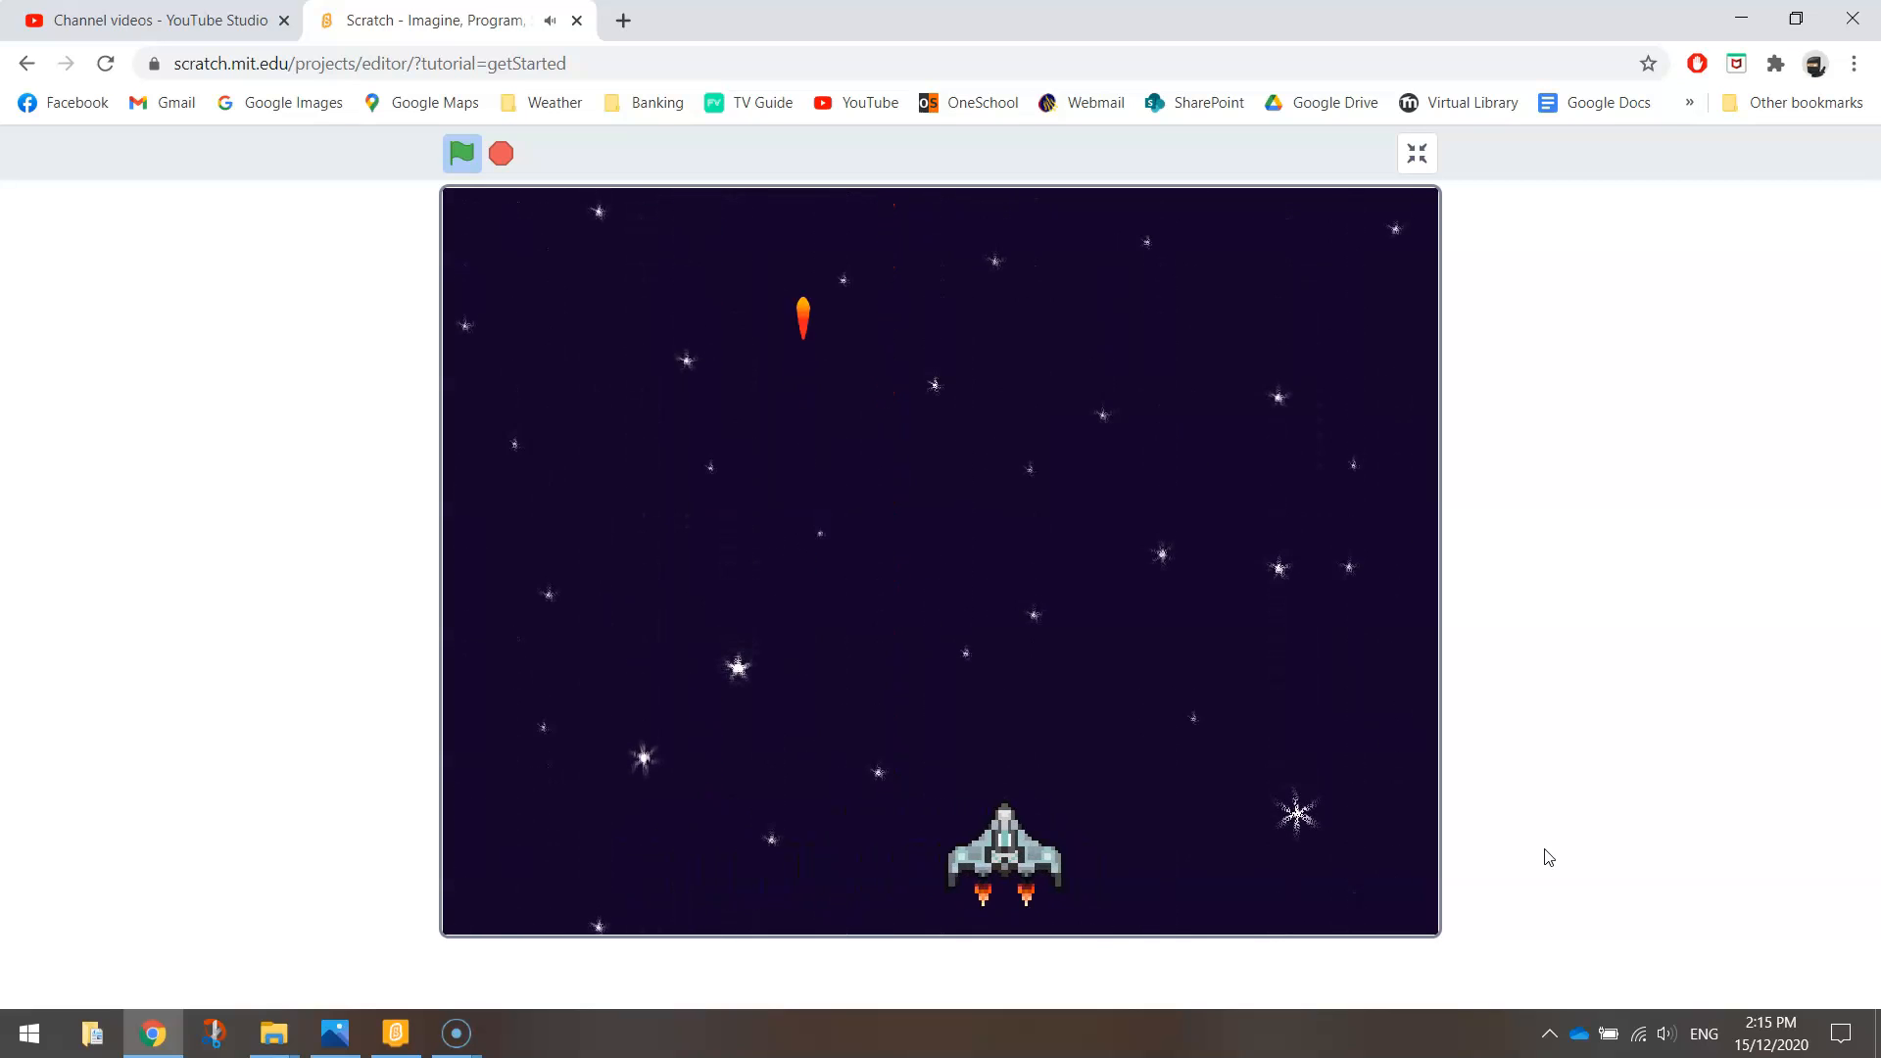
Step: Switch from the browser bullet demo to the '2 - Scrolling Spaceship' project in the desktop app
click(462, 154)
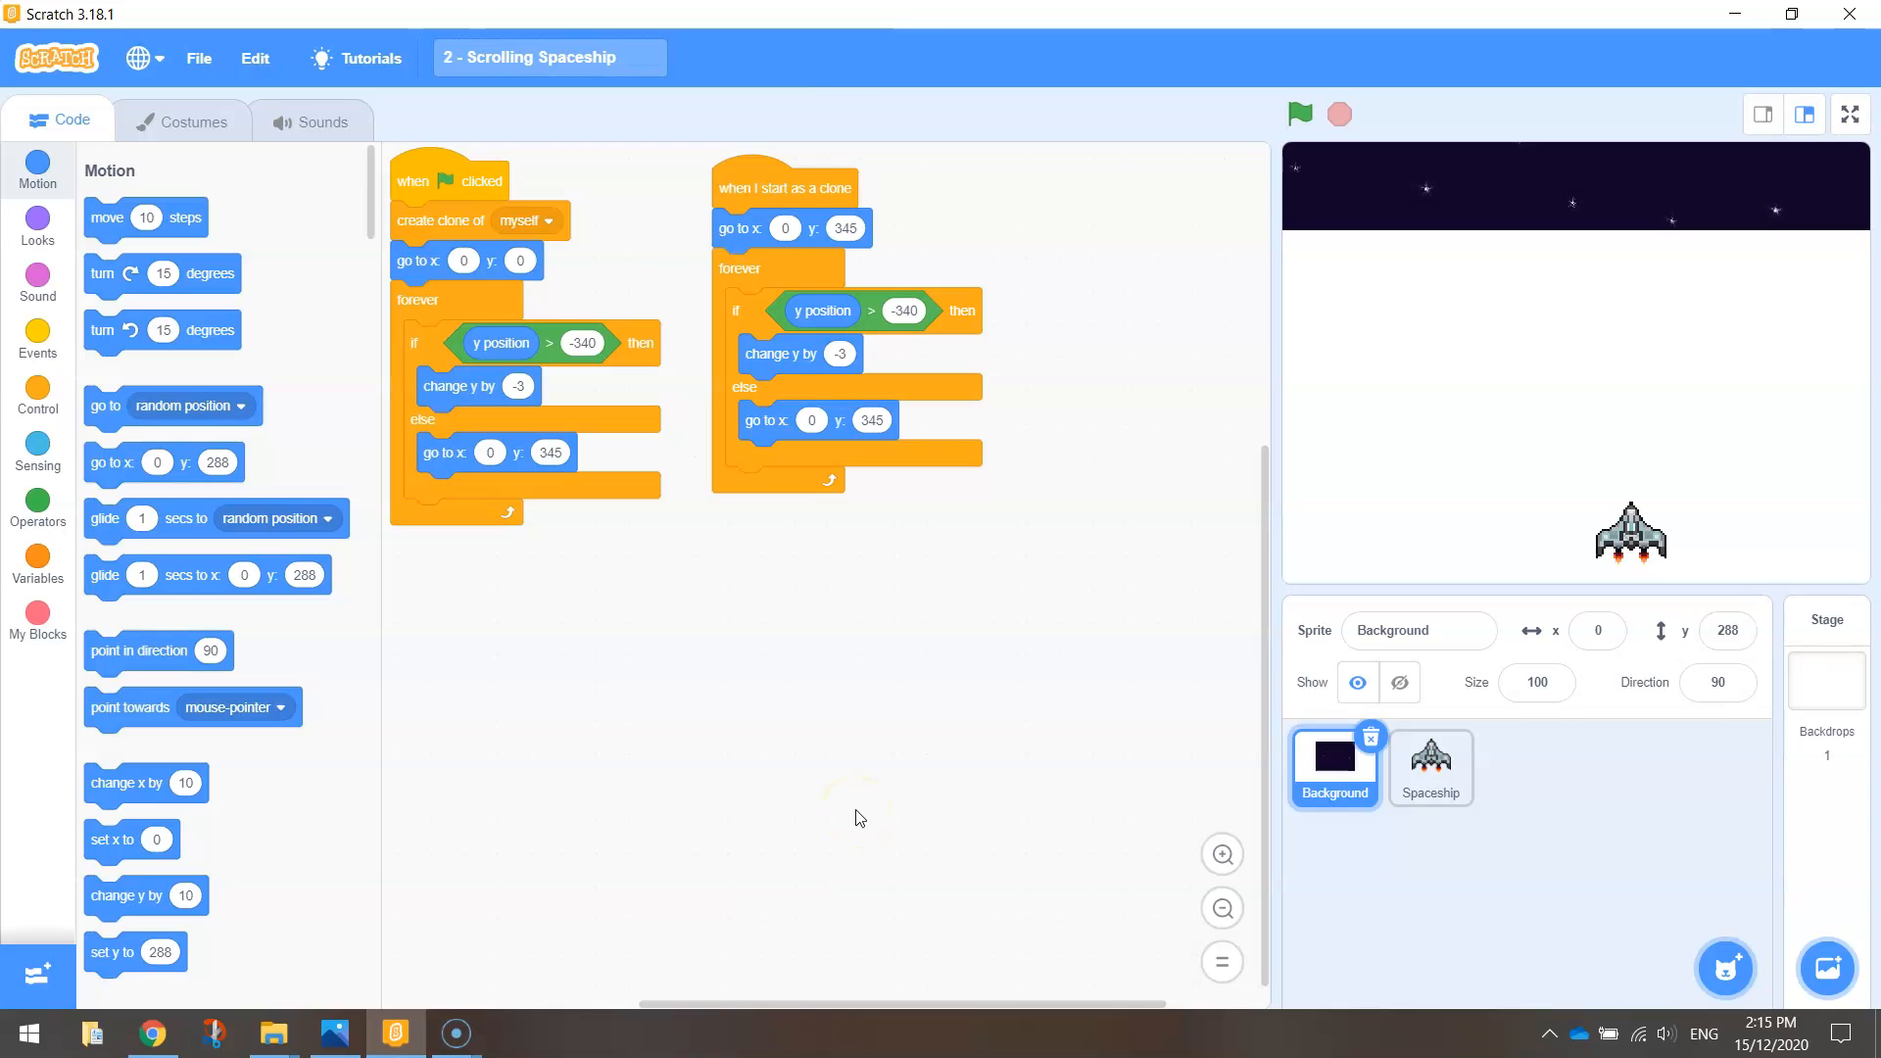
Step: Run the project so the starfield scrolls down, then stop it
click(1301, 114)
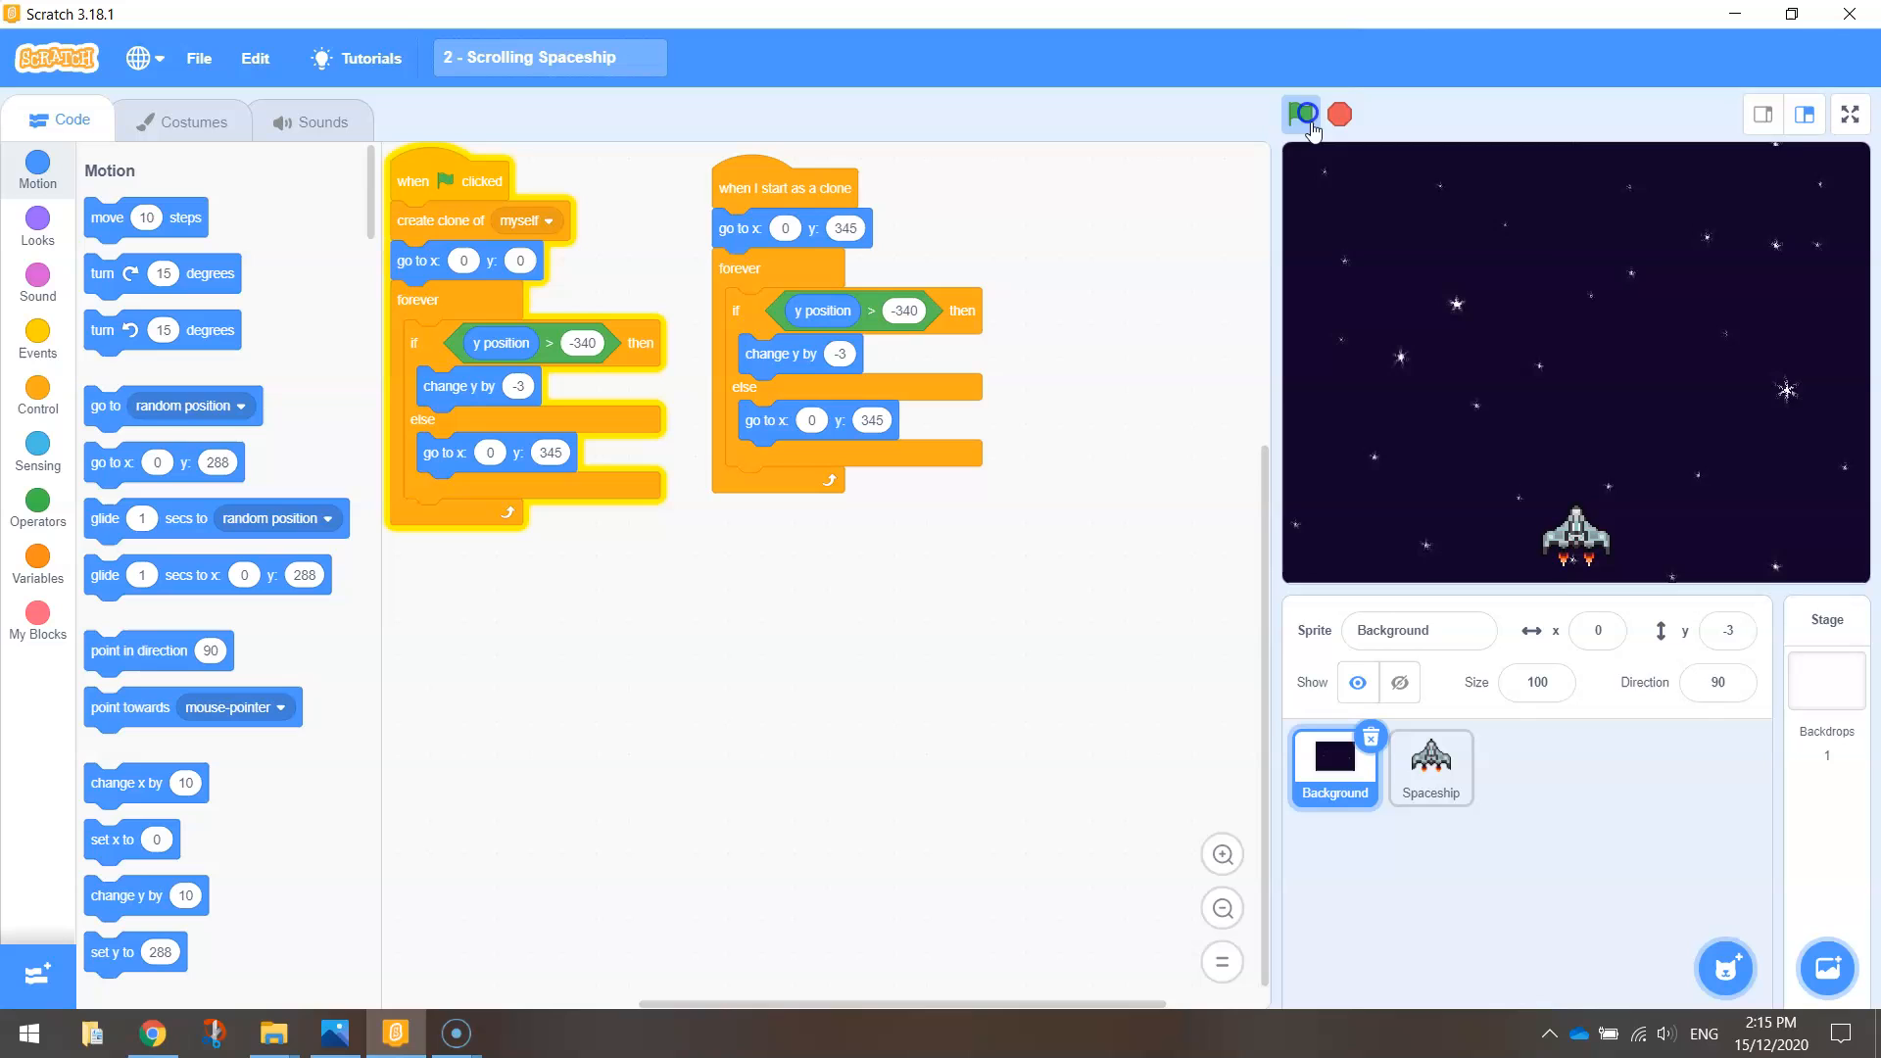
click(1301, 114)
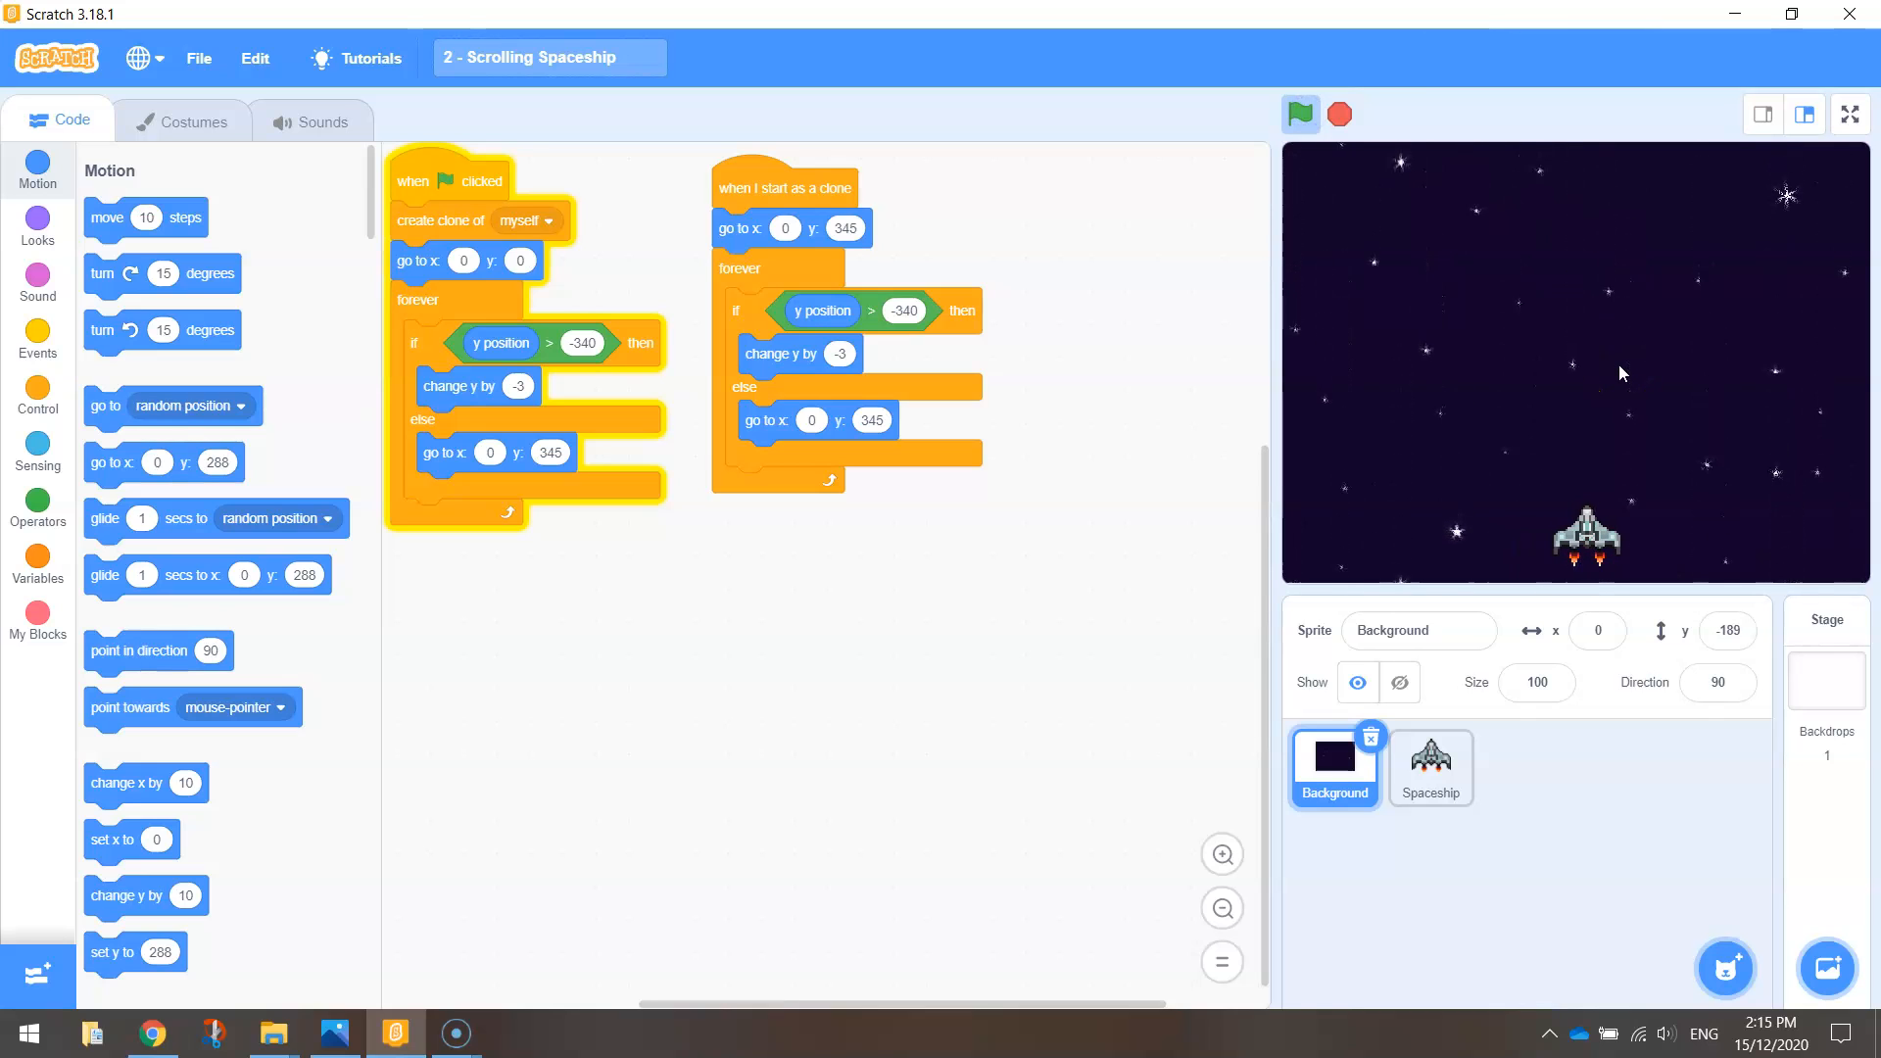
click(1340, 115)
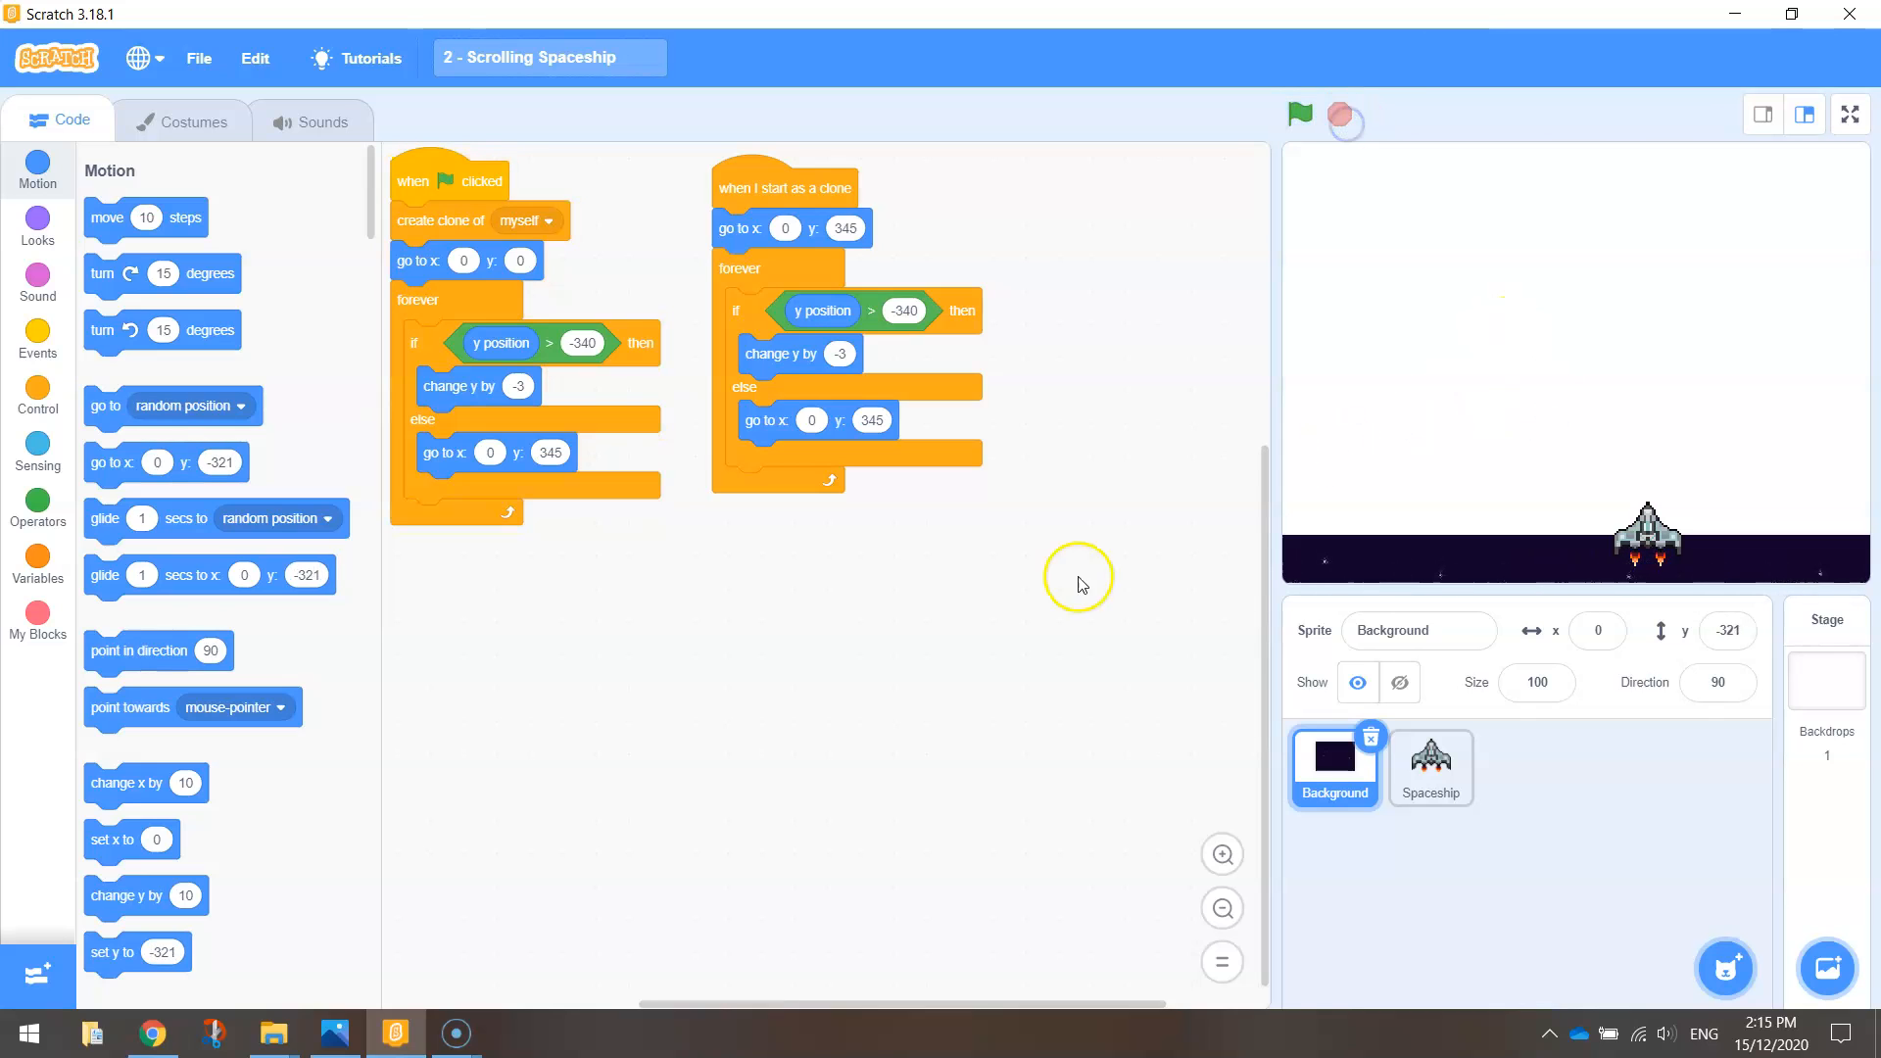
mouse_move(1280, 869)
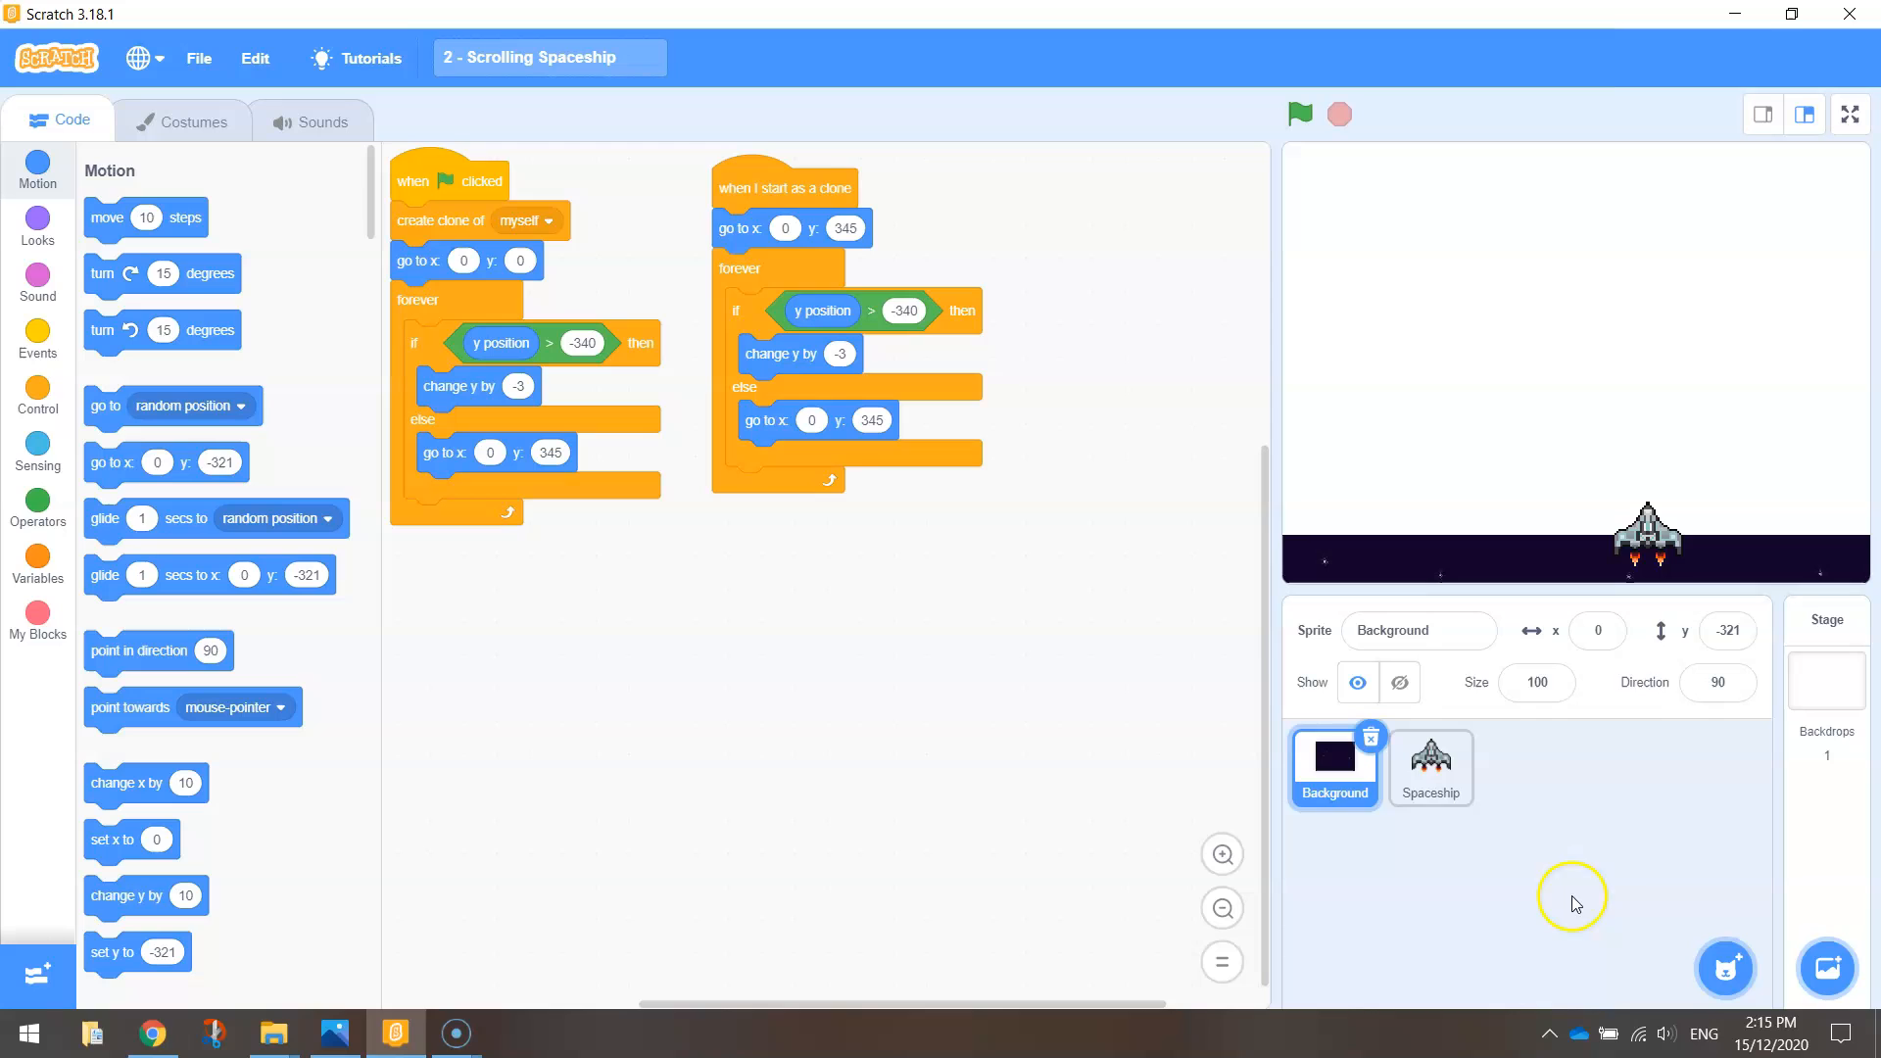
mouse_move(1723, 973)
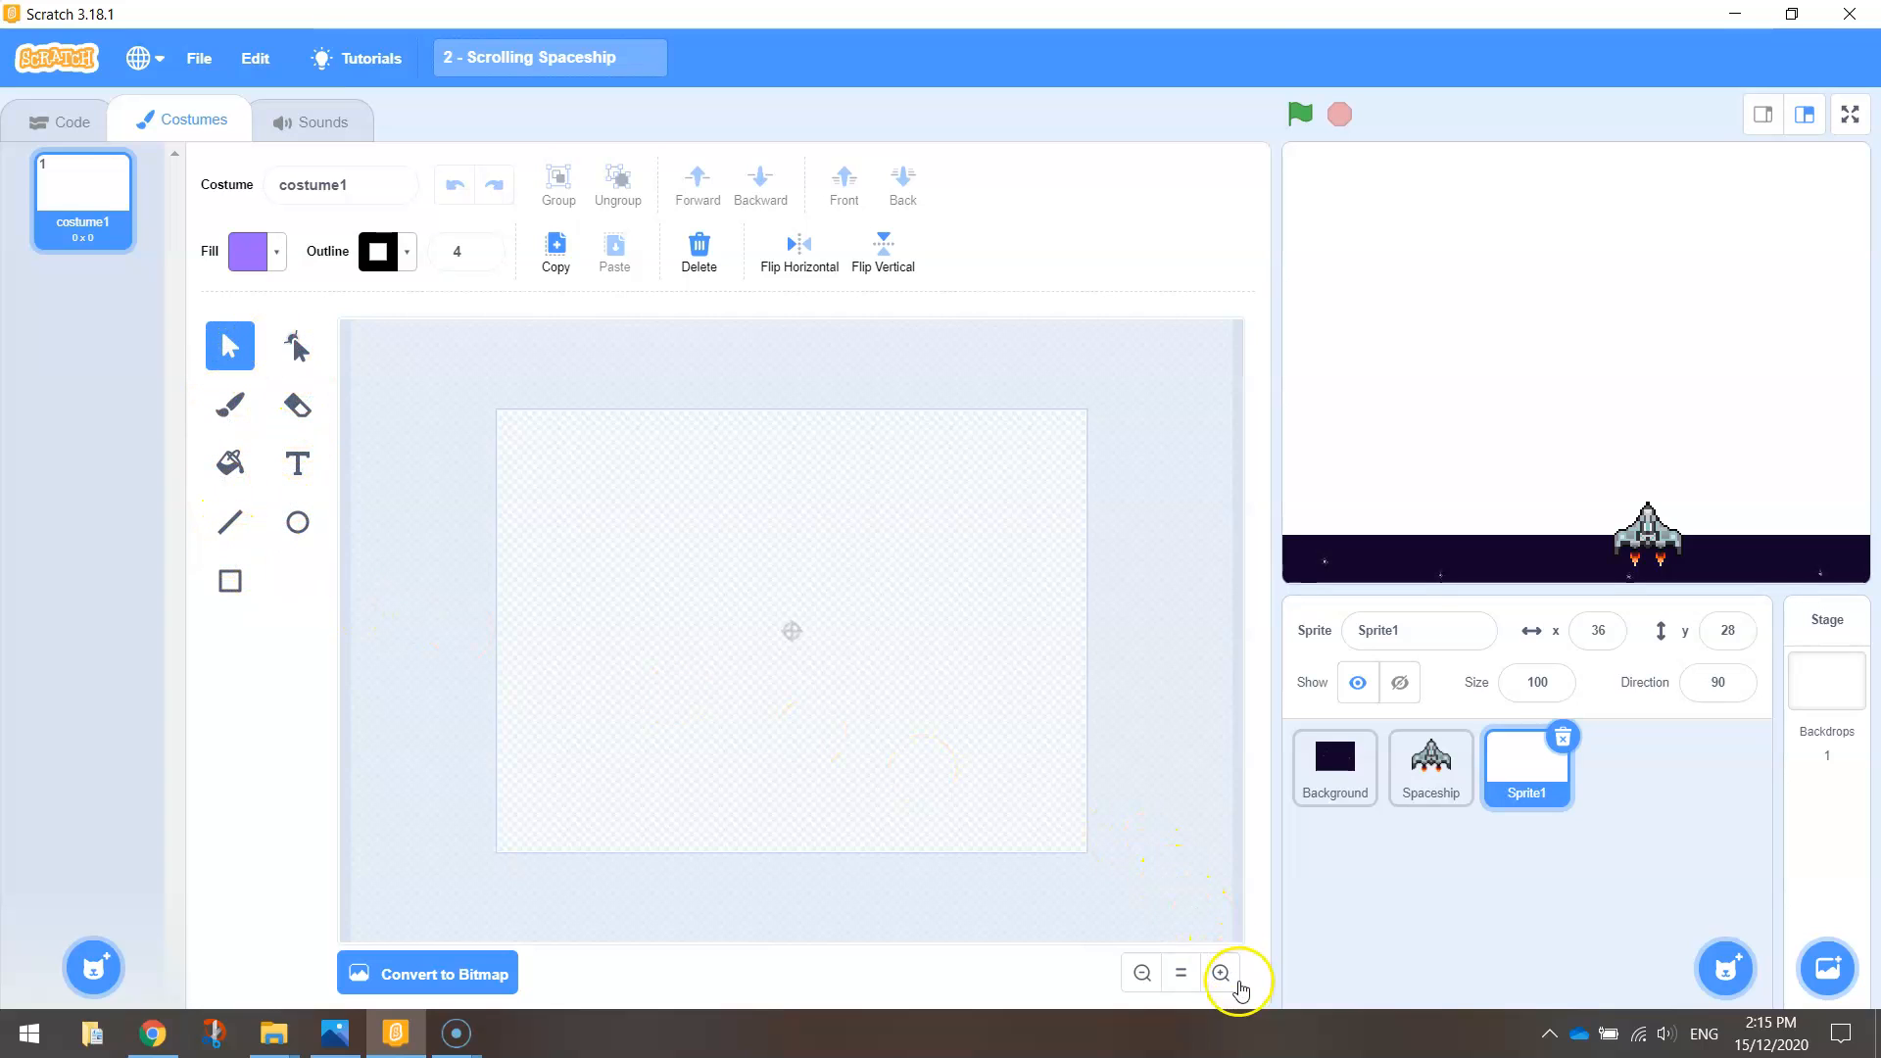
Step: Zoom the canvas in twice, choose the Circle tool, and set a red-to-orange vertical gradient fill
click(1221, 973)
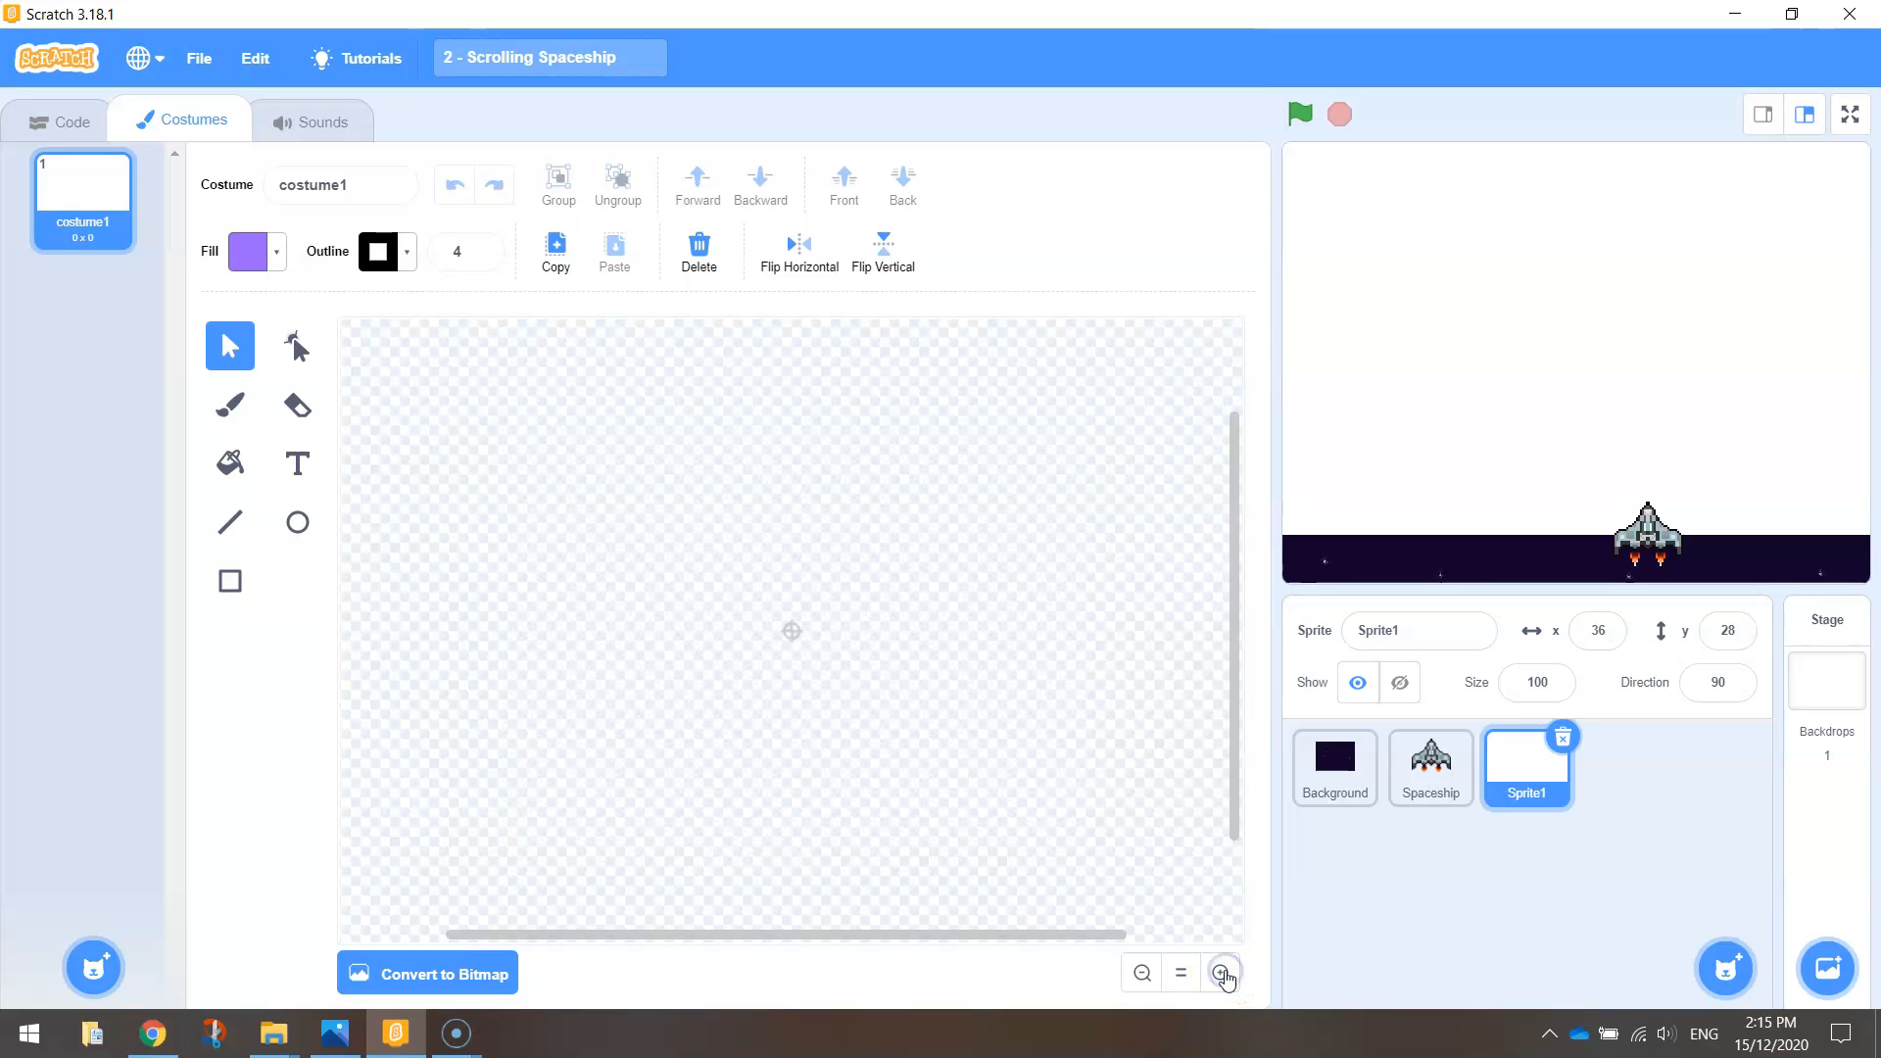
click(1221, 973)
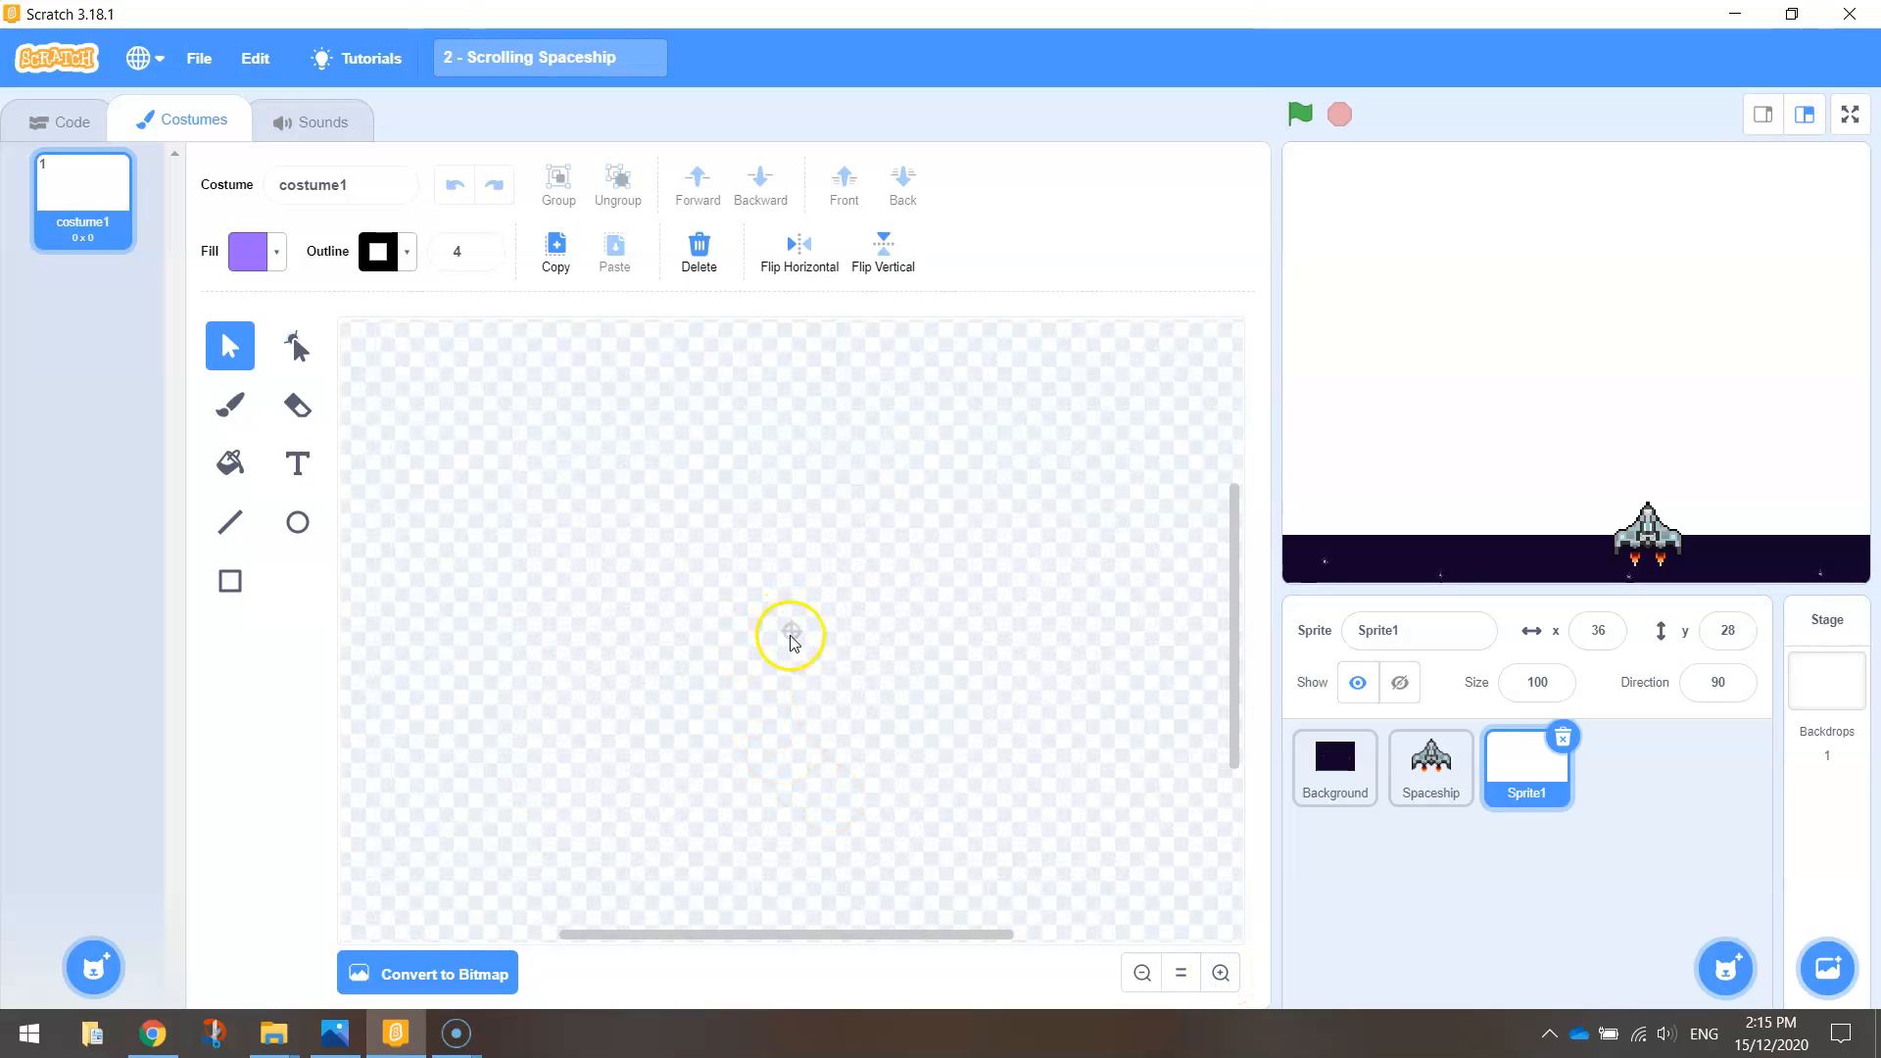
click(298, 524)
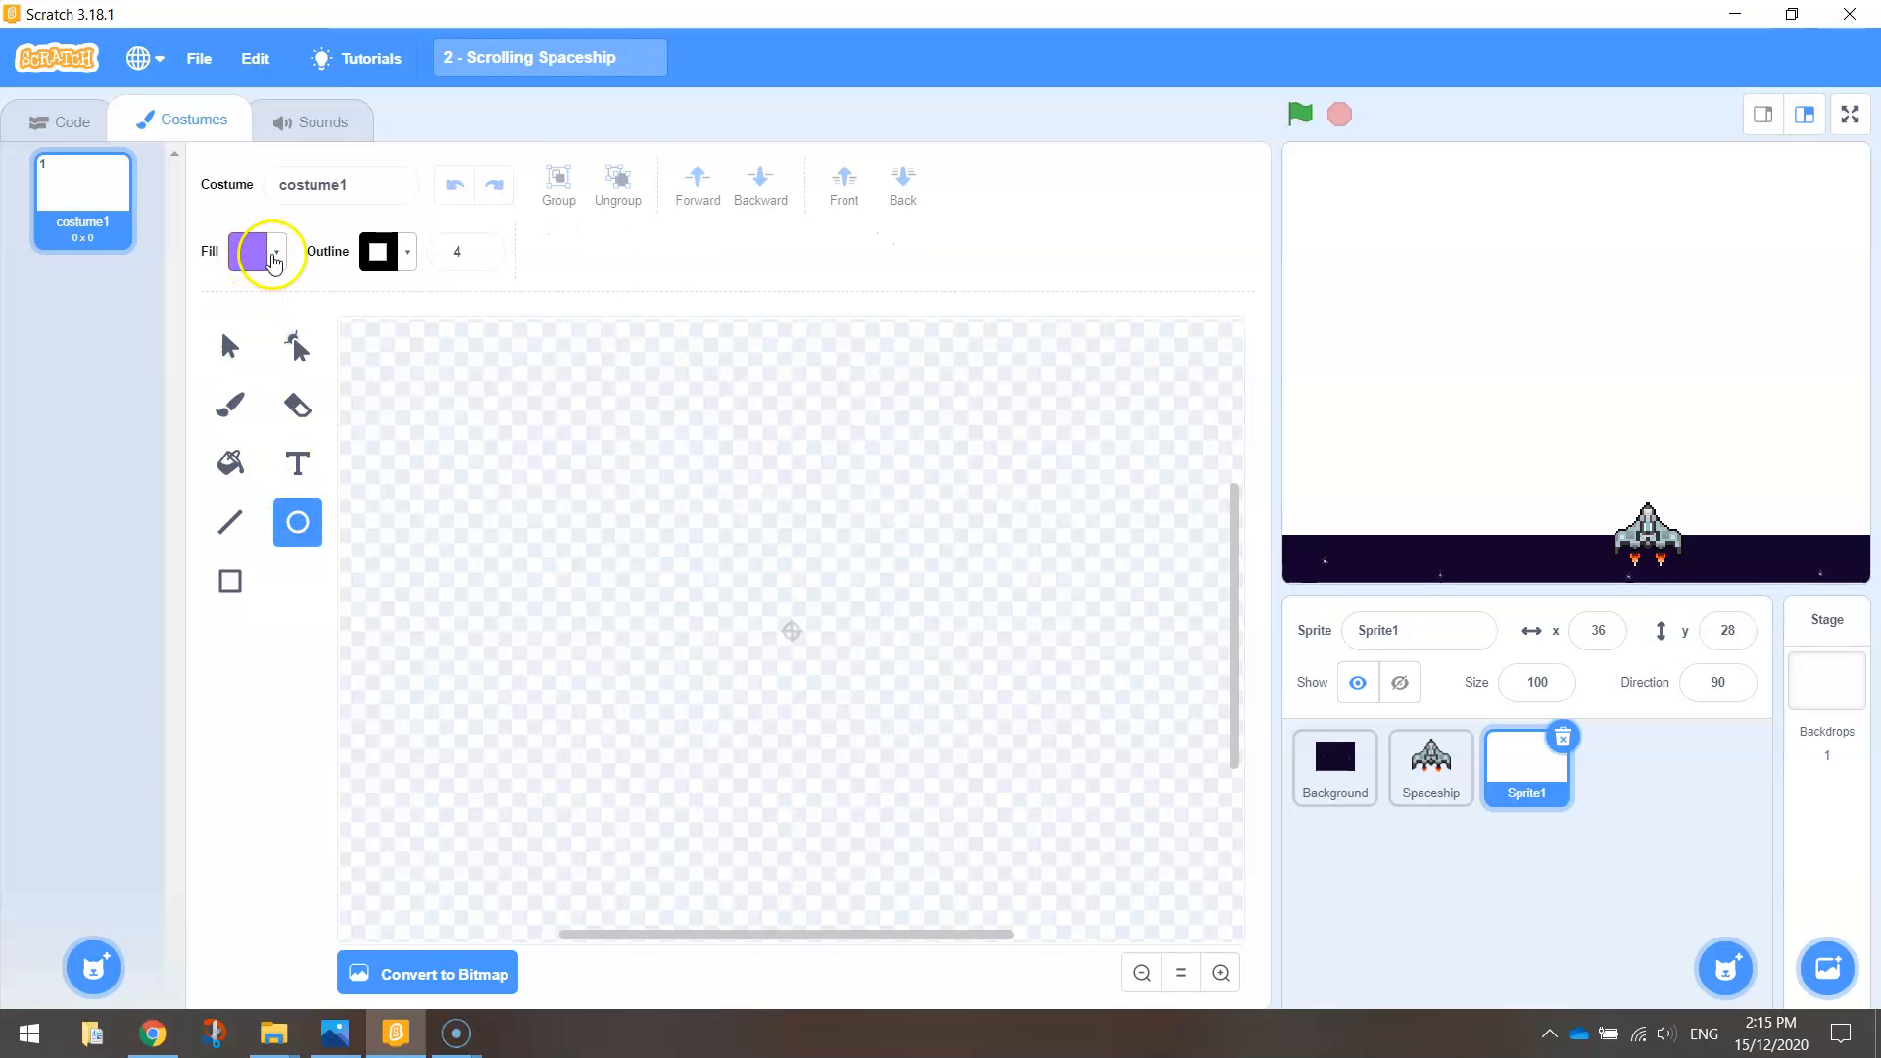
click(270, 265)
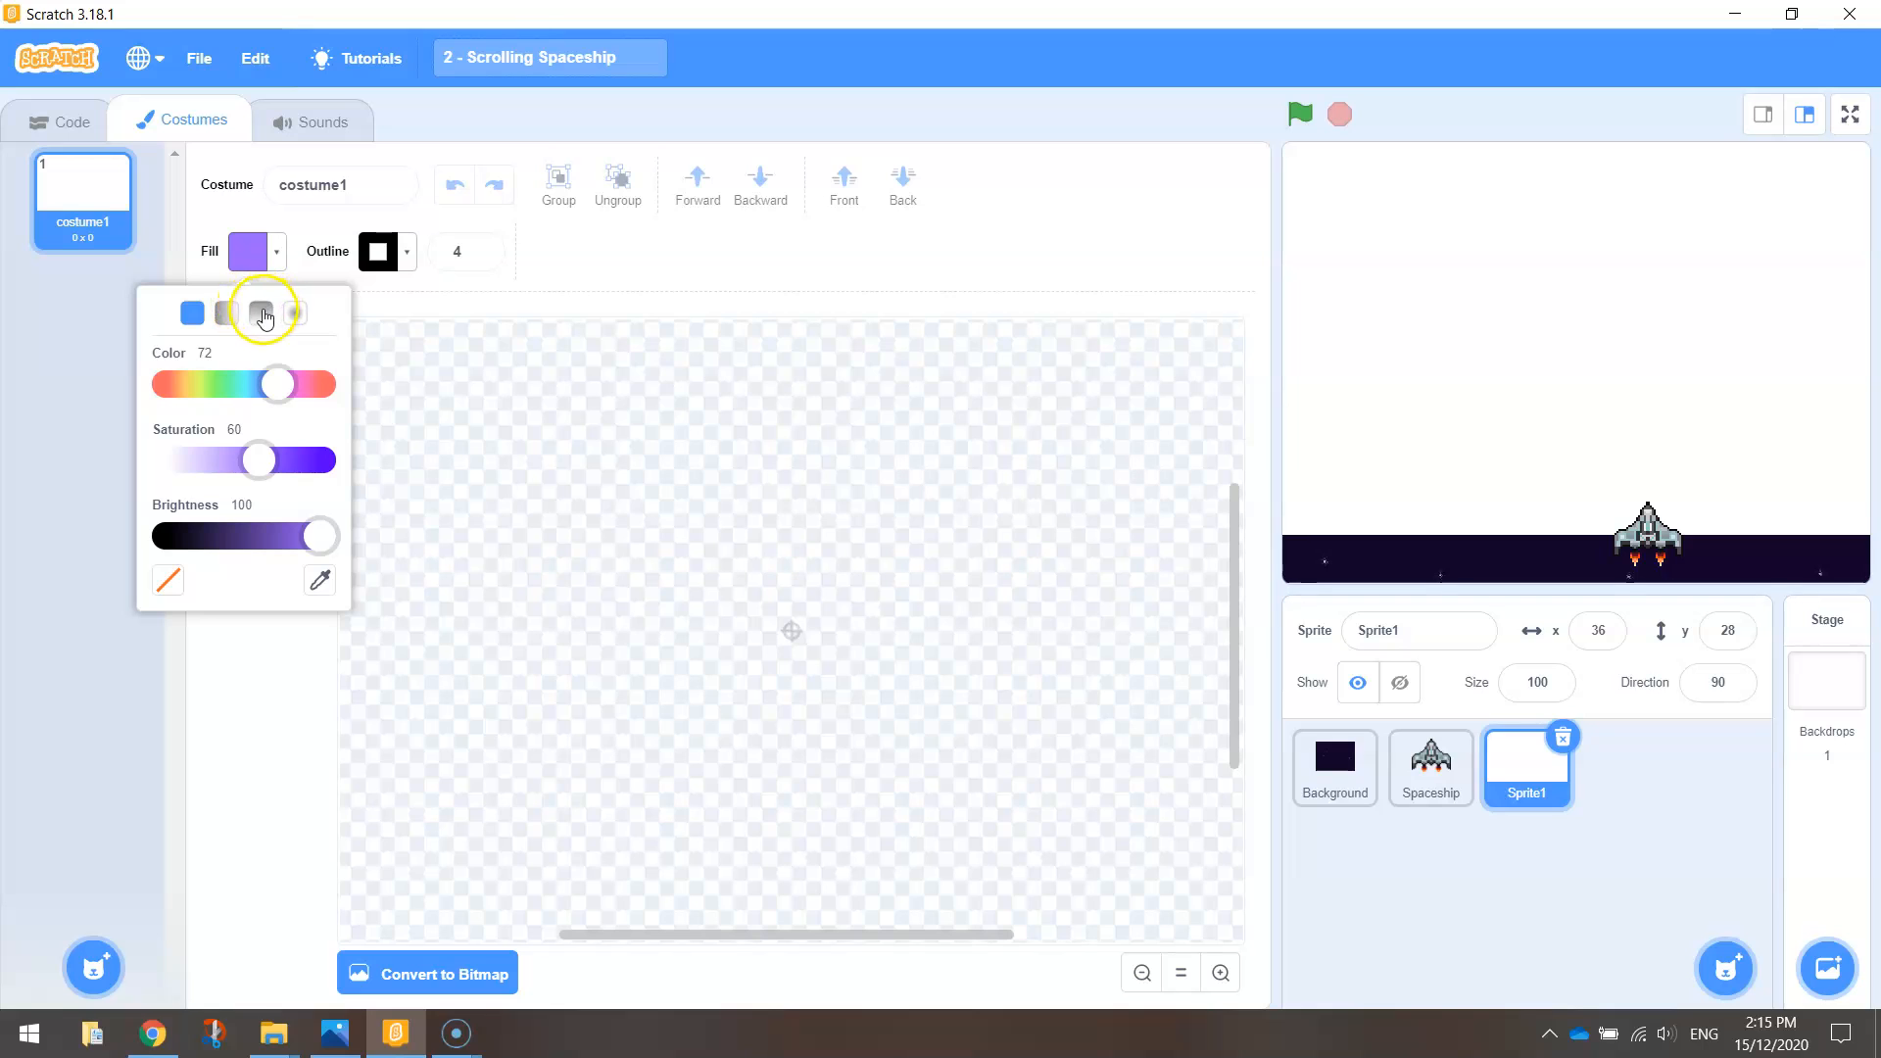
mouse_move(258, 321)
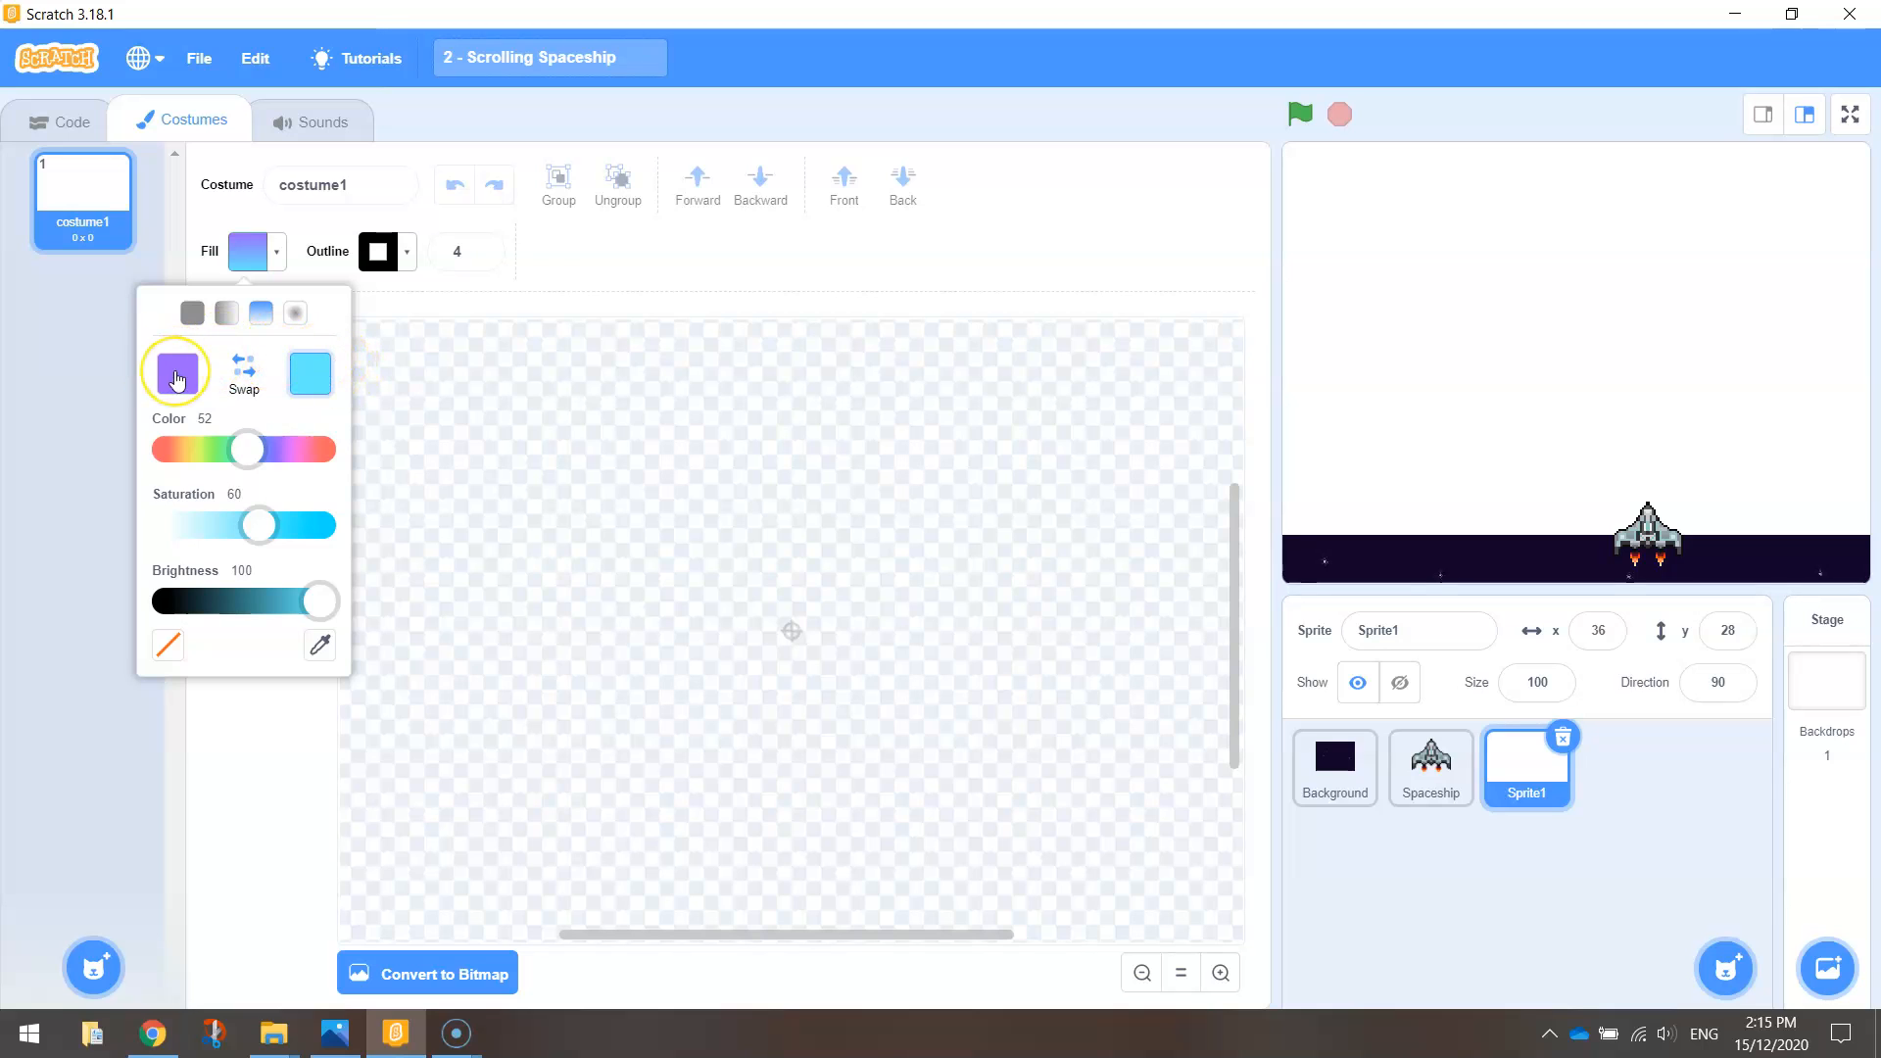
drag(246, 449, 278, 448)
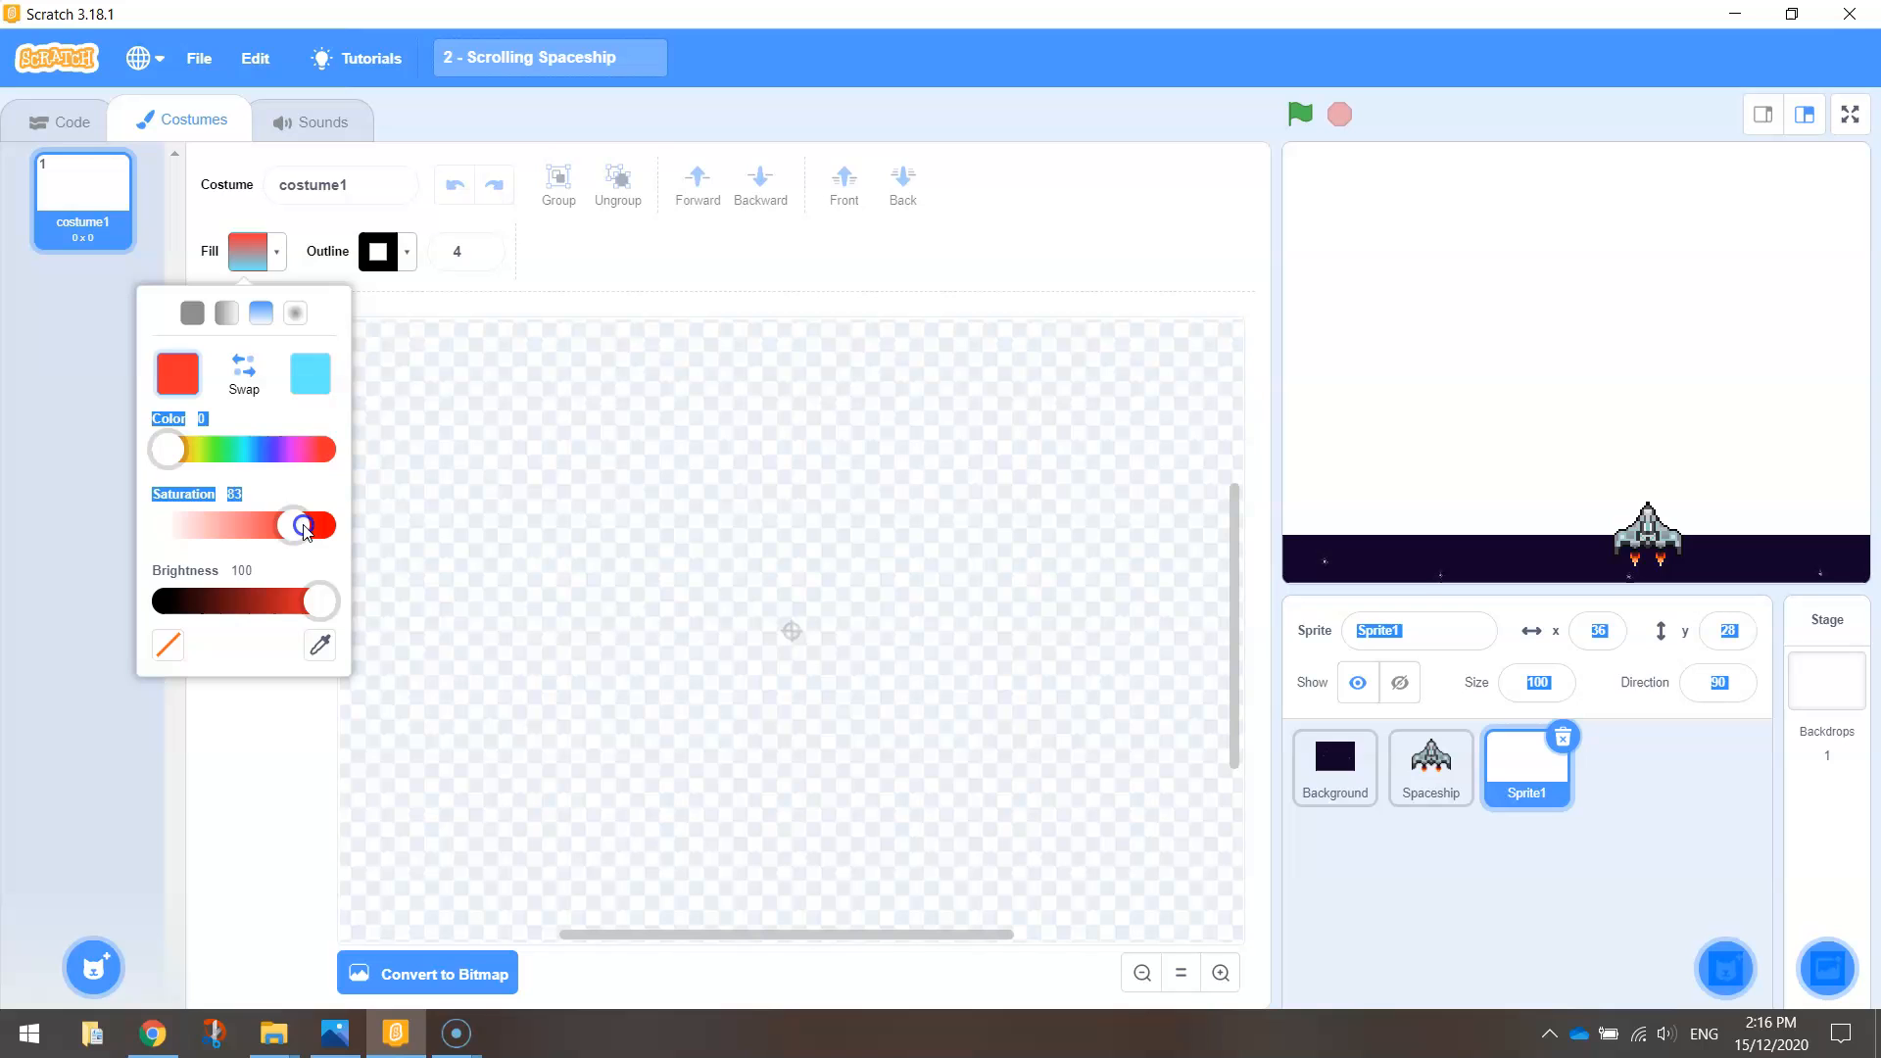
click(309, 373)
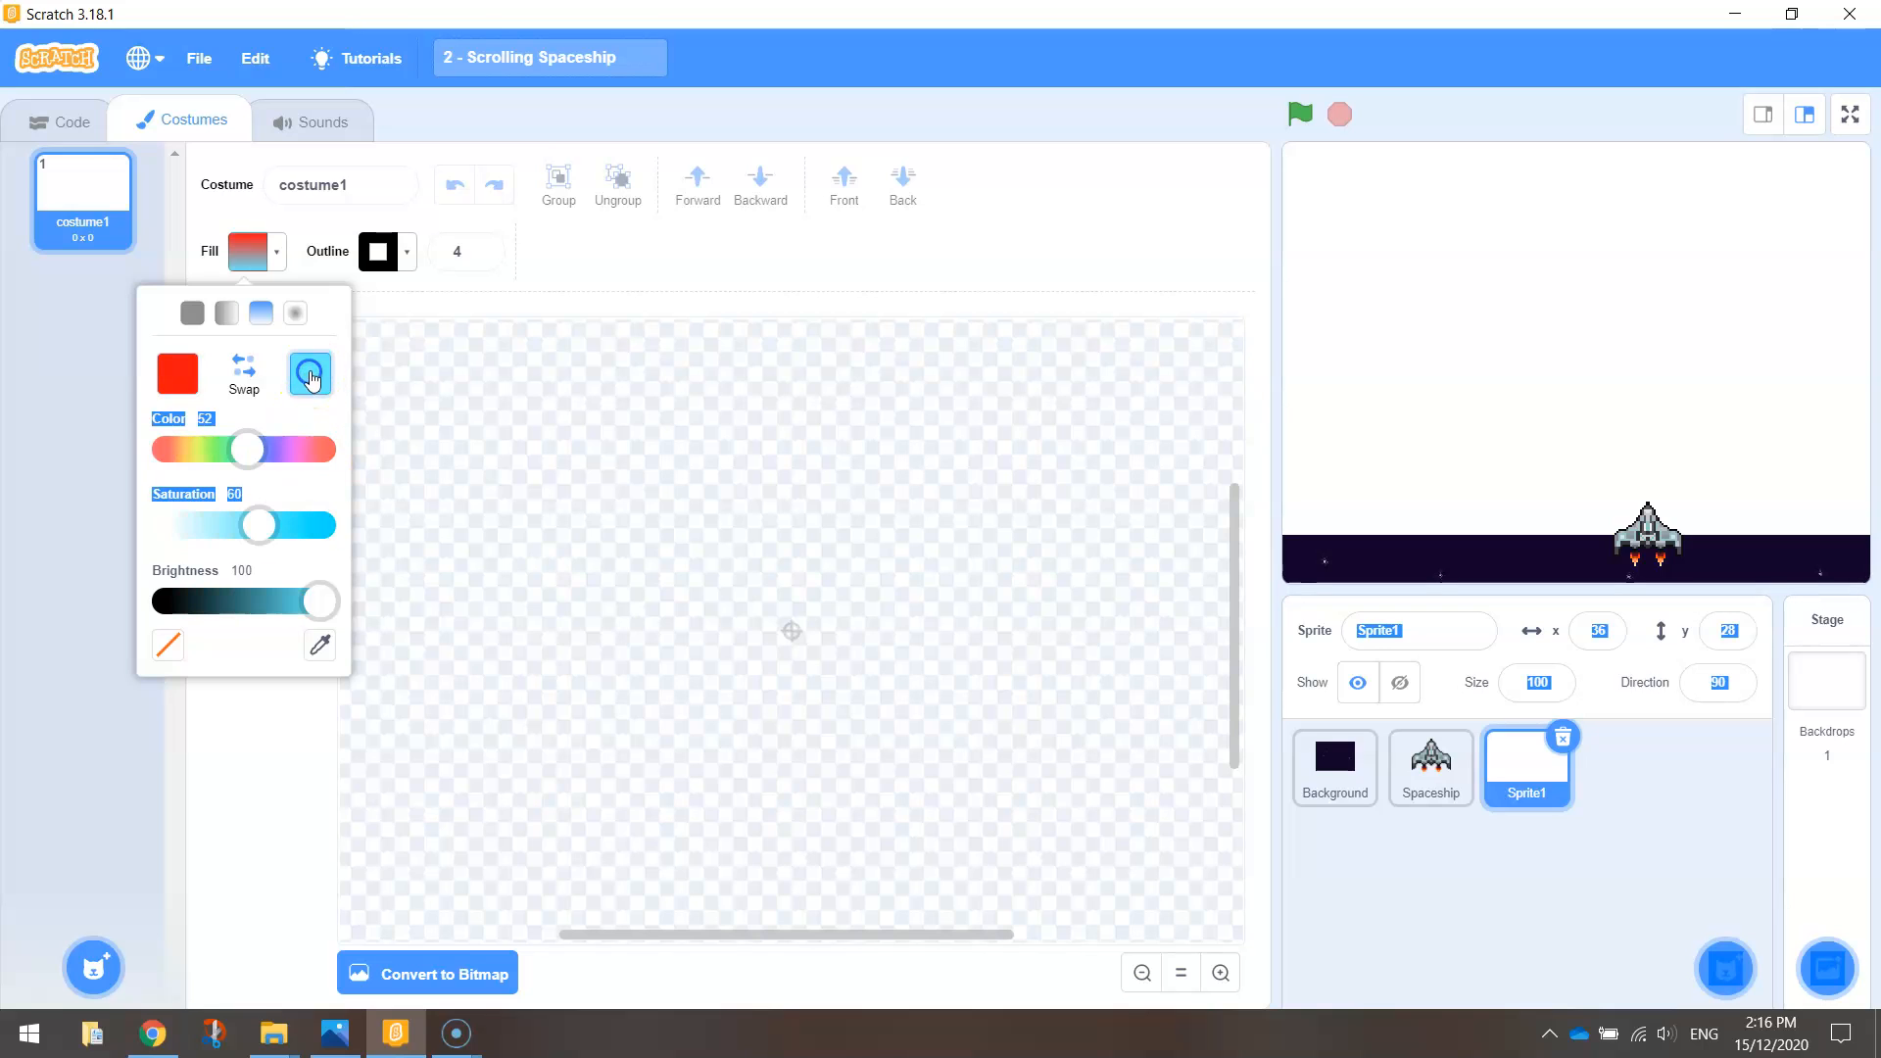
drag(246, 449, 215, 448)
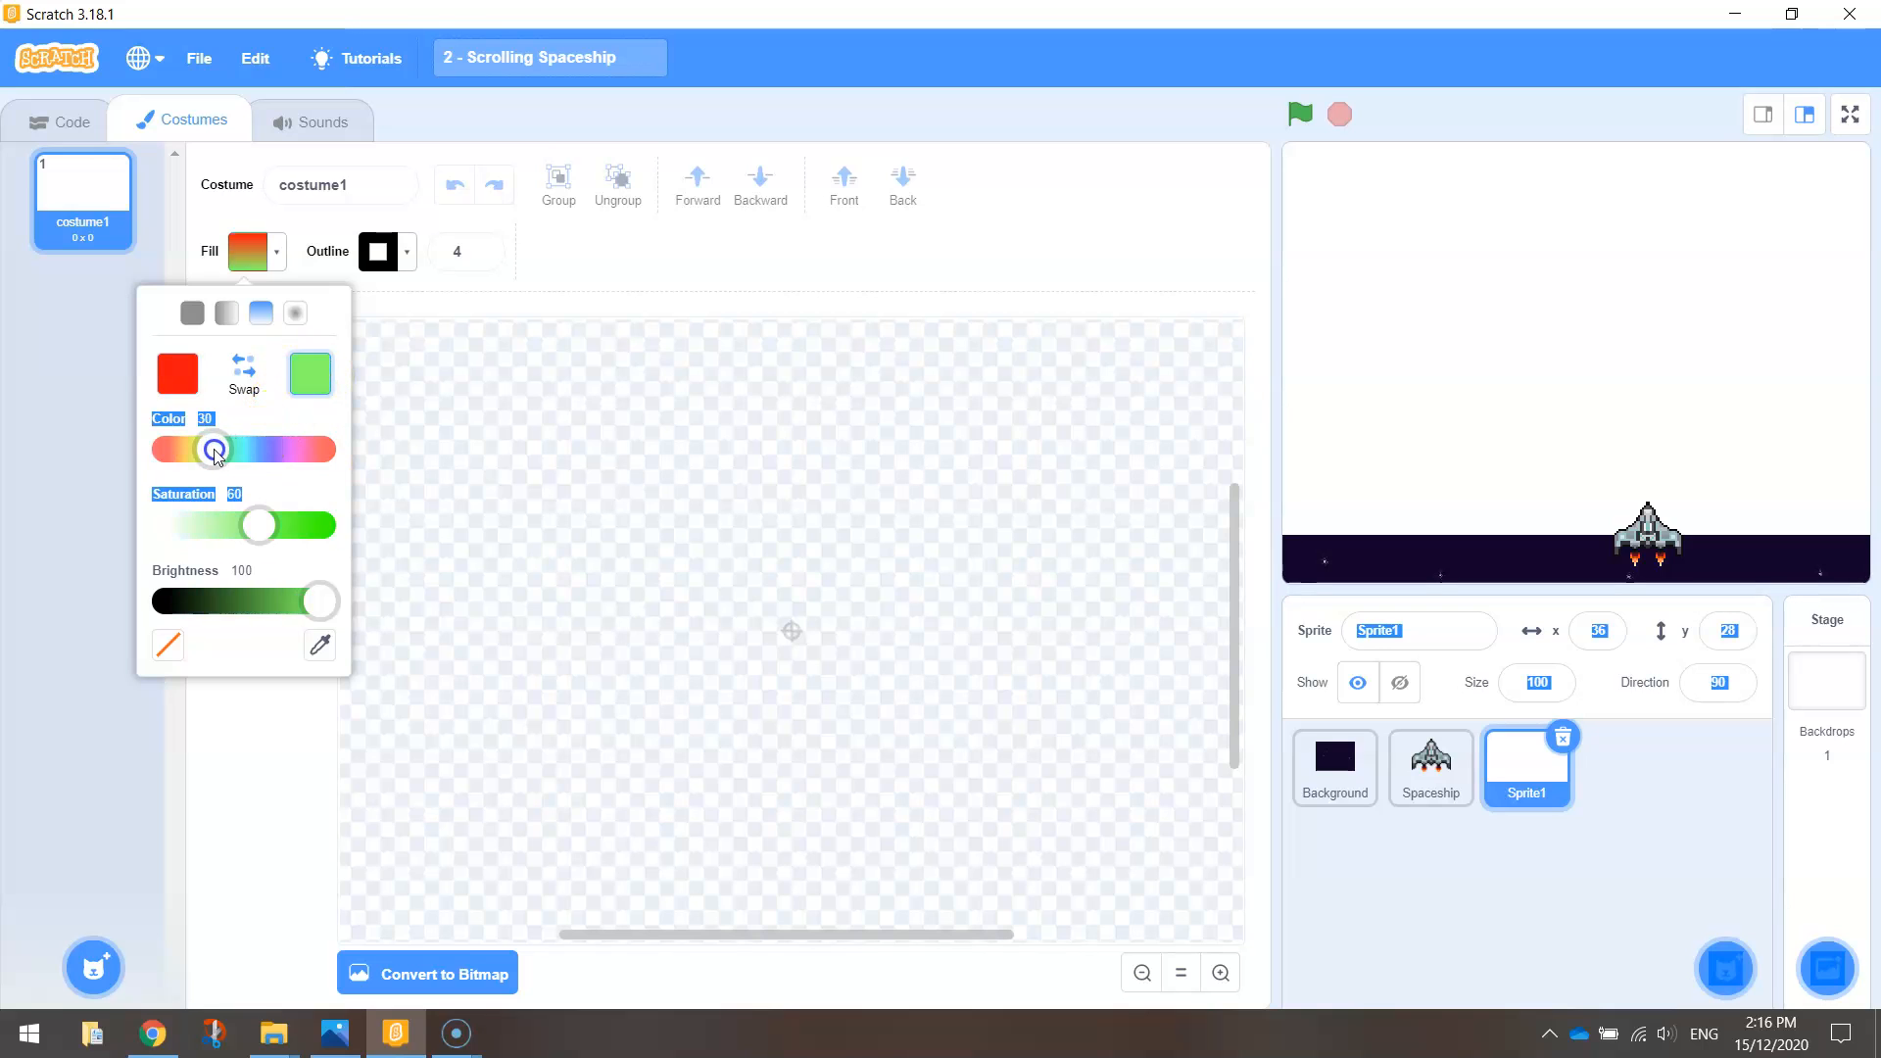
drag(214, 449, 189, 449)
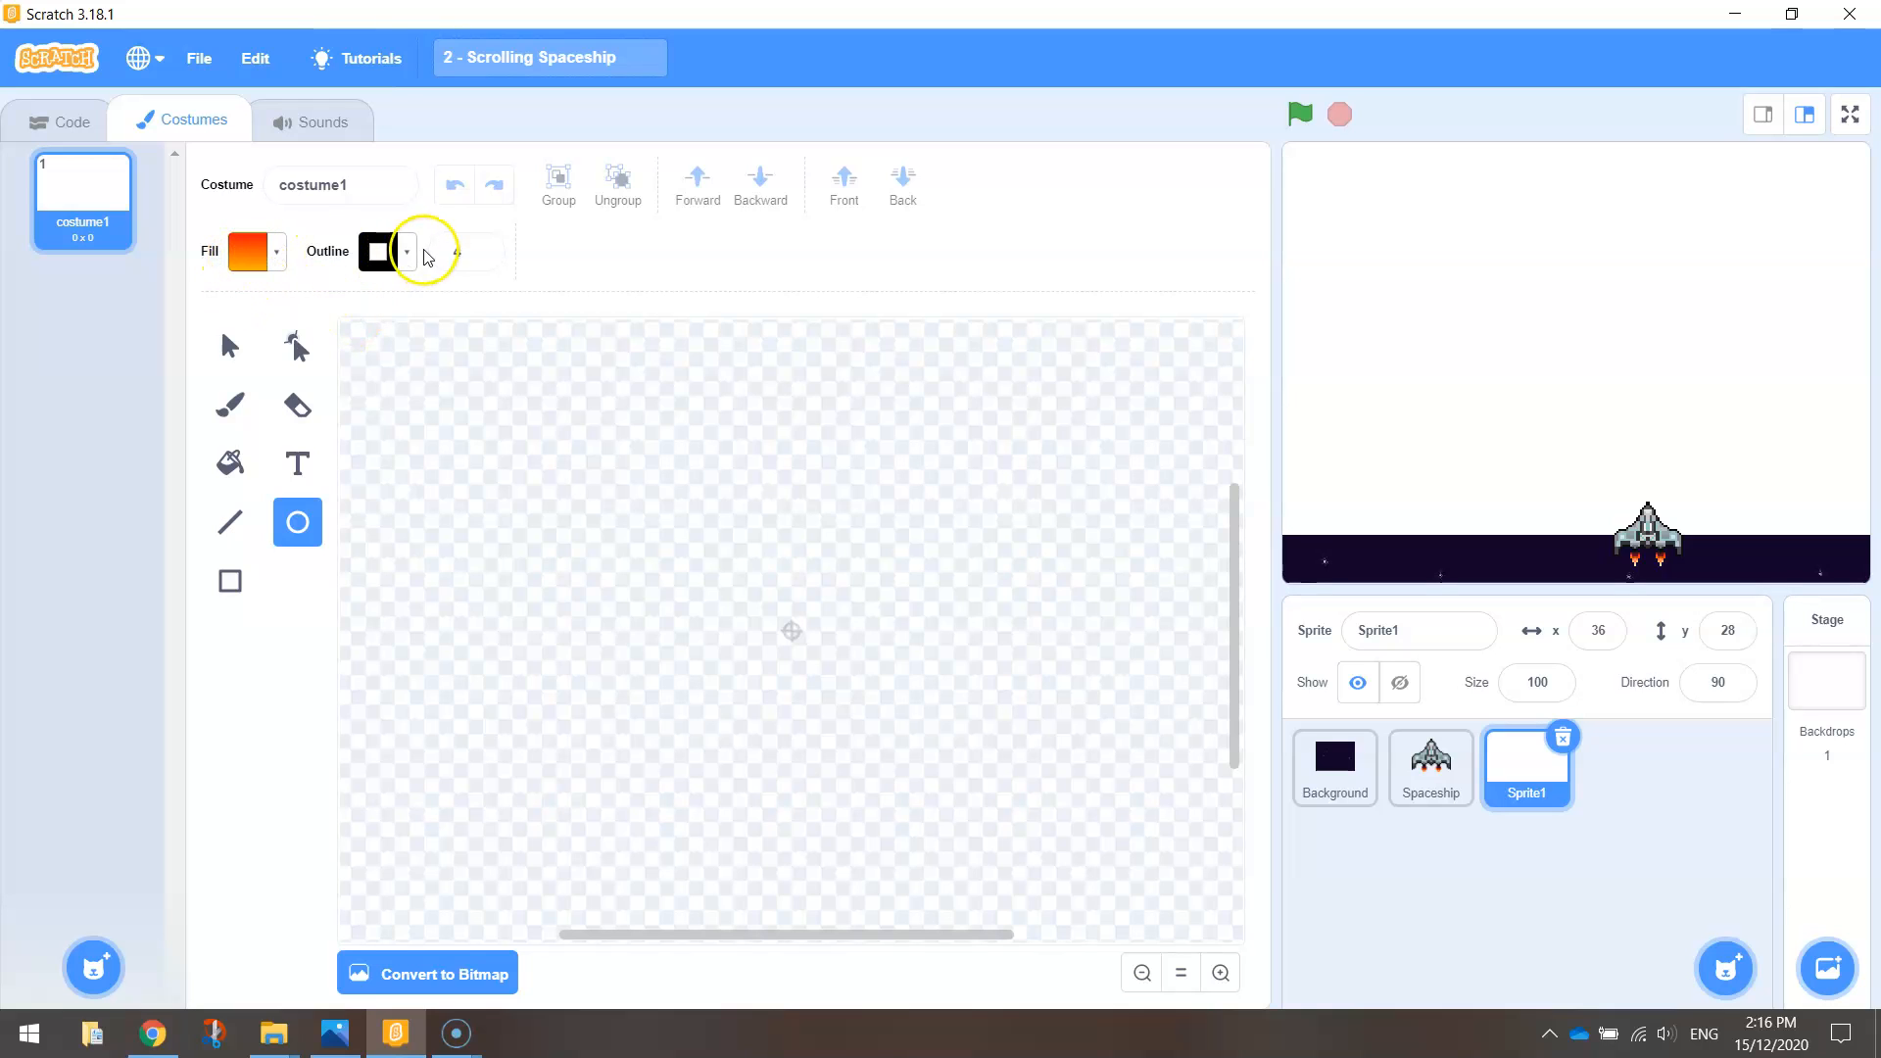
Step: Set the outline to none and draw a small tall gradient oval at the canvas centre
click(405, 252)
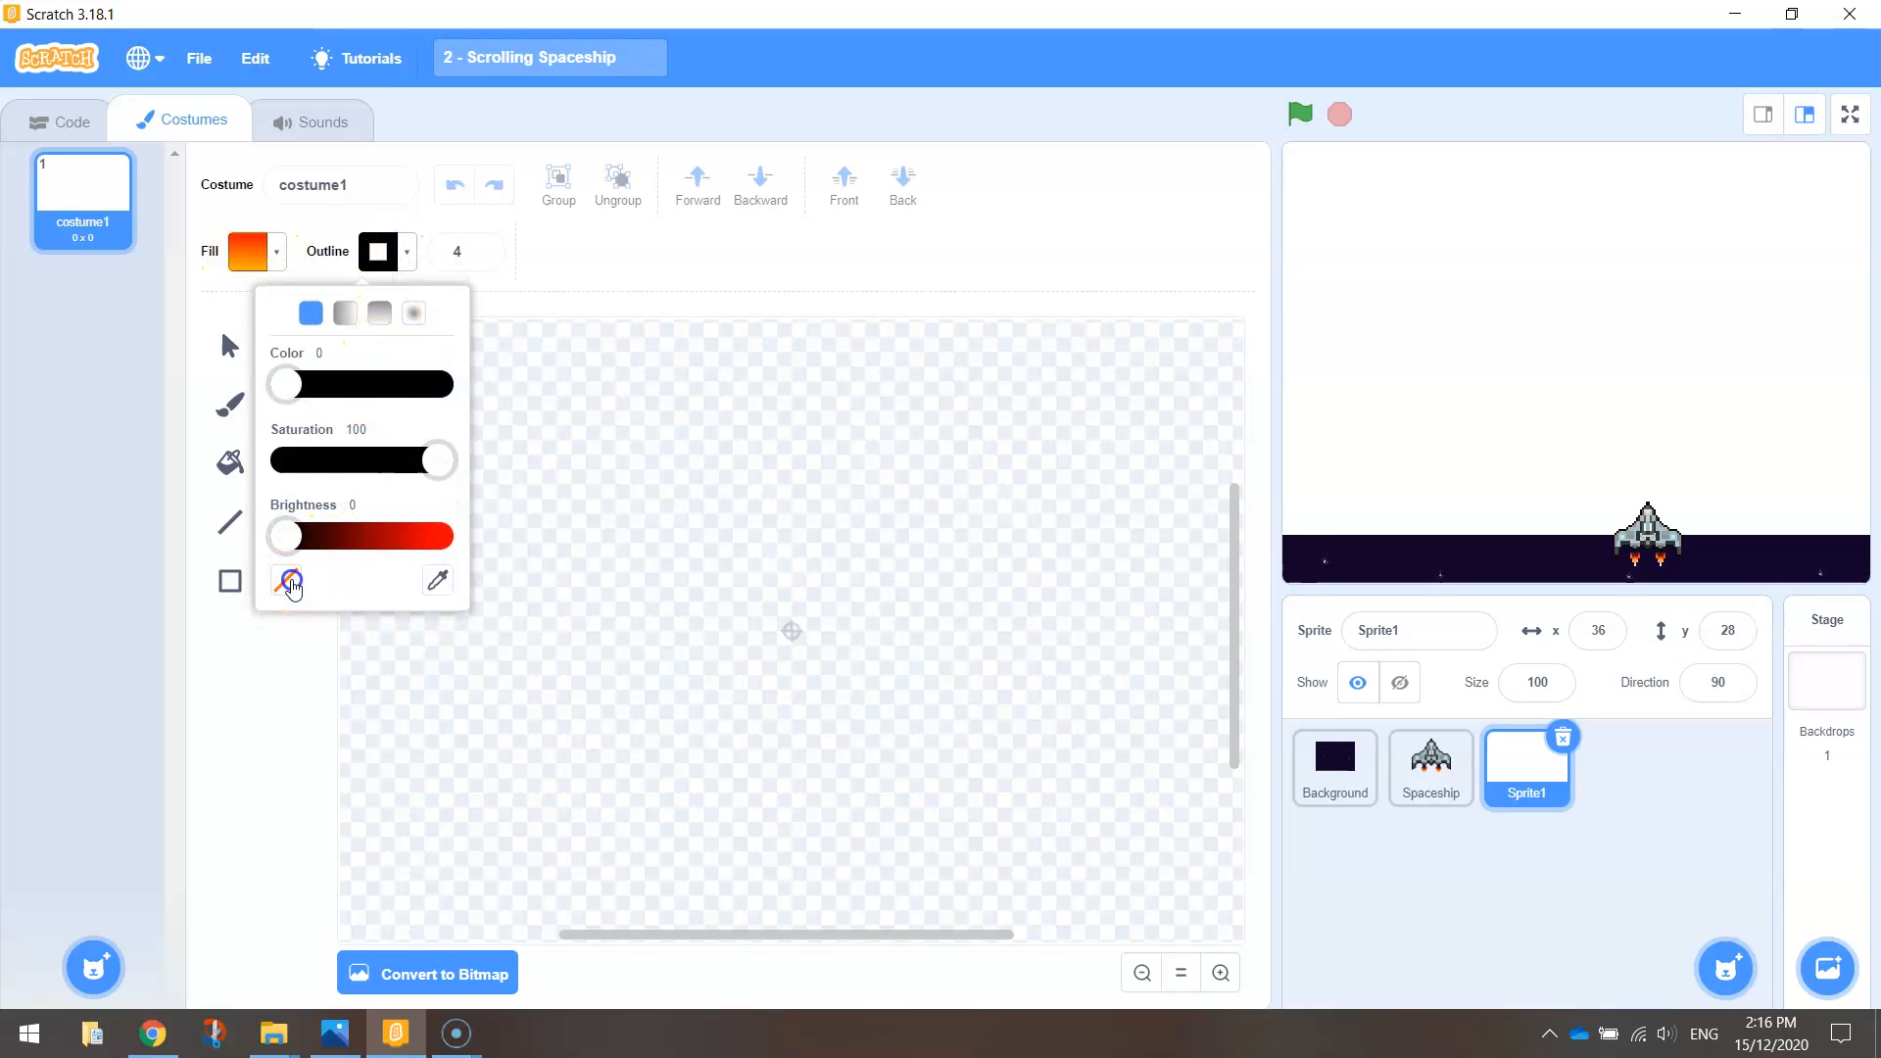
click(288, 582)
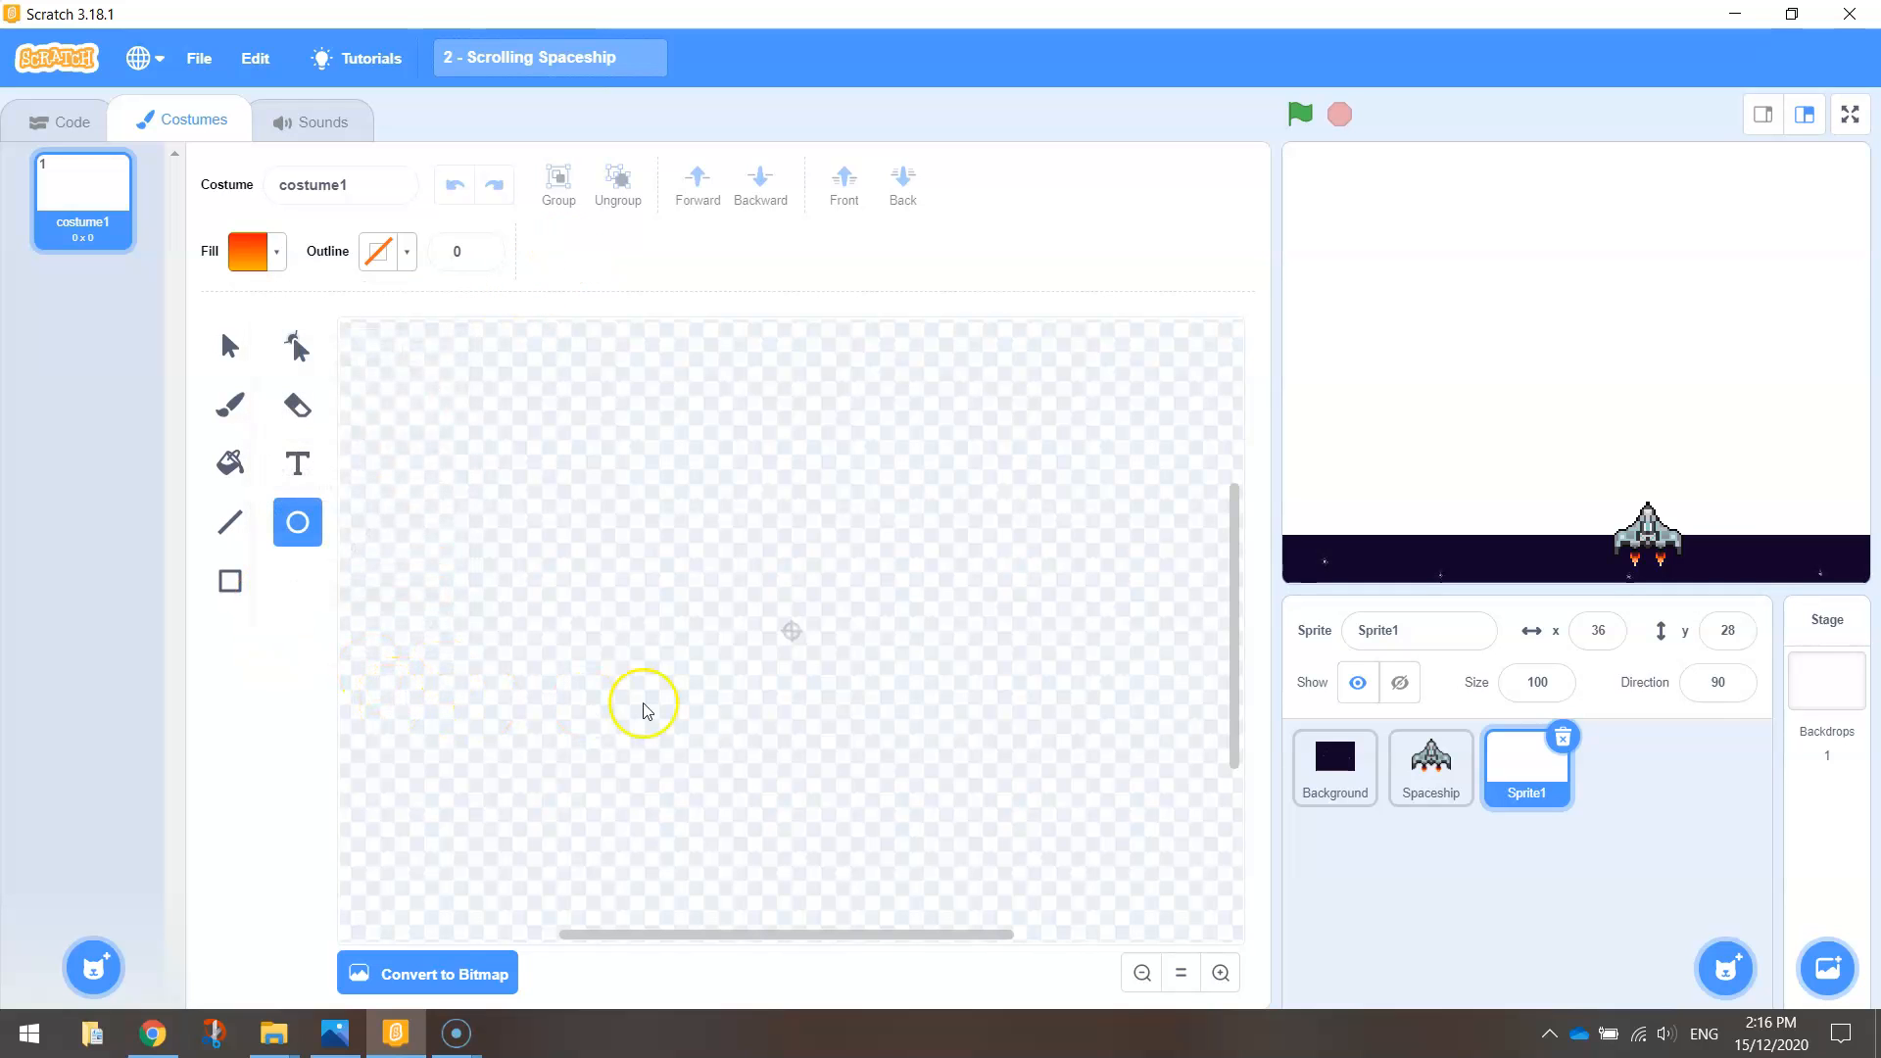
mouse_move(781, 622)
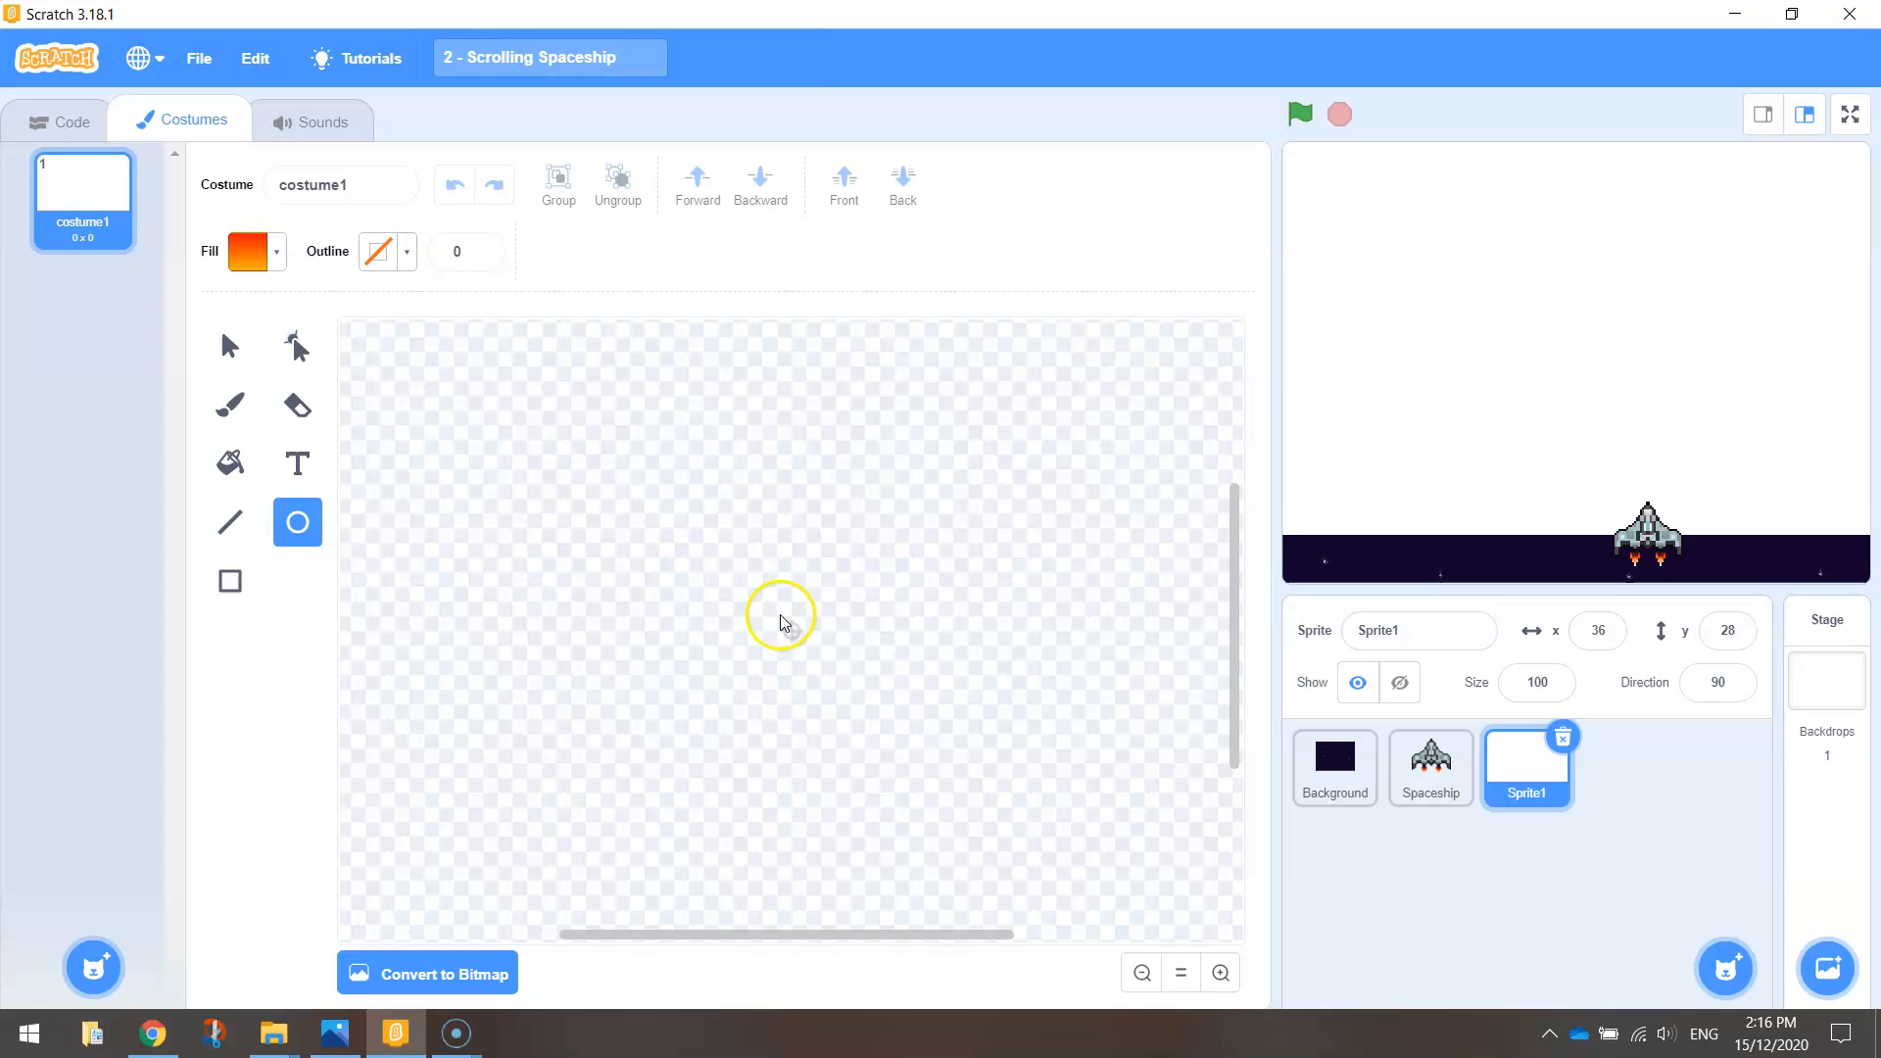
drag(788, 597, 806, 664)
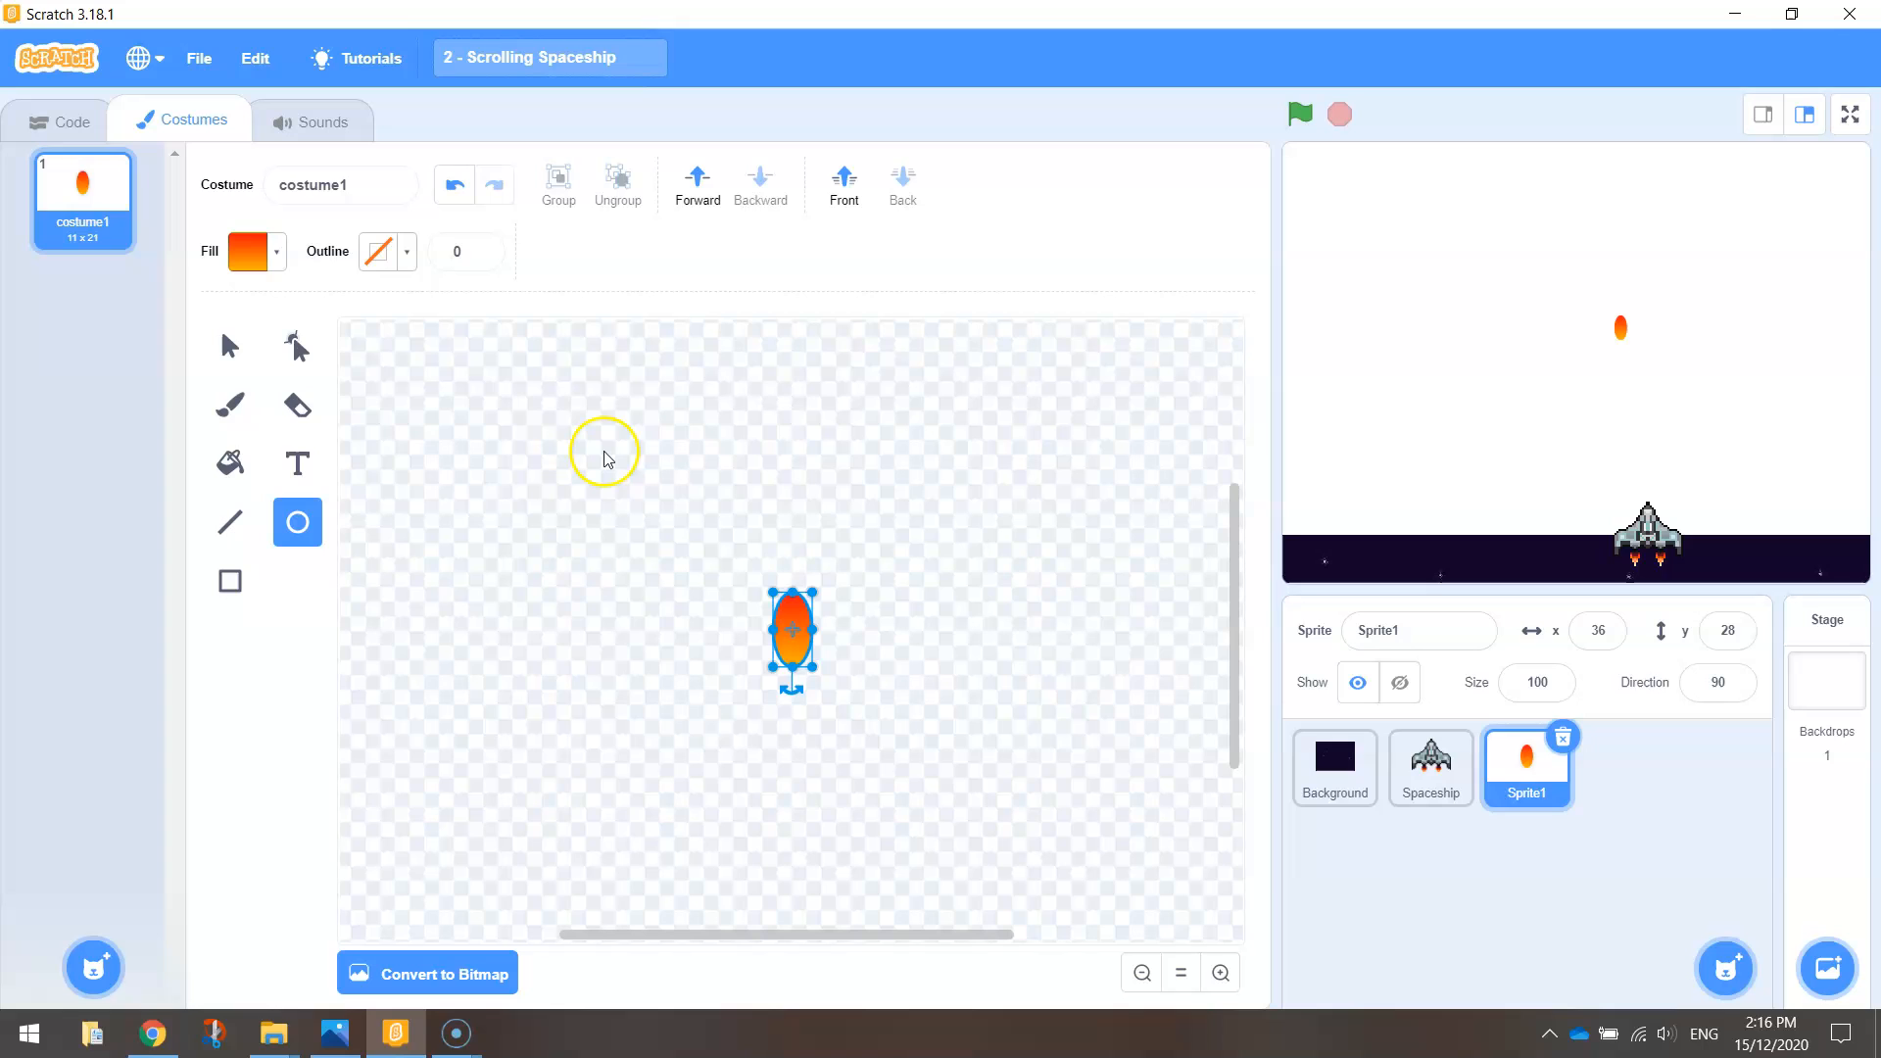
mouse_move(298, 346)
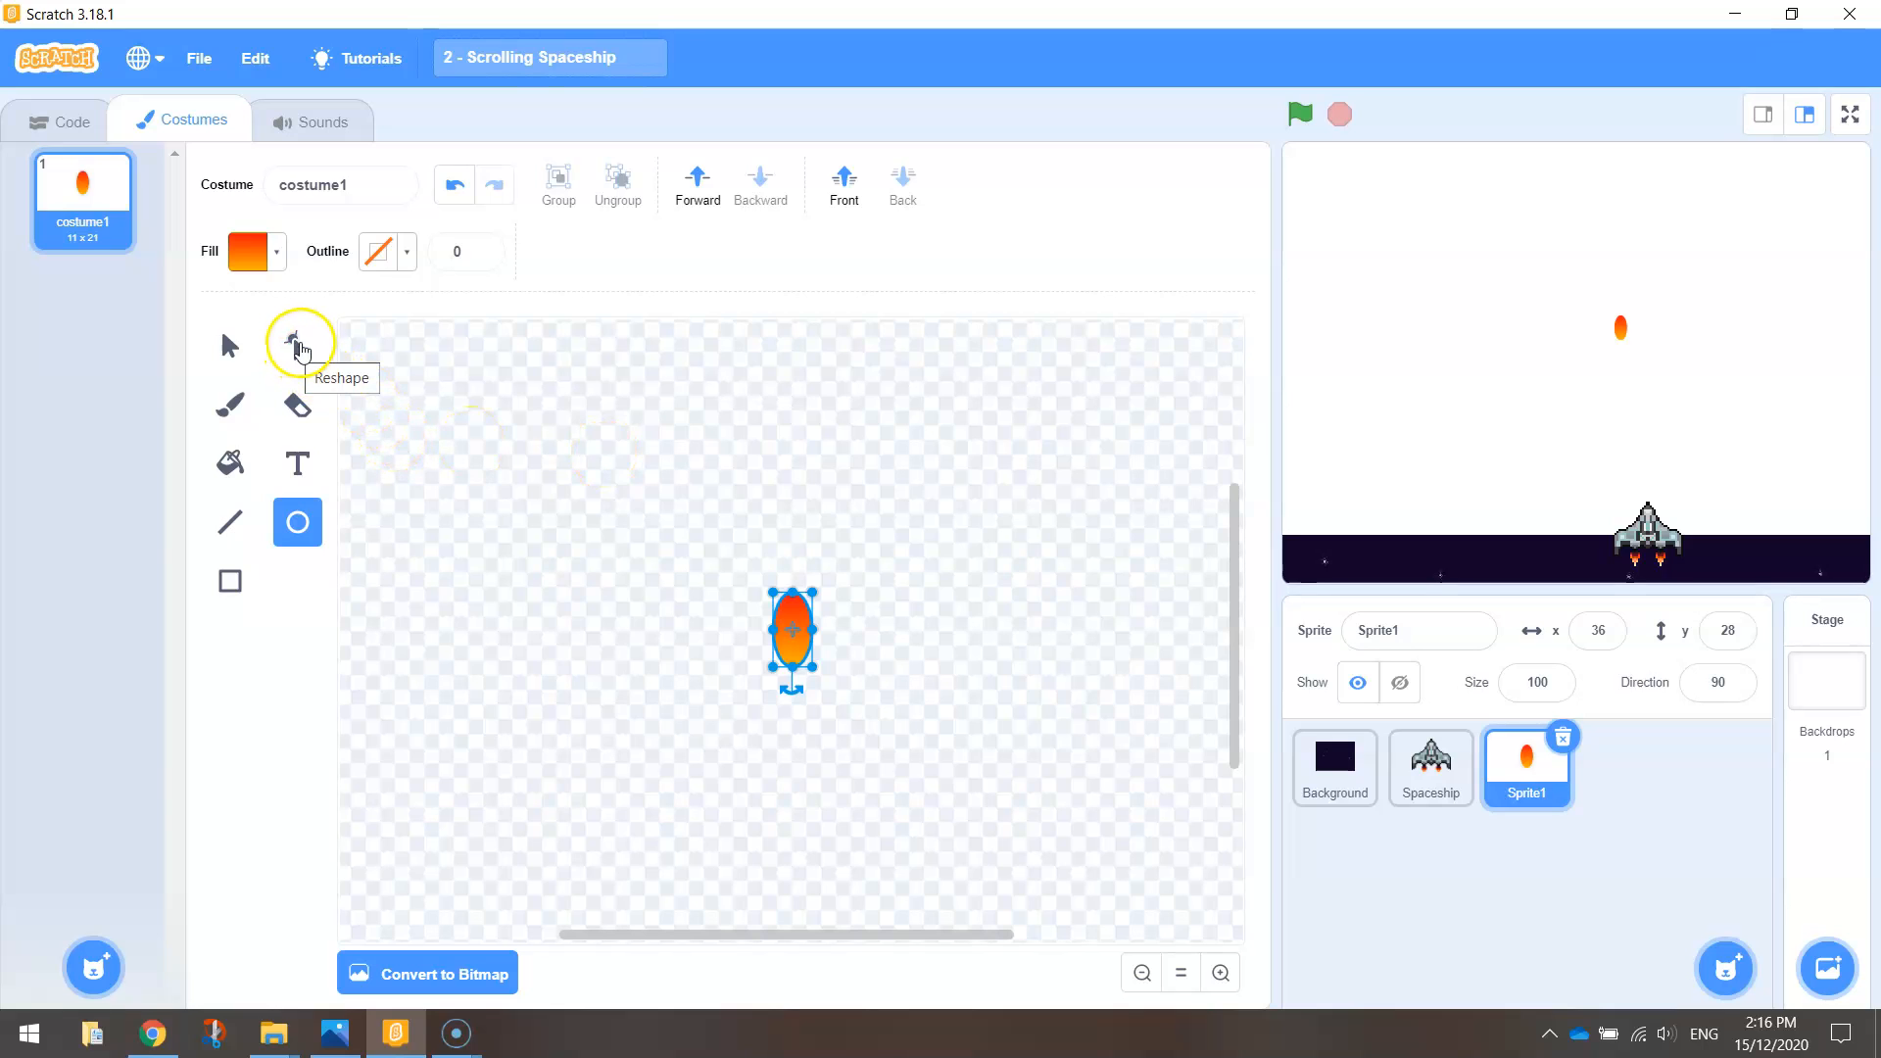
Step: Reshape the oval's points into a taller, narrower flame with a sharp raised tip
click(297, 345)
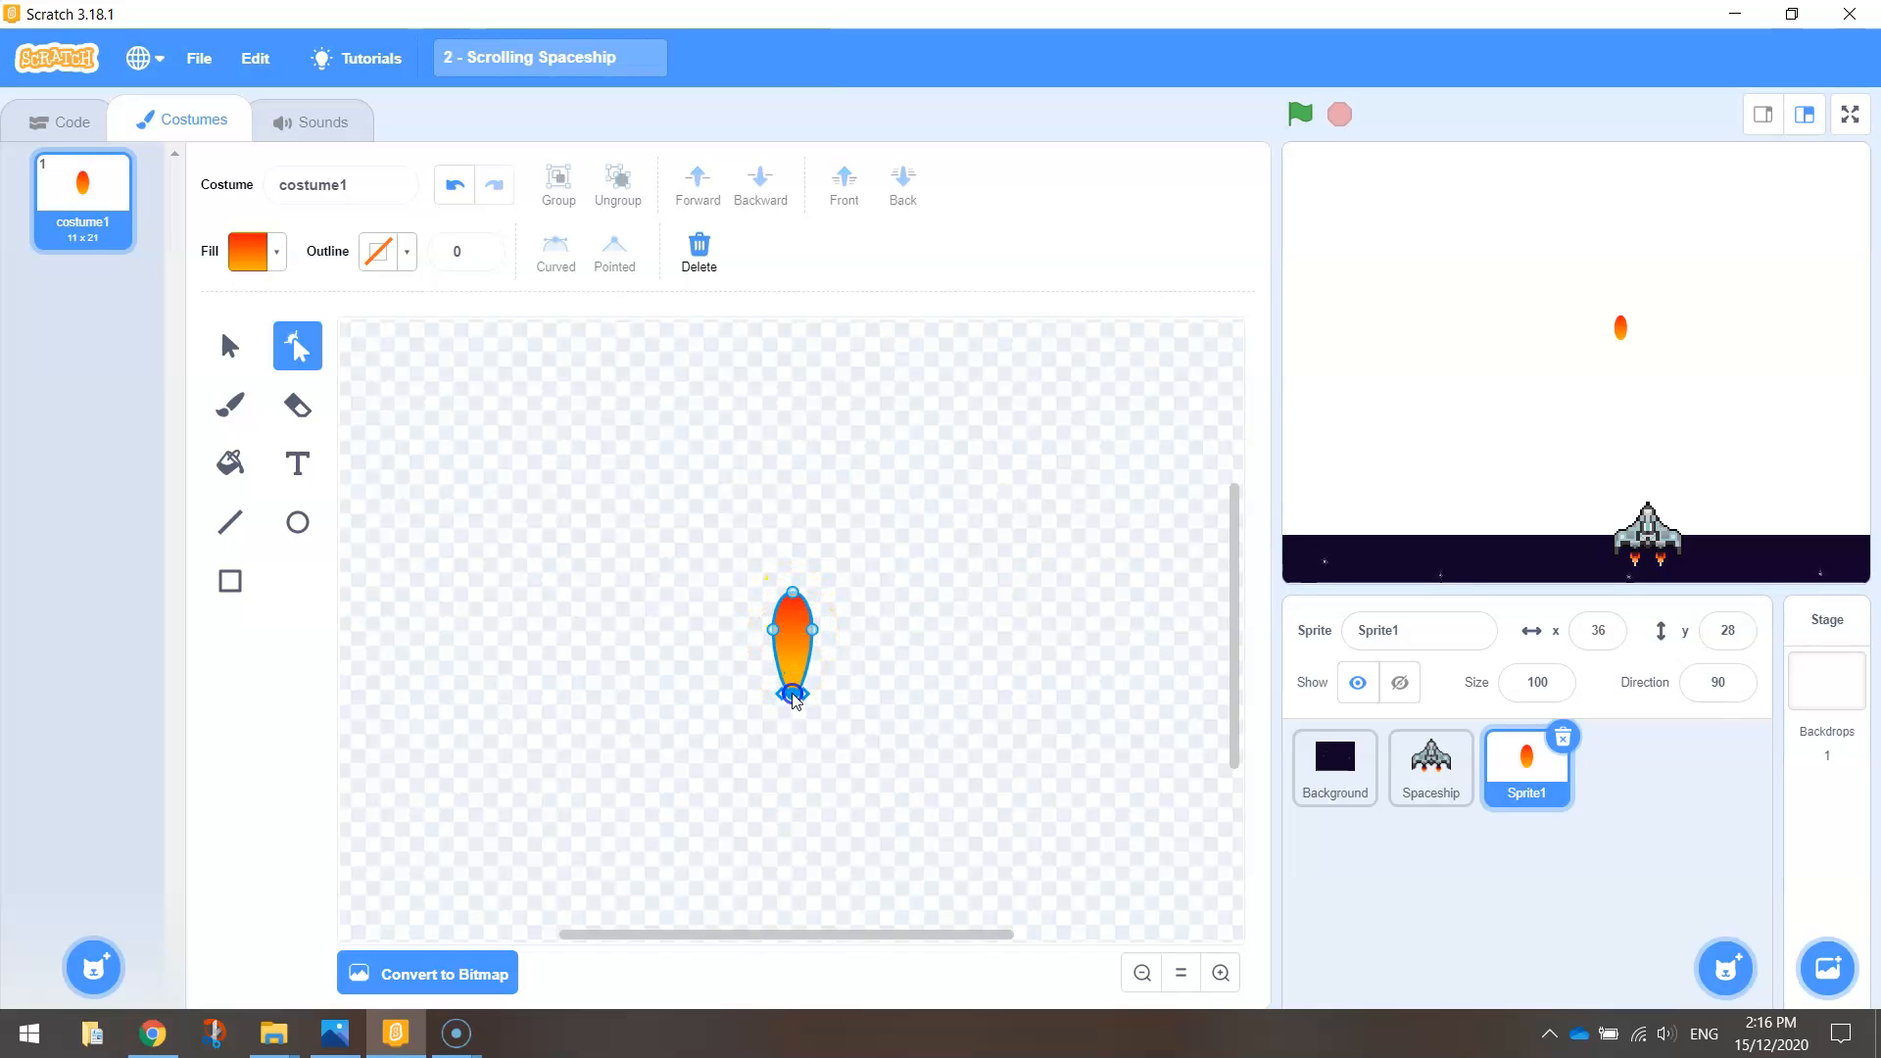
drag(791, 701, 789, 708)
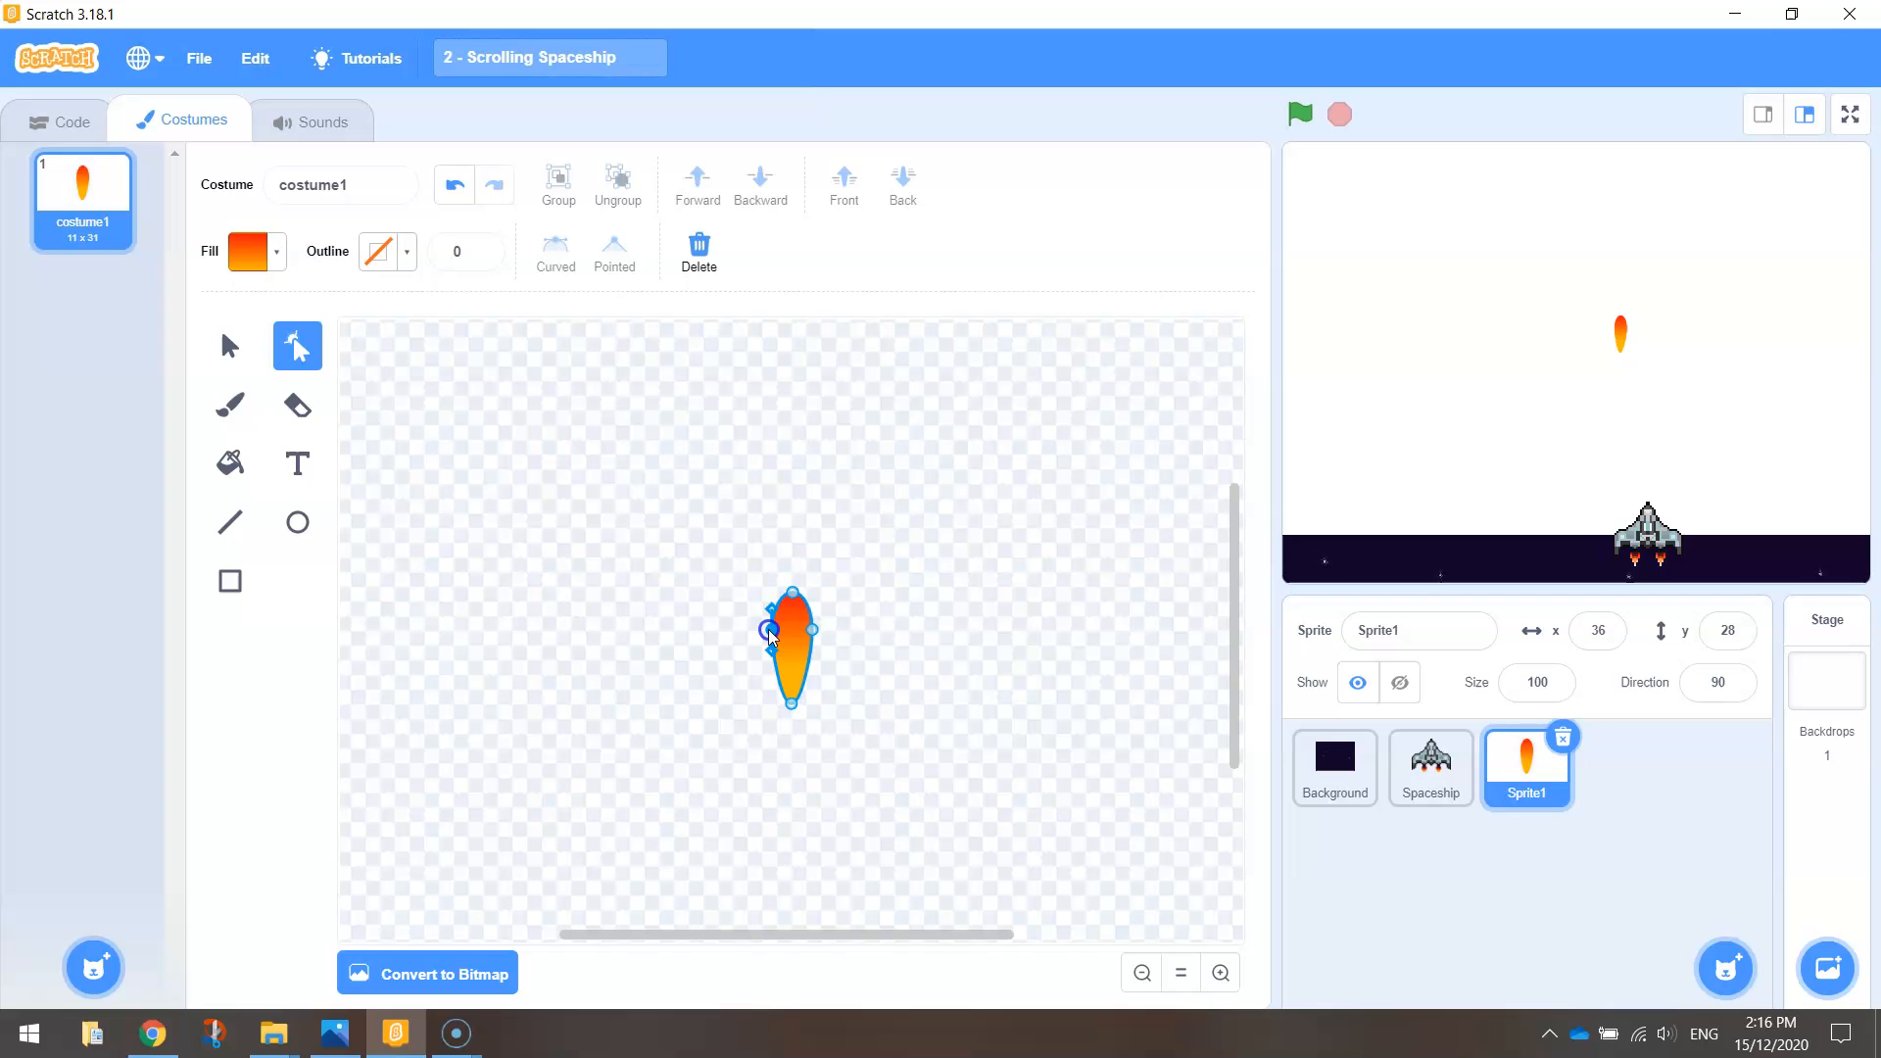
drag(768, 634, 816, 630)
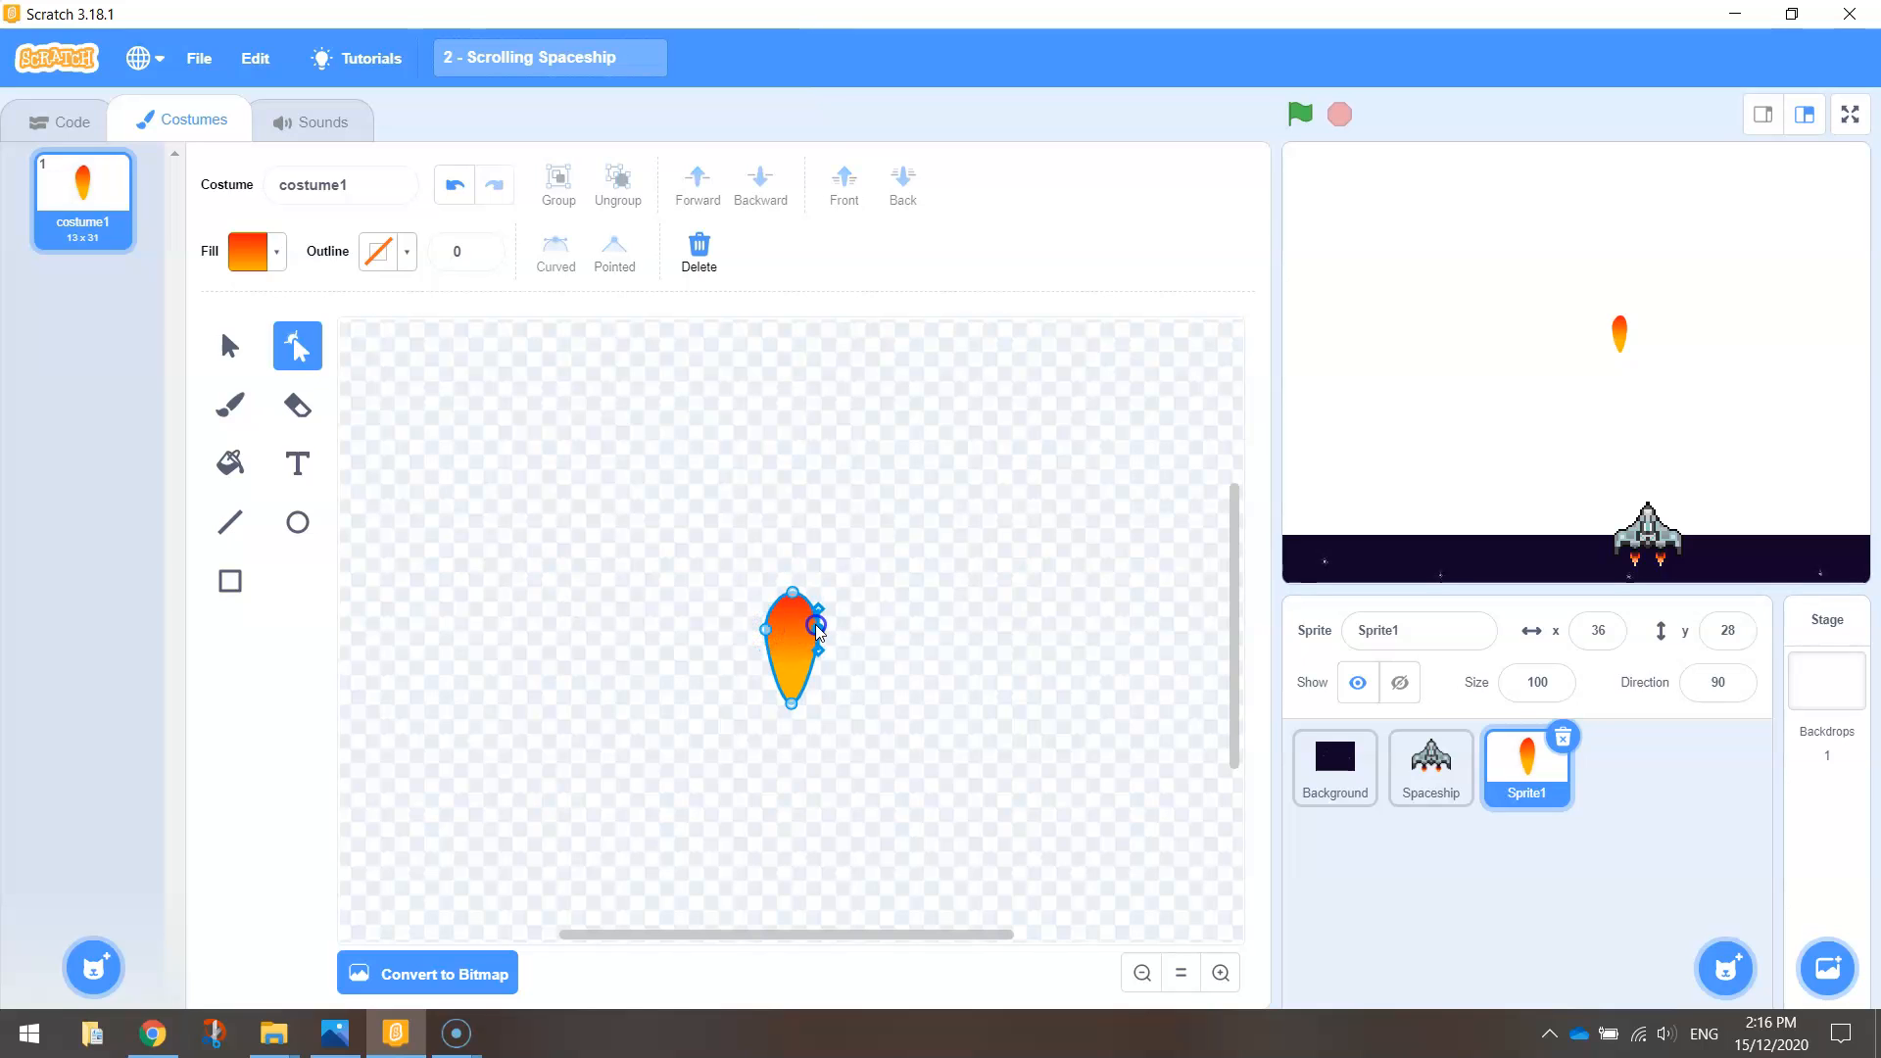
drag(817, 603, 797, 562)
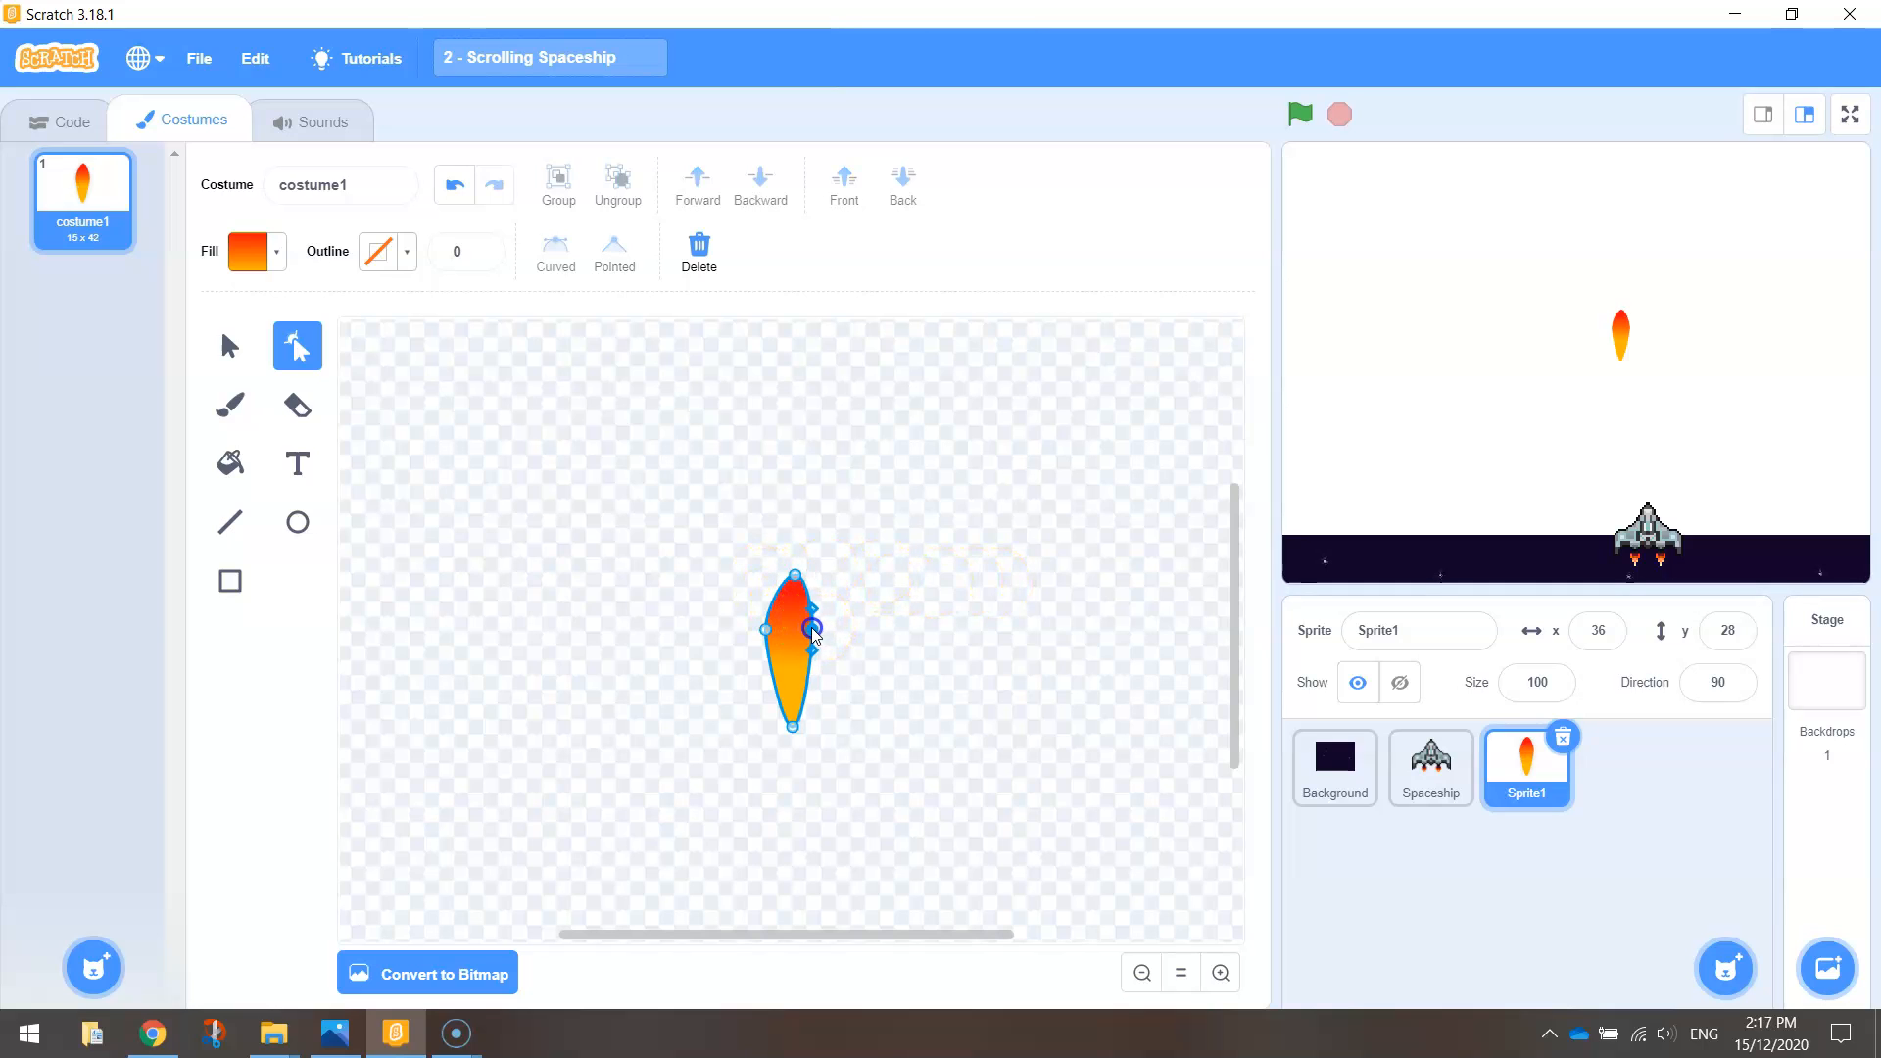
drag(813, 629, 770, 629)
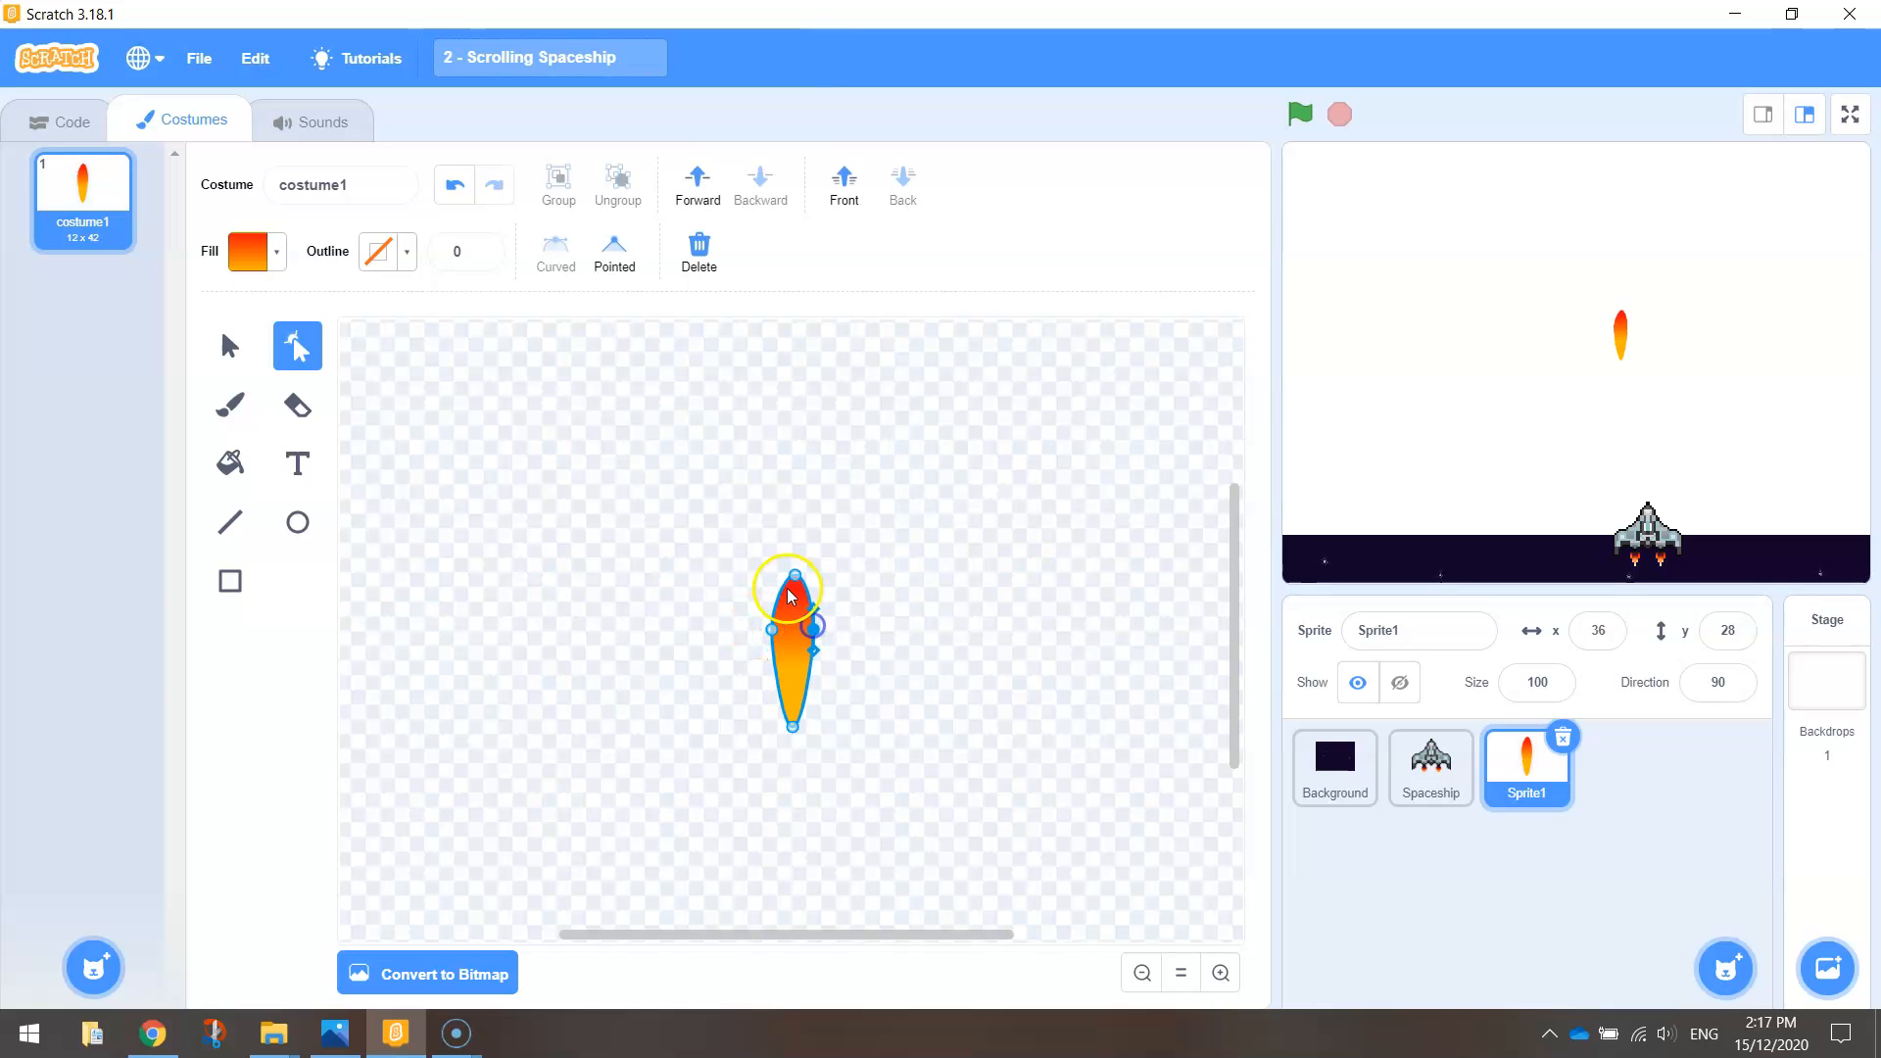
drag(790, 577, 801, 570)
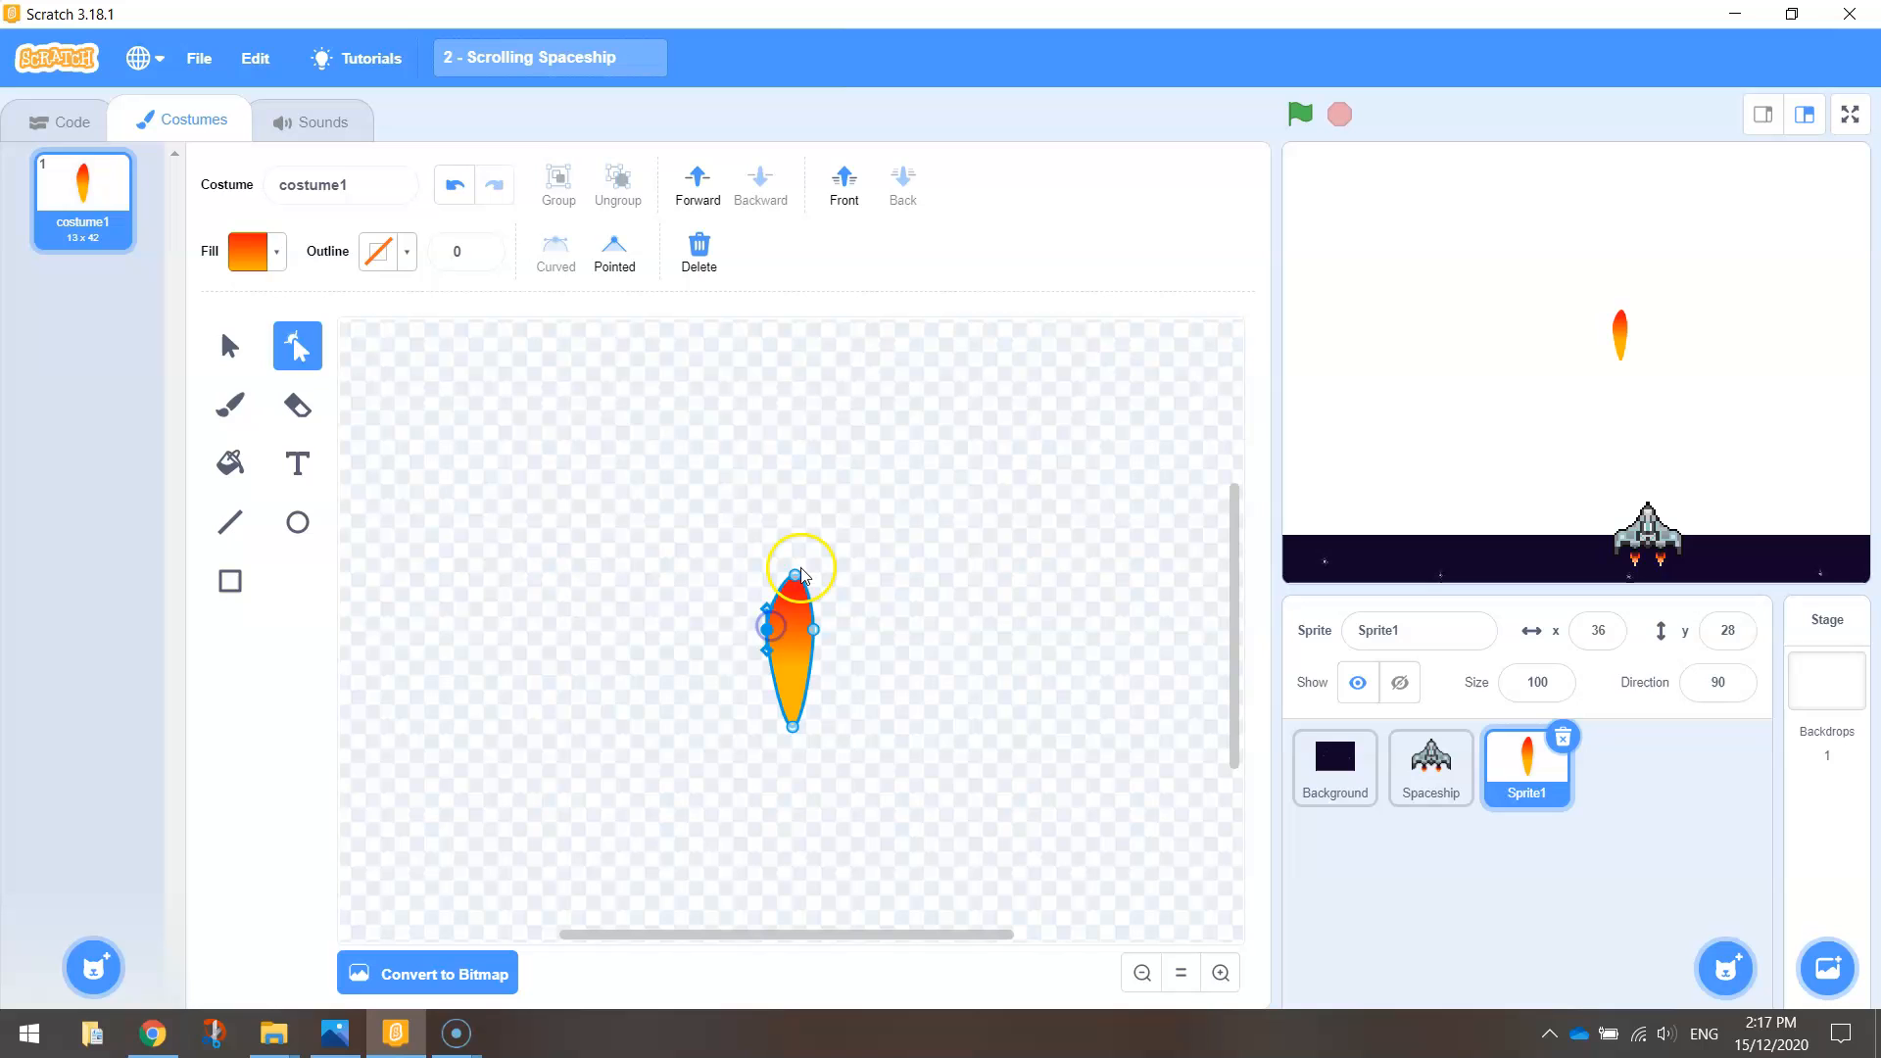
drag(798, 573, 791, 558)
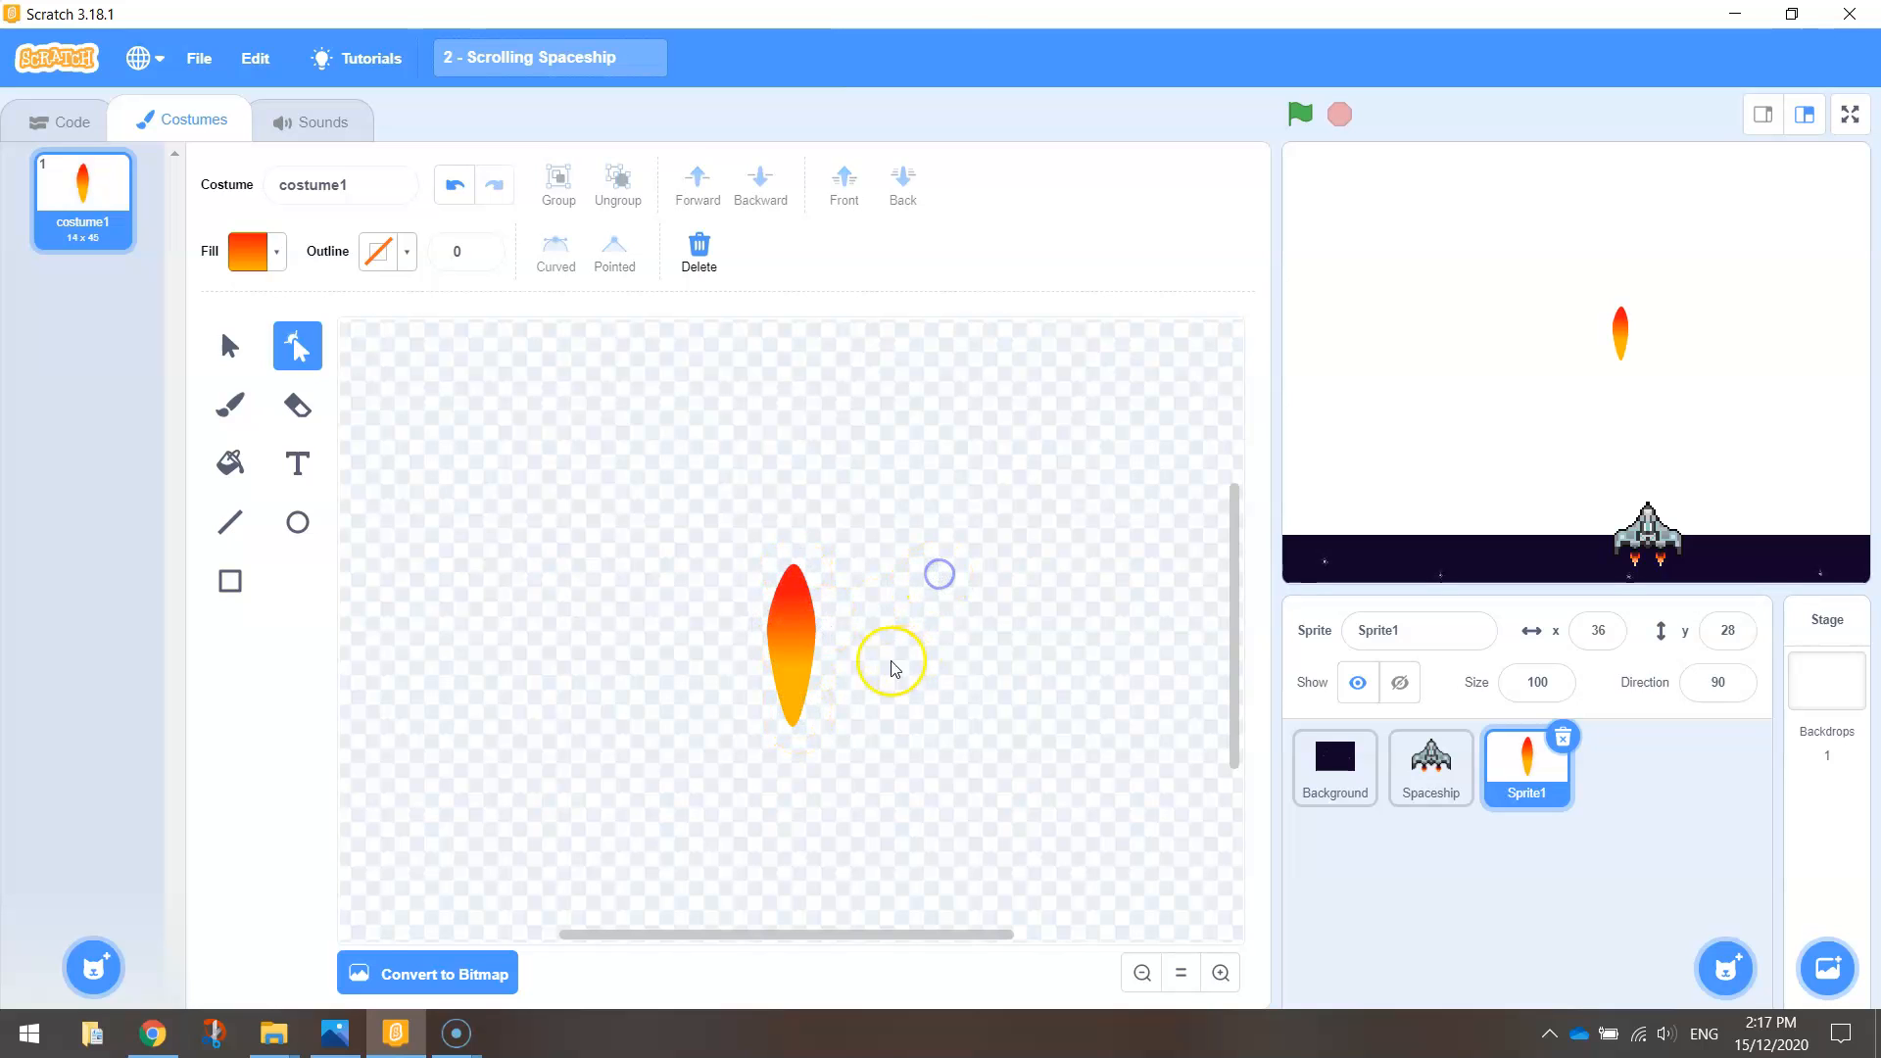
click(794, 644)
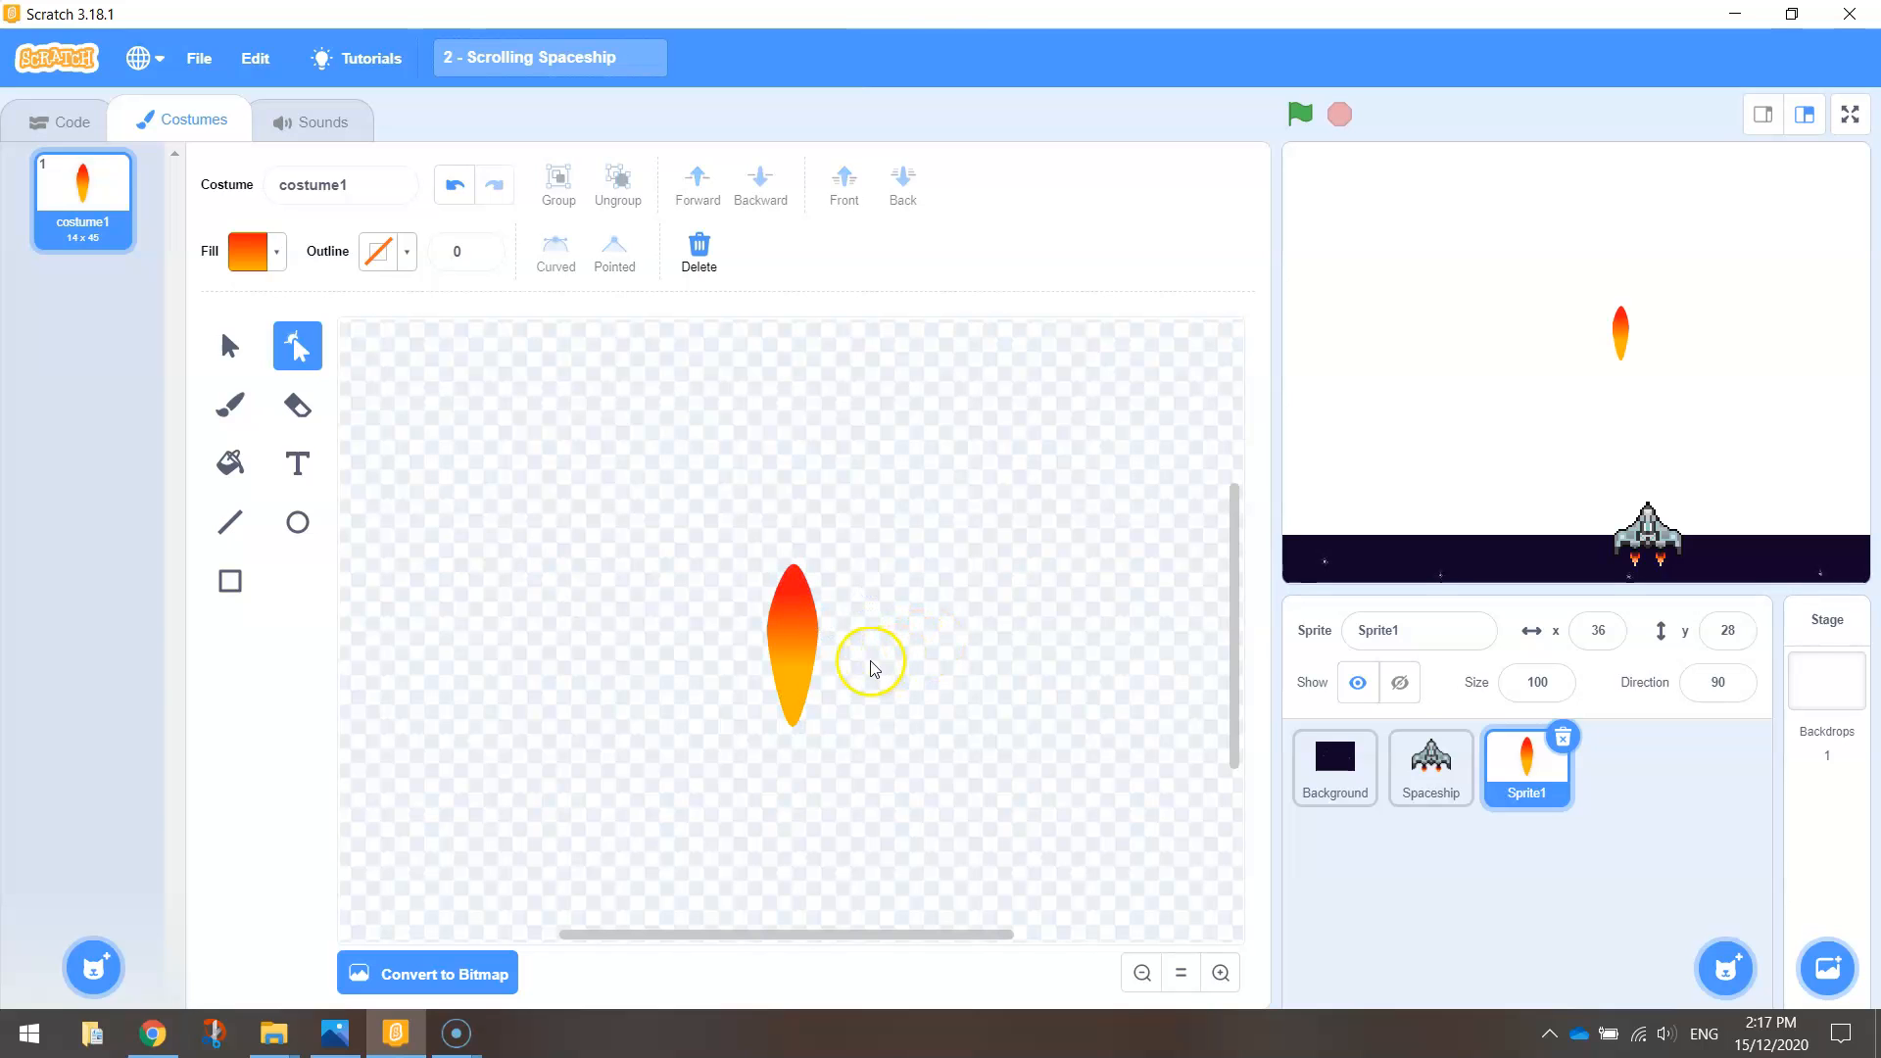
mouse_move(1017, 655)
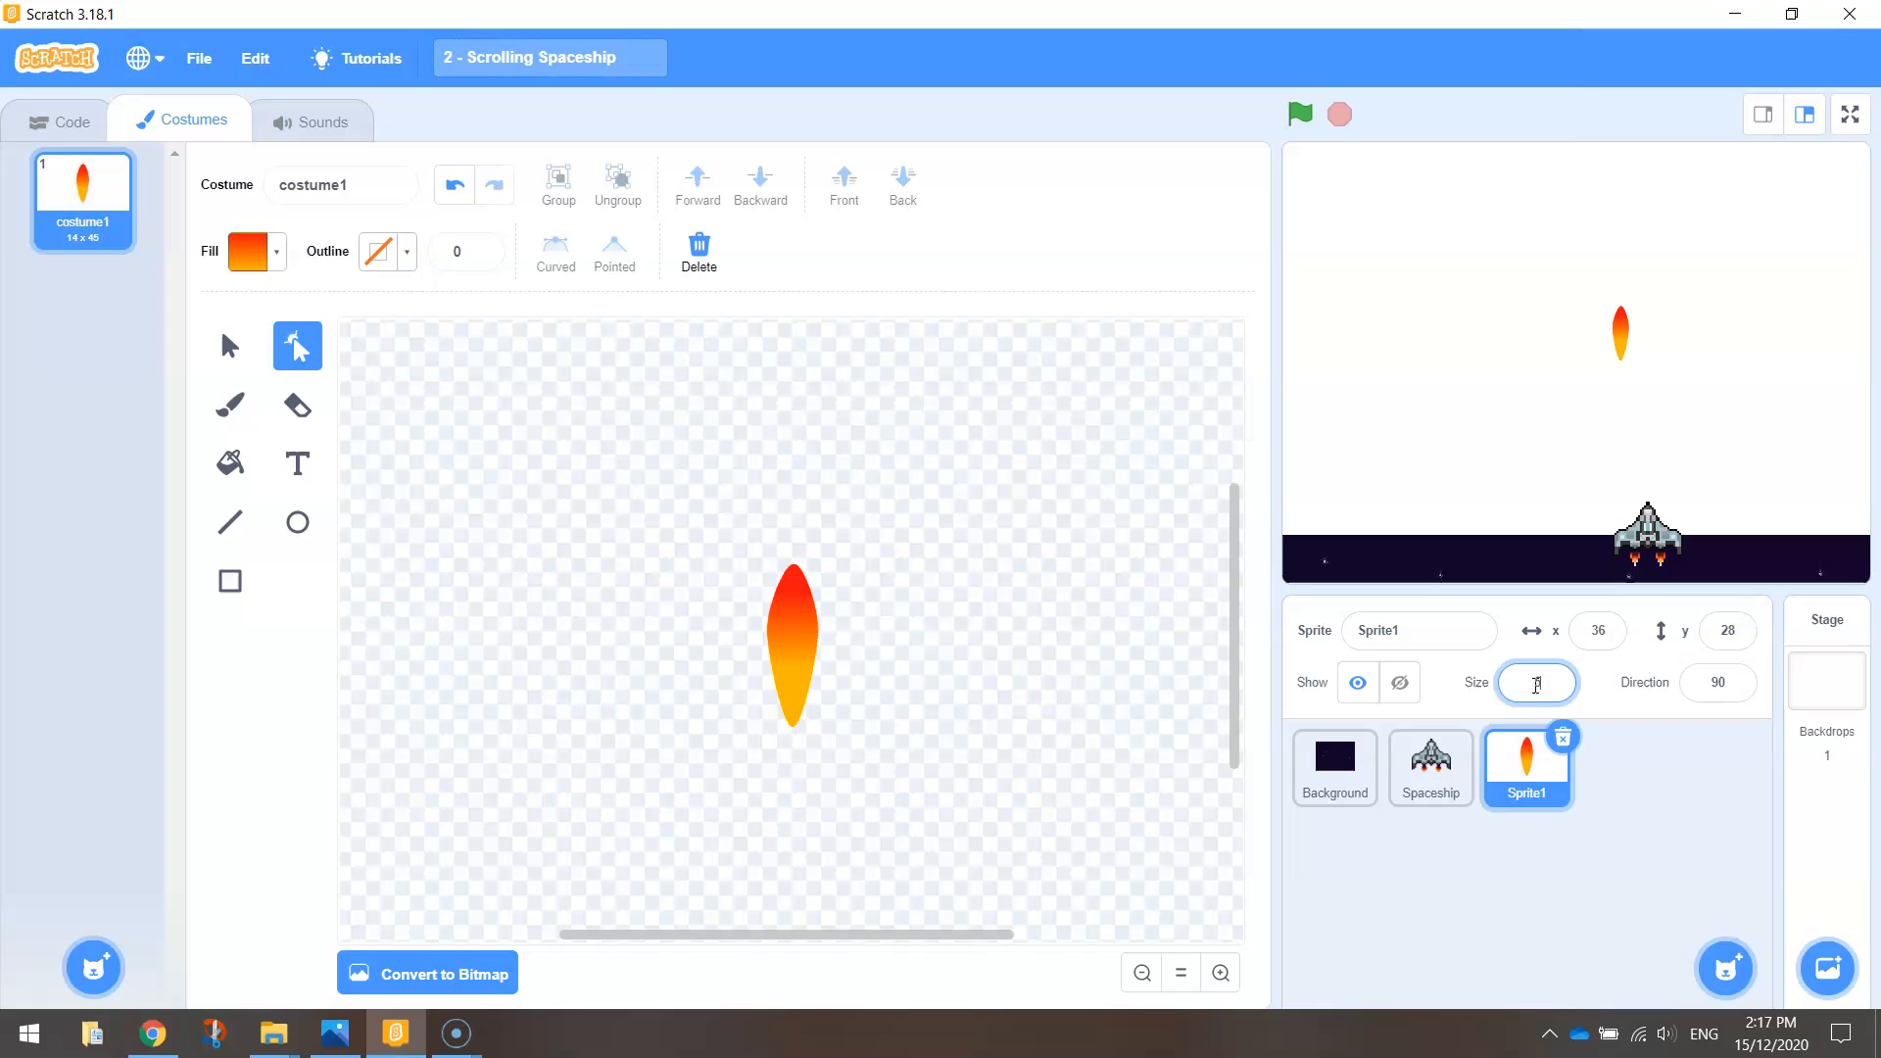
Step: Set Sprite1's size to 50 so the flame appears half as large
text(50)
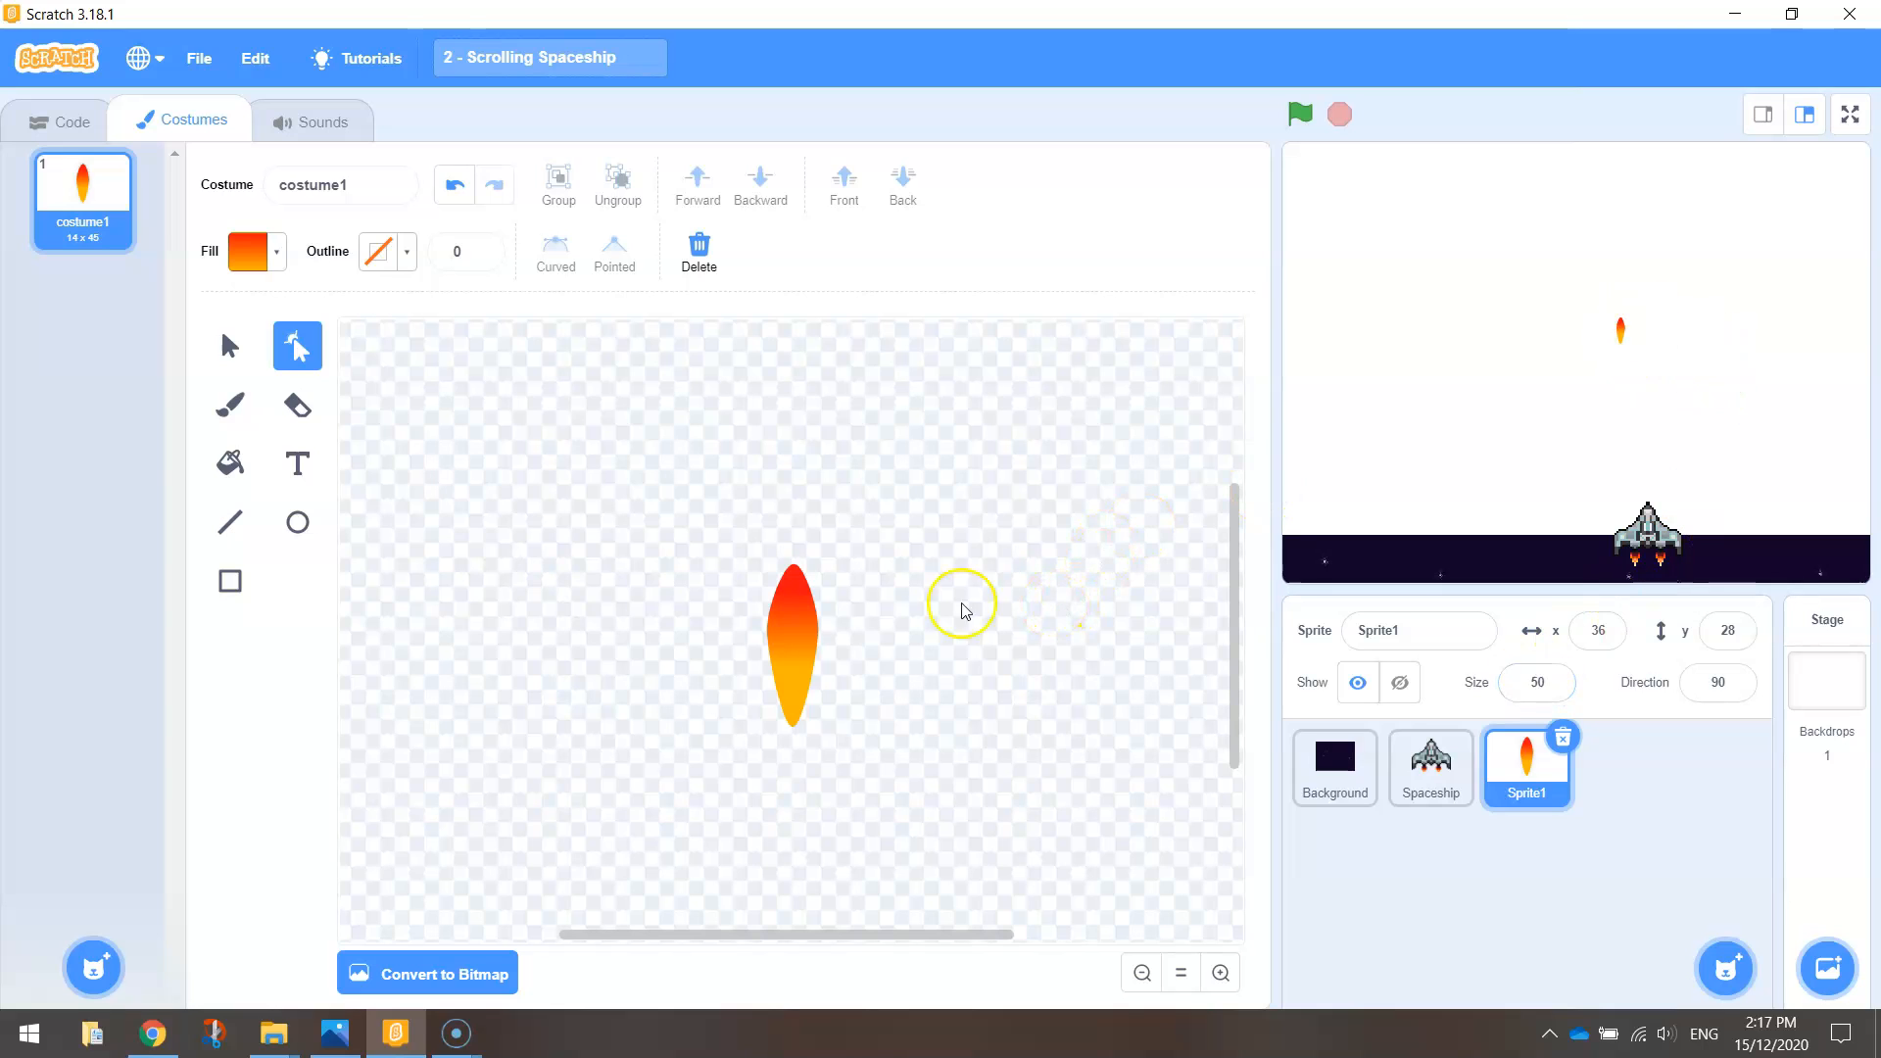
click(796, 645)
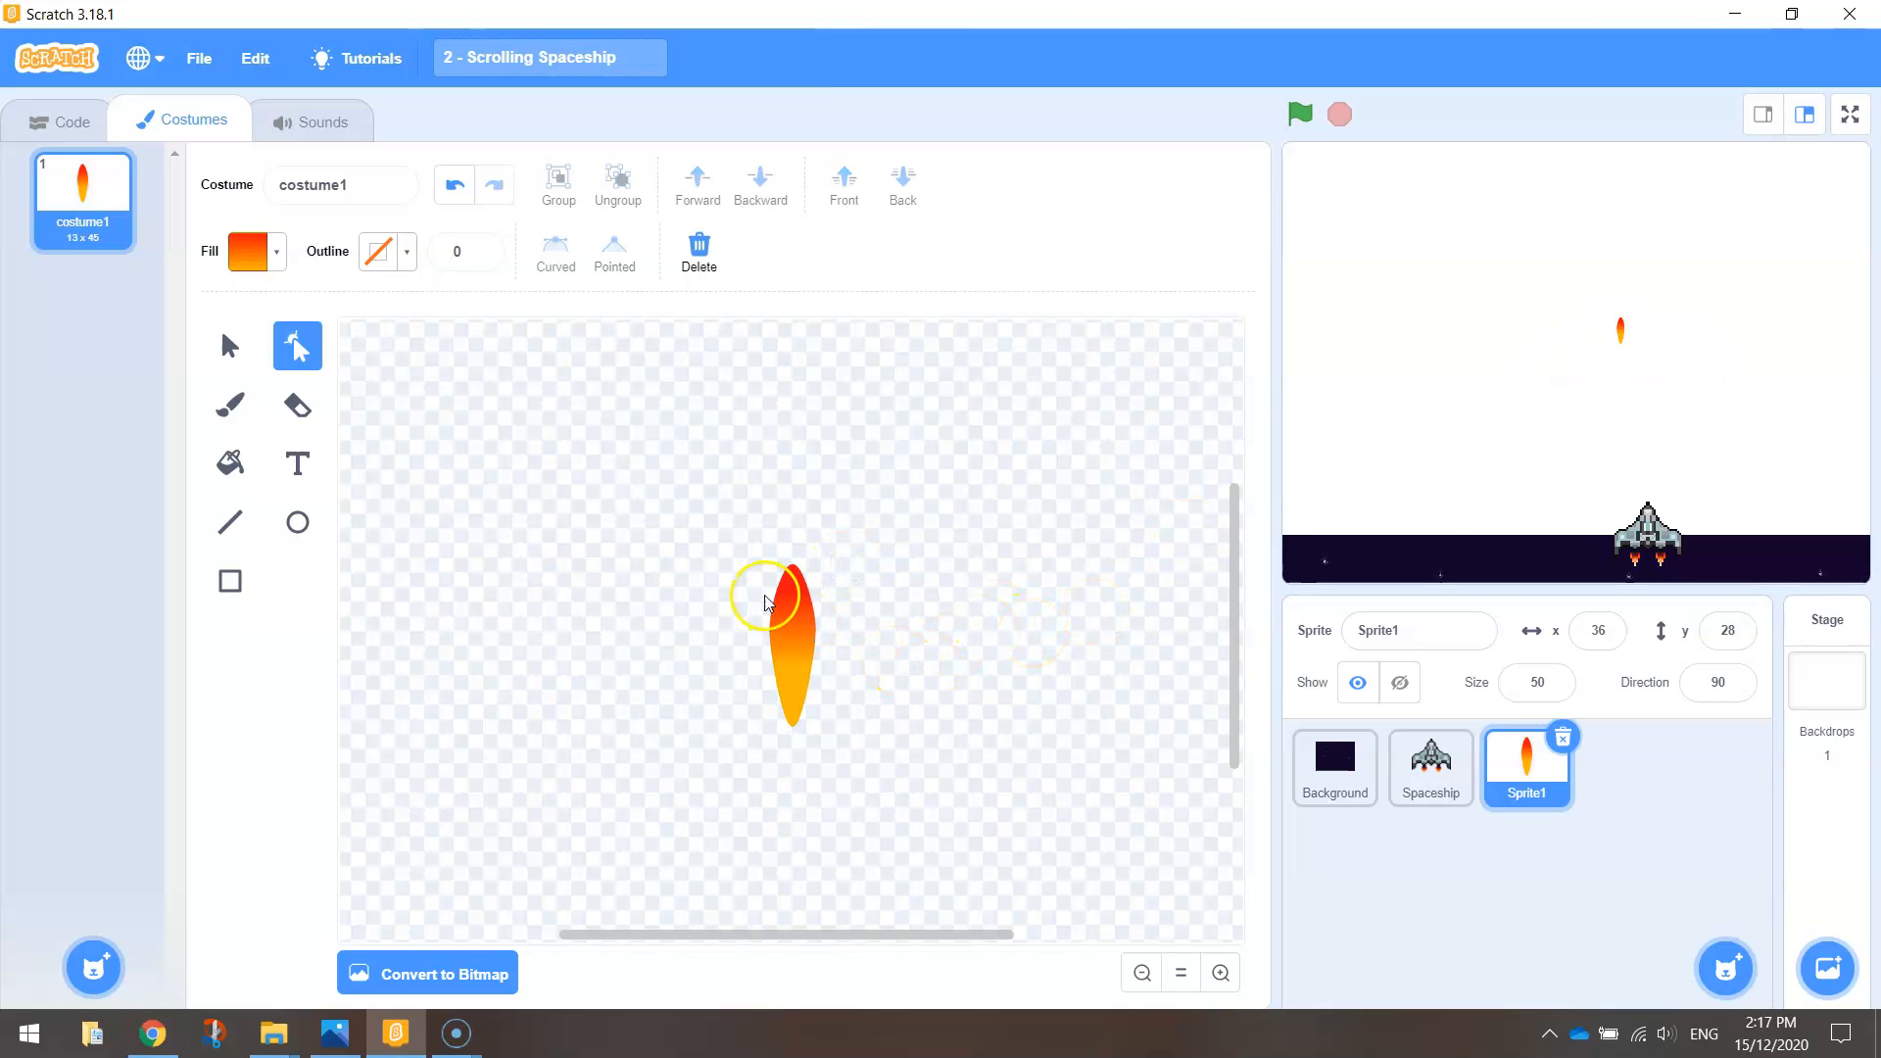
click(61, 121)
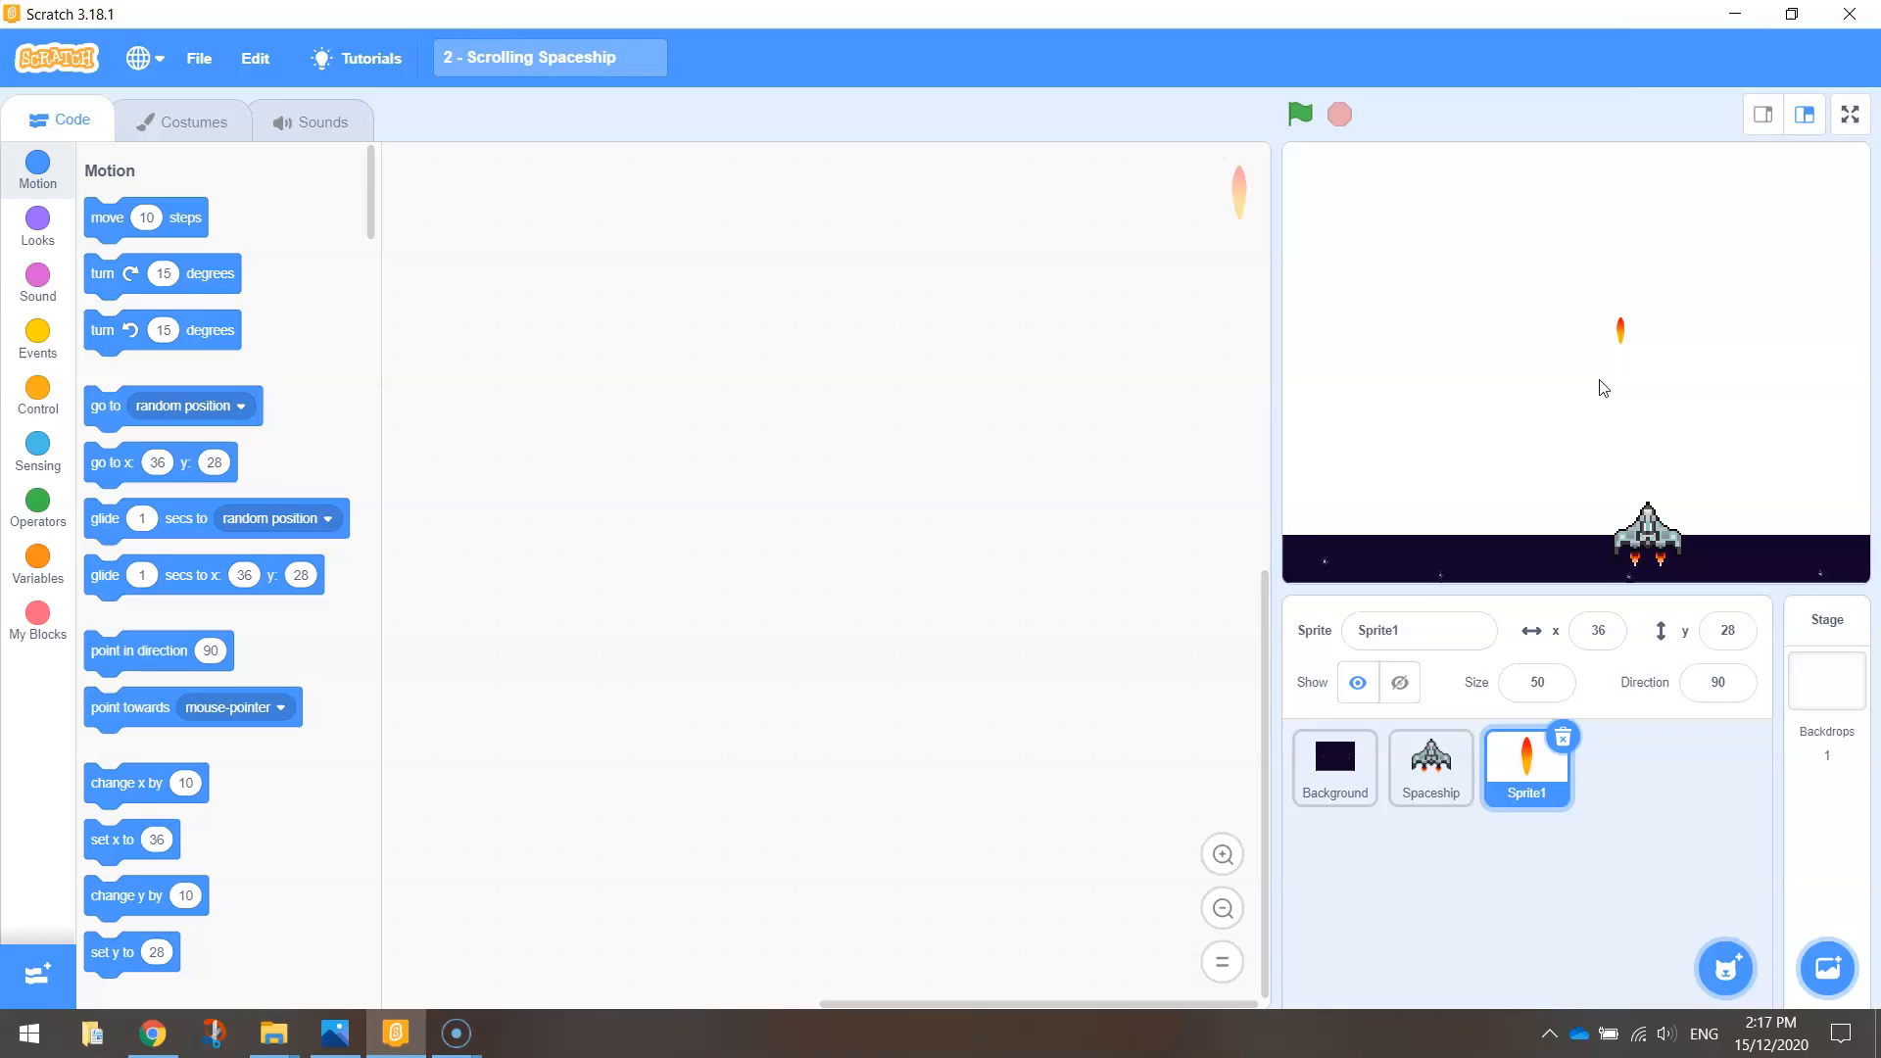
Step: Rename the flame sprite from Sprite1 to 'Bullet'
click(1598, 631)
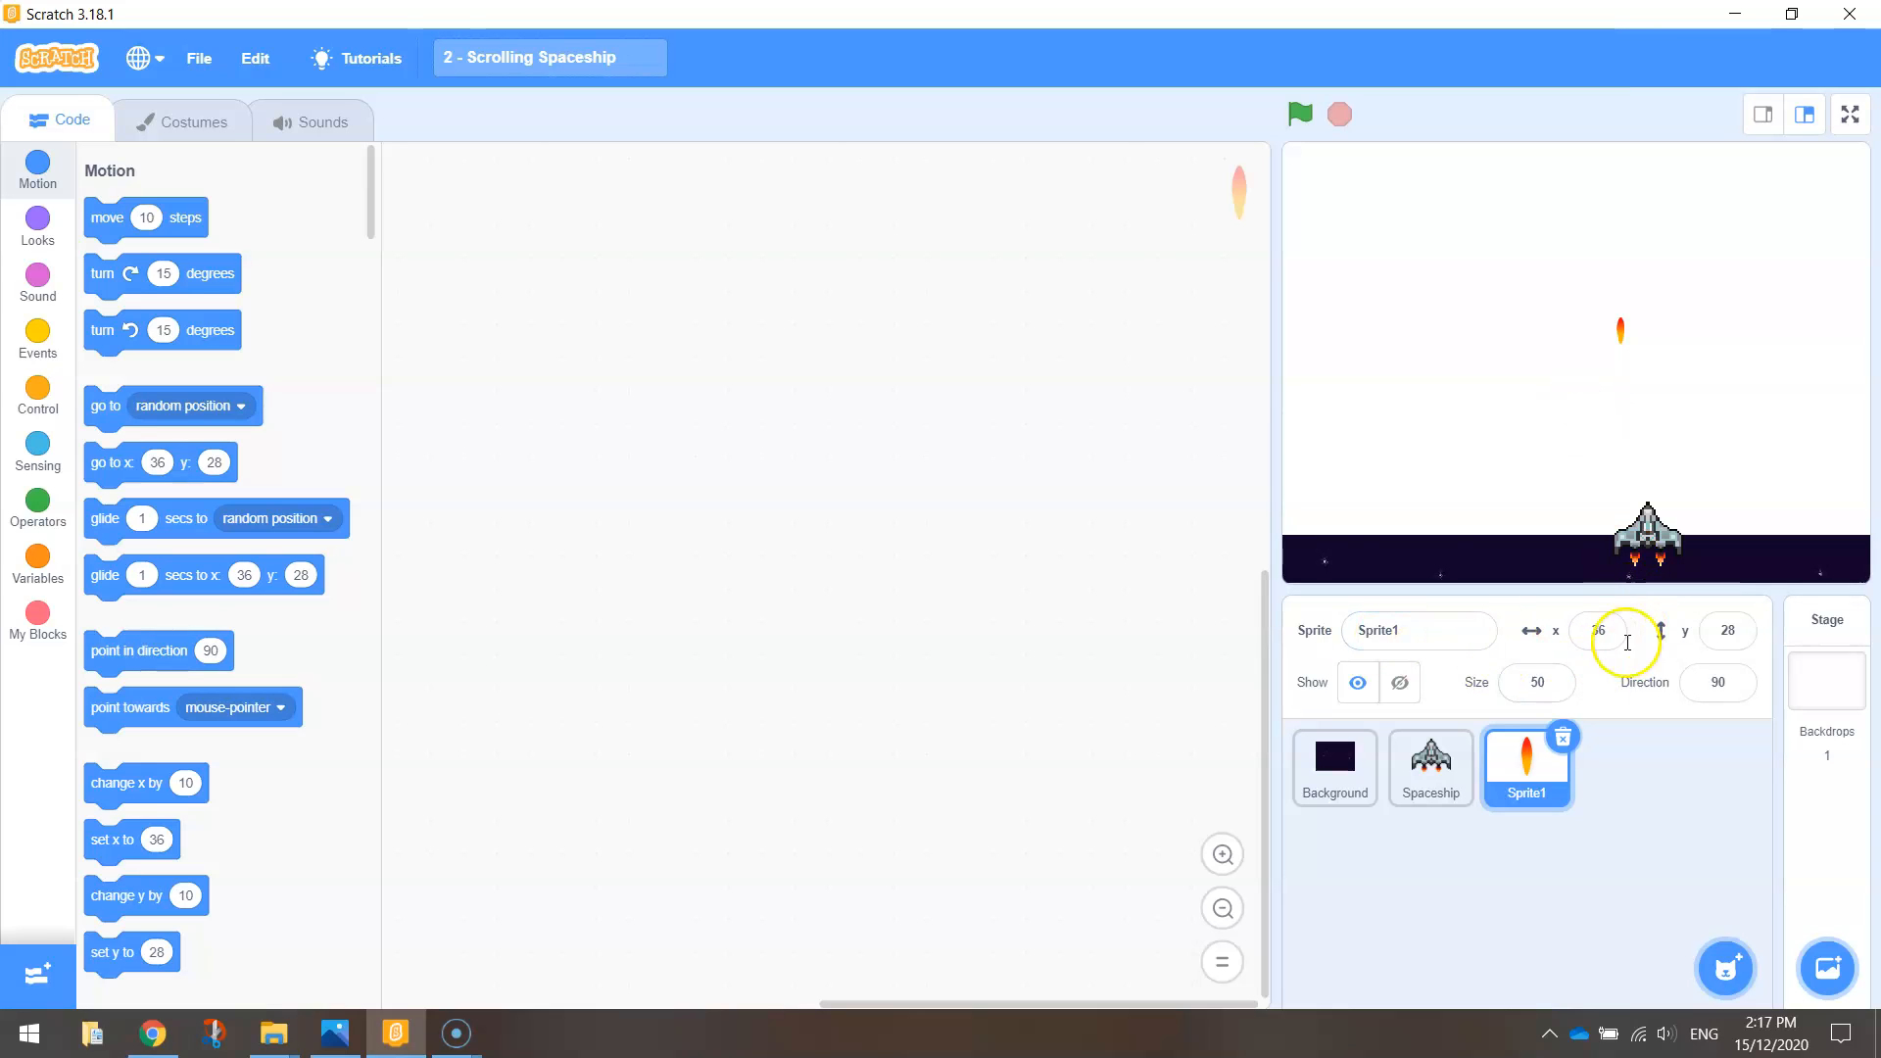
click(1417, 630)
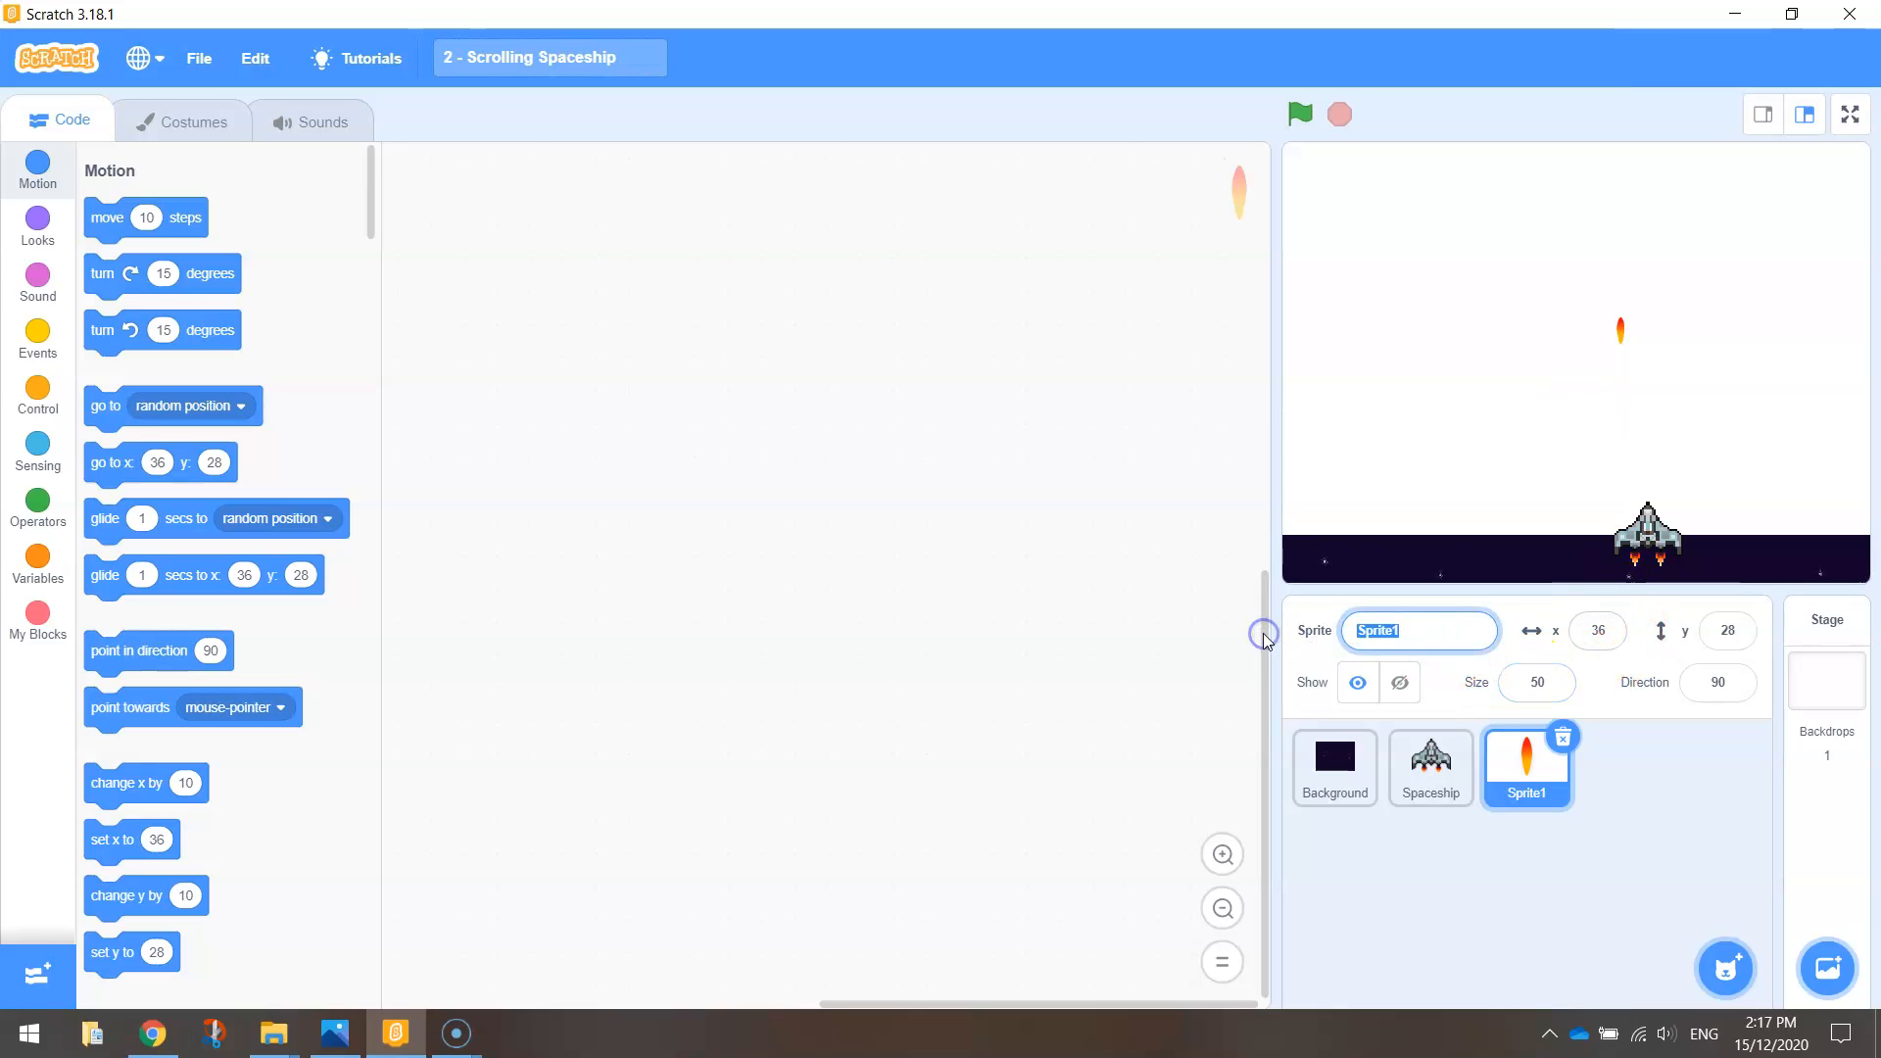
text(Bullet)
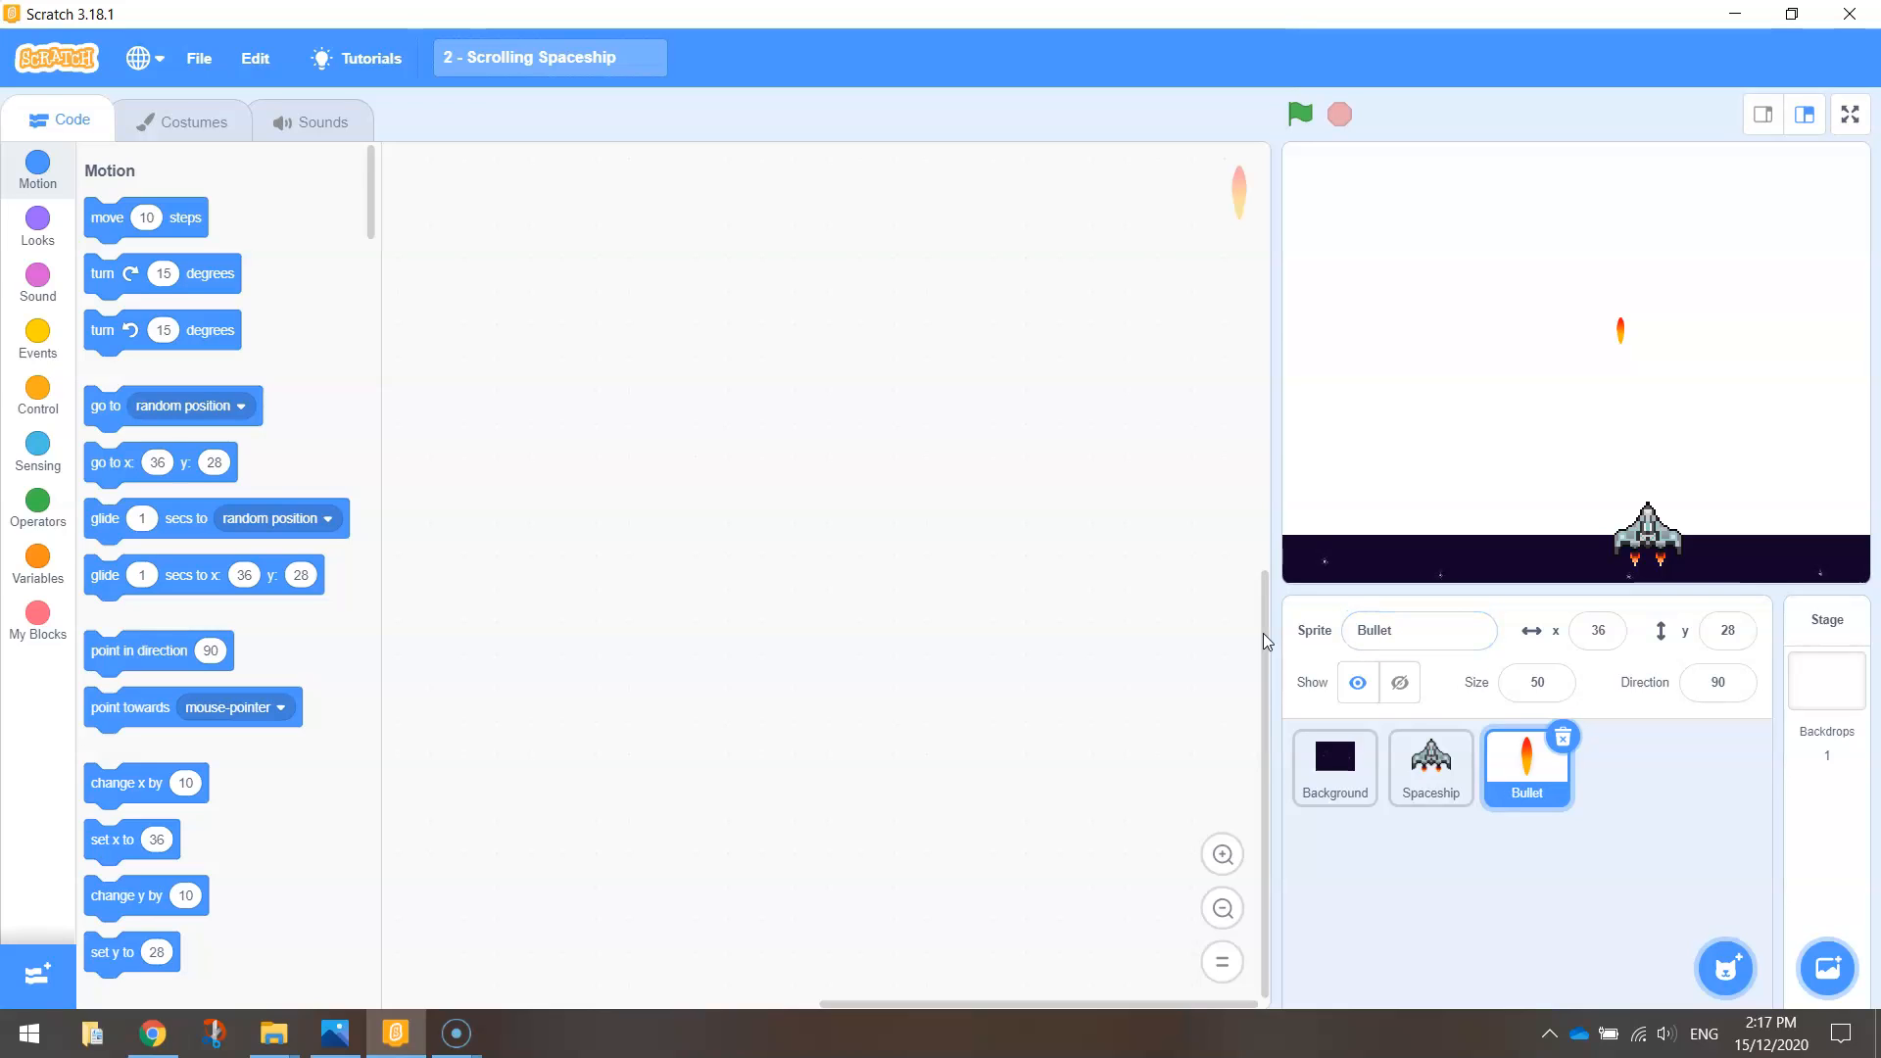
mouse_move(1218, 642)
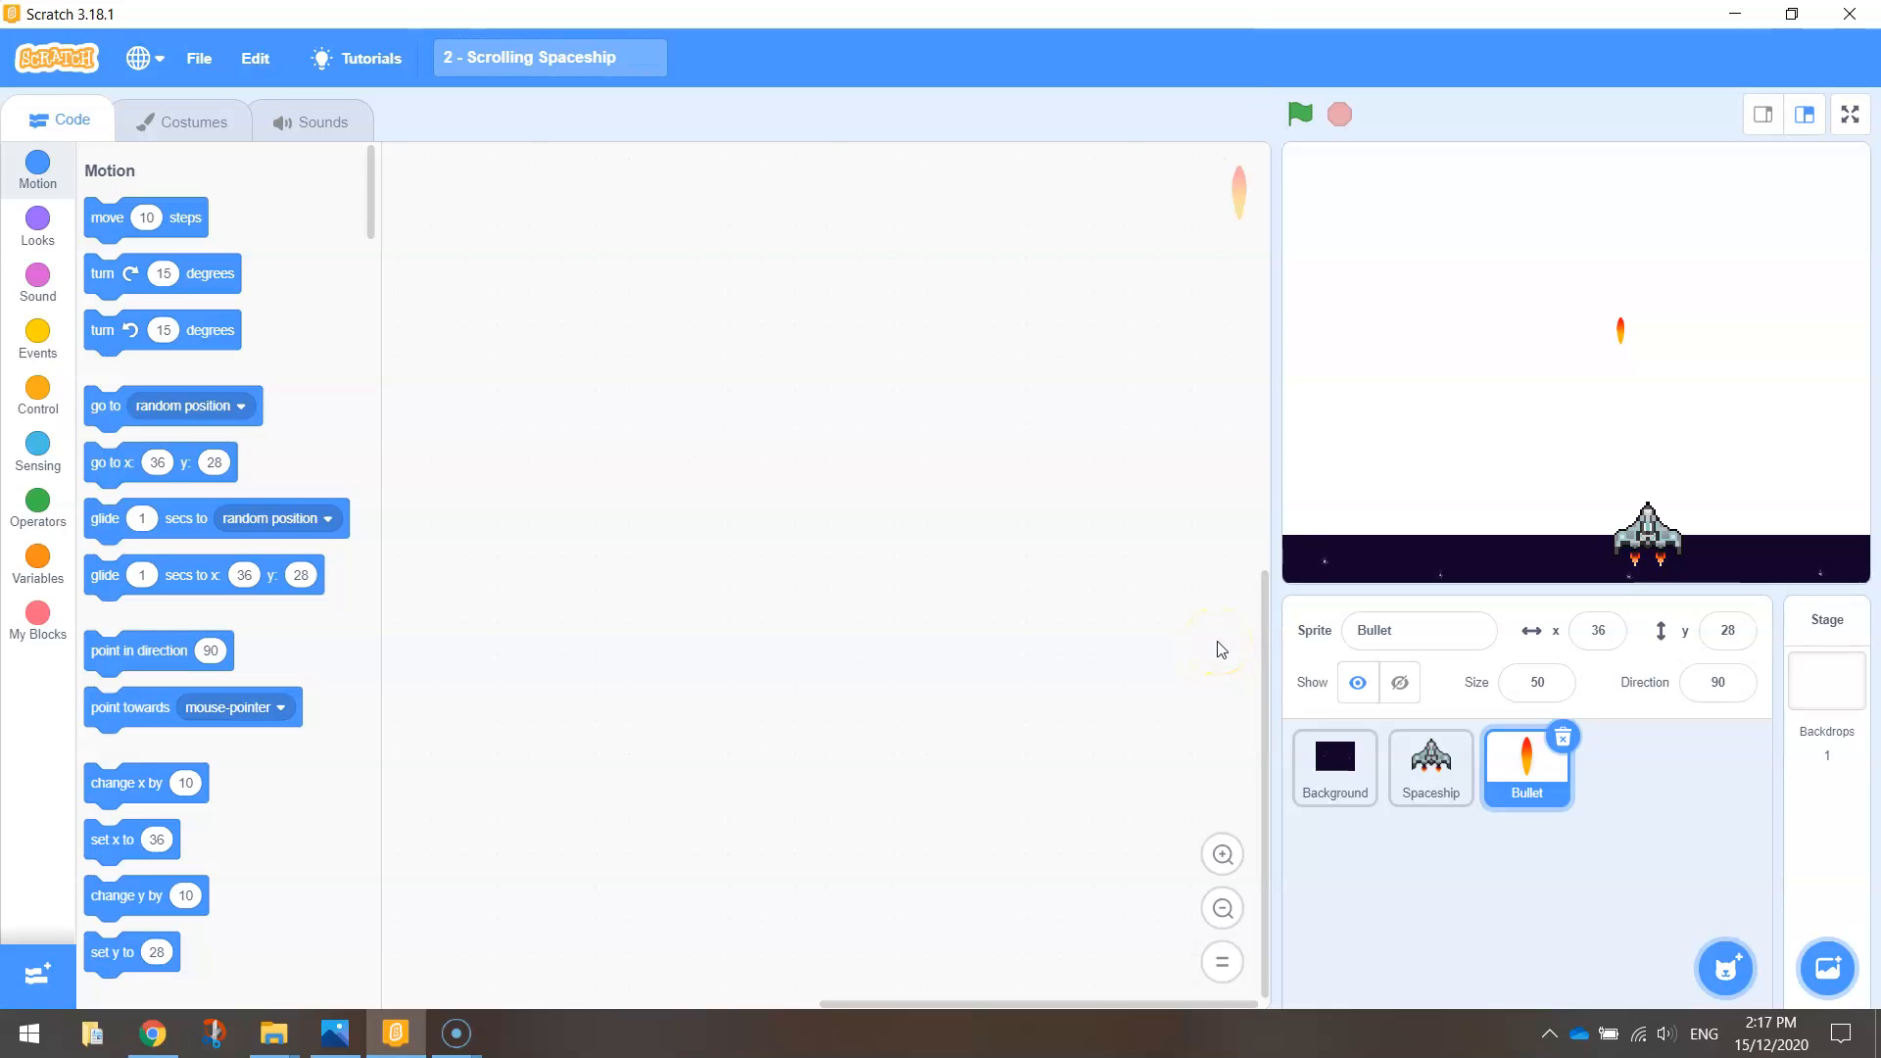
mouse_move(1391, 676)
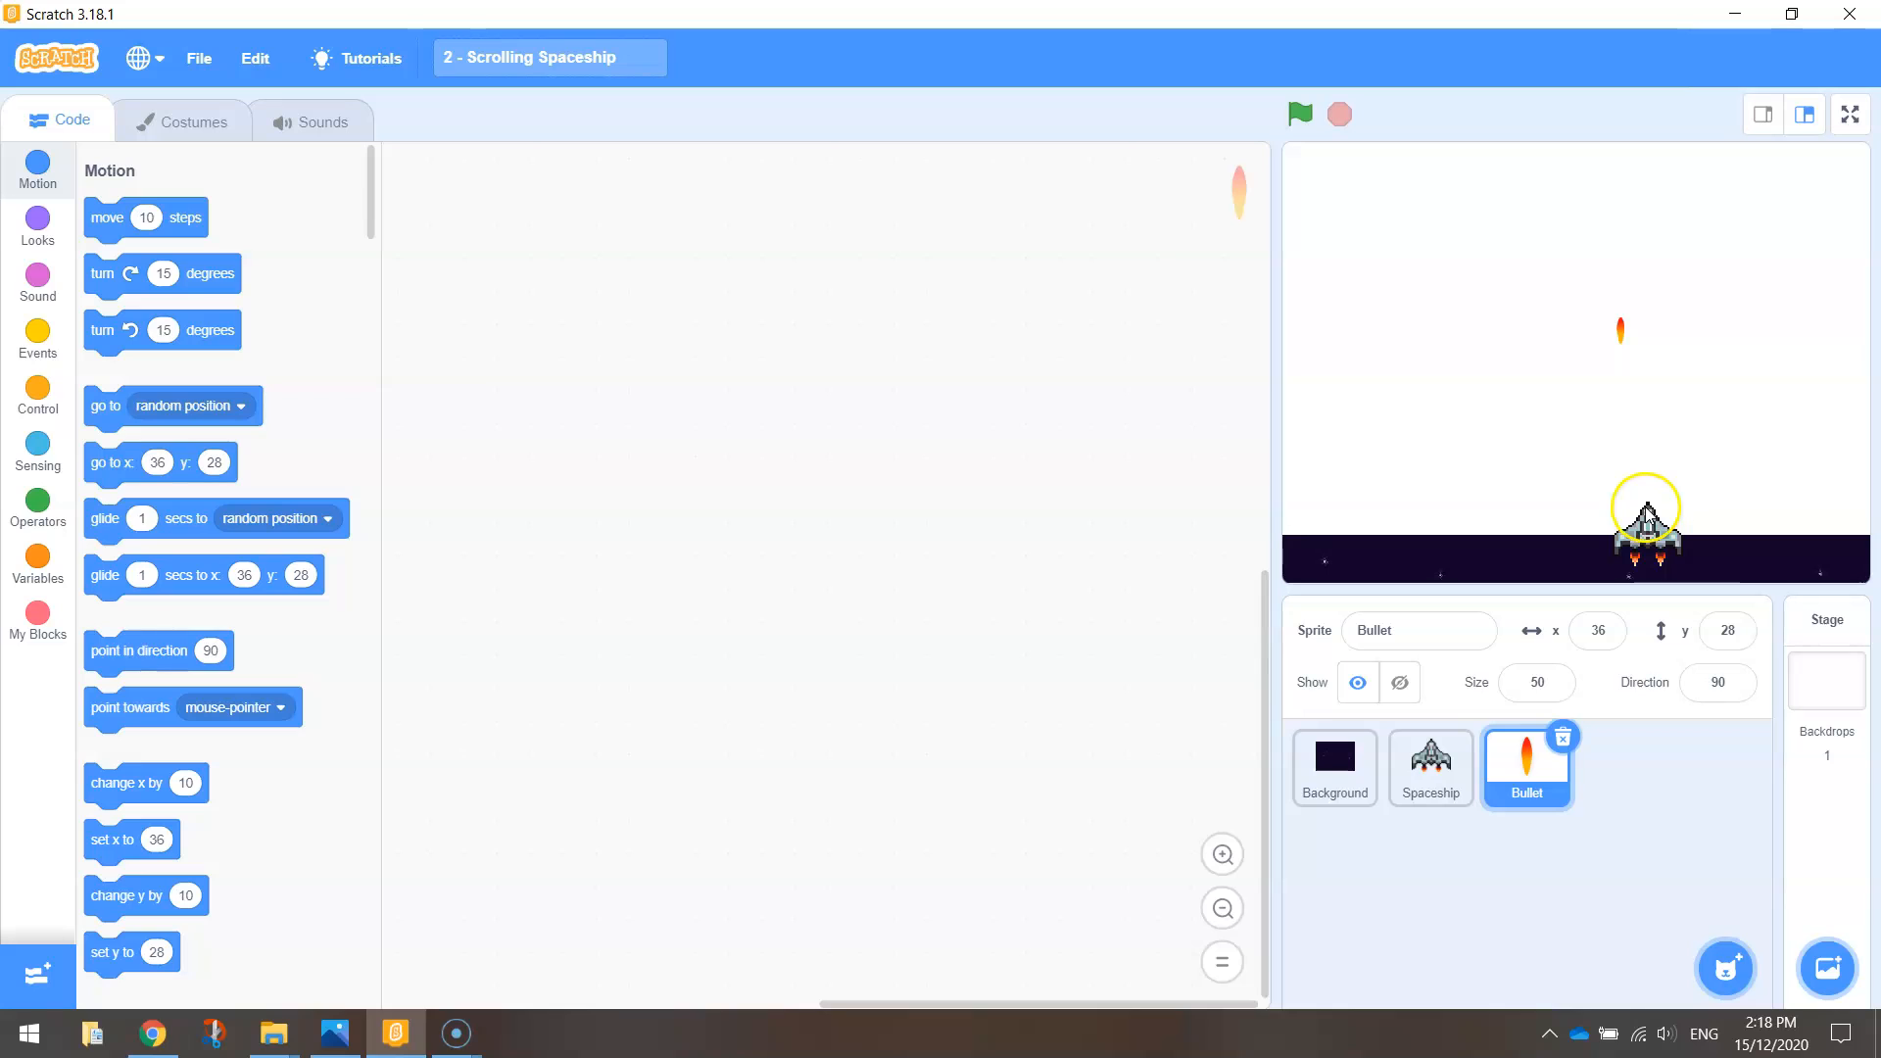
mouse_move(1647, 106)
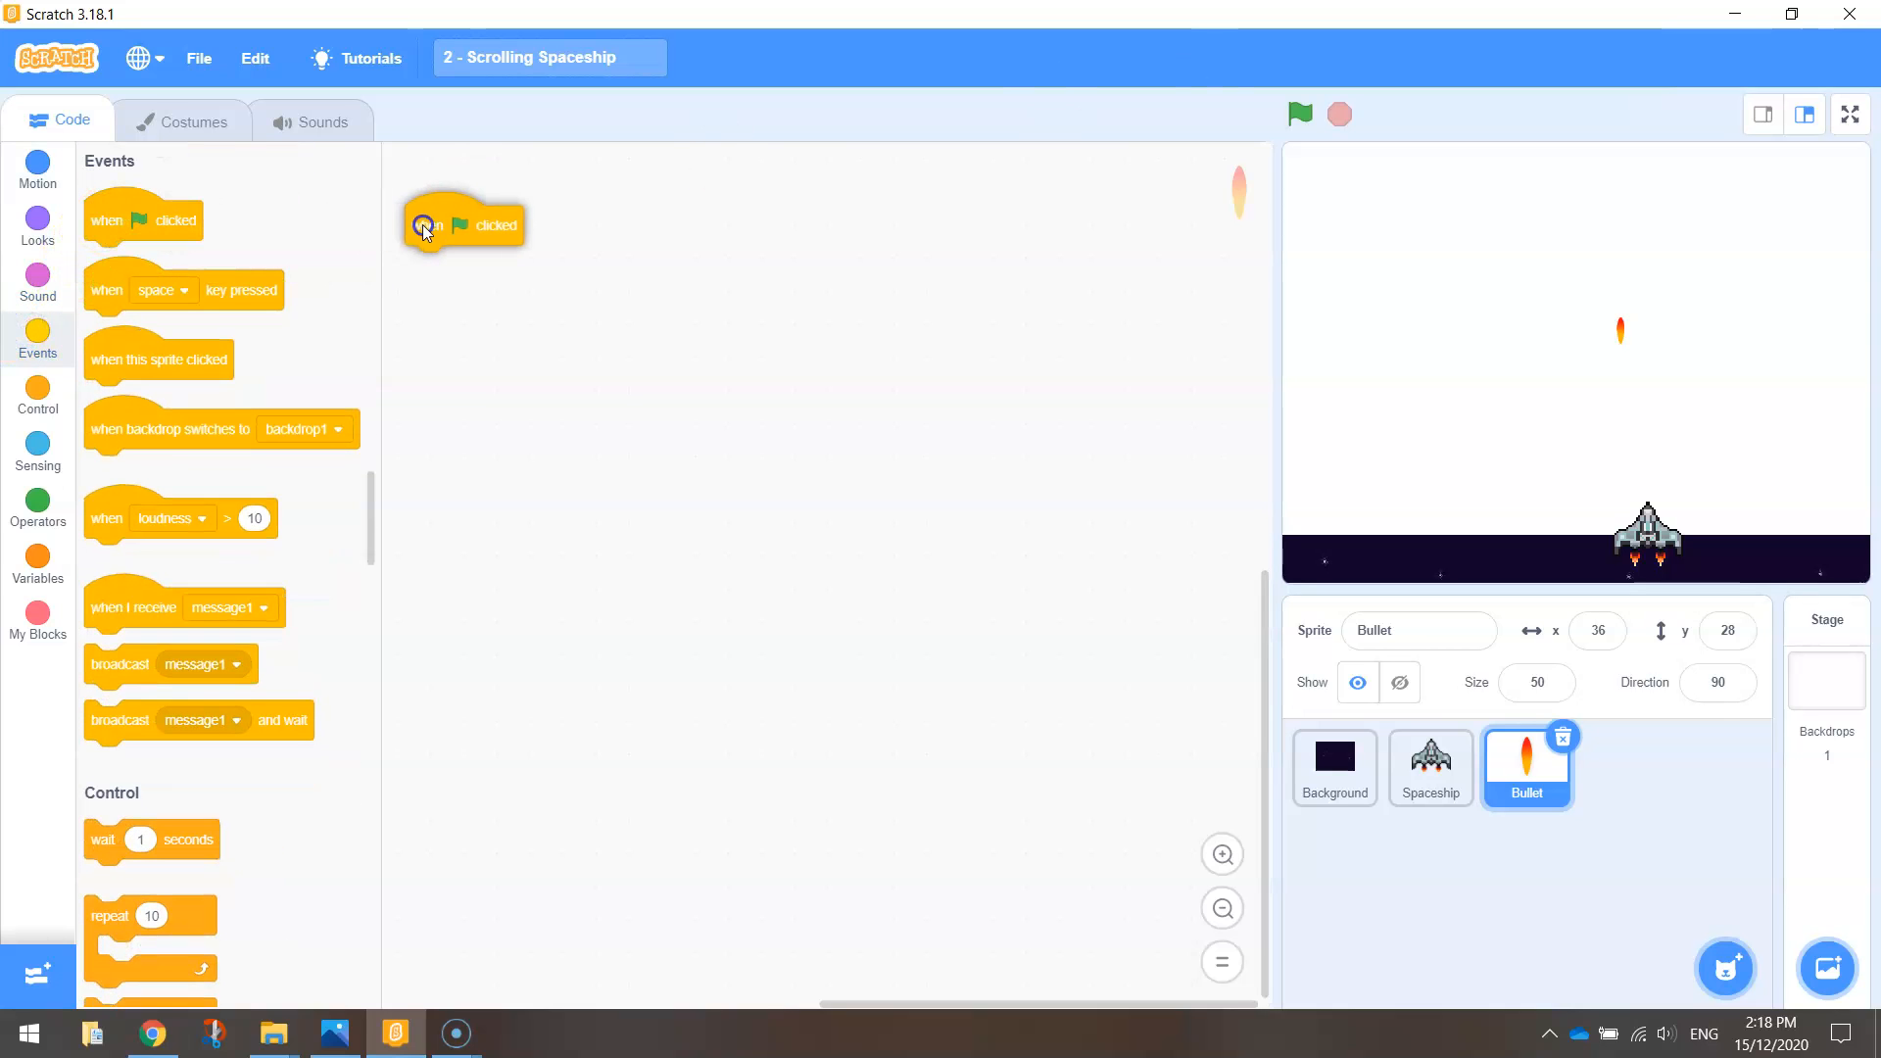
Step: Add a 'when flag clicked' hat and a separate 'if key space pressed' block containing 'create clone of myself'
drag(427, 229, 486, 175)
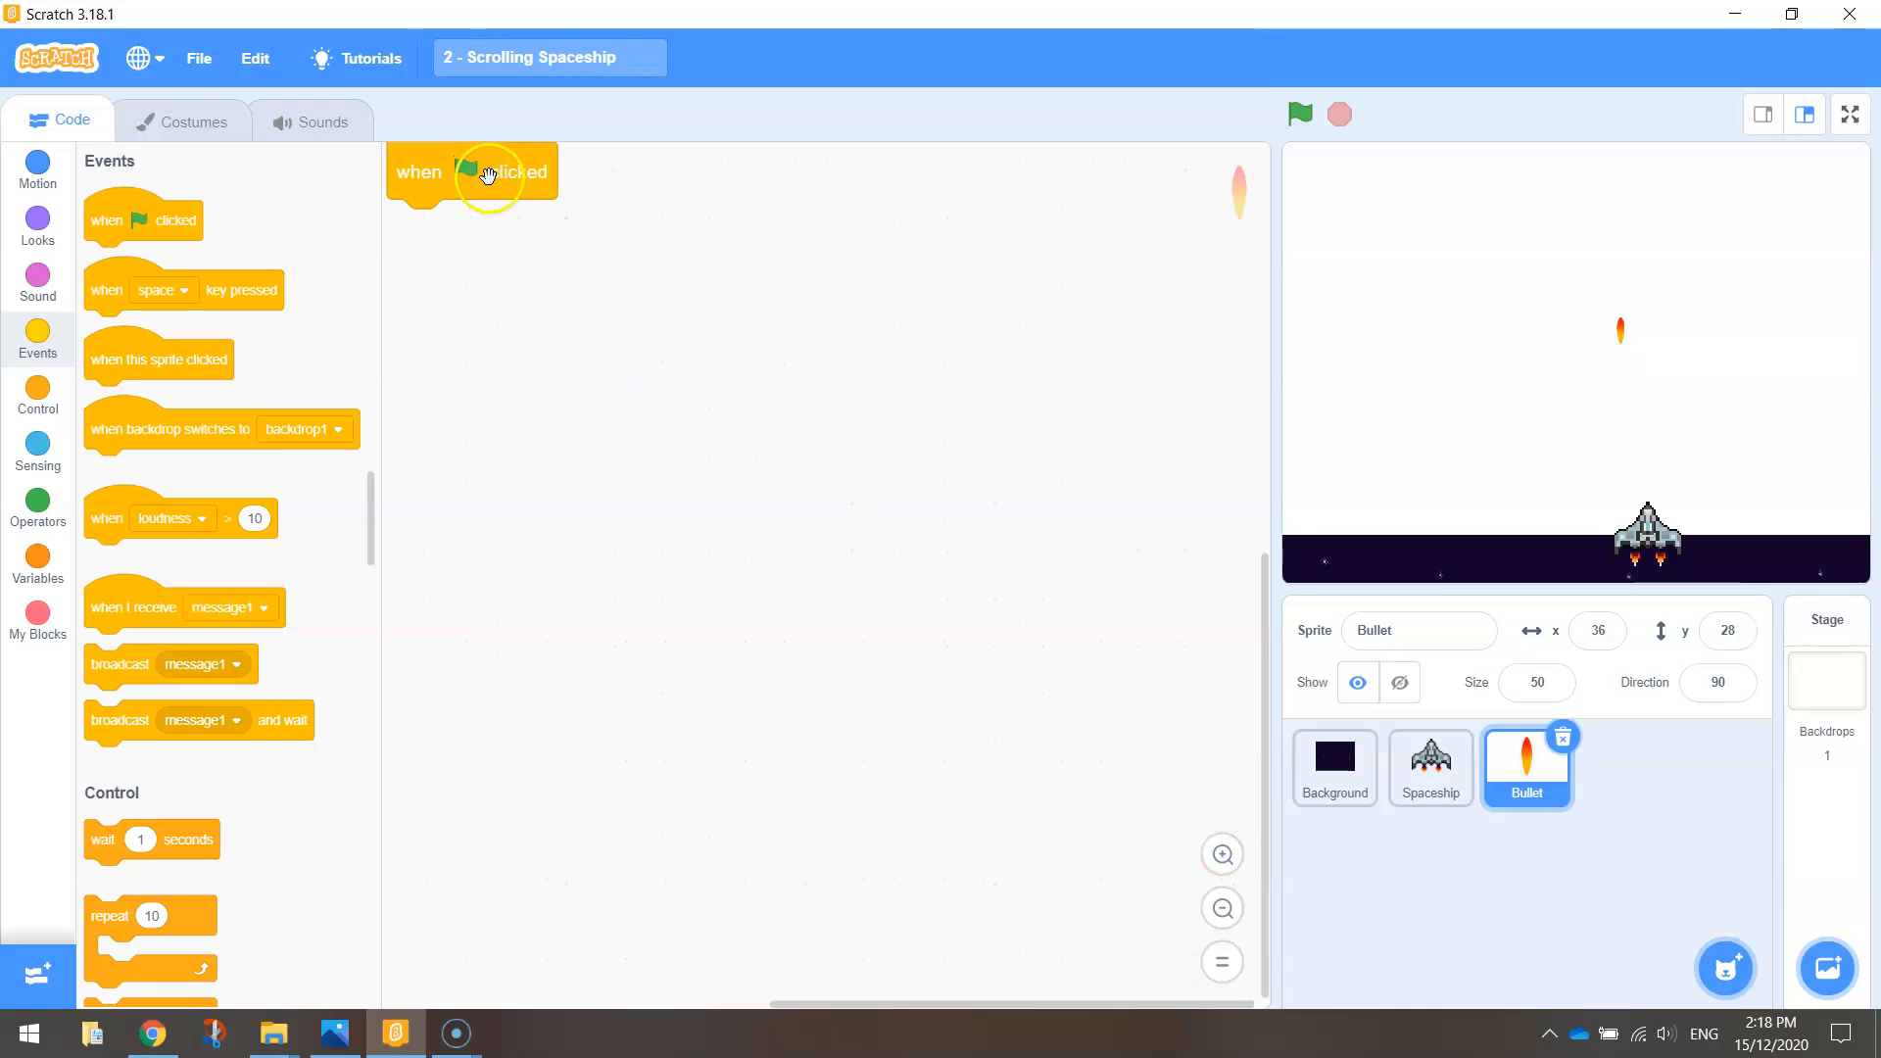
drag(469, 172, 531, 311)
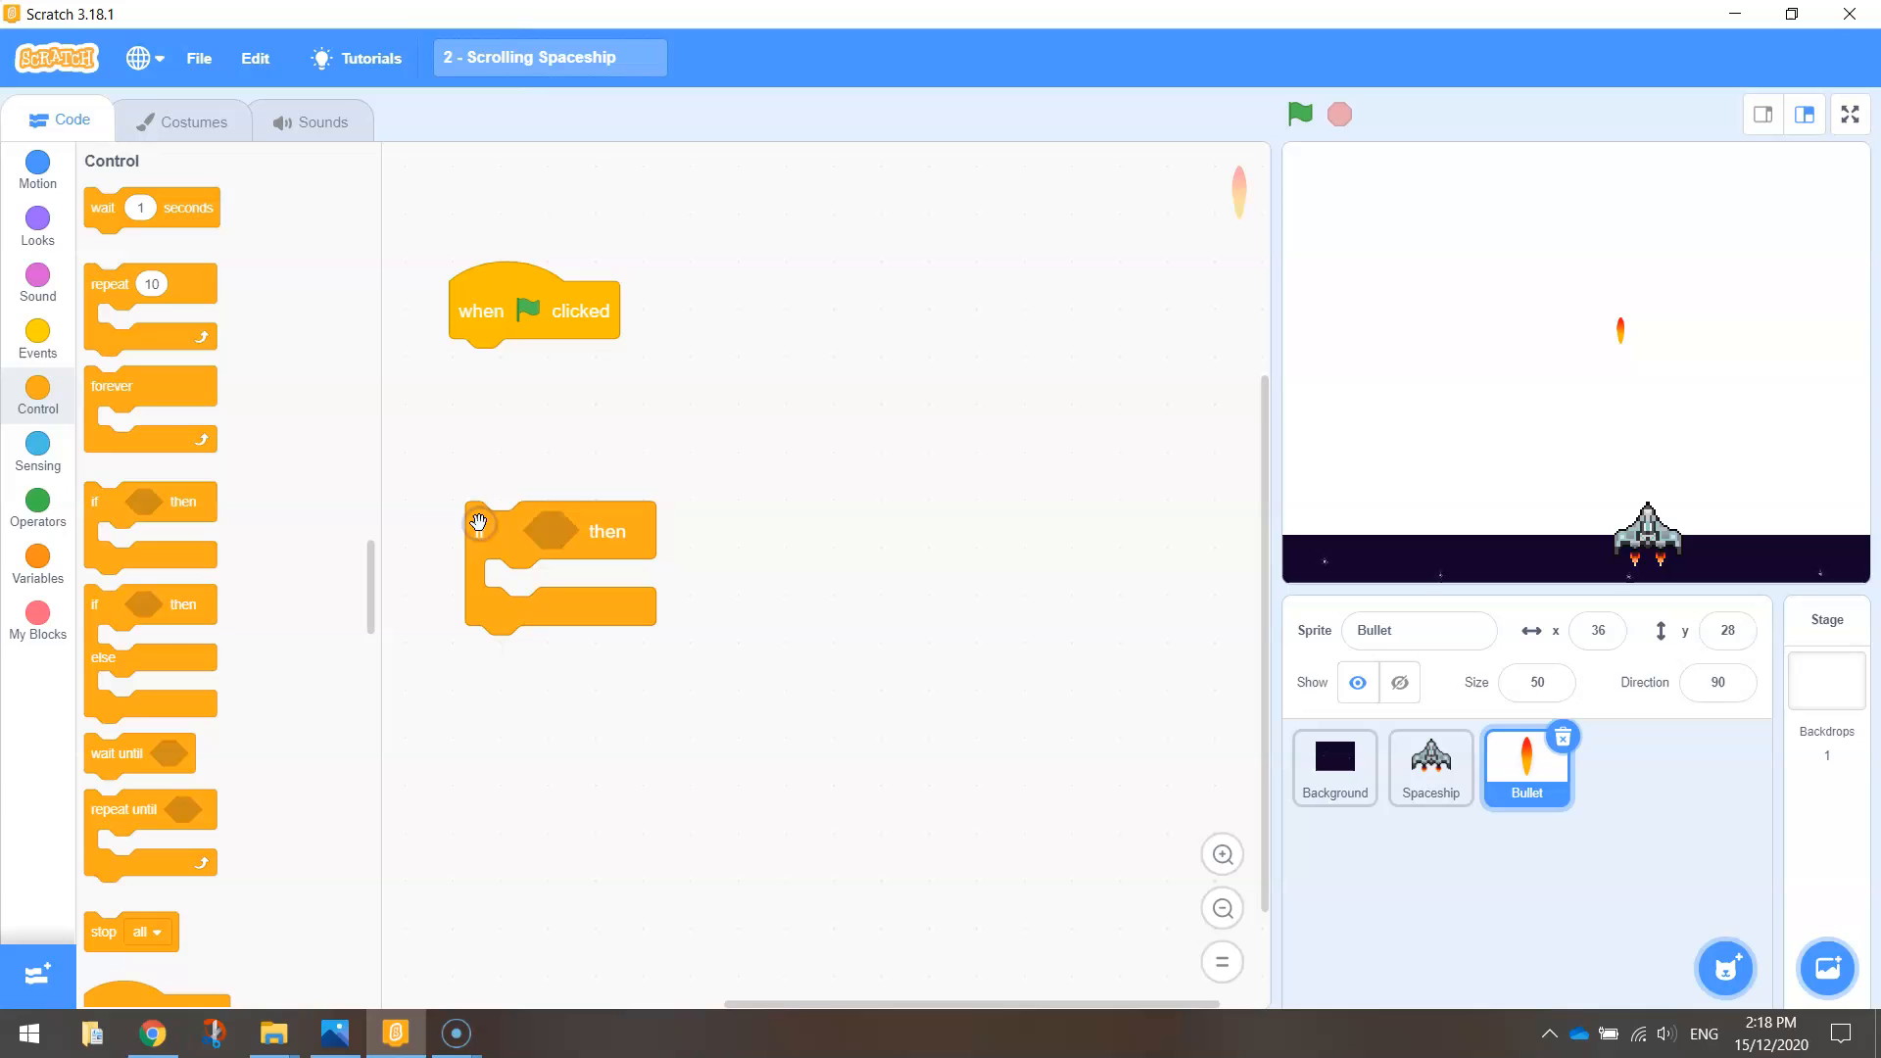
click(37, 448)
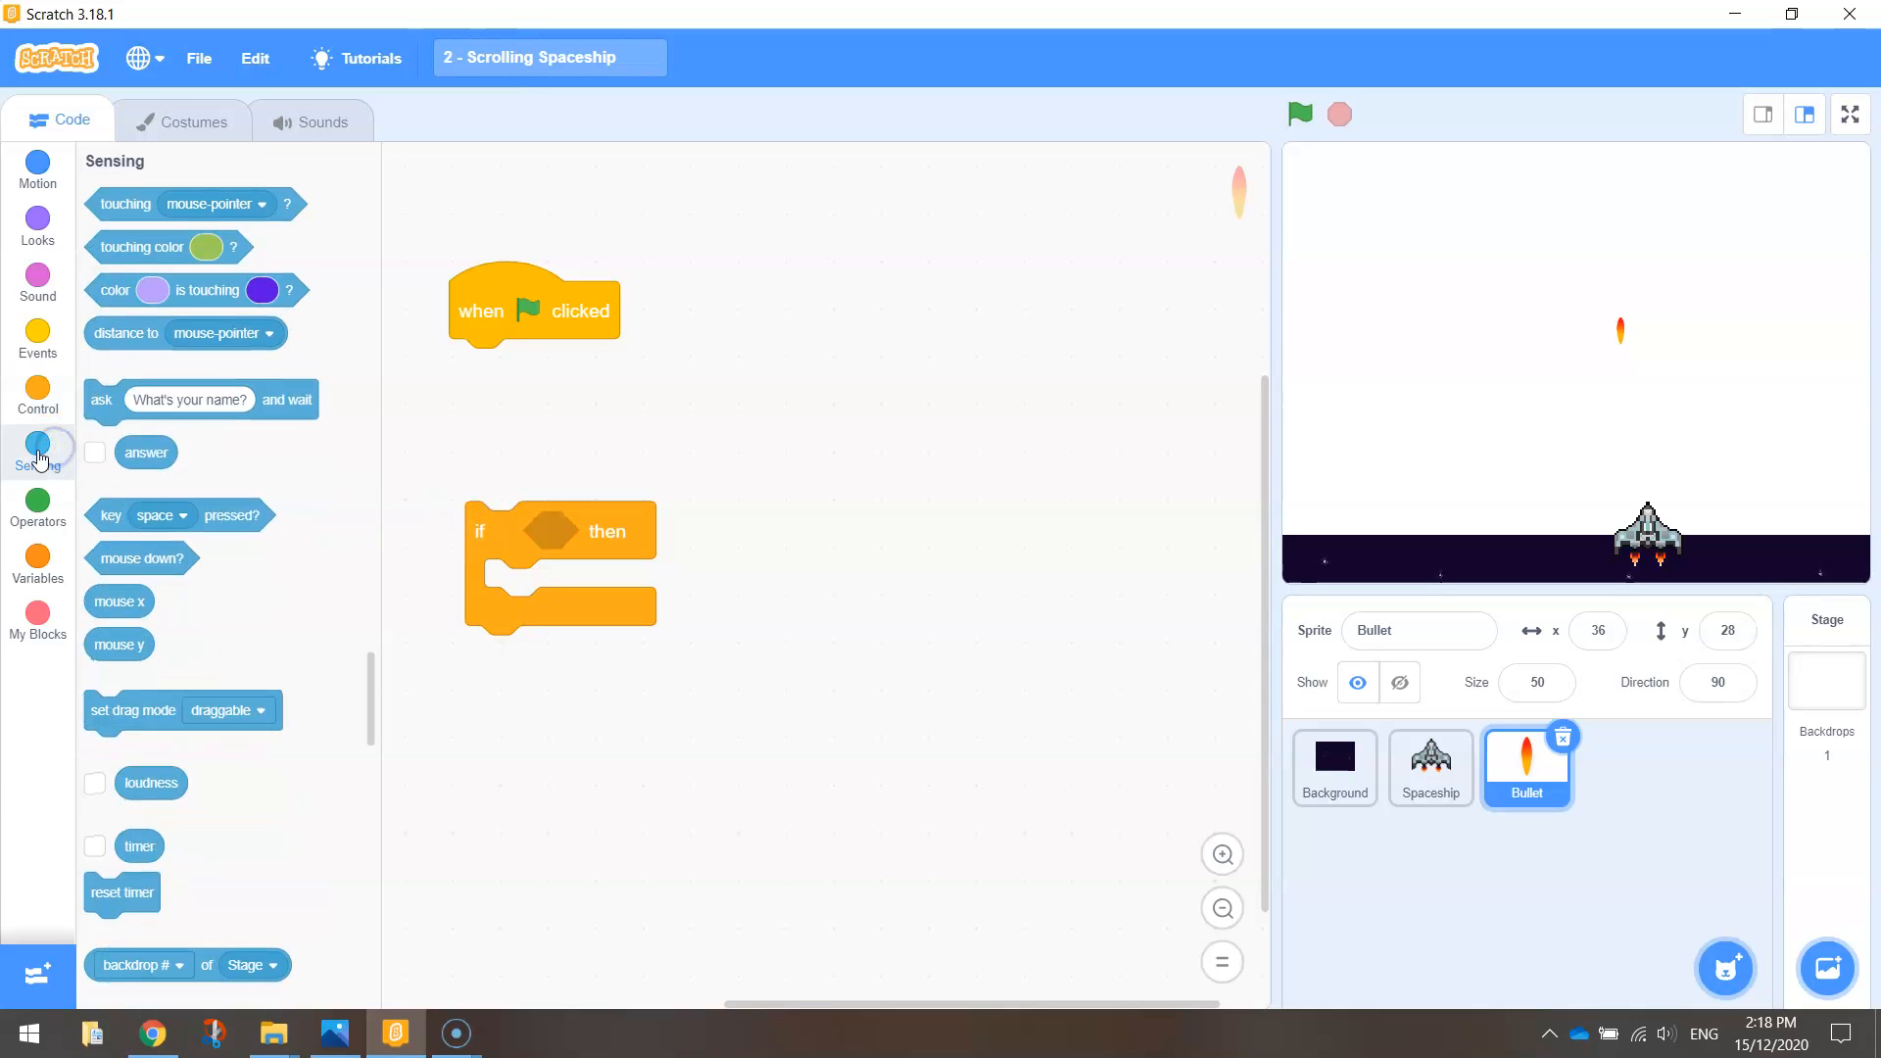
drag(178, 514, 557, 541)
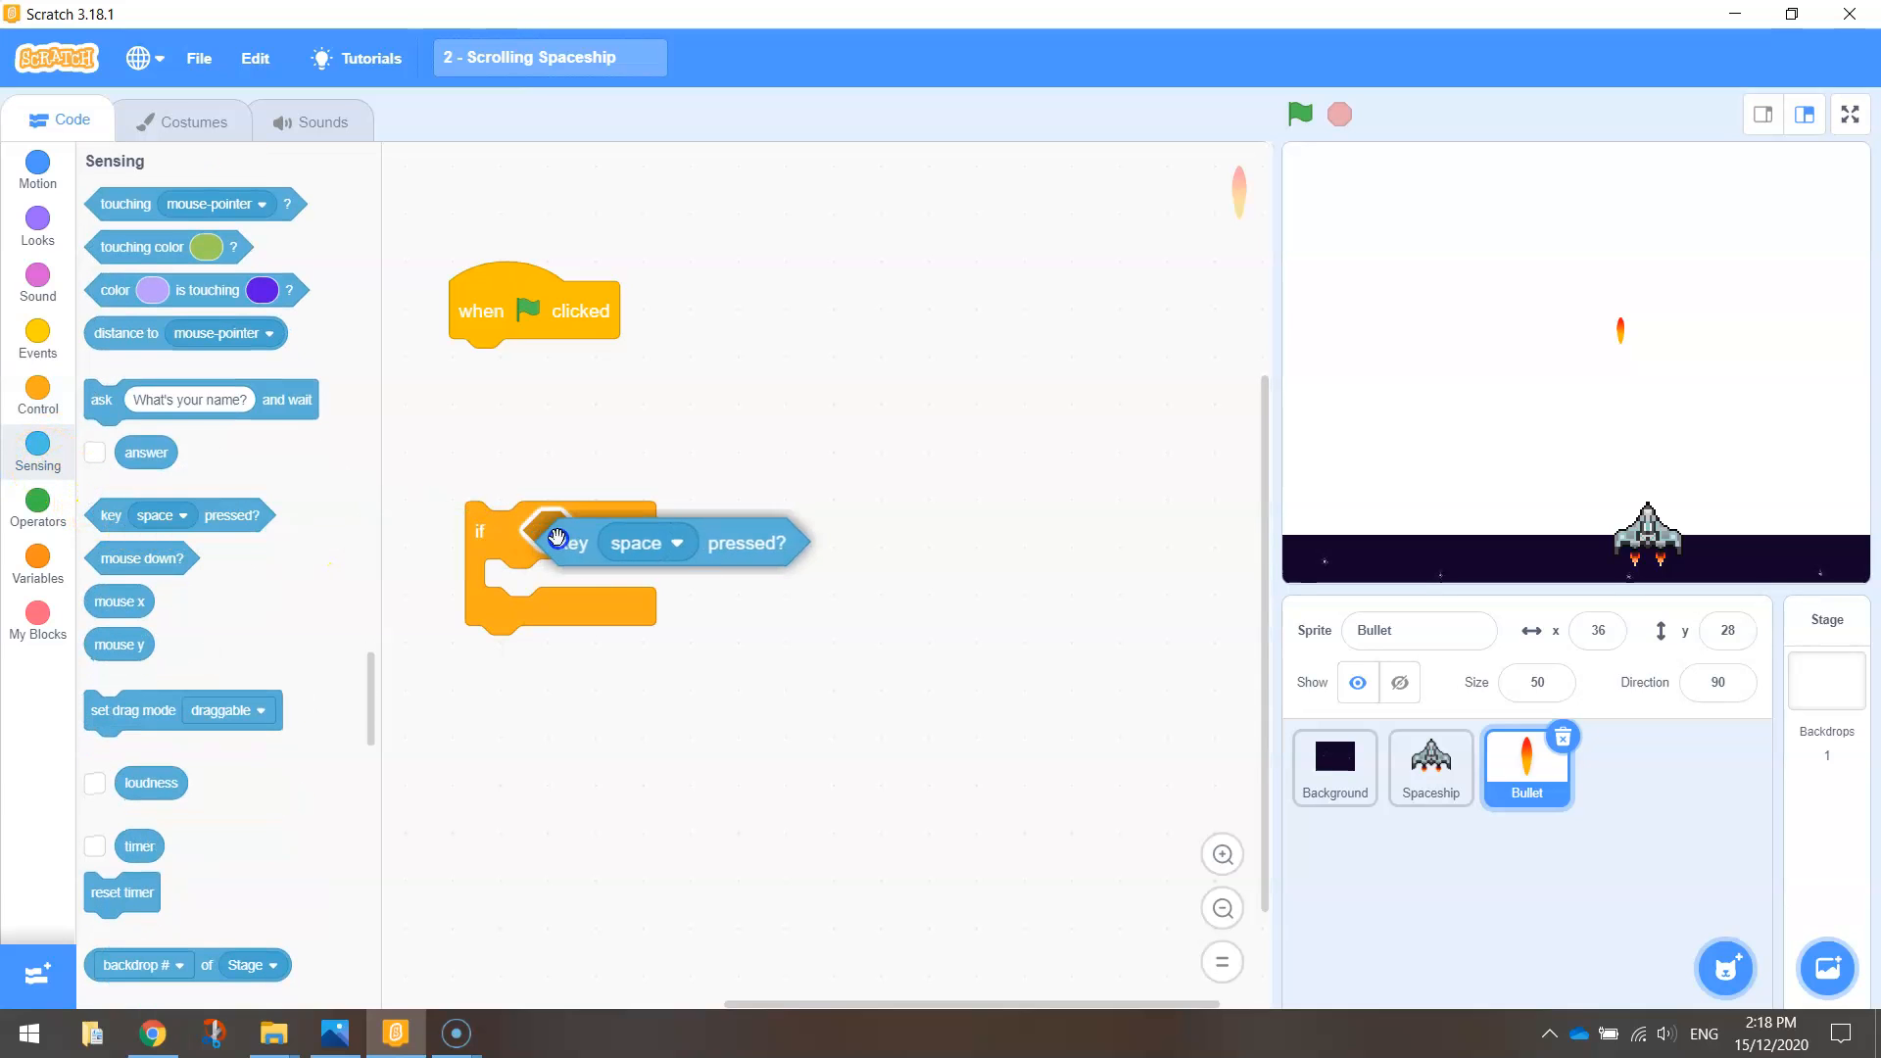
drag(555, 540, 597, 546)
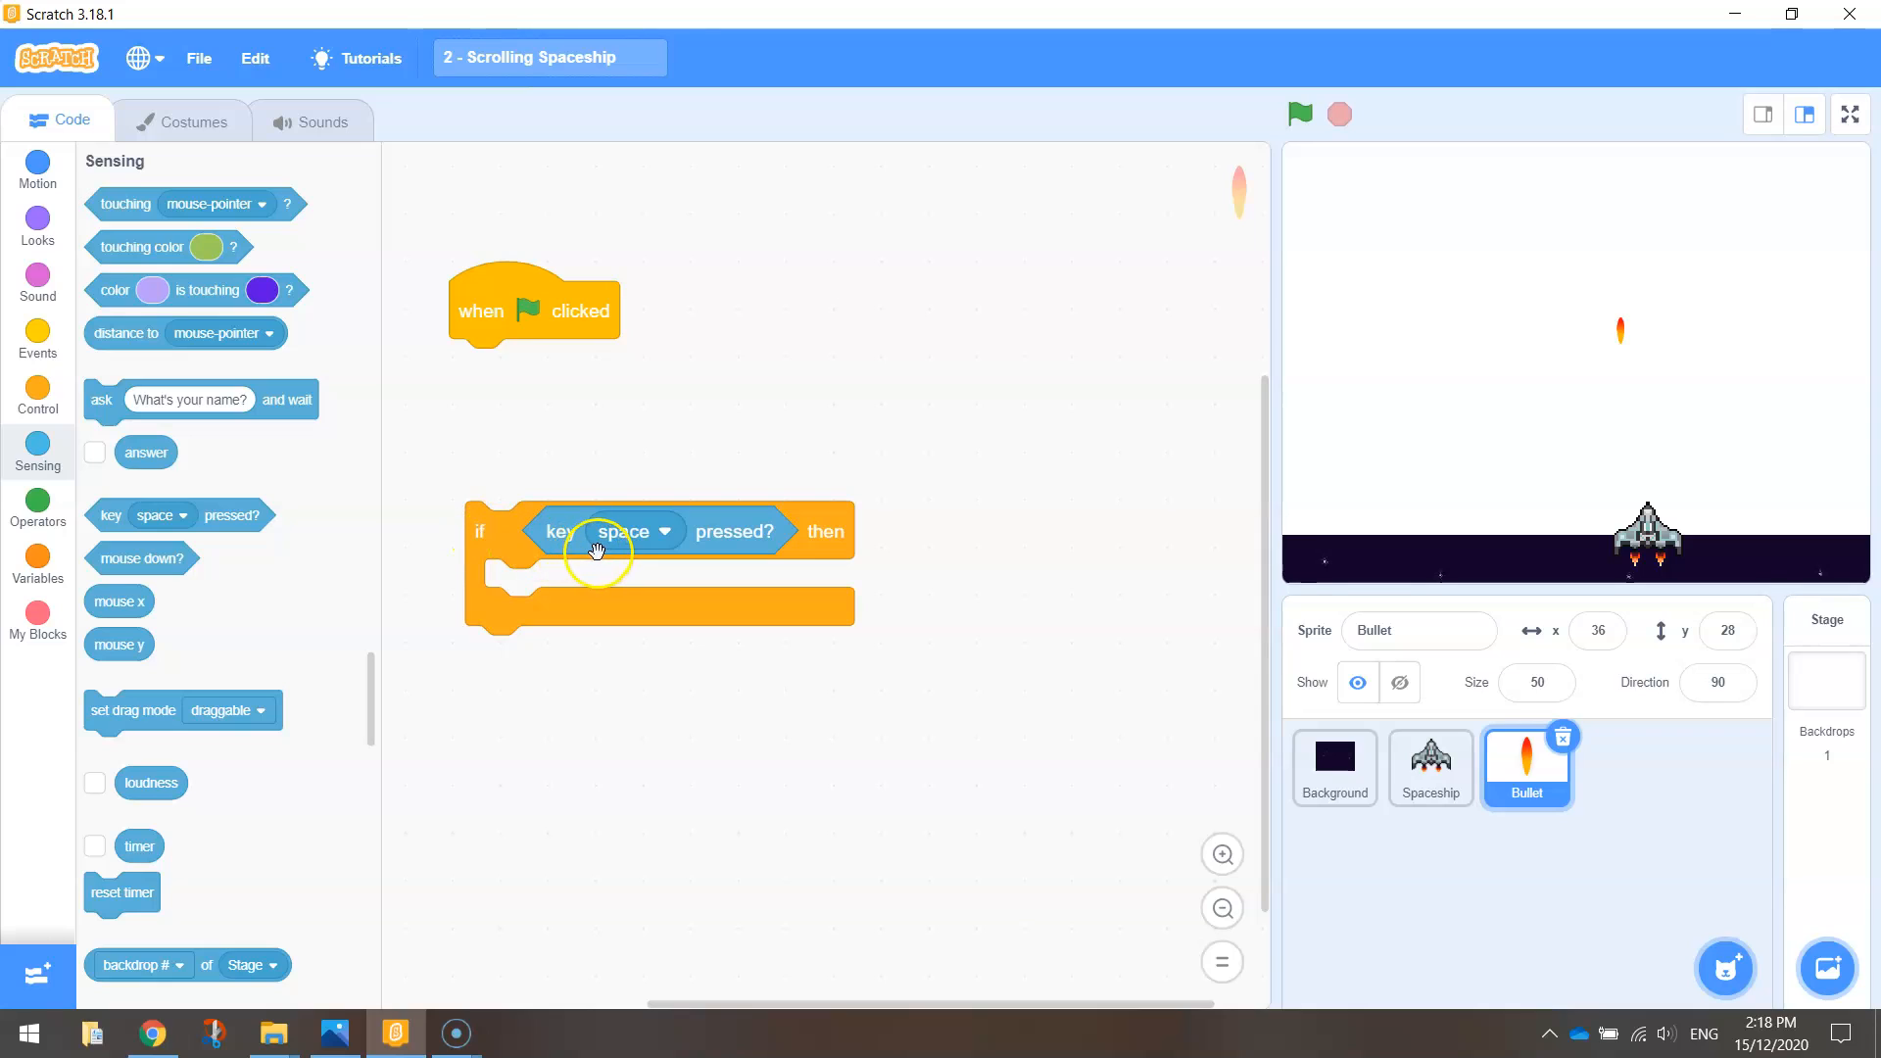
mouse_move(829, 589)
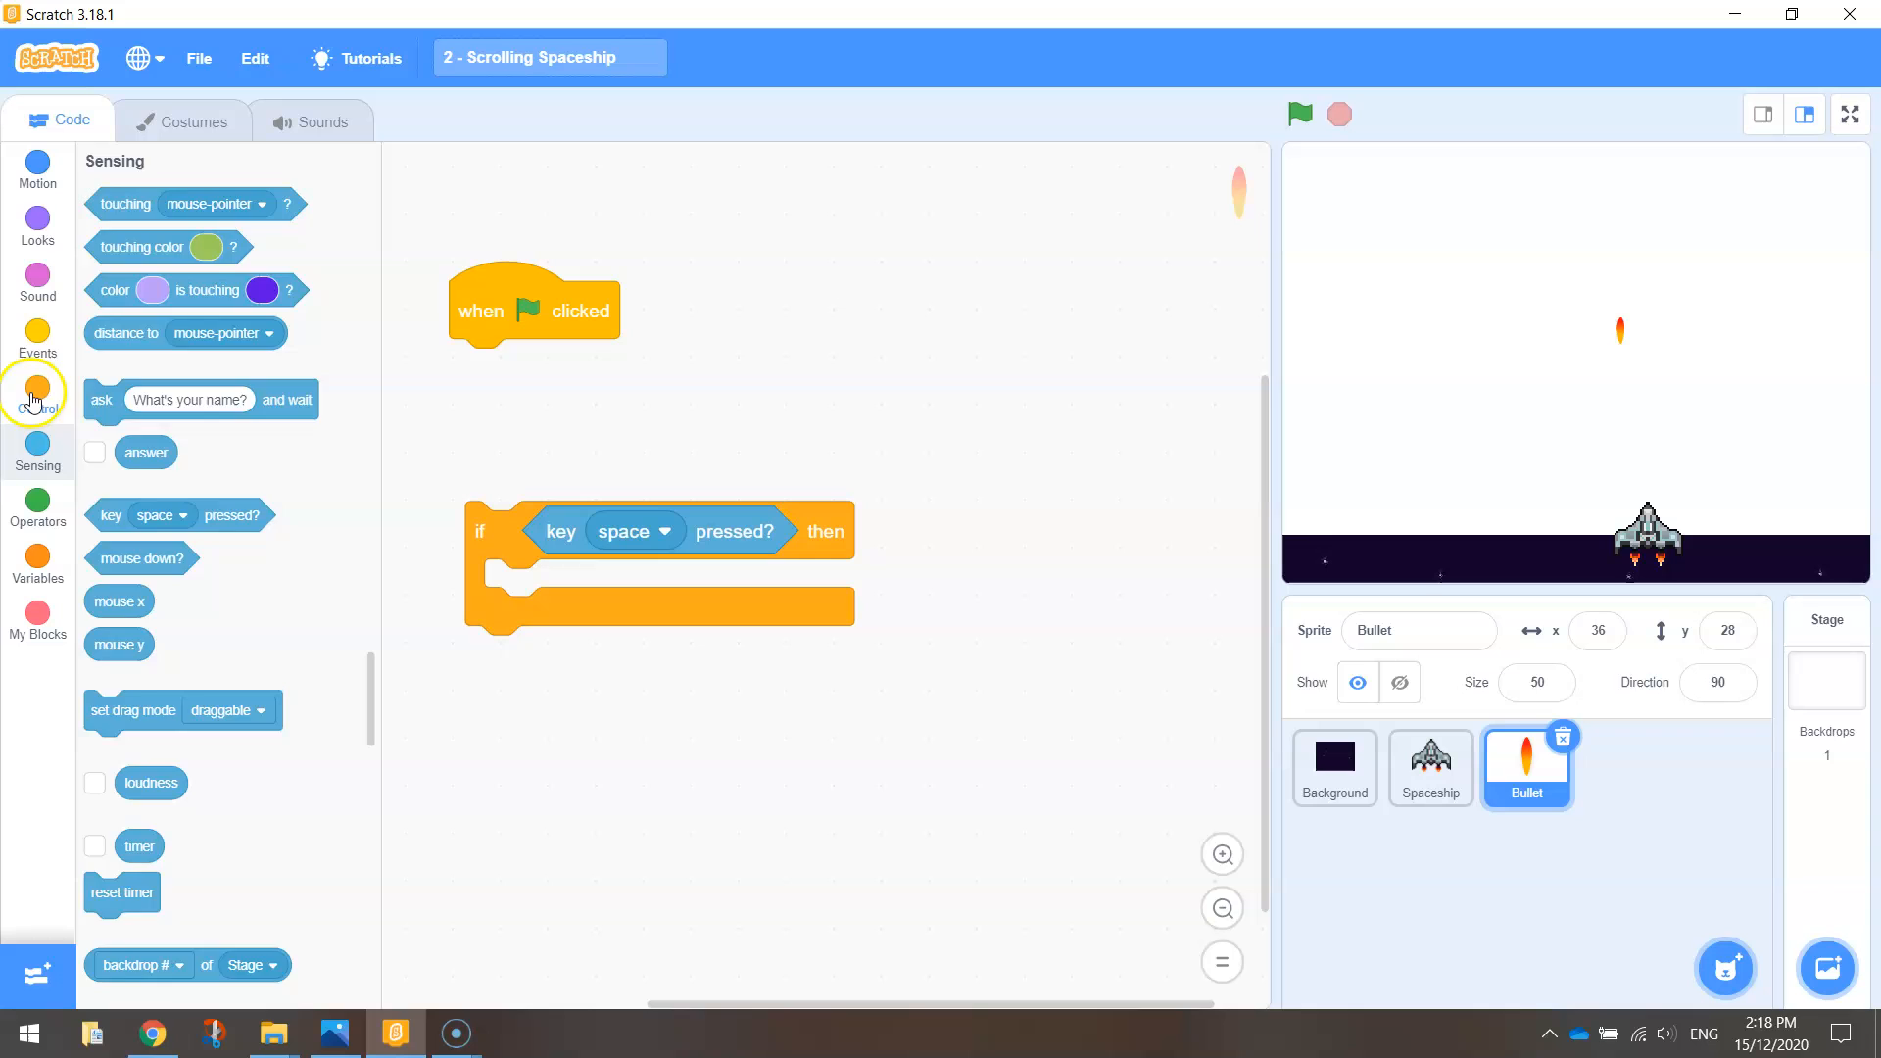
click(37, 391)
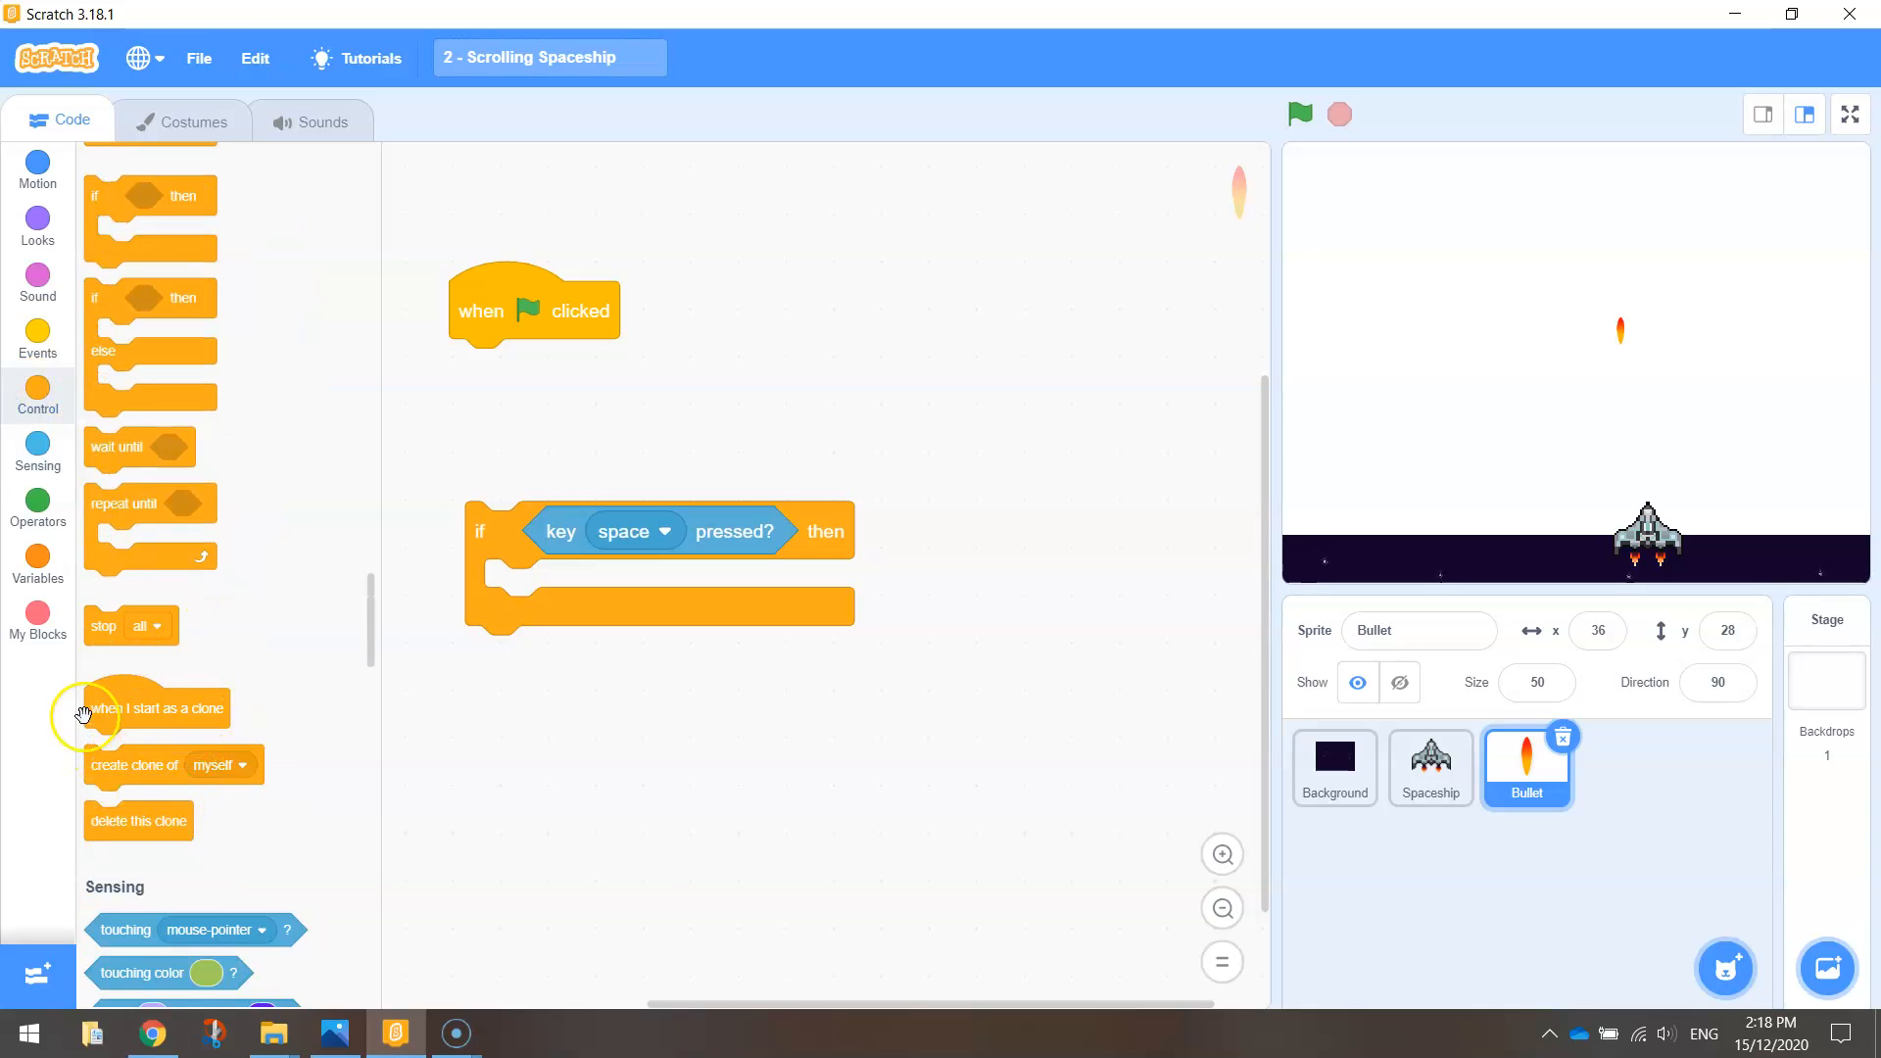
drag(134, 765, 555, 588)
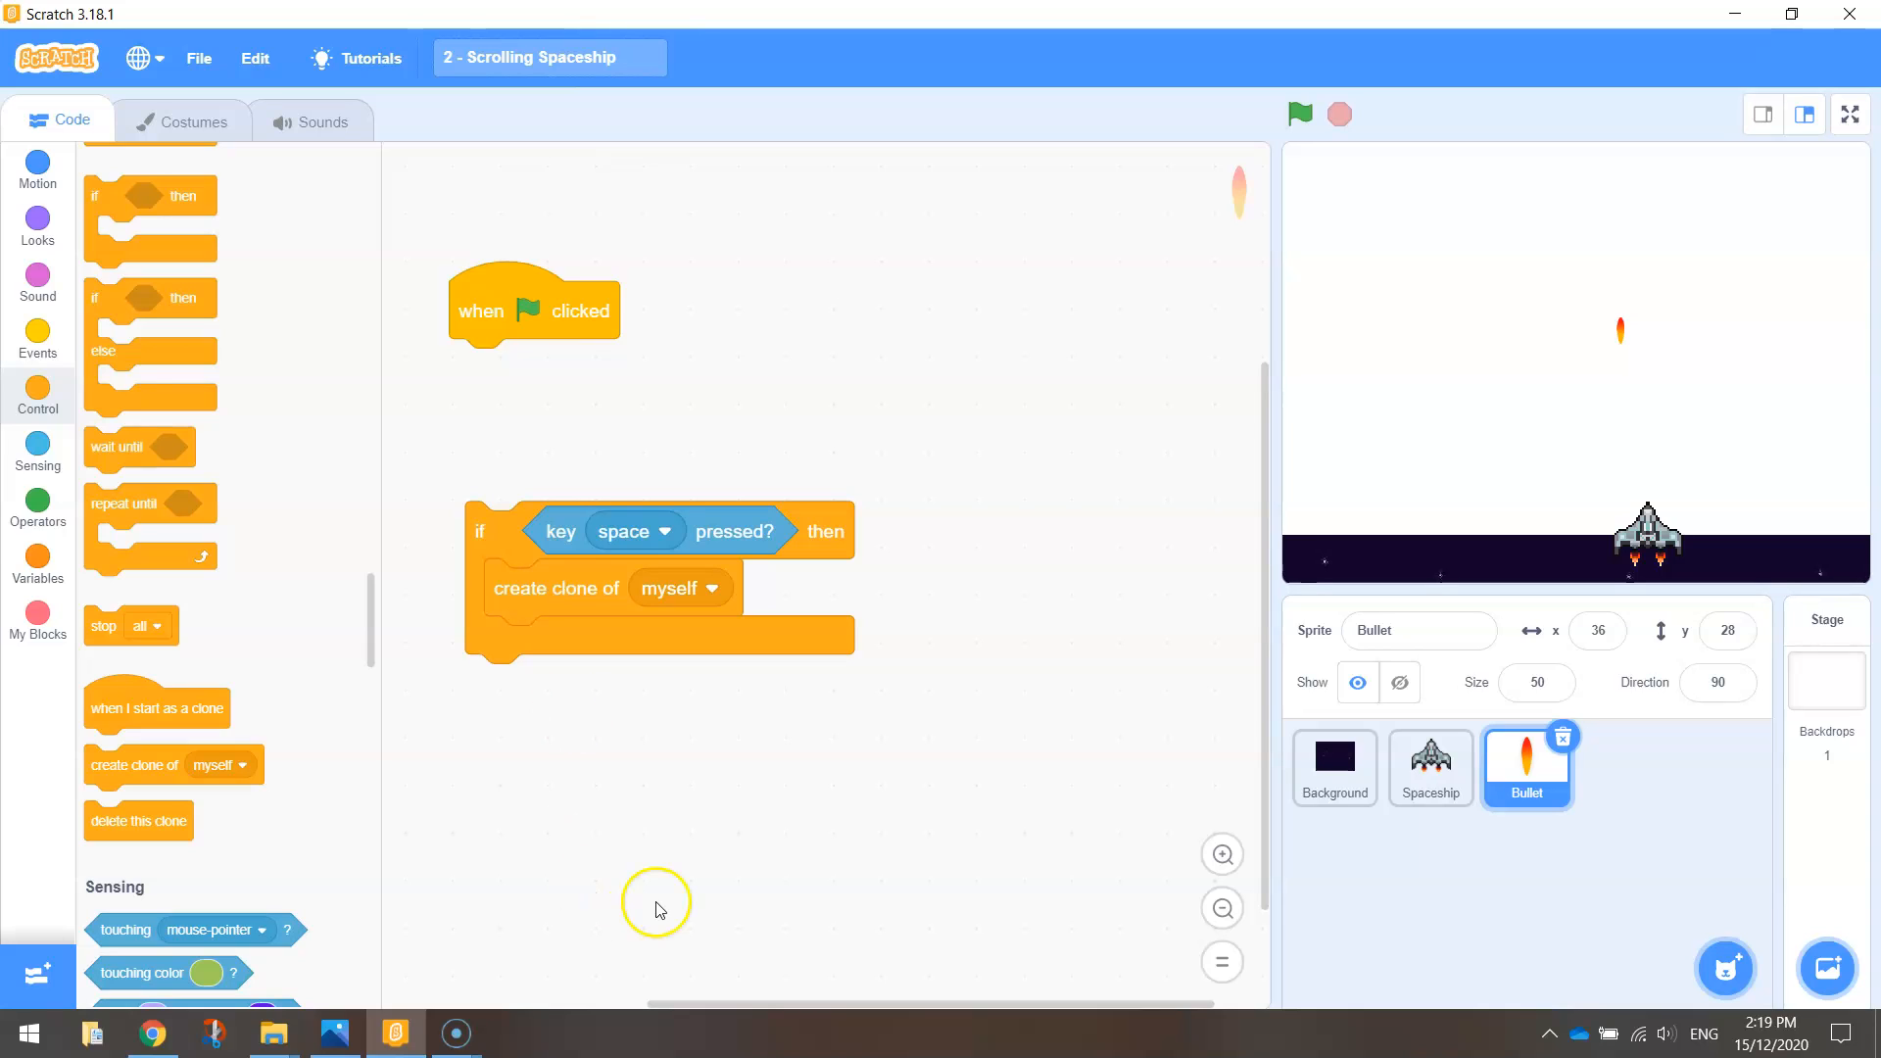
mouse_move(106, 381)
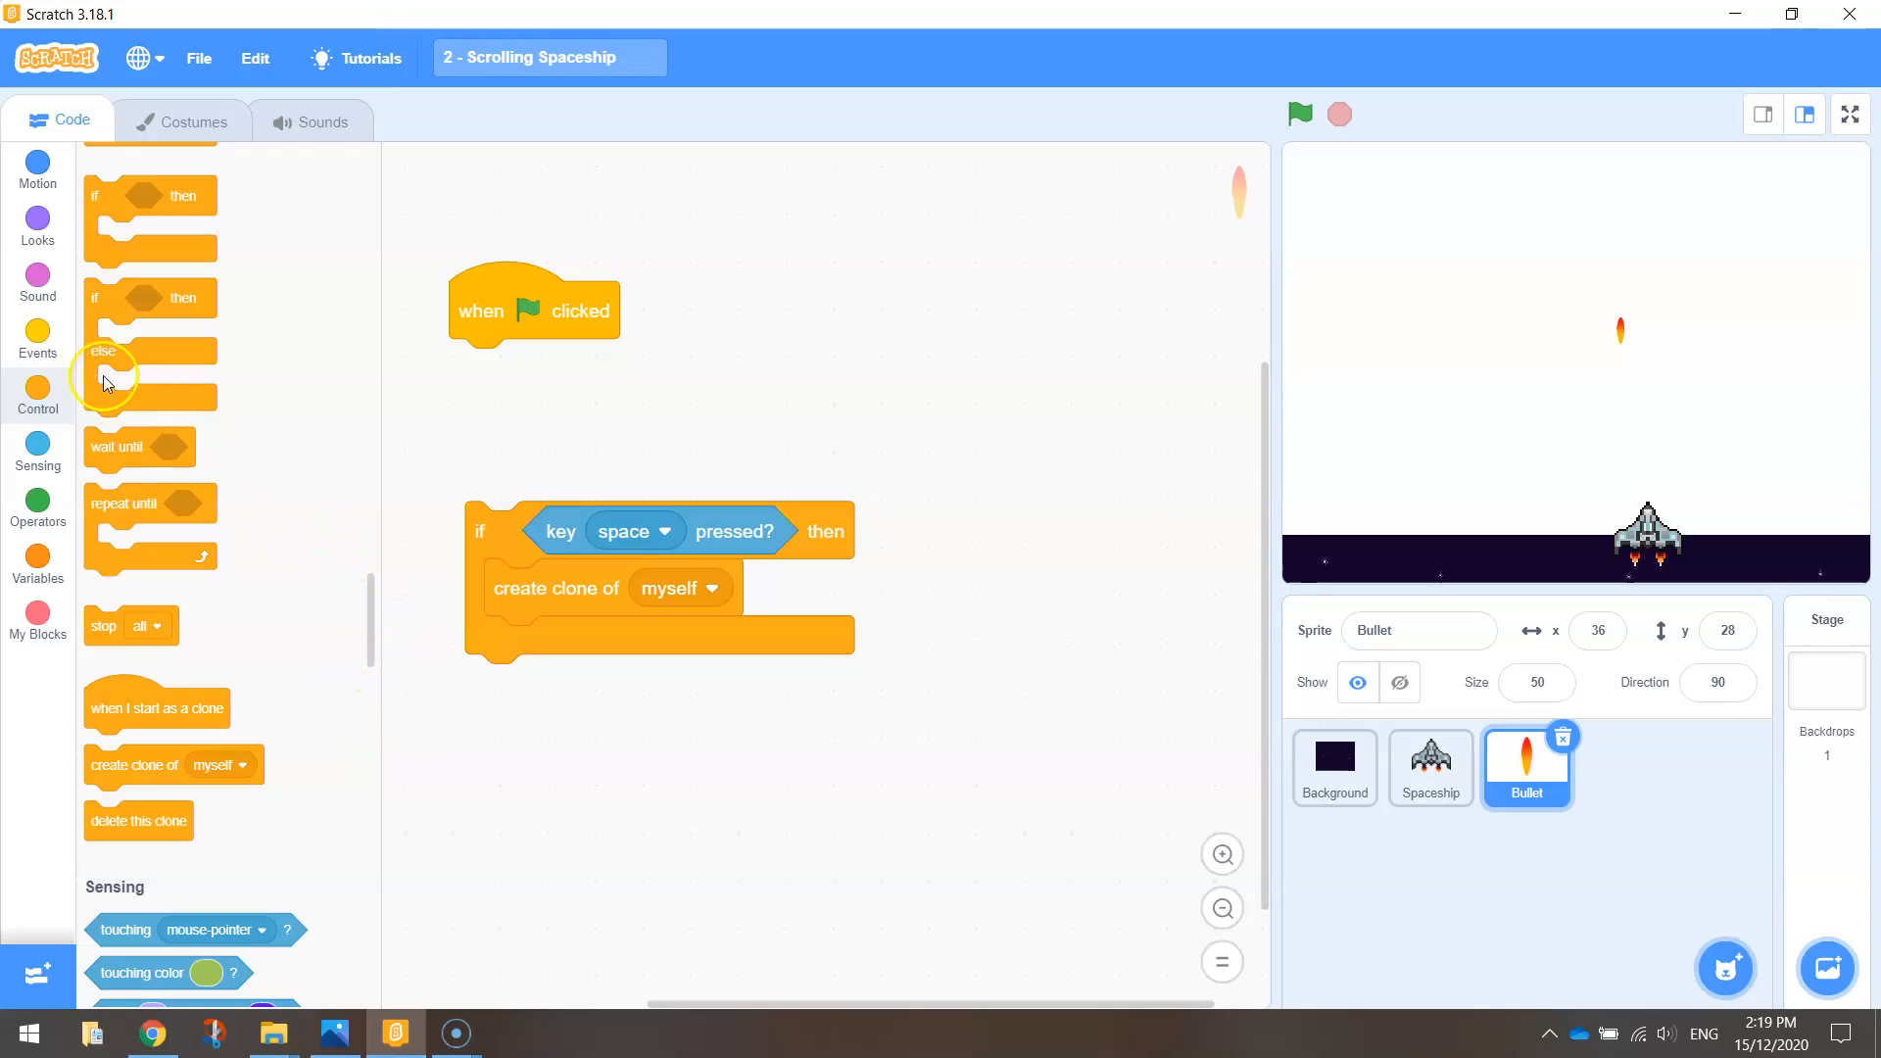
Step: Wrap the space-key clone check in a forever loop under 'when flag clicked'
drag(149, 233, 428, 486)
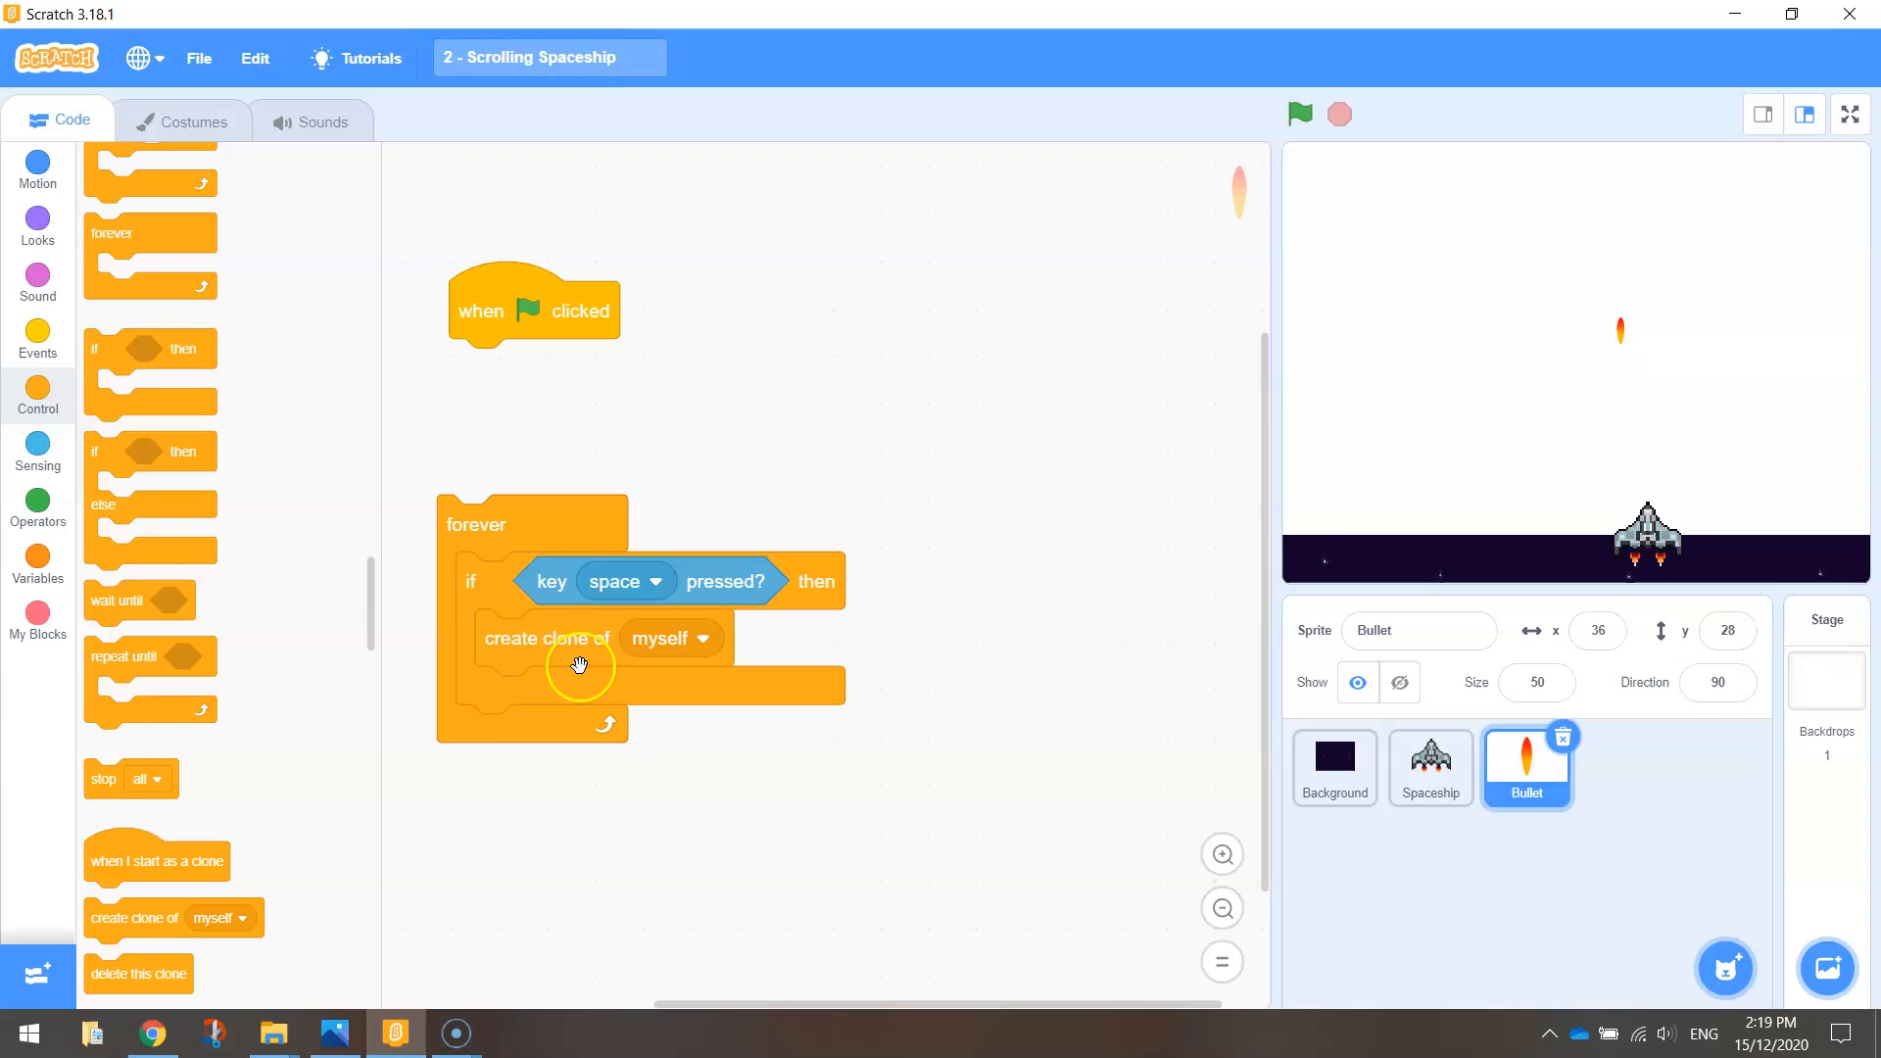
drag(580, 667, 625, 538)
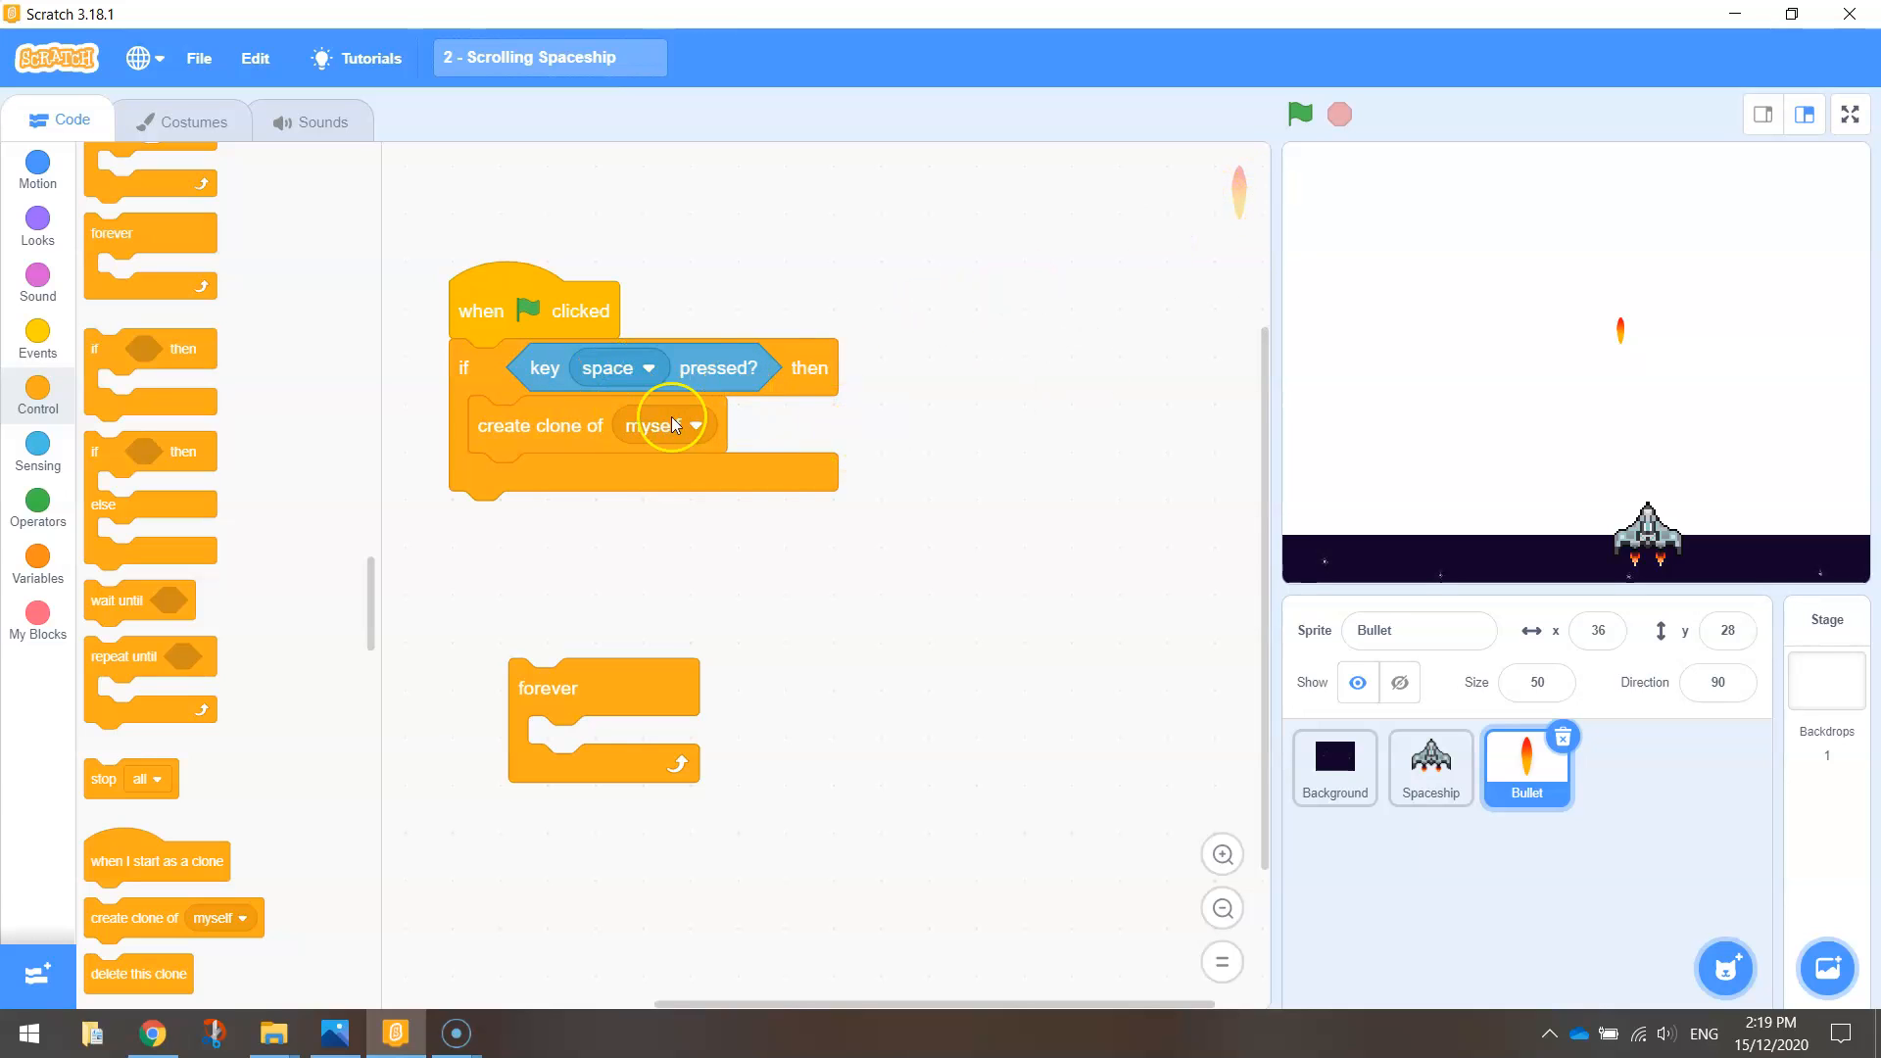
mouse_move(539, 367)
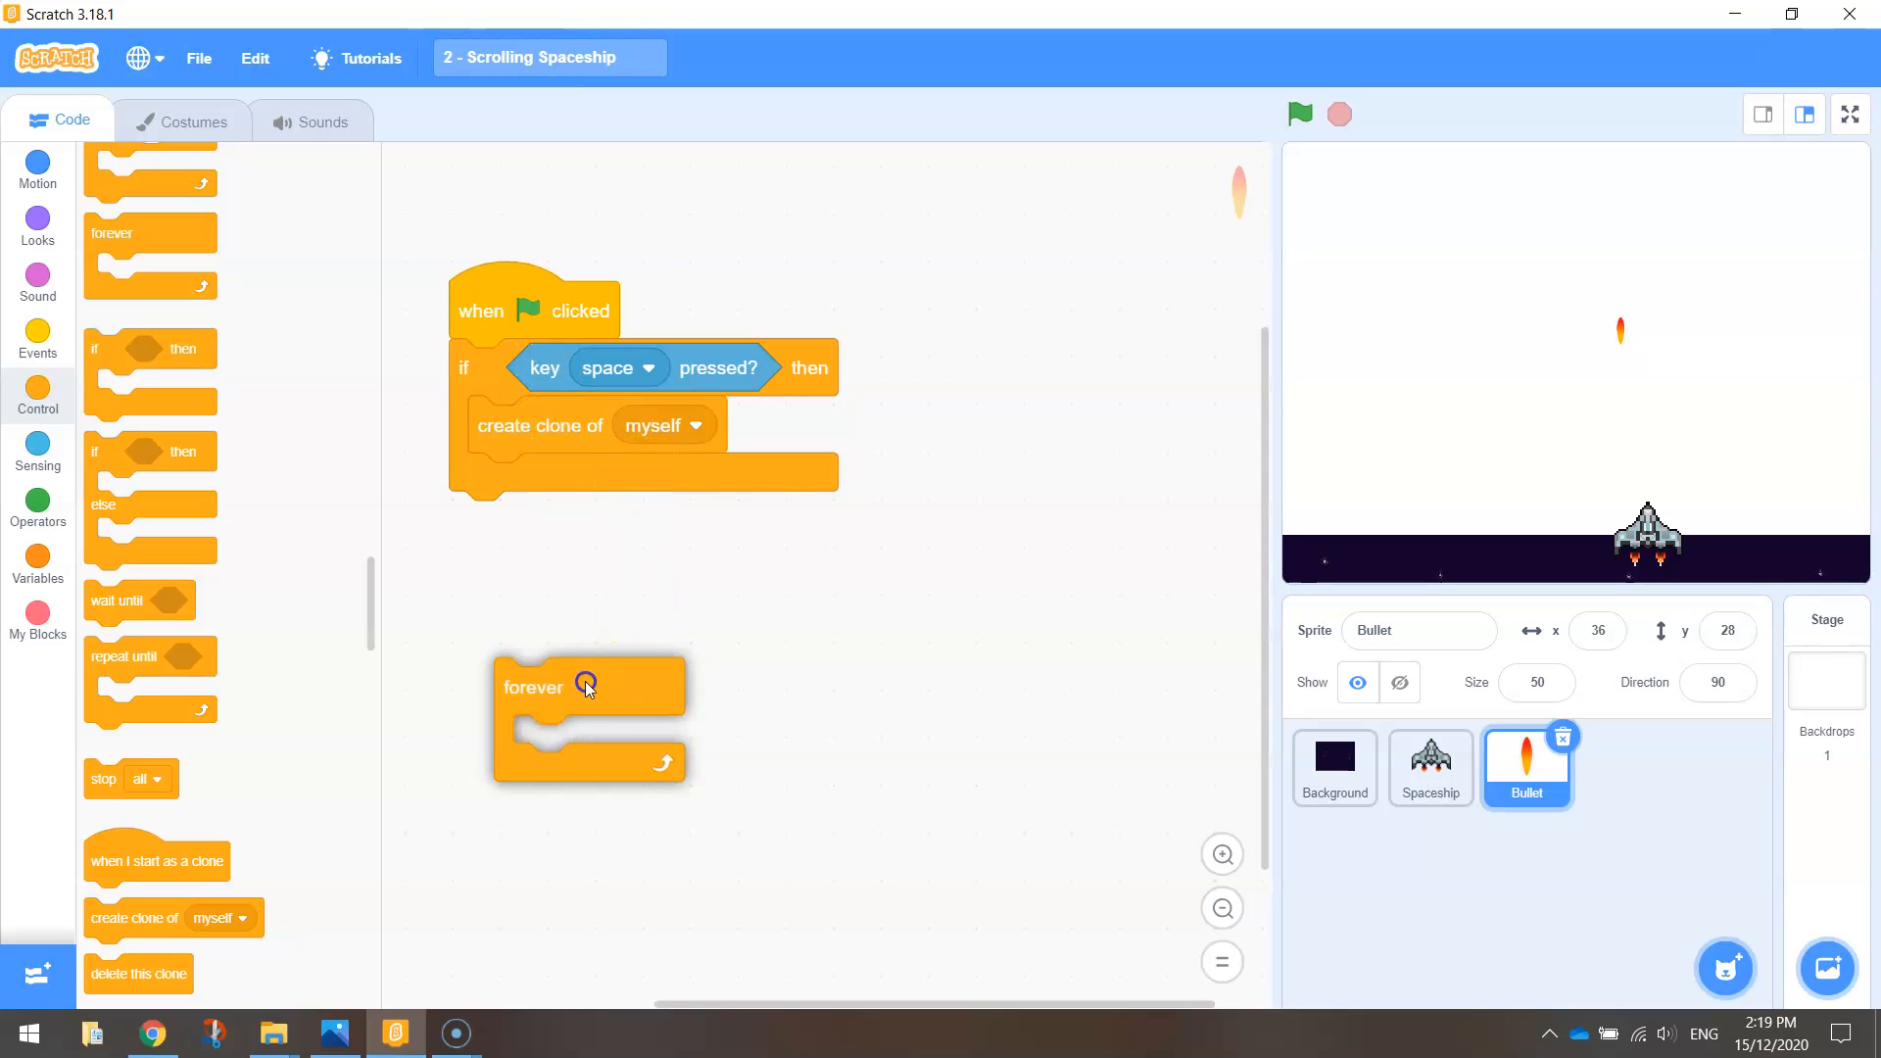
drag(532, 686, 466, 357)
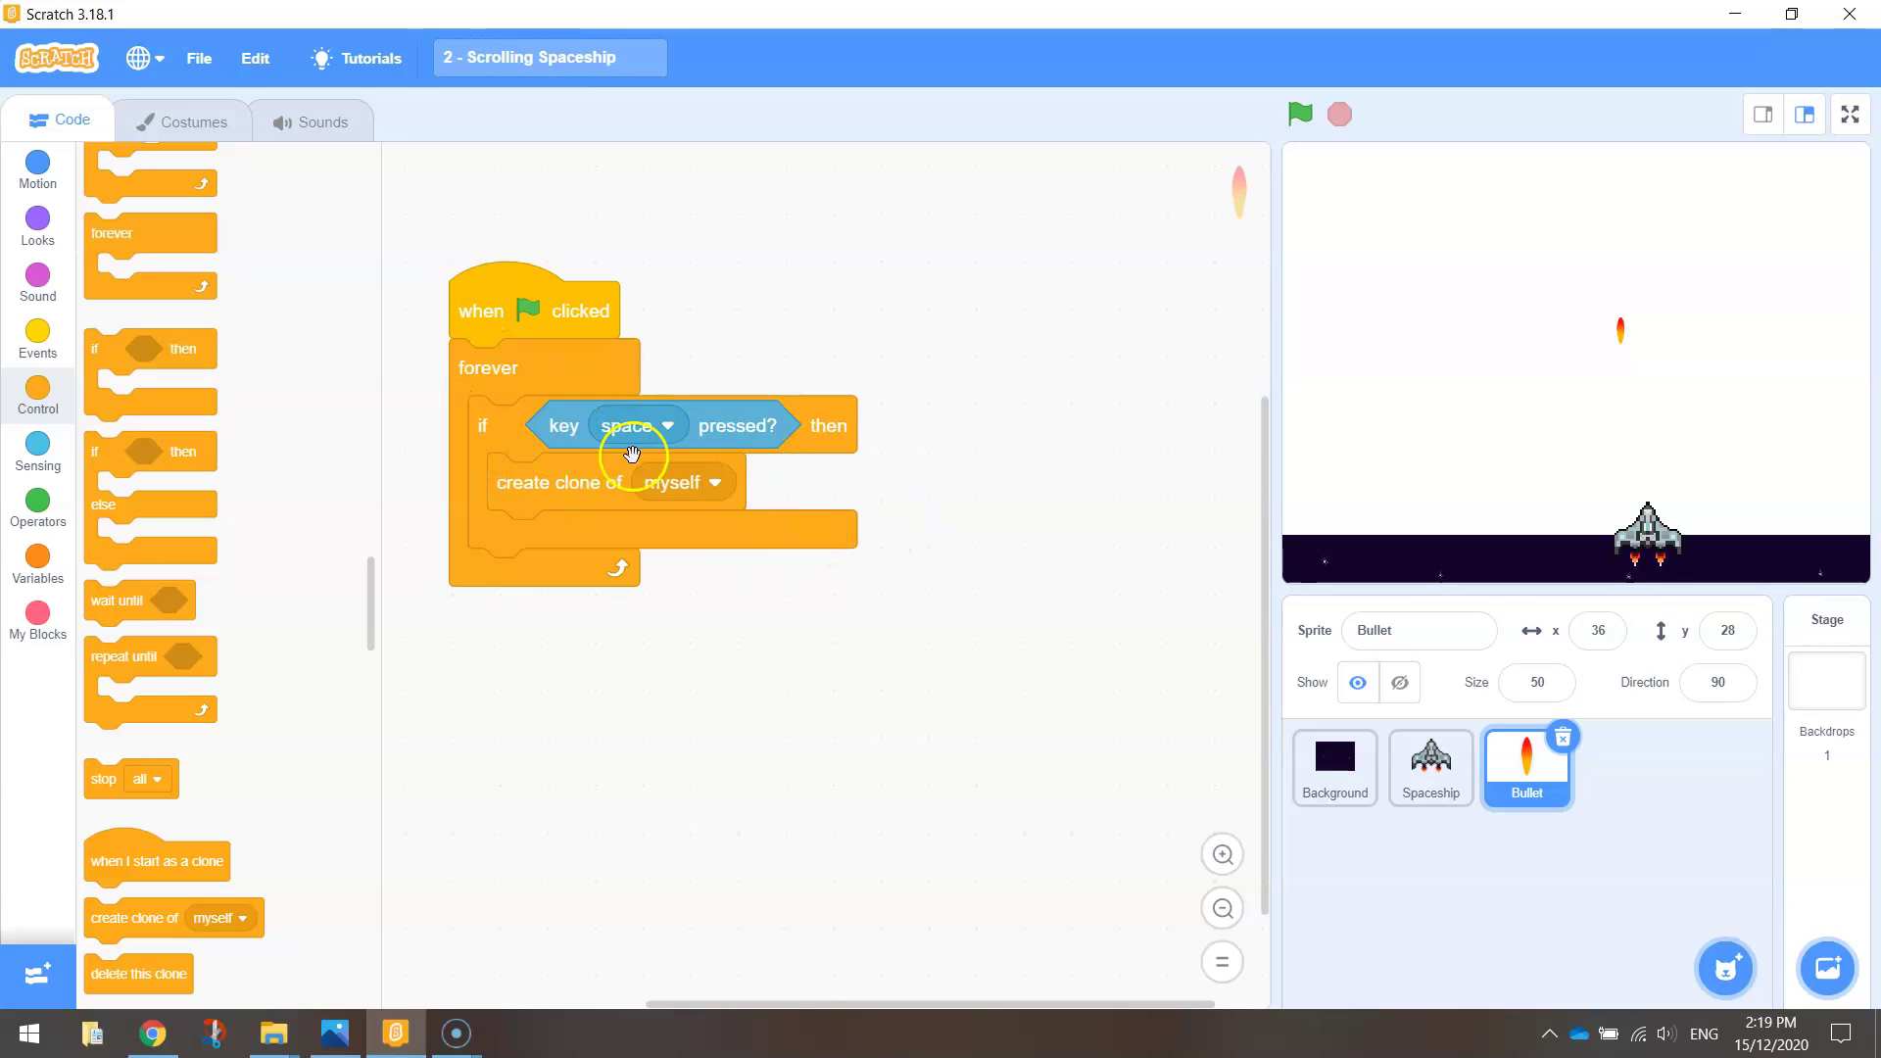
mouse_move(921, 519)
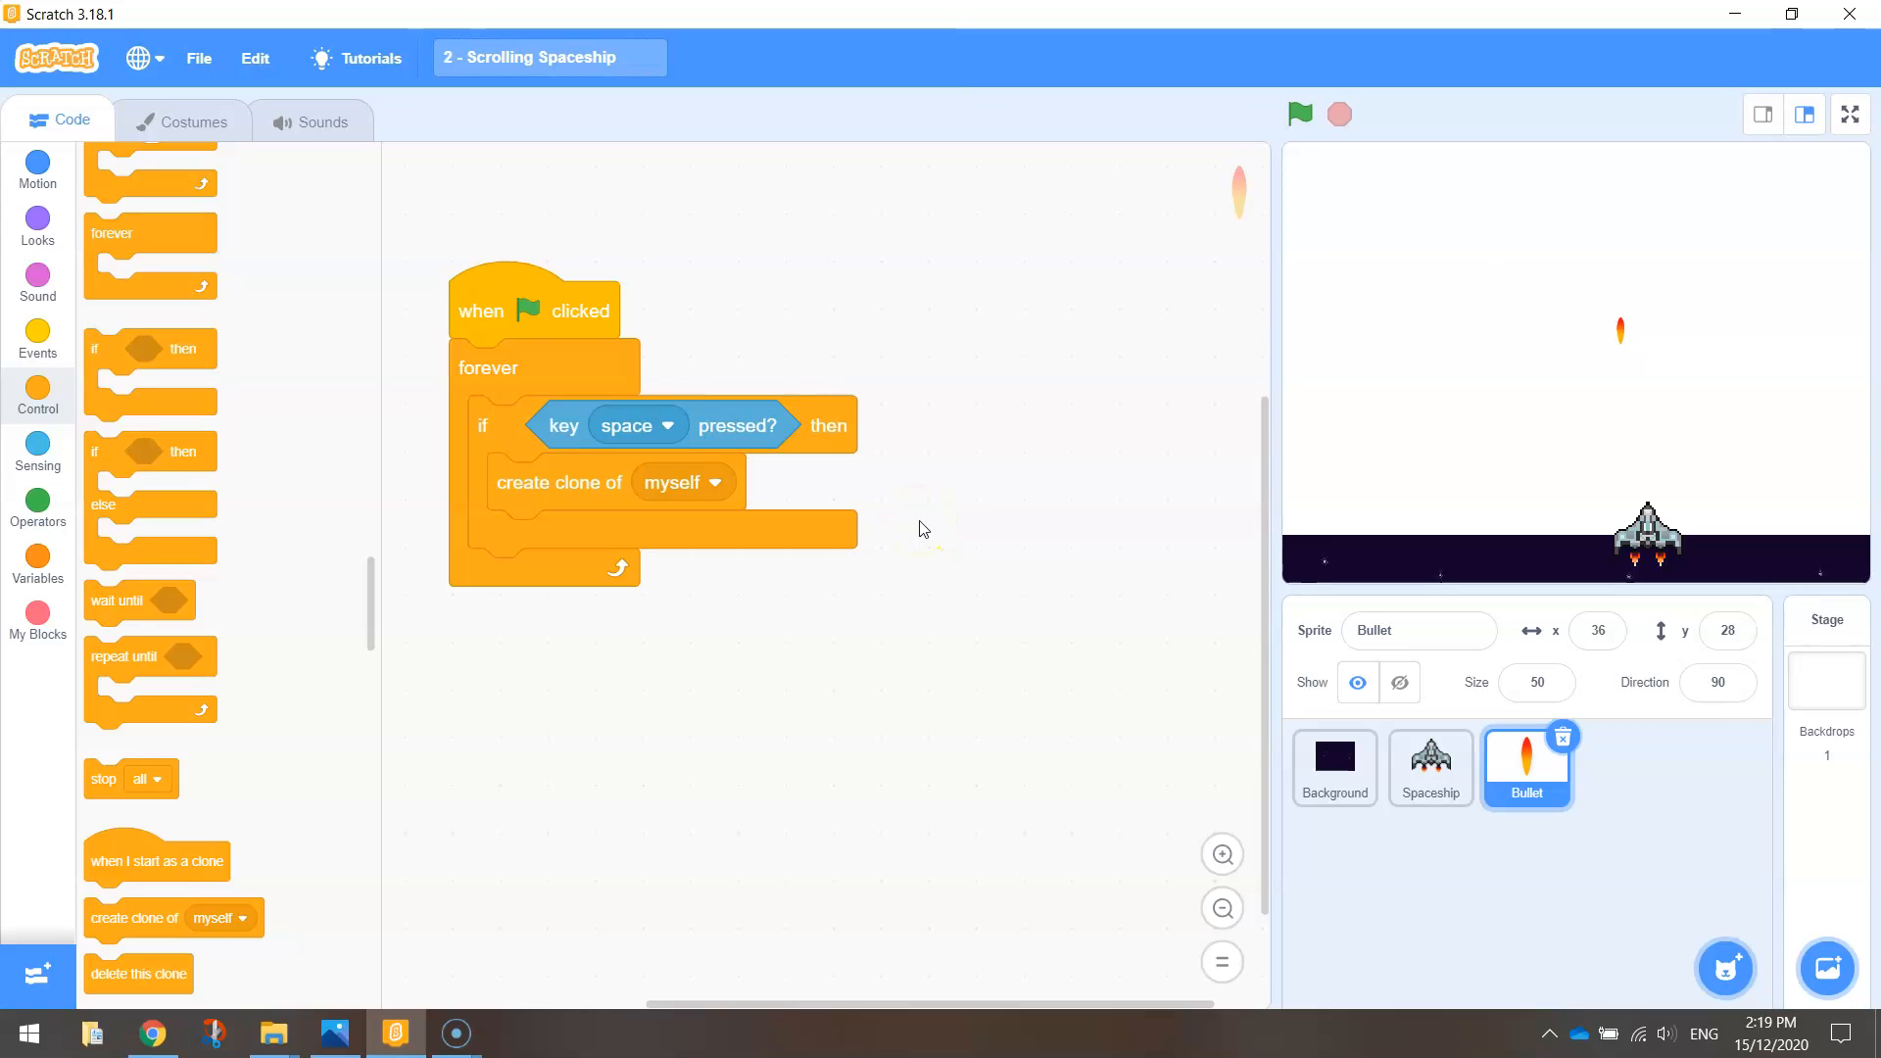
mouse_move(992, 713)
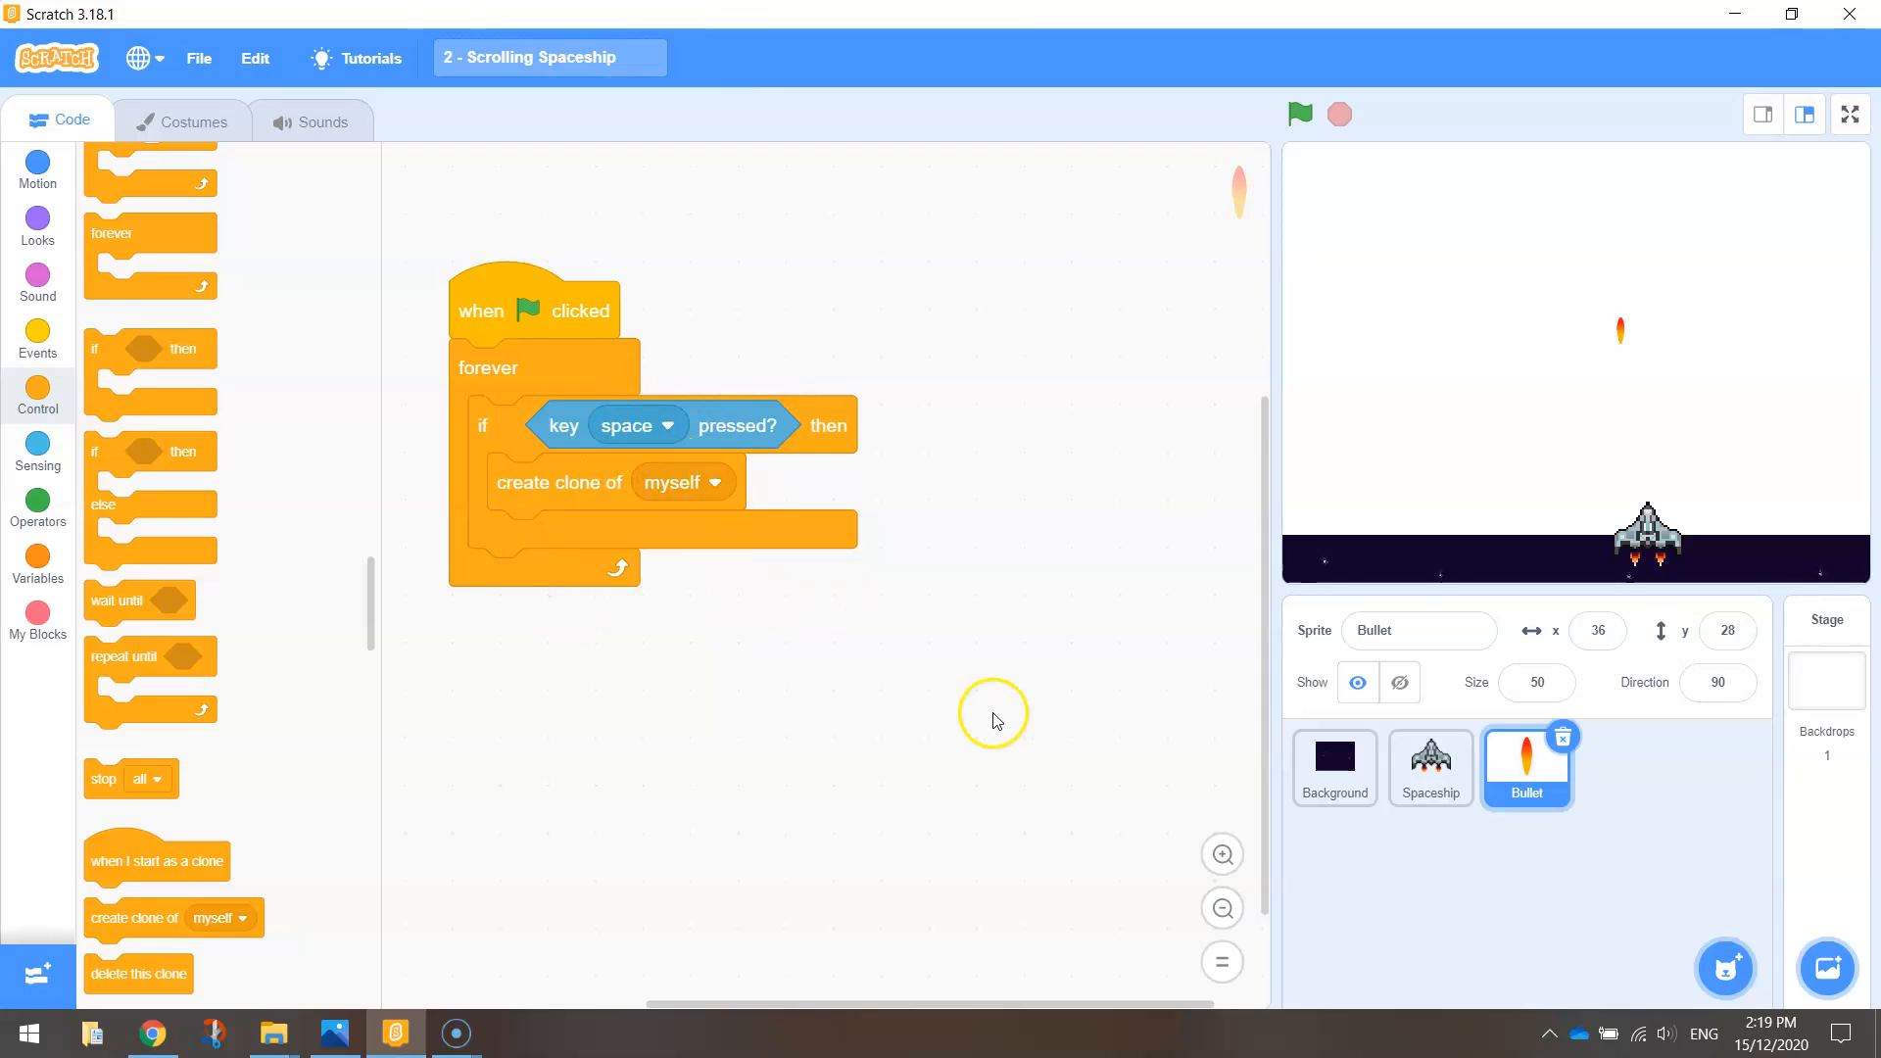
mouse_move(980, 711)
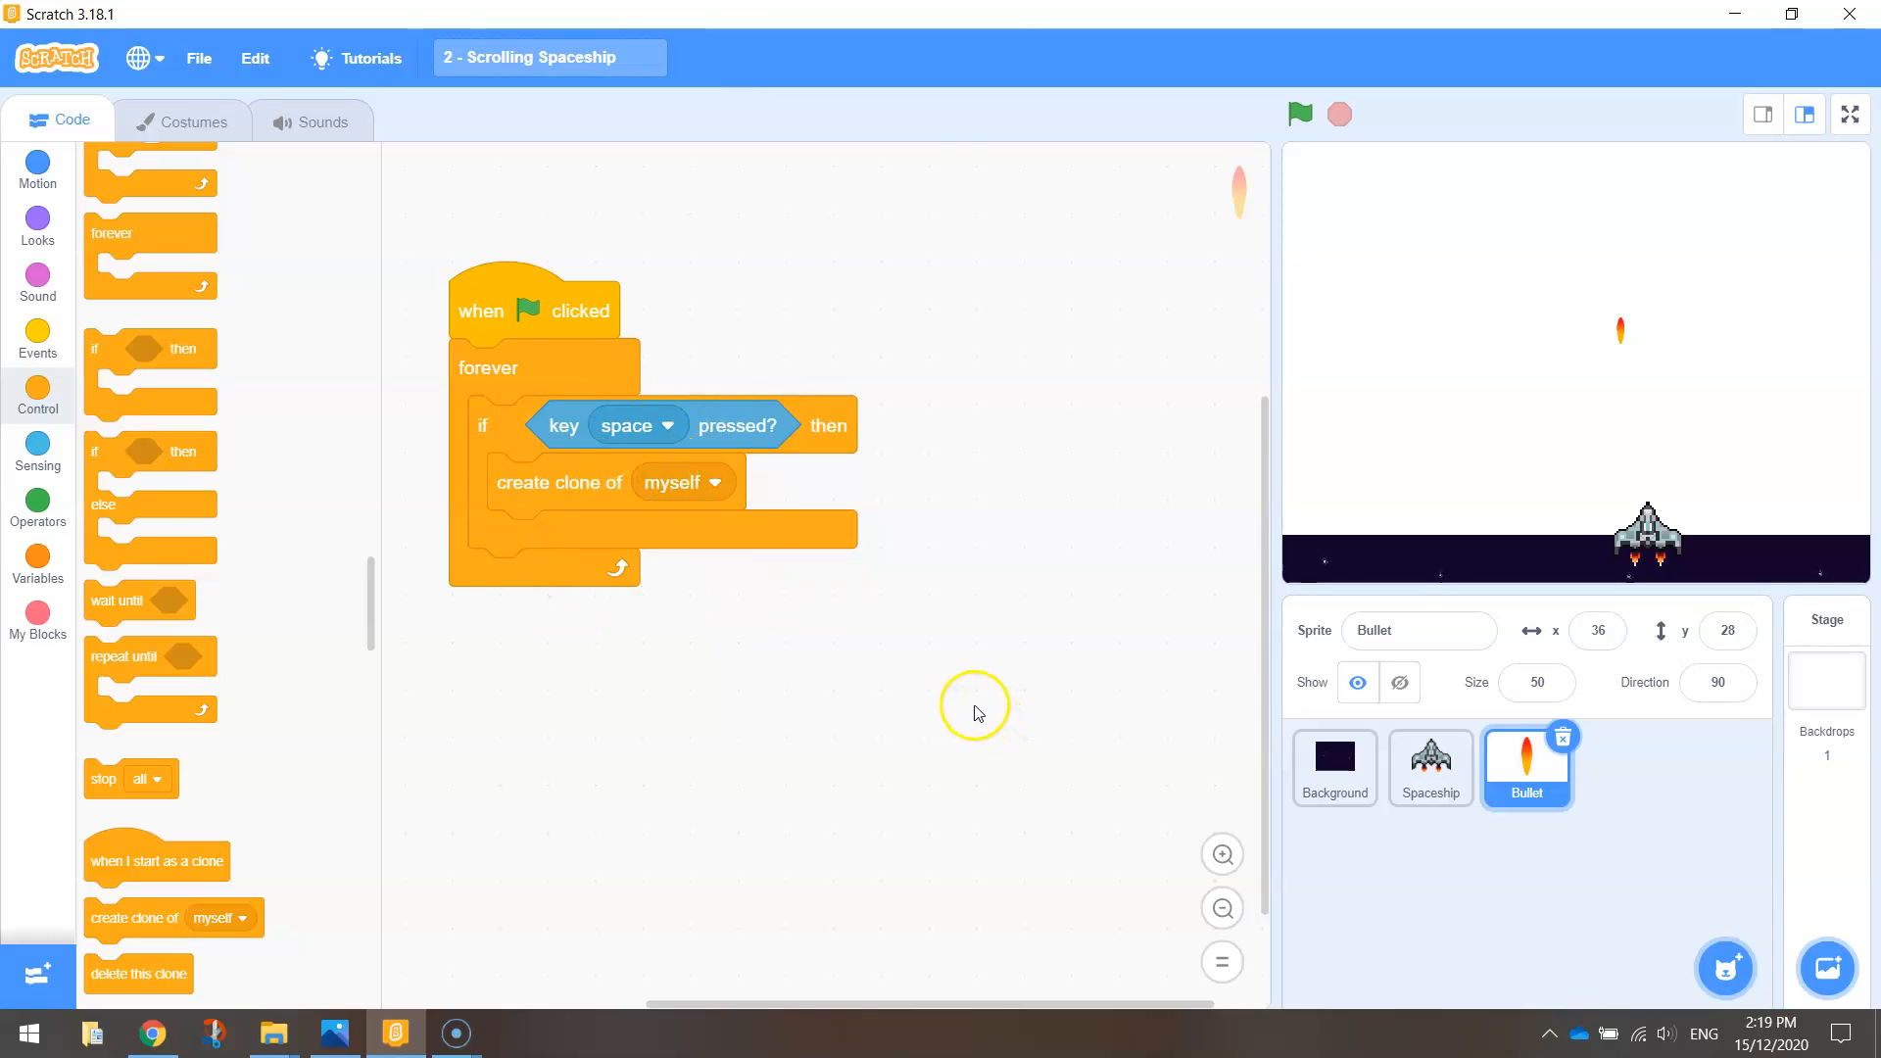
mouse_move(918, 688)
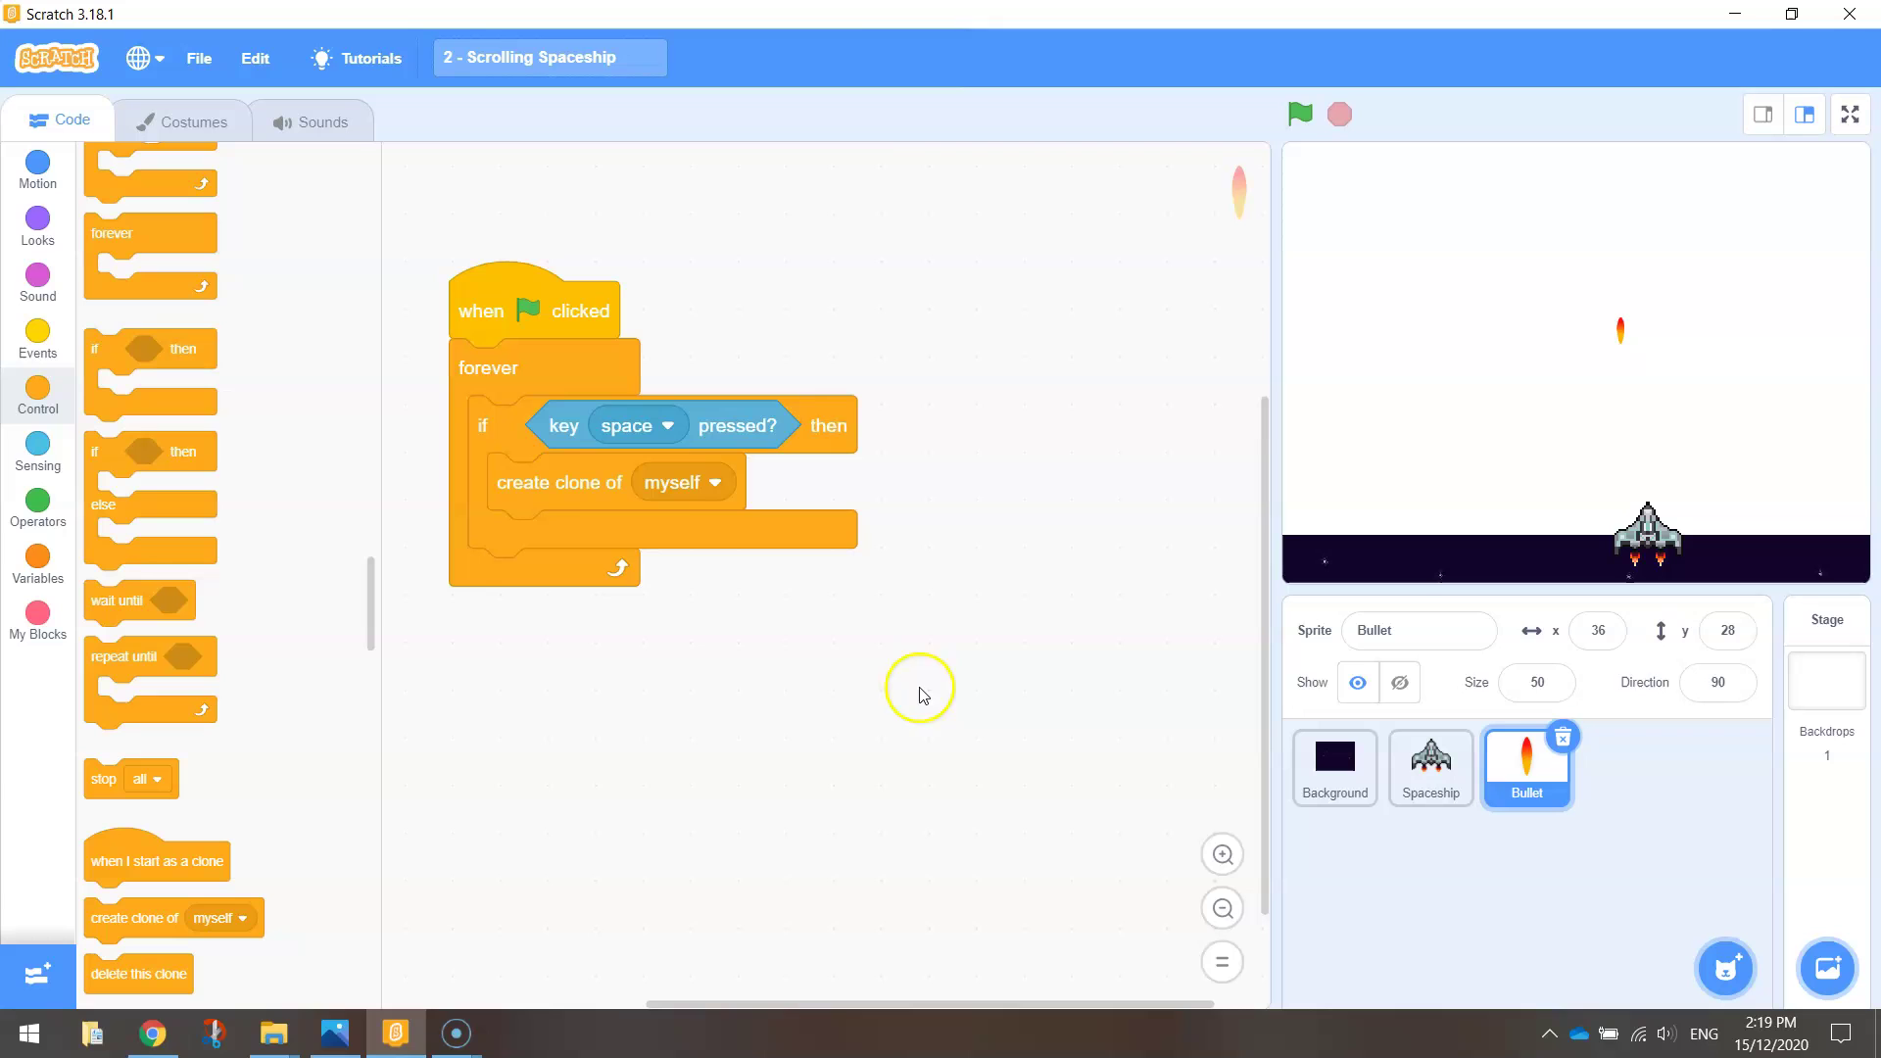
Step: Add a 'when I start as a clone' script with 'go to Spaceship'
drag(534, 309, 503, 249)
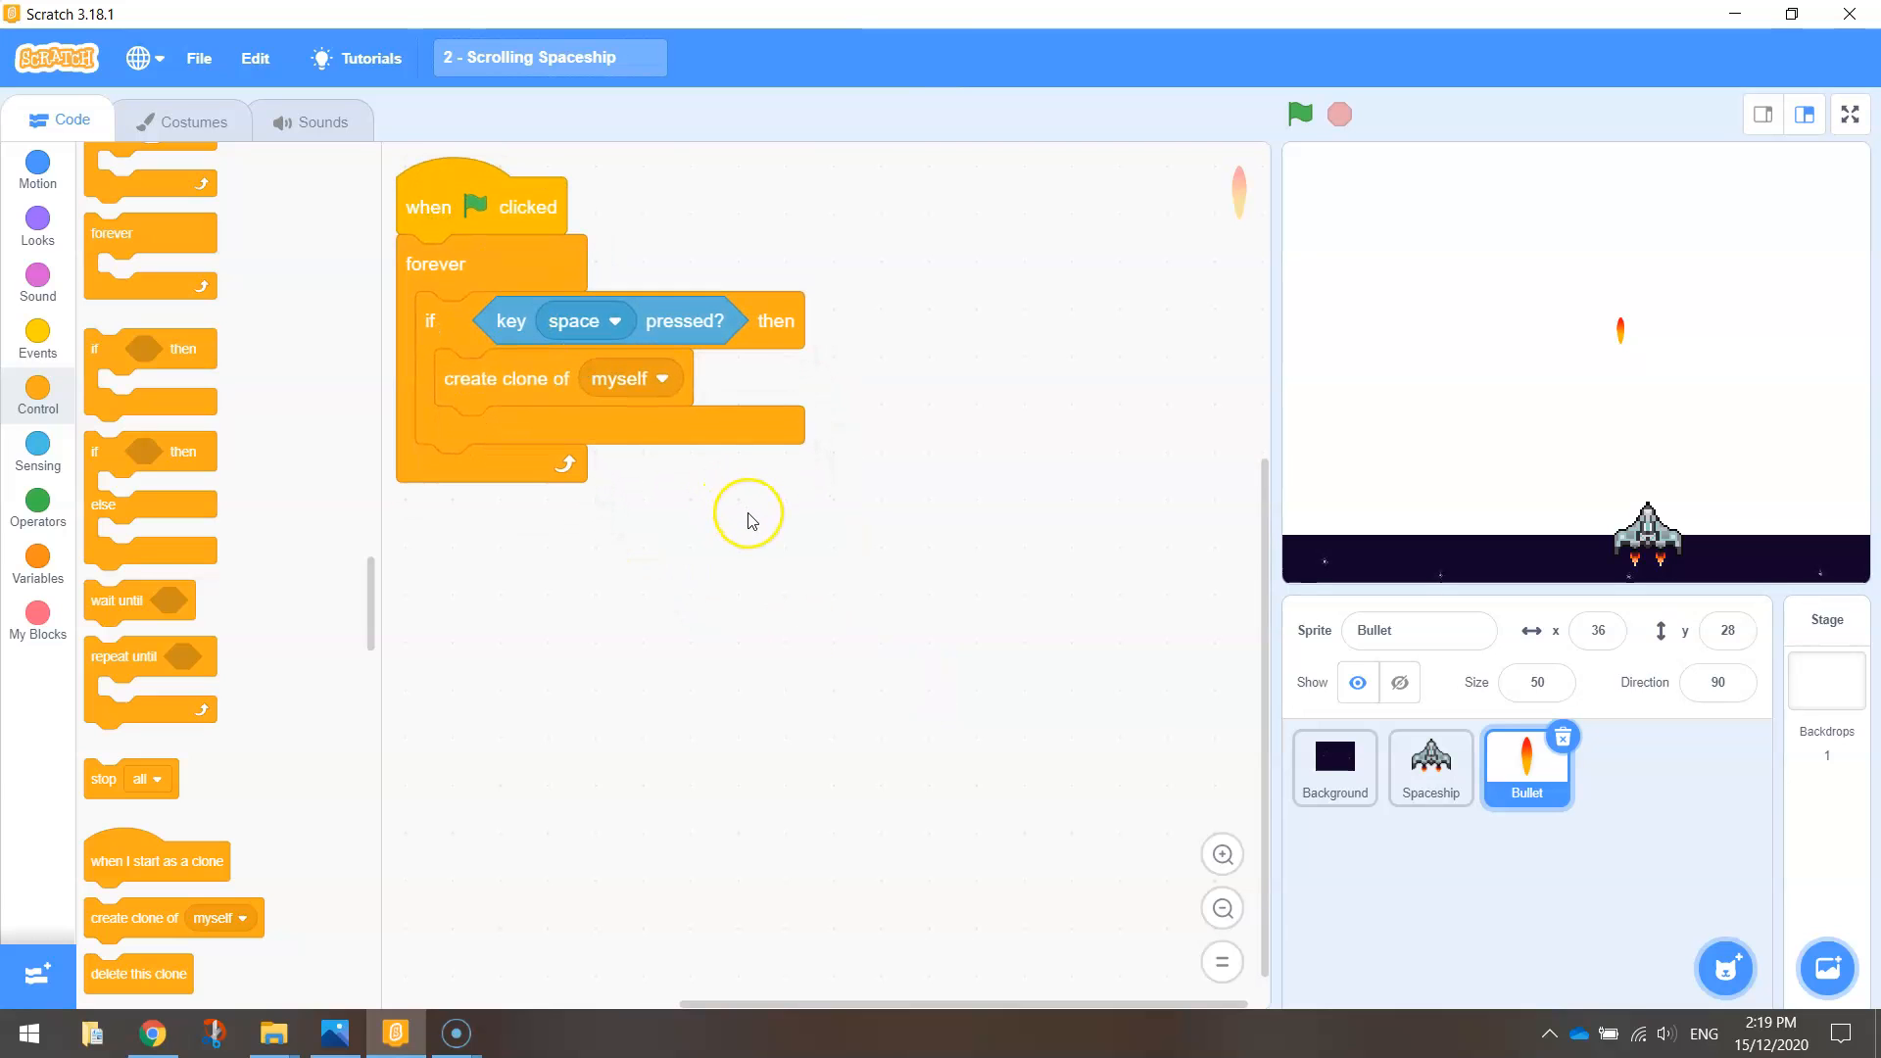
mouse_move(752, 521)
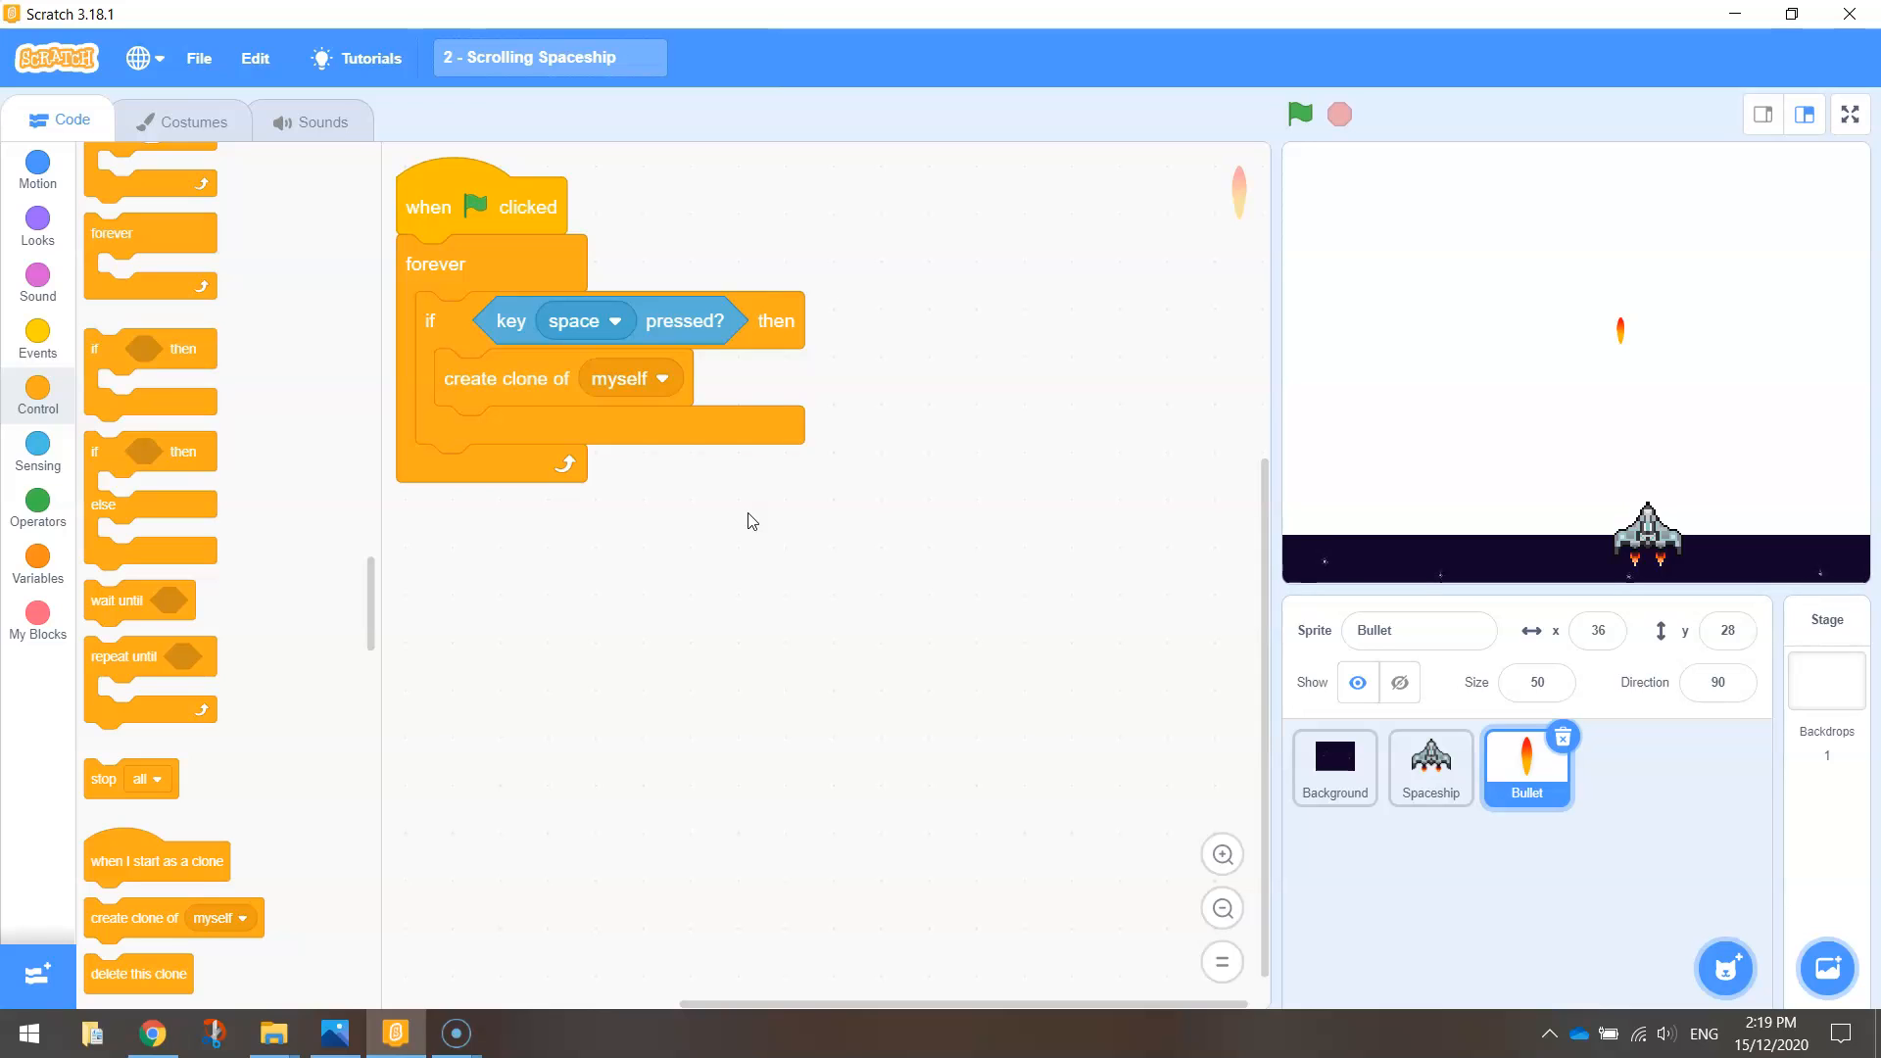
mouse_move(148, 858)
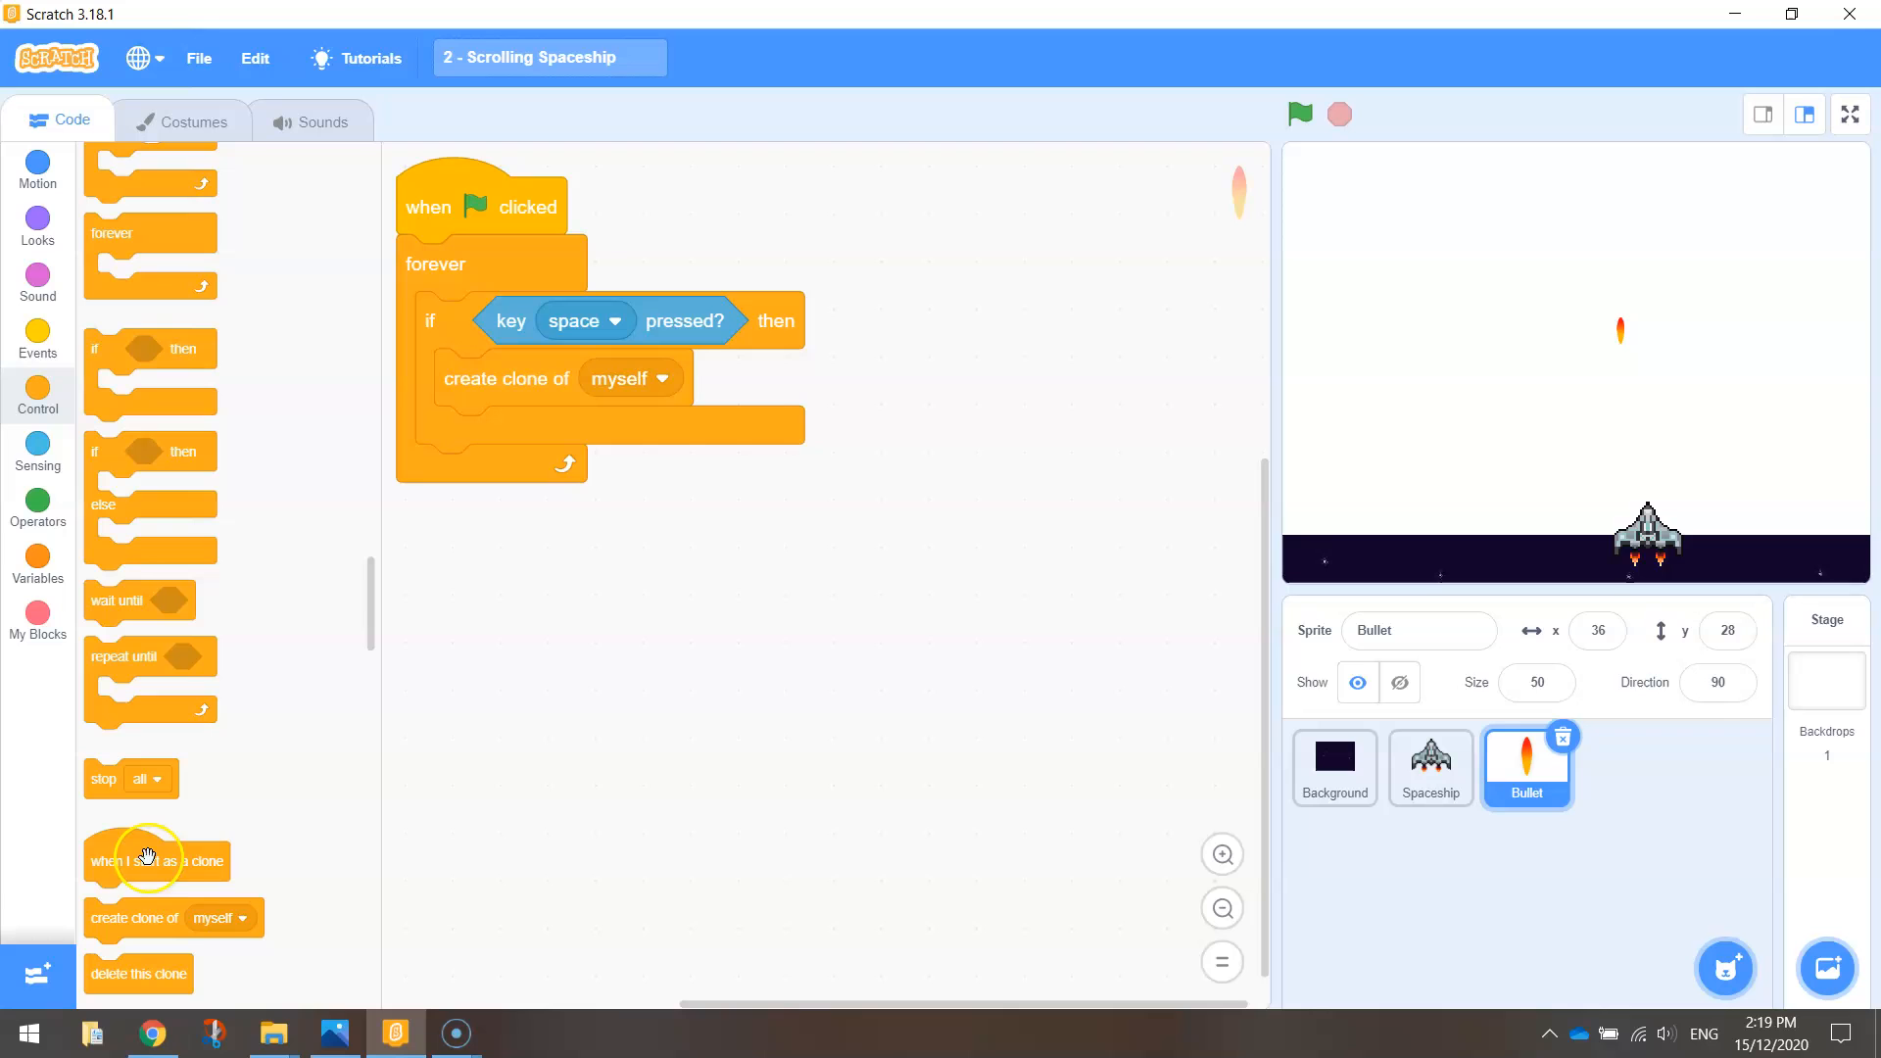
drag(148, 861, 1004, 231)
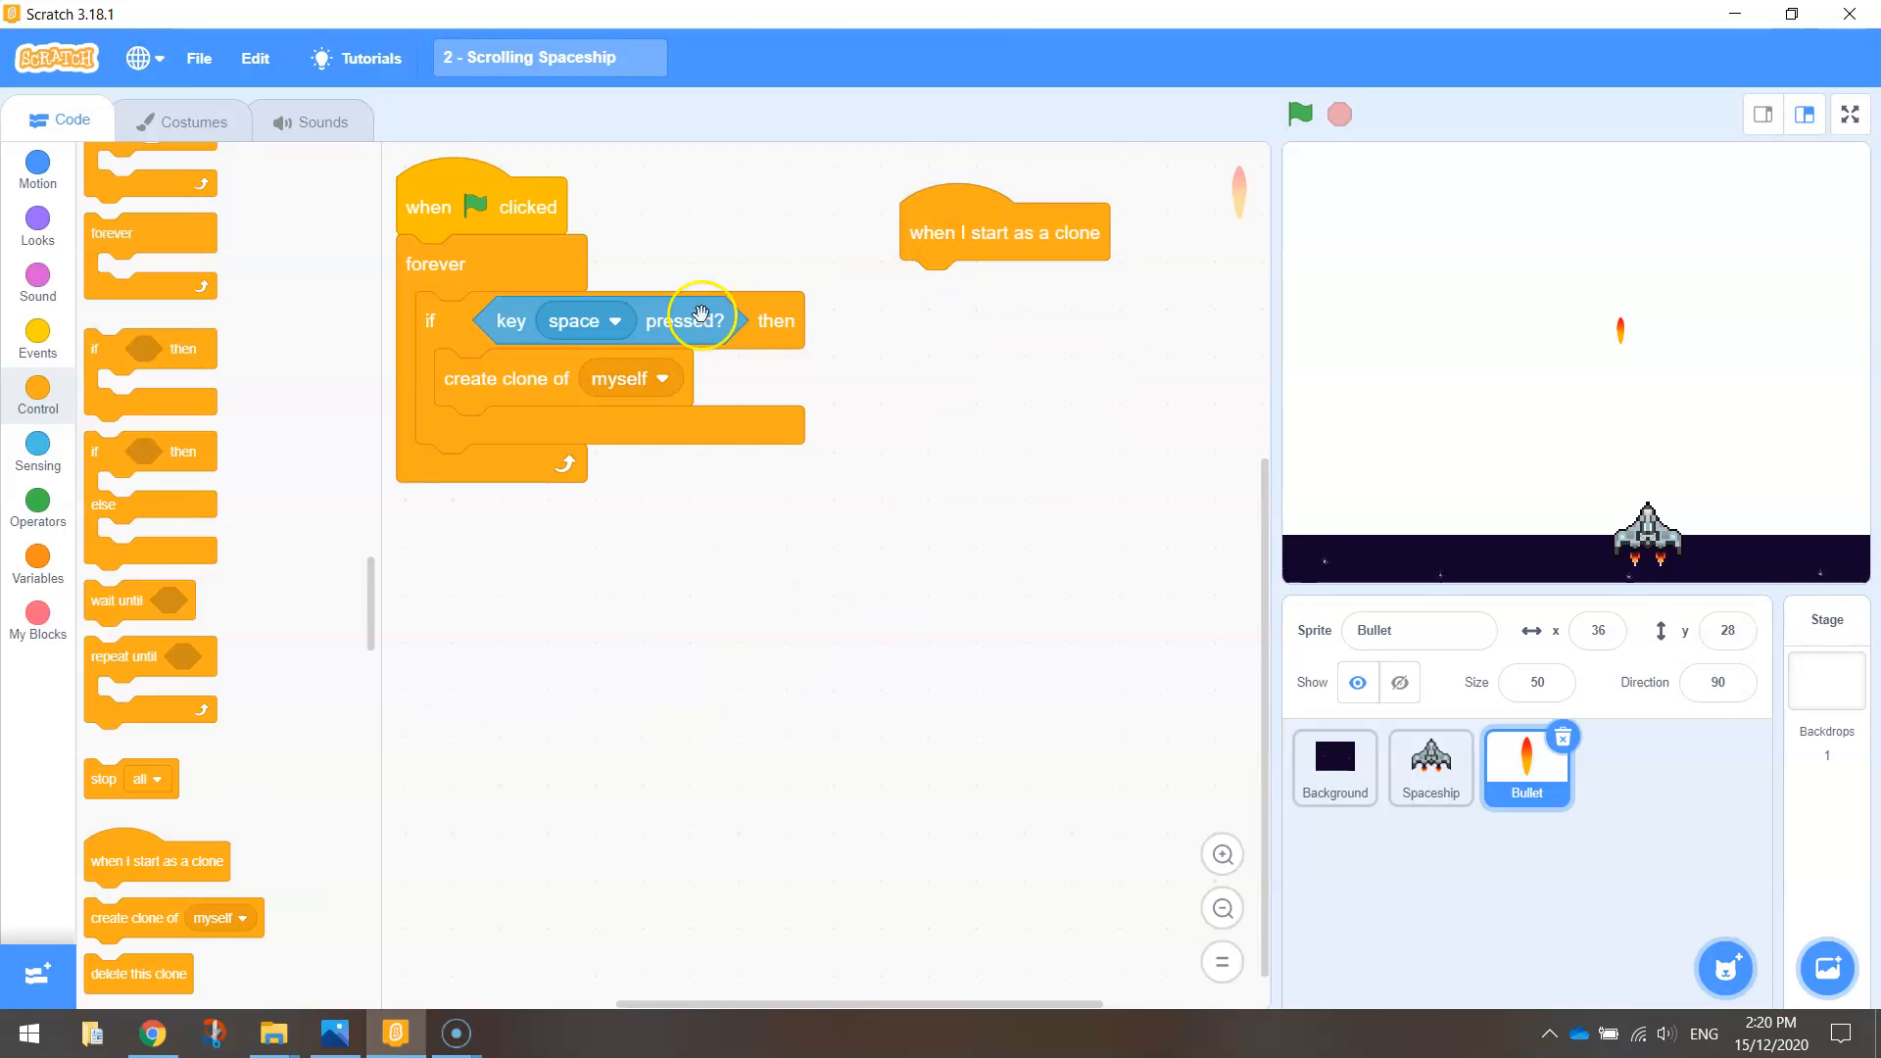
click(37, 174)
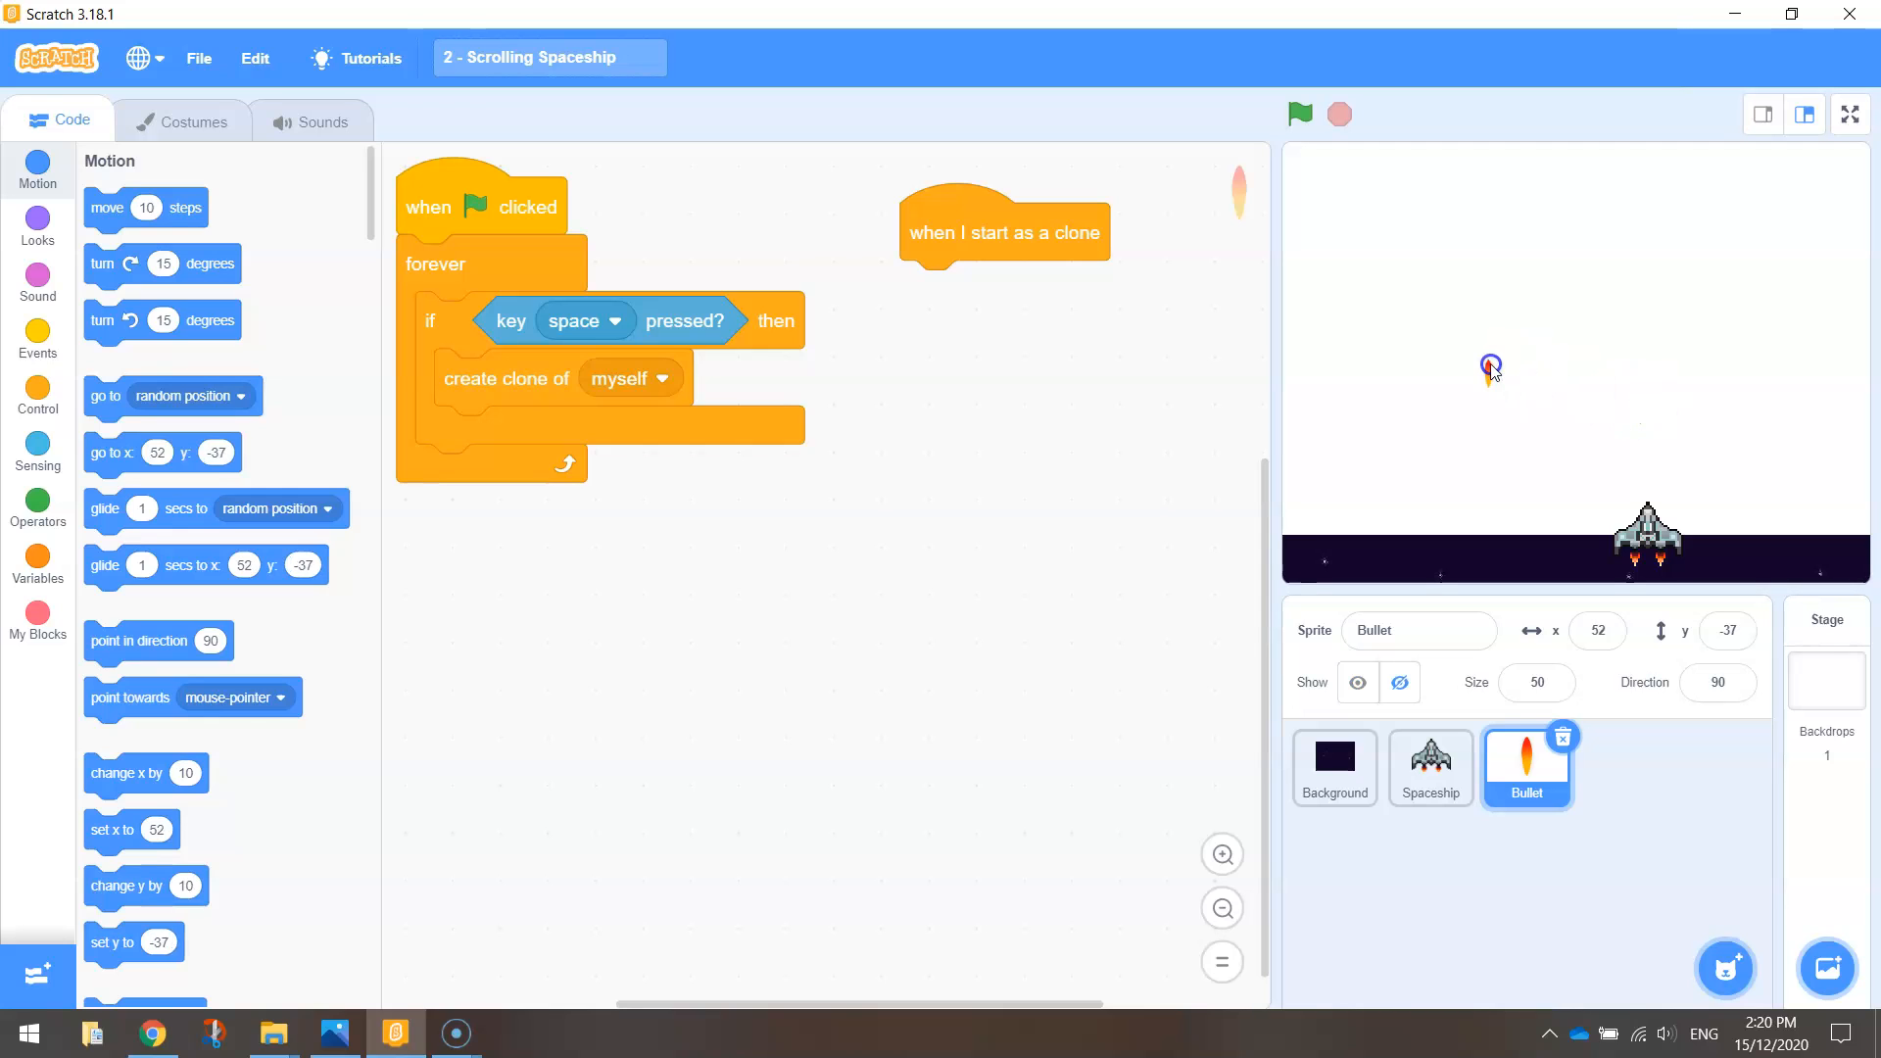
drag(1491, 369, 1505, 160)
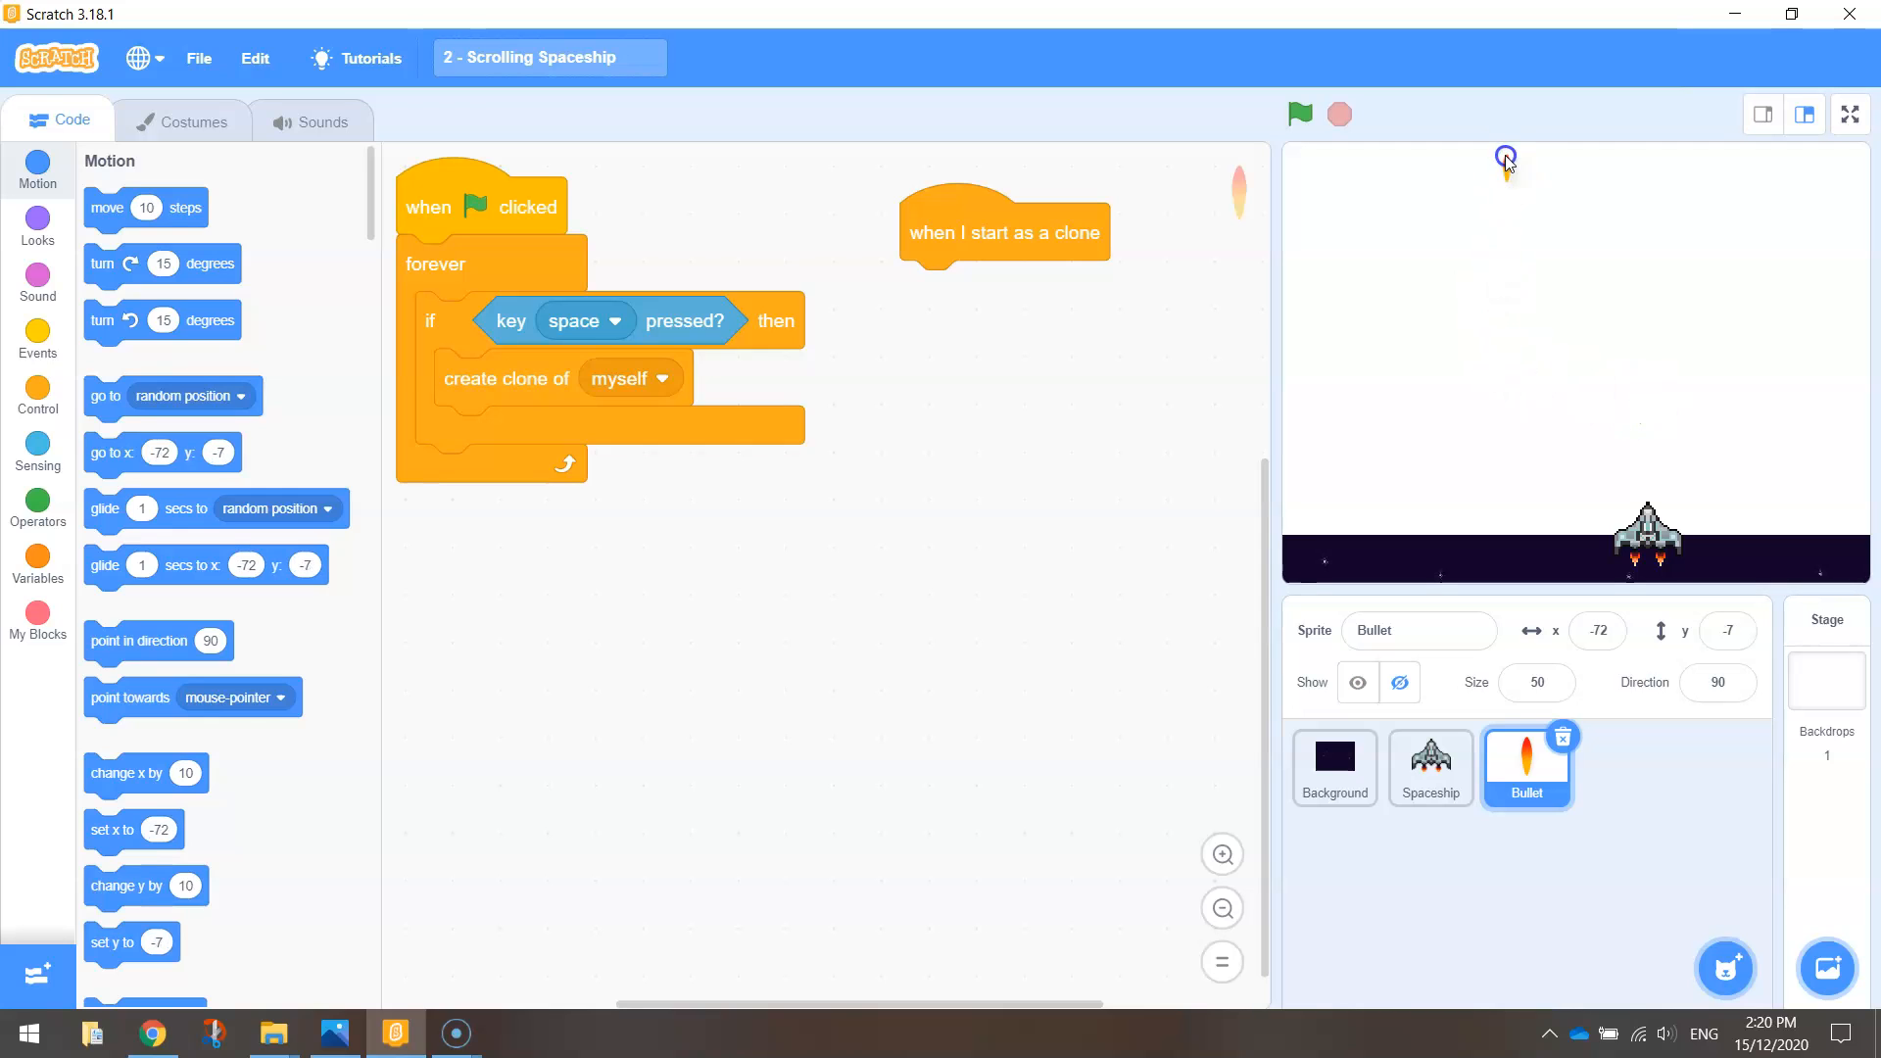
mouse_move(1642, 272)
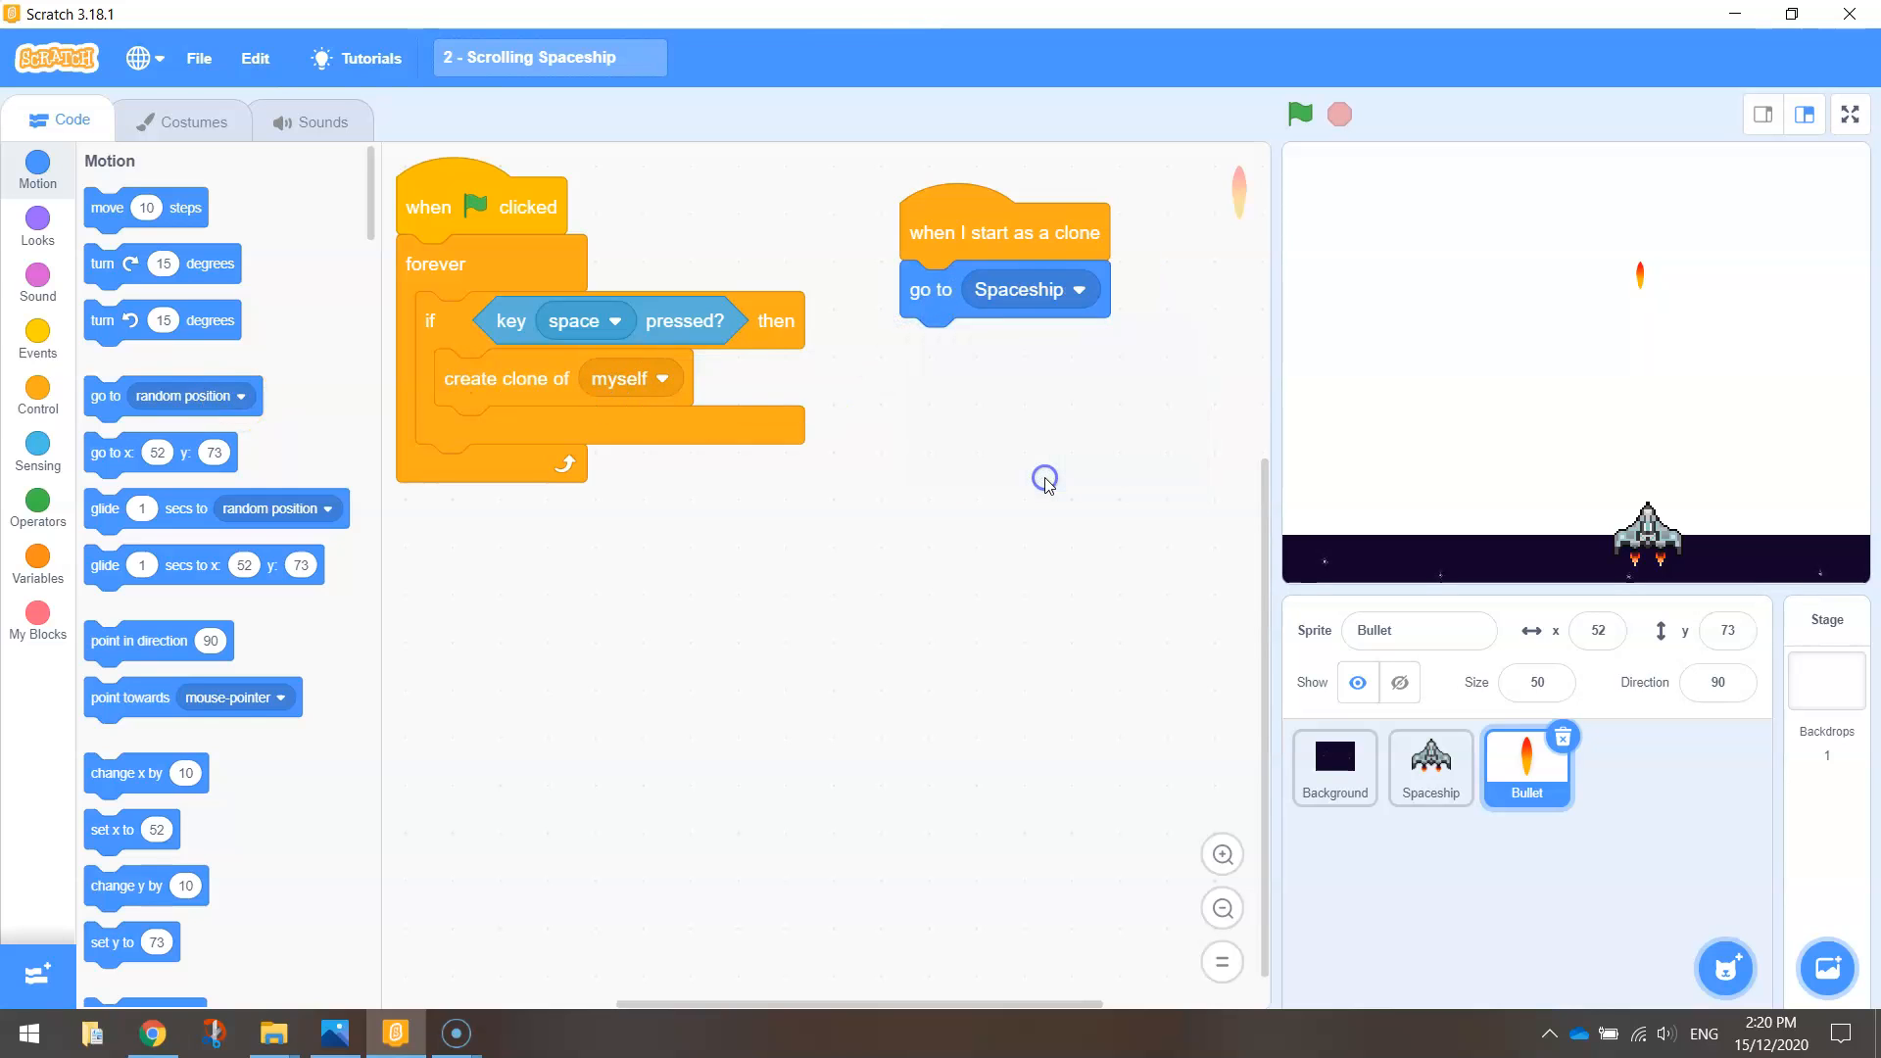
mouse_move(1048, 486)
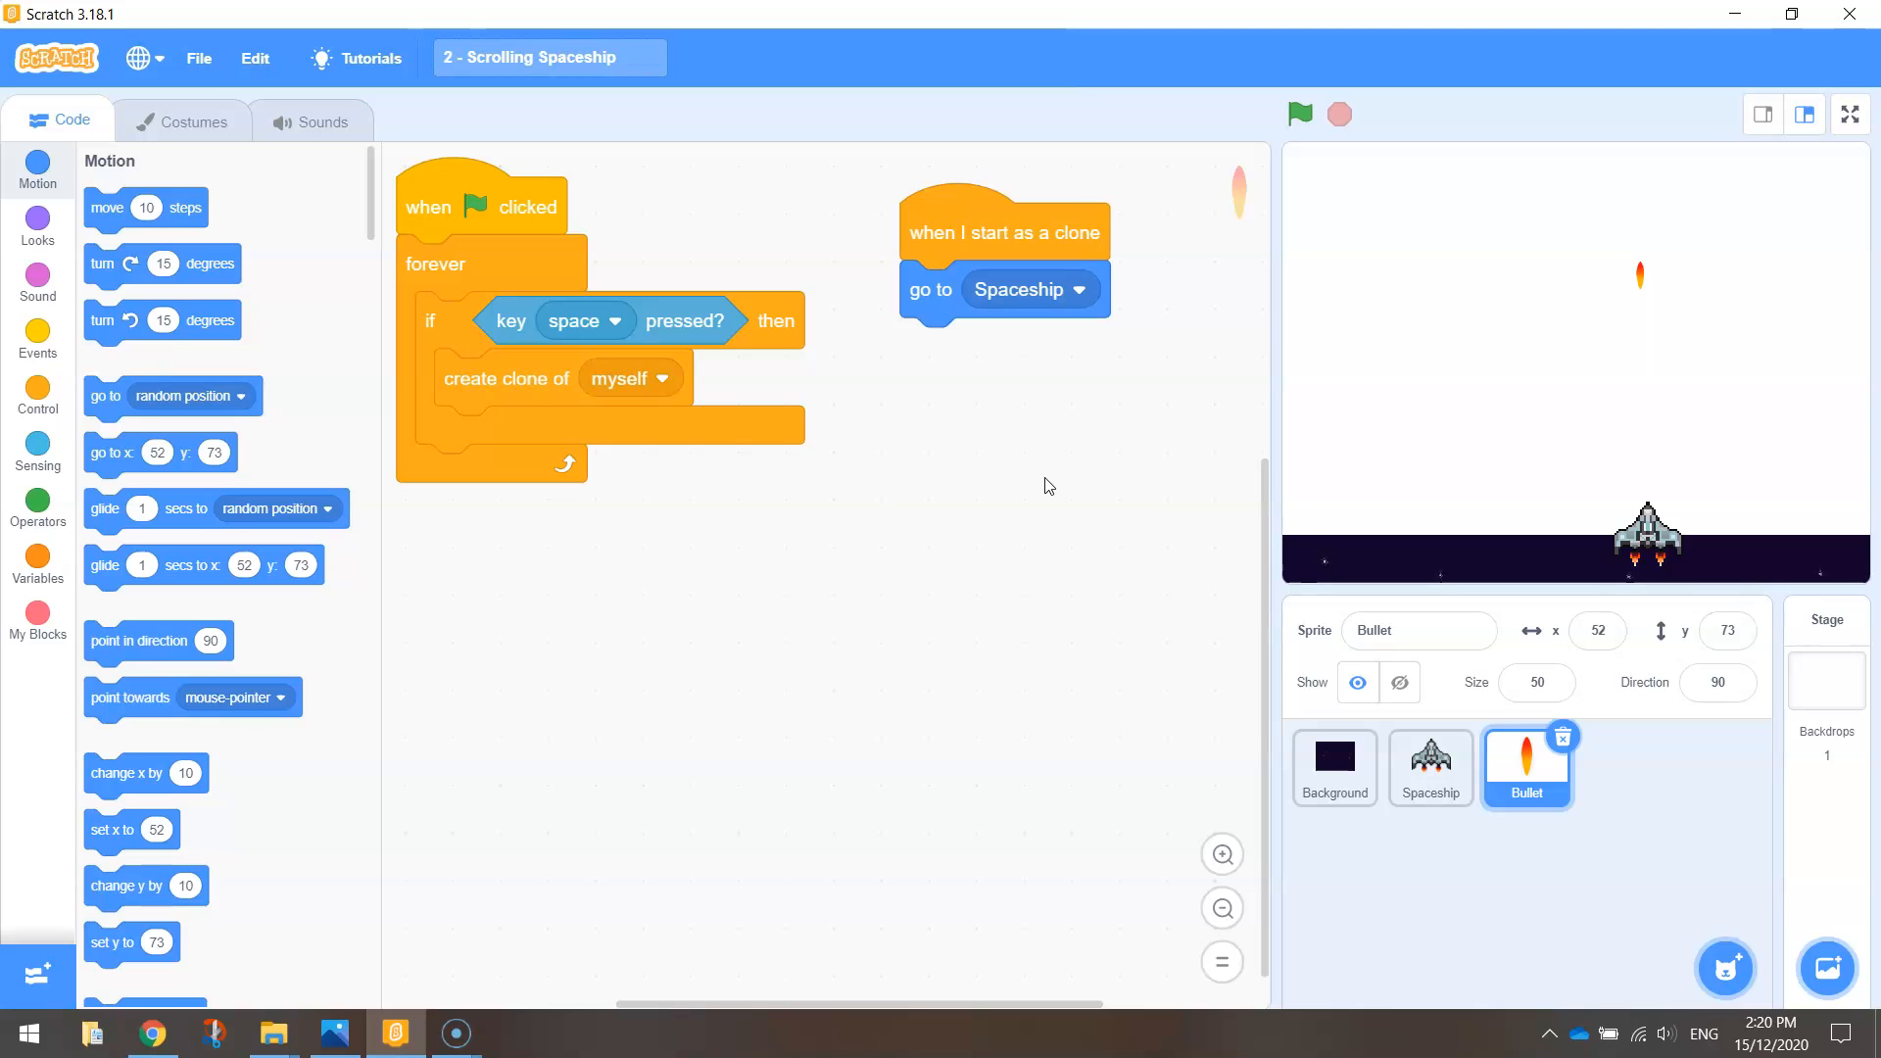
Step: Test-run the project with the green flag, then stop it
click(1300, 115)
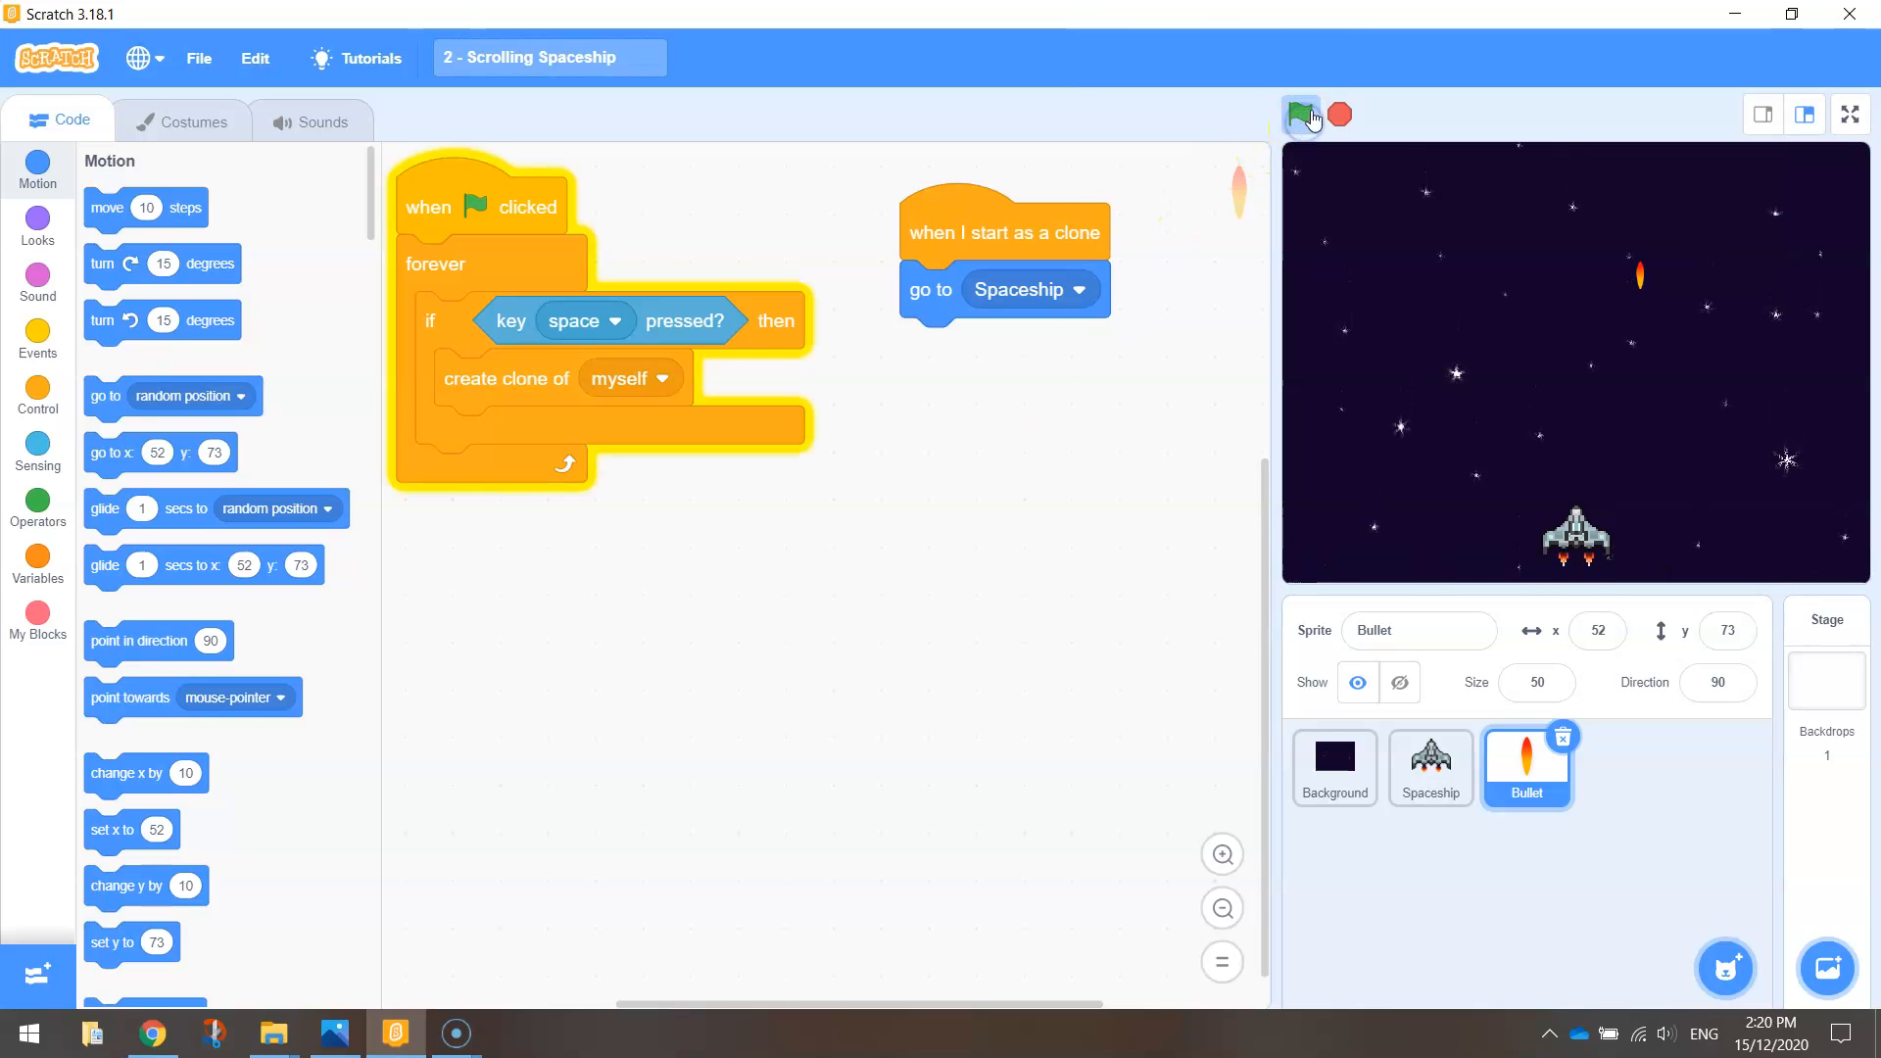
click(1302, 114)
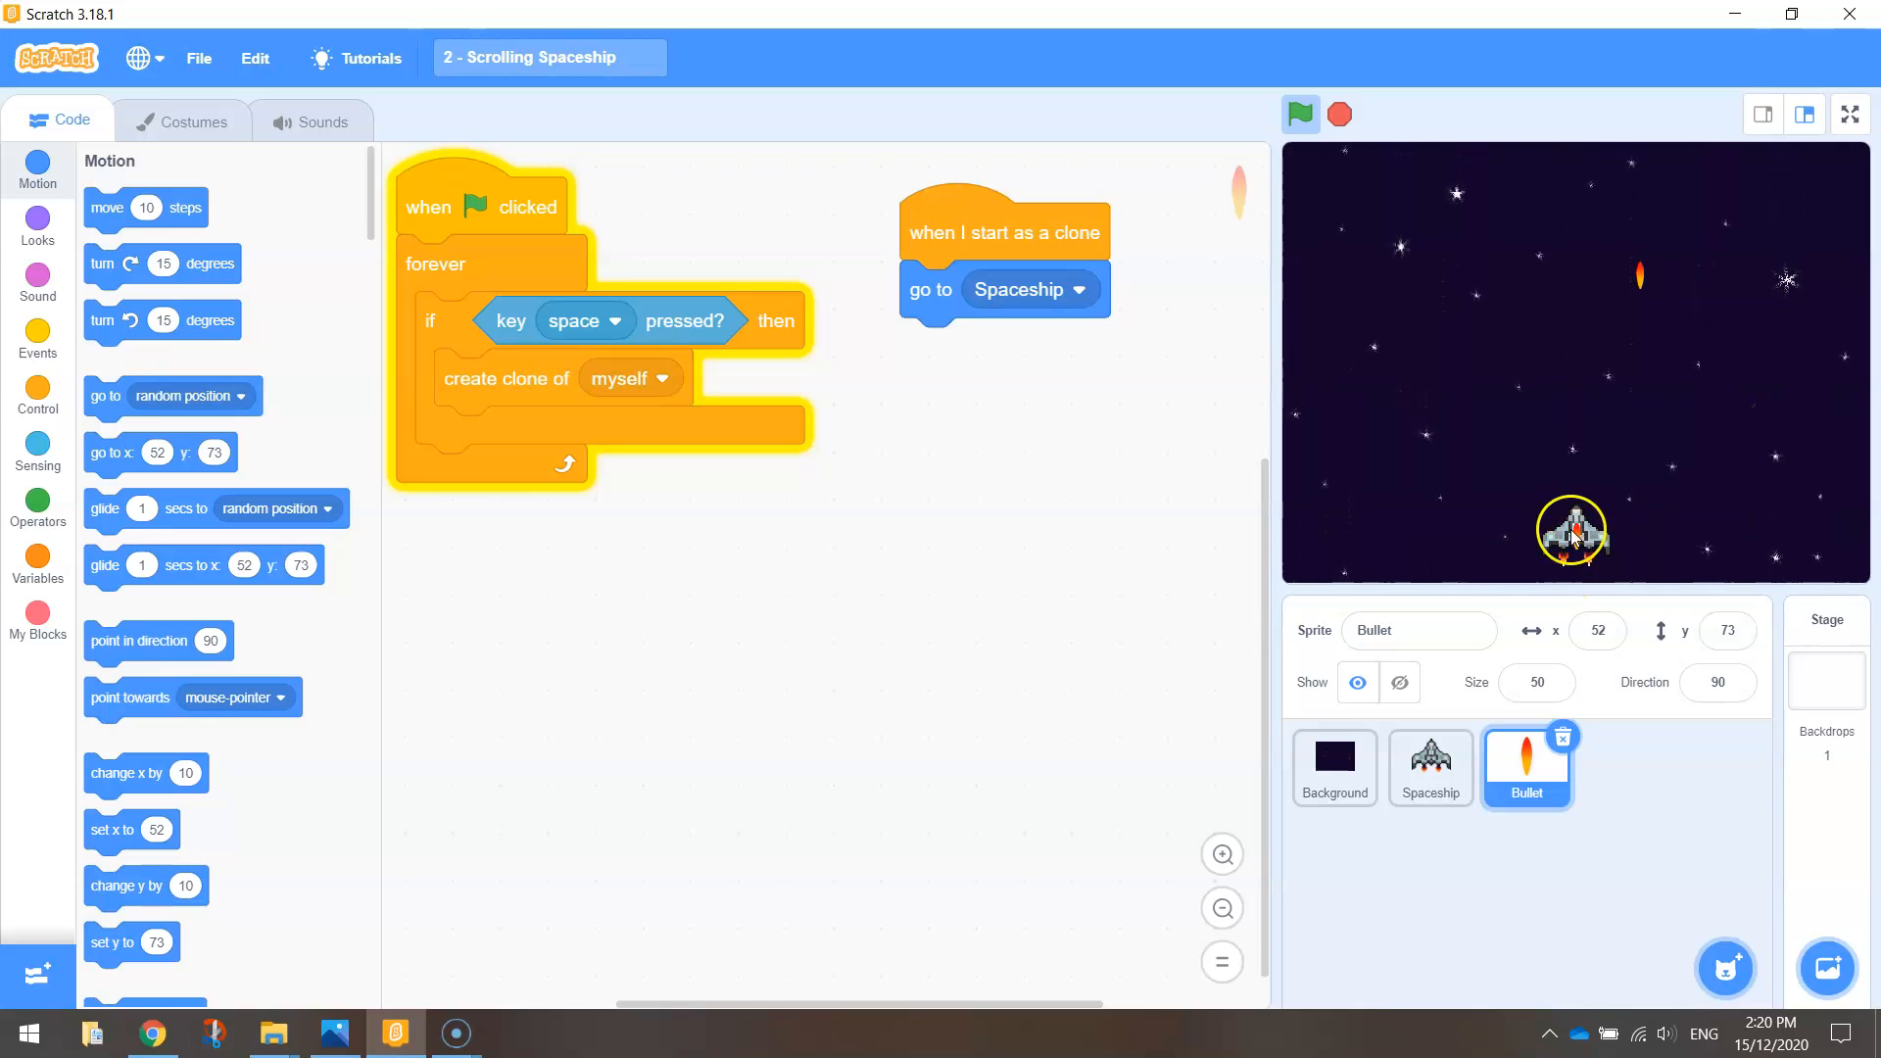
click(1339, 114)
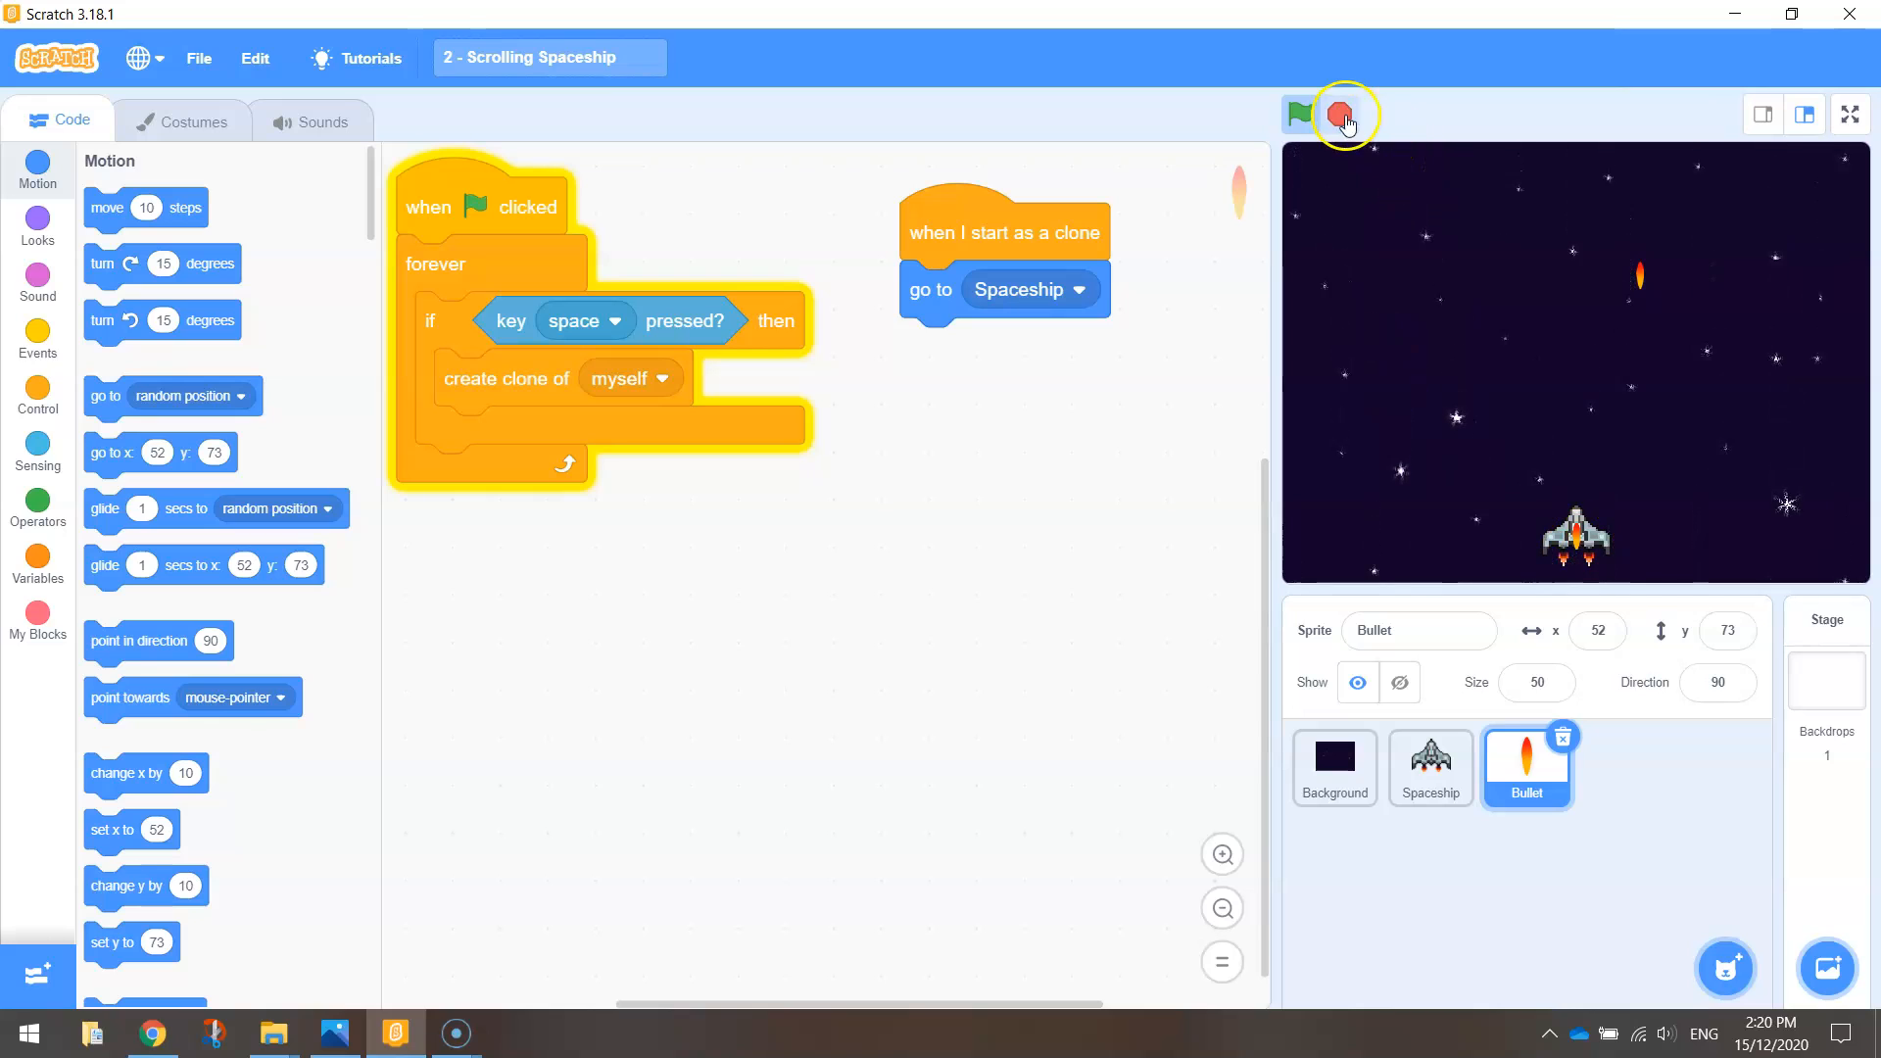
click(1340, 114)
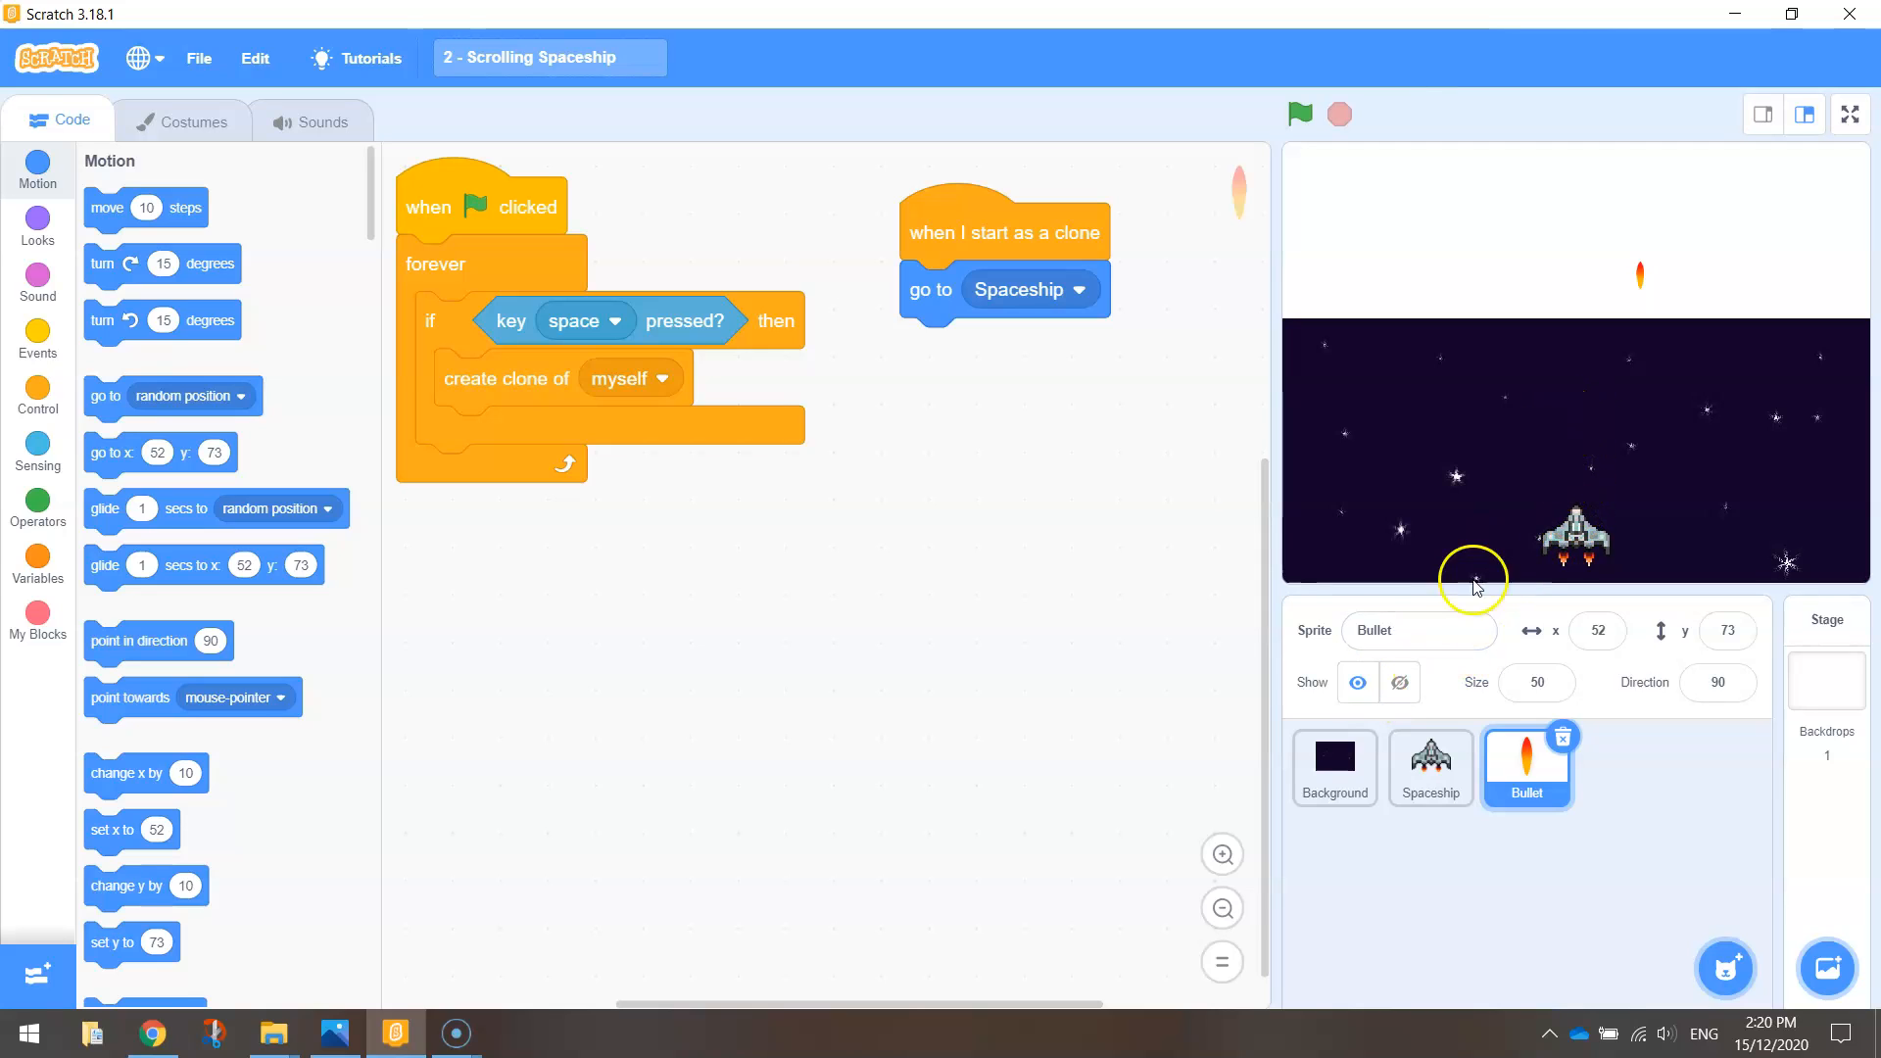
mouse_move(1230, 629)
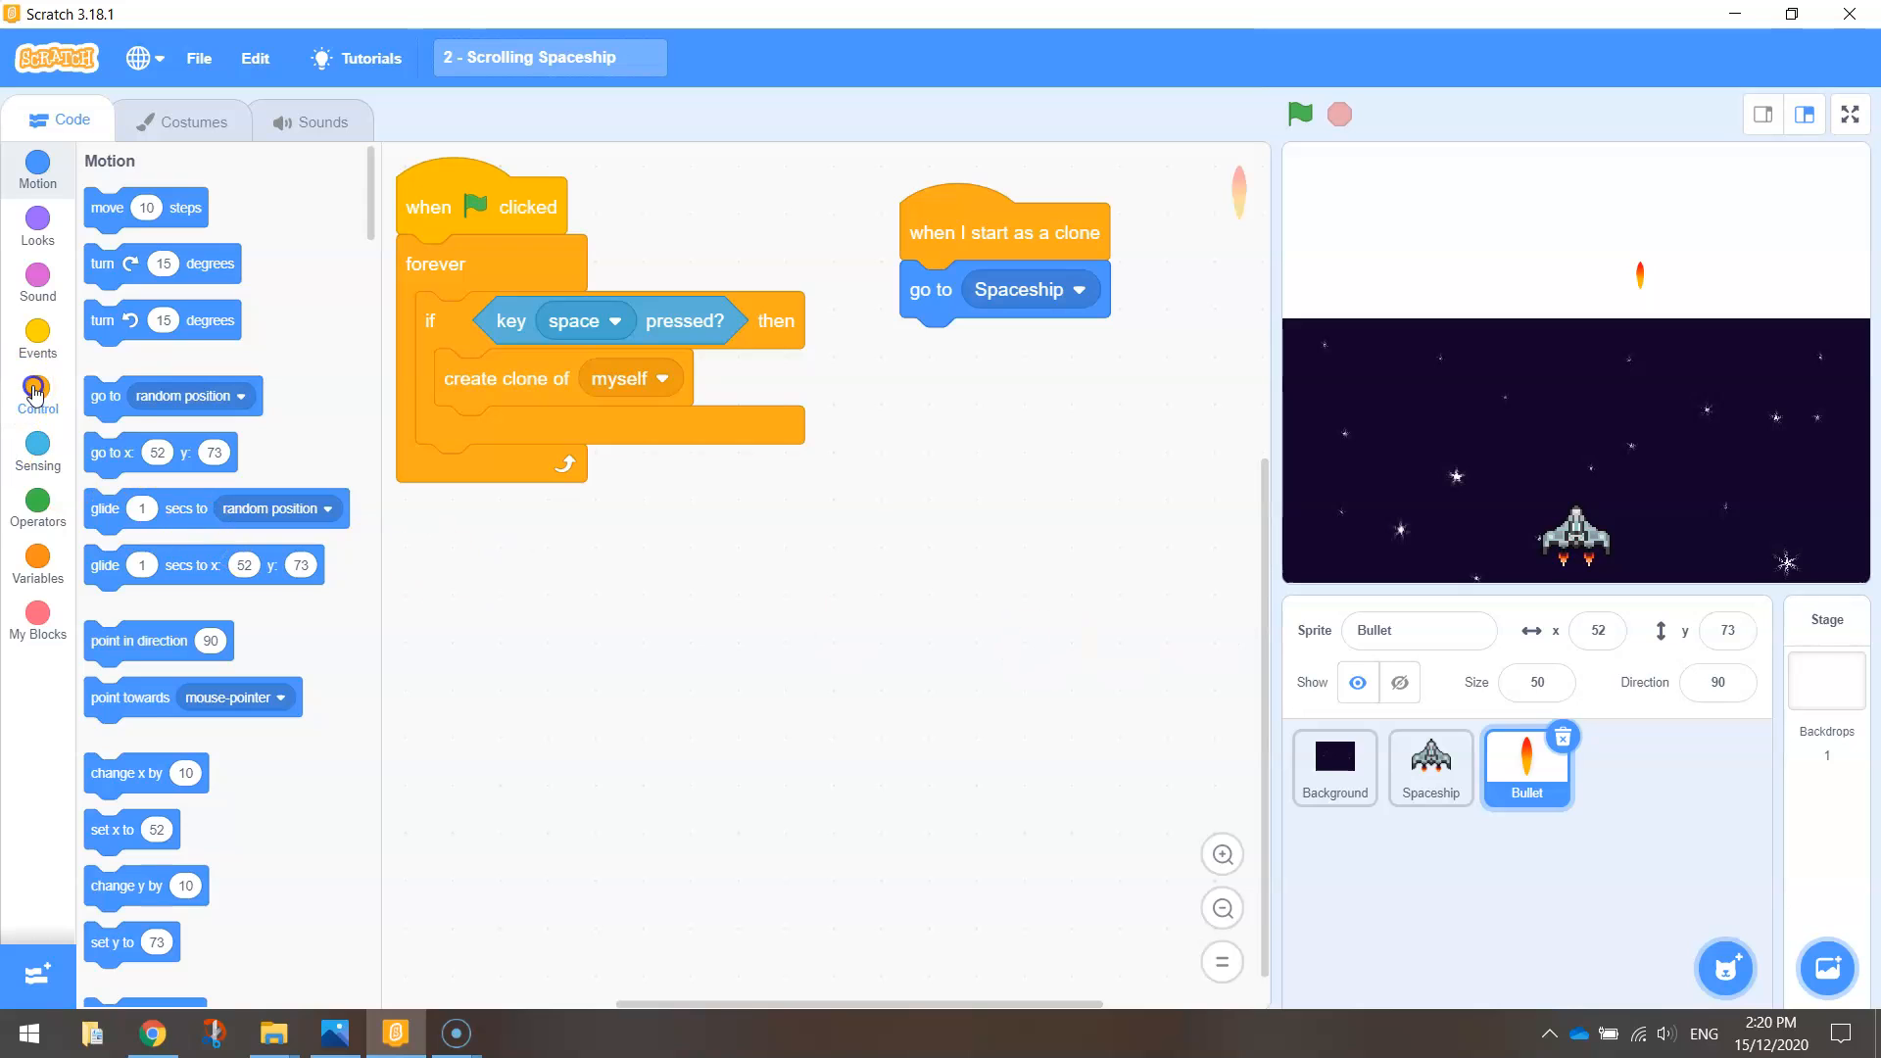
Step: Move each Bullet clone up by 10 in a 'repeat until touching edge?' loop, then test-run
click(37, 388)
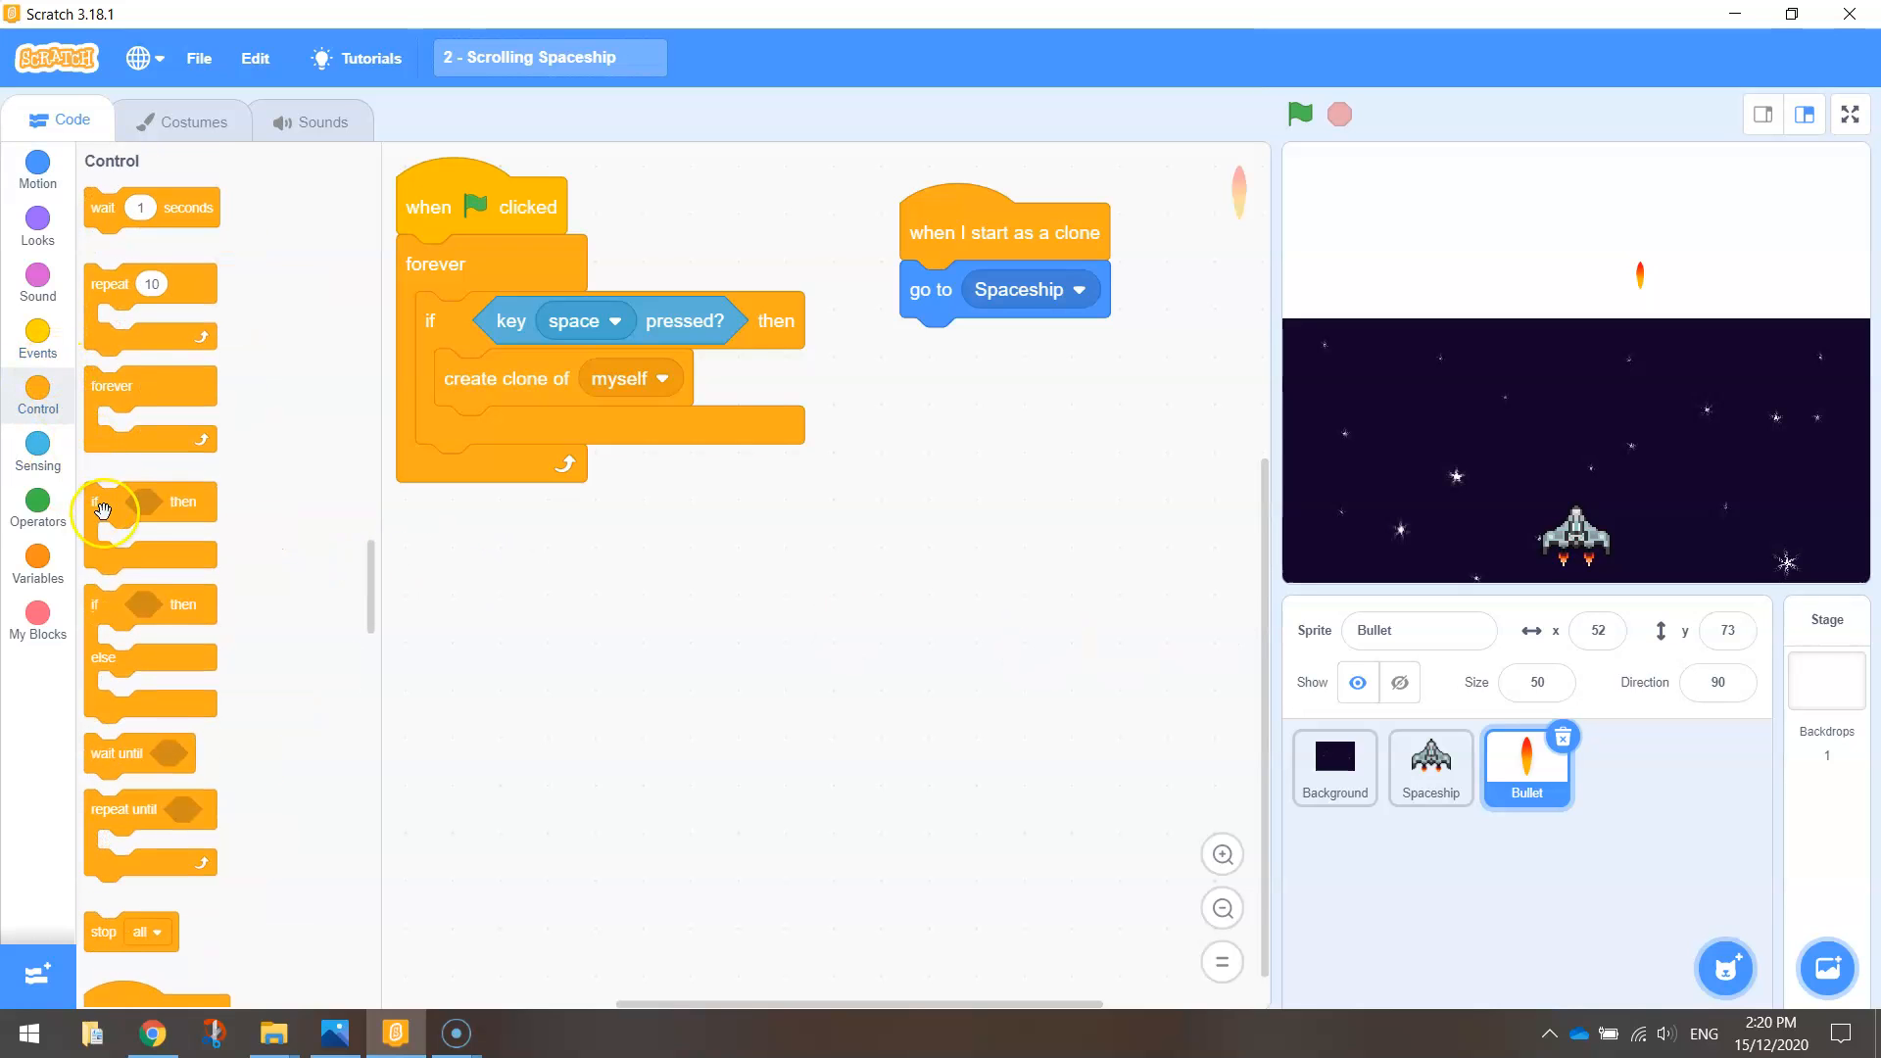
mouse_move(144, 843)
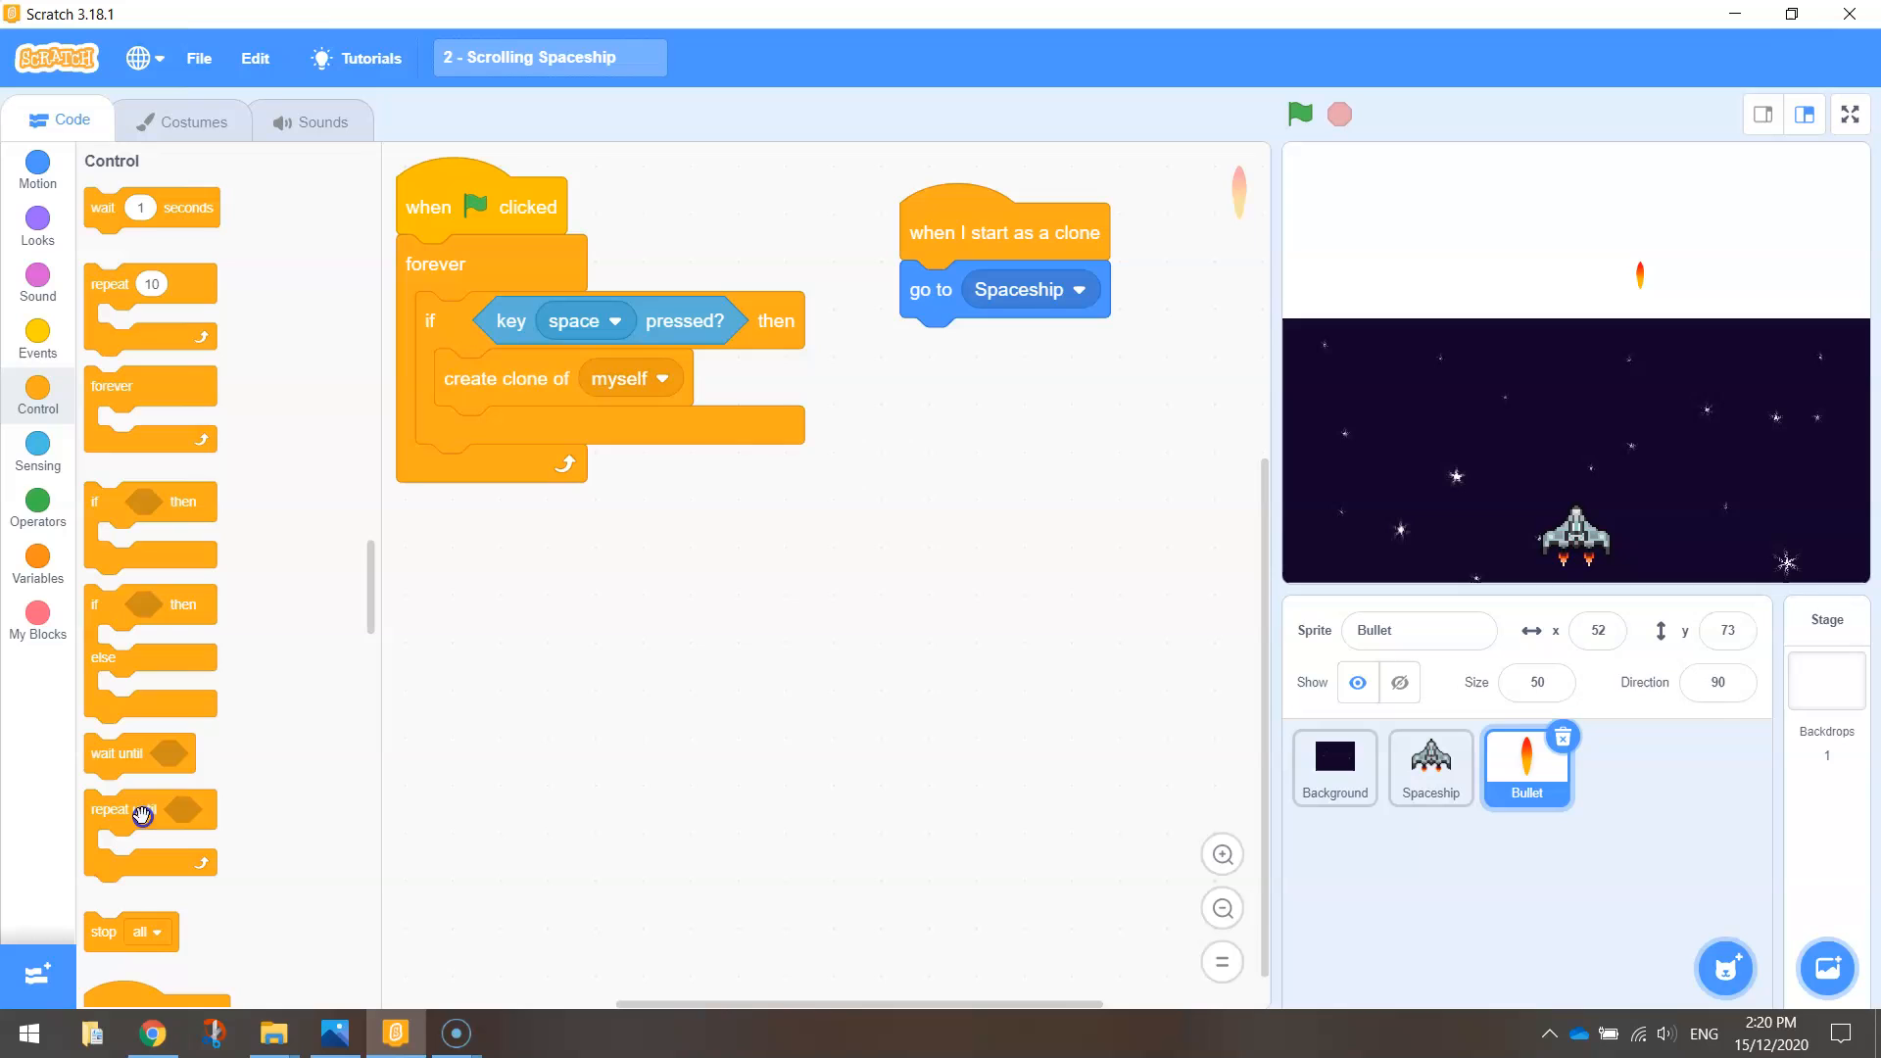
drag(119, 808, 978, 347)
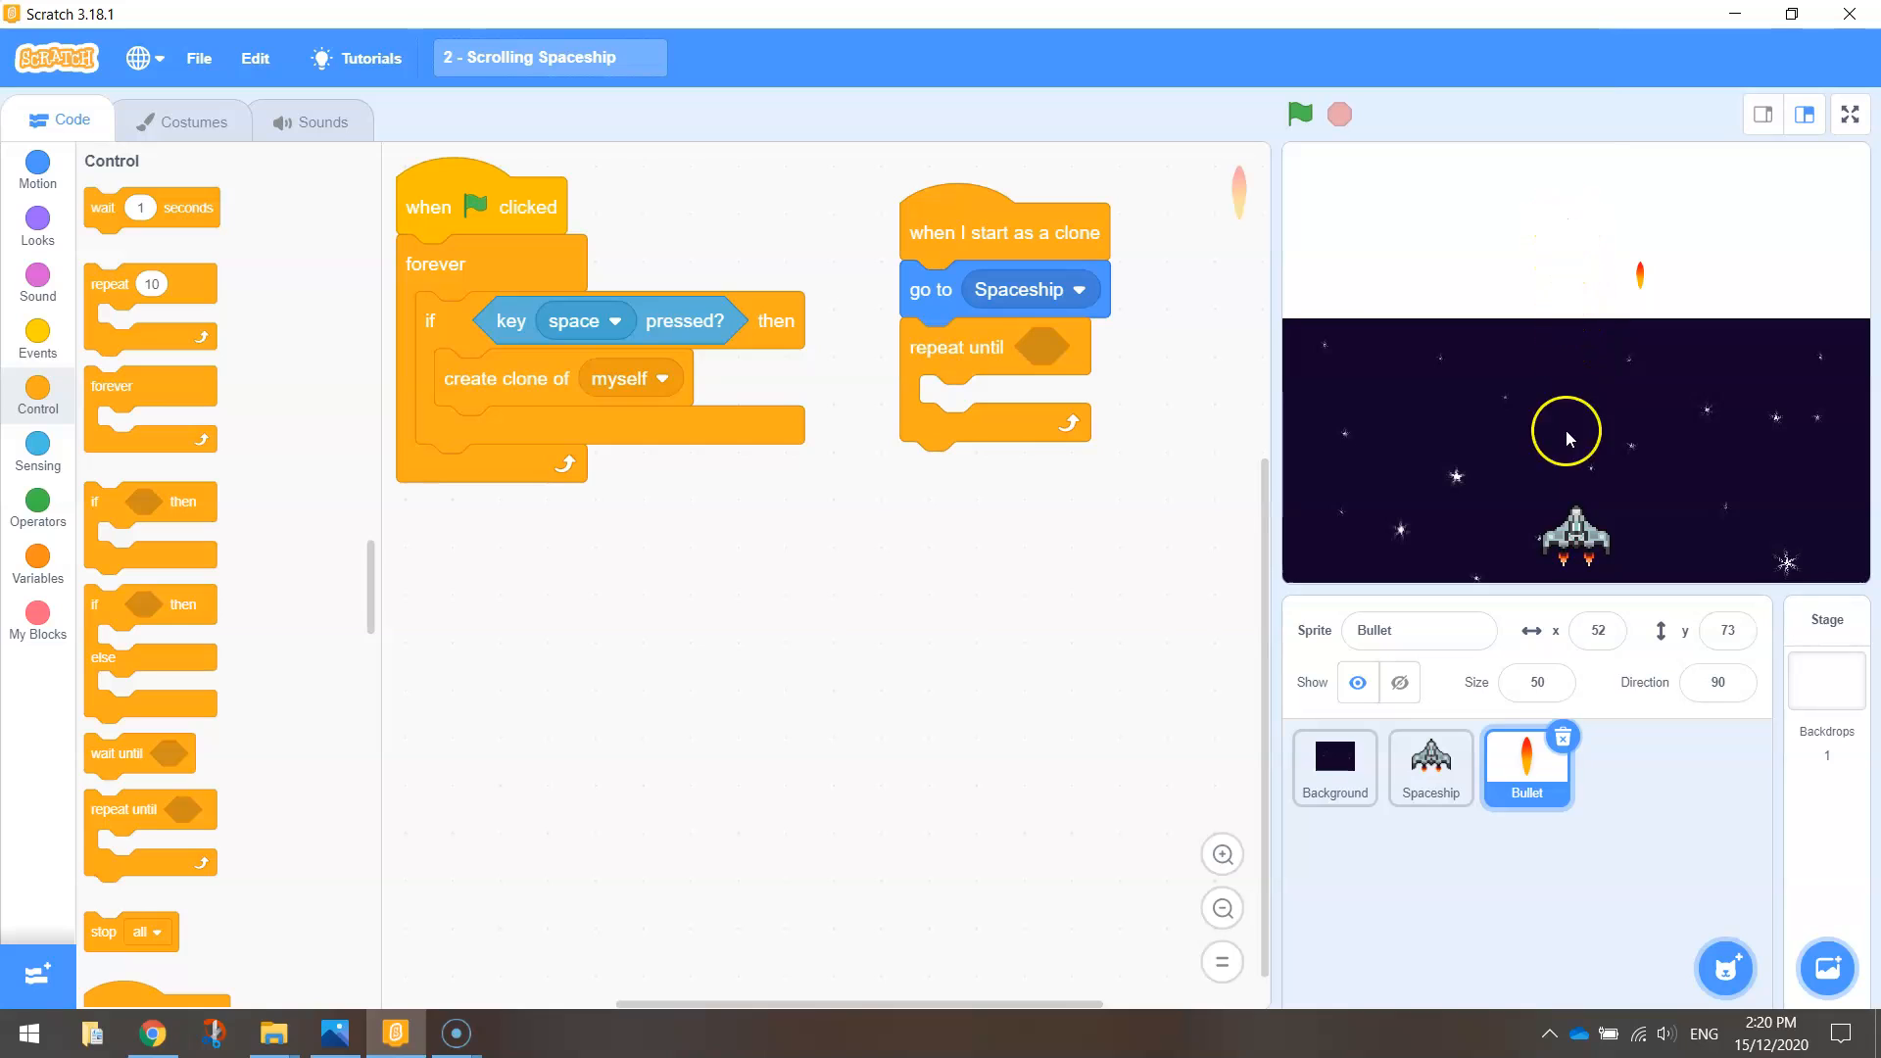
mouse_move(1586, 206)
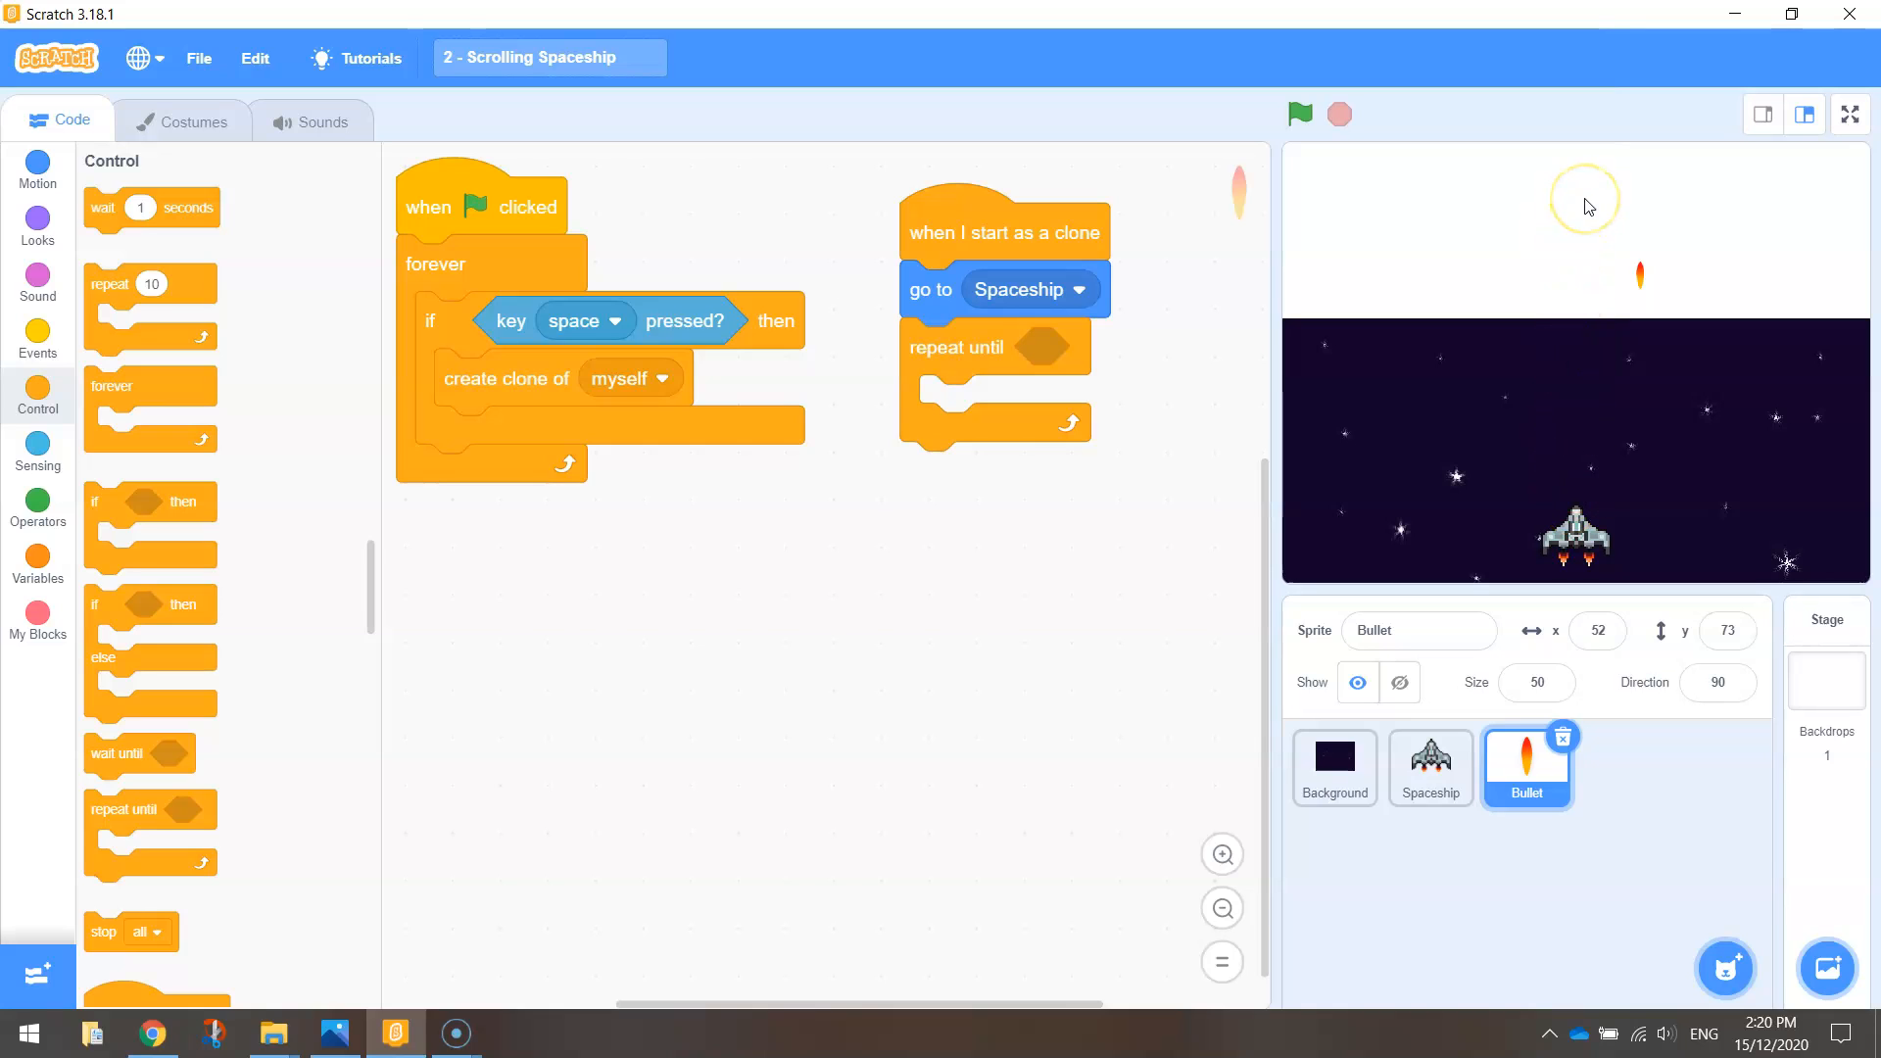
mouse_move(1587, 202)
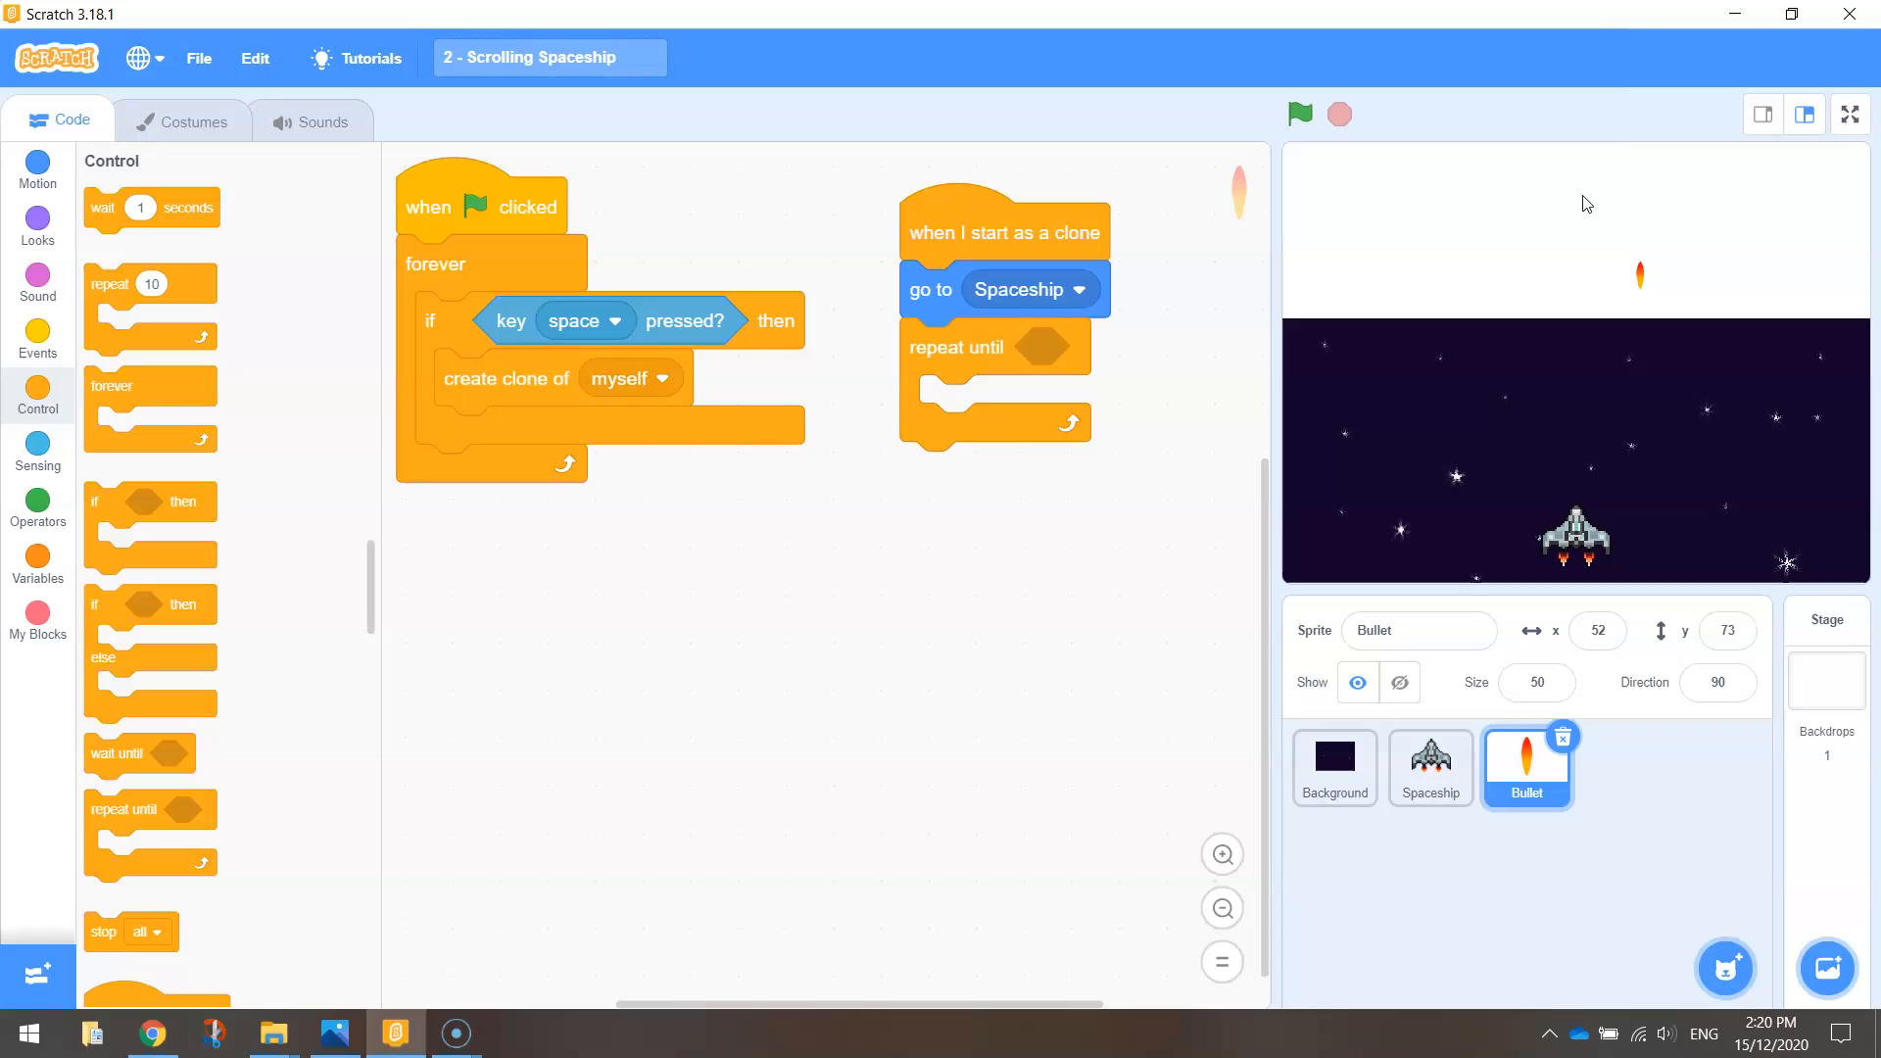
mouse_move(1728, 150)
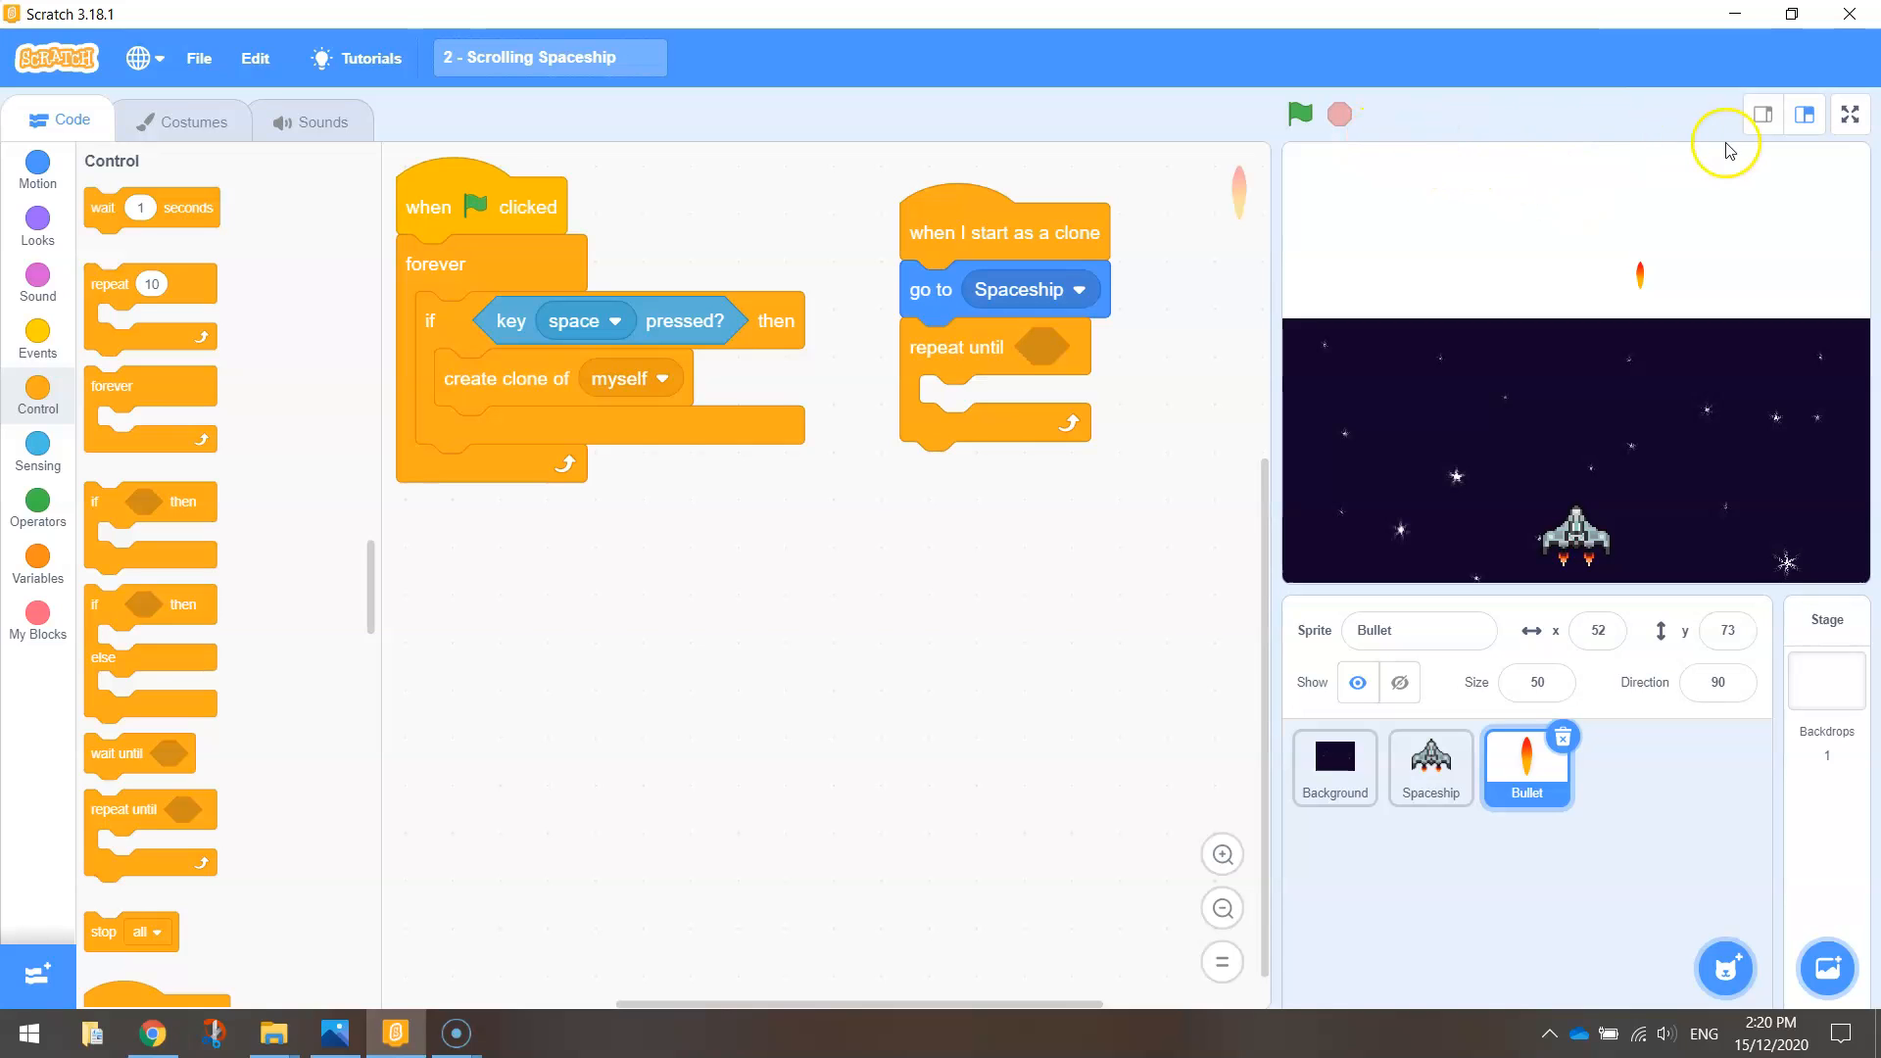
mouse_move(1678, 159)
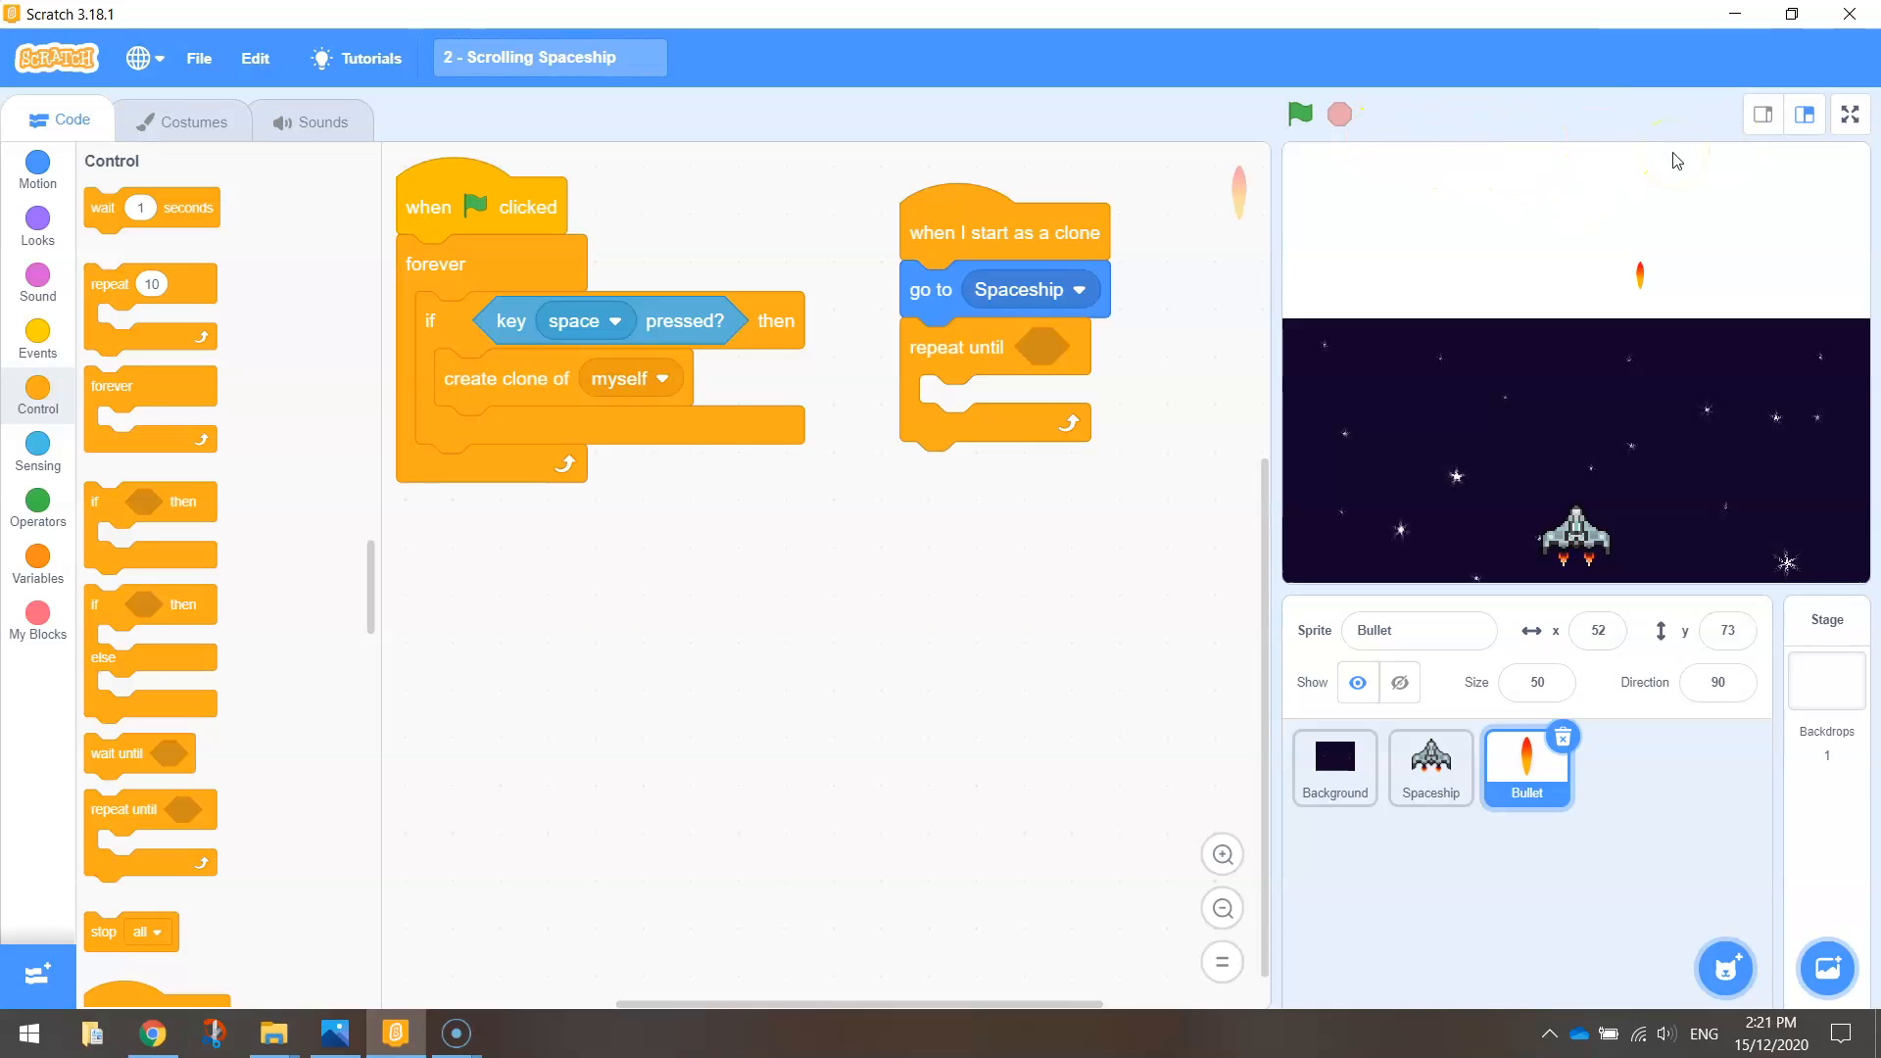
mouse_move(37, 445)
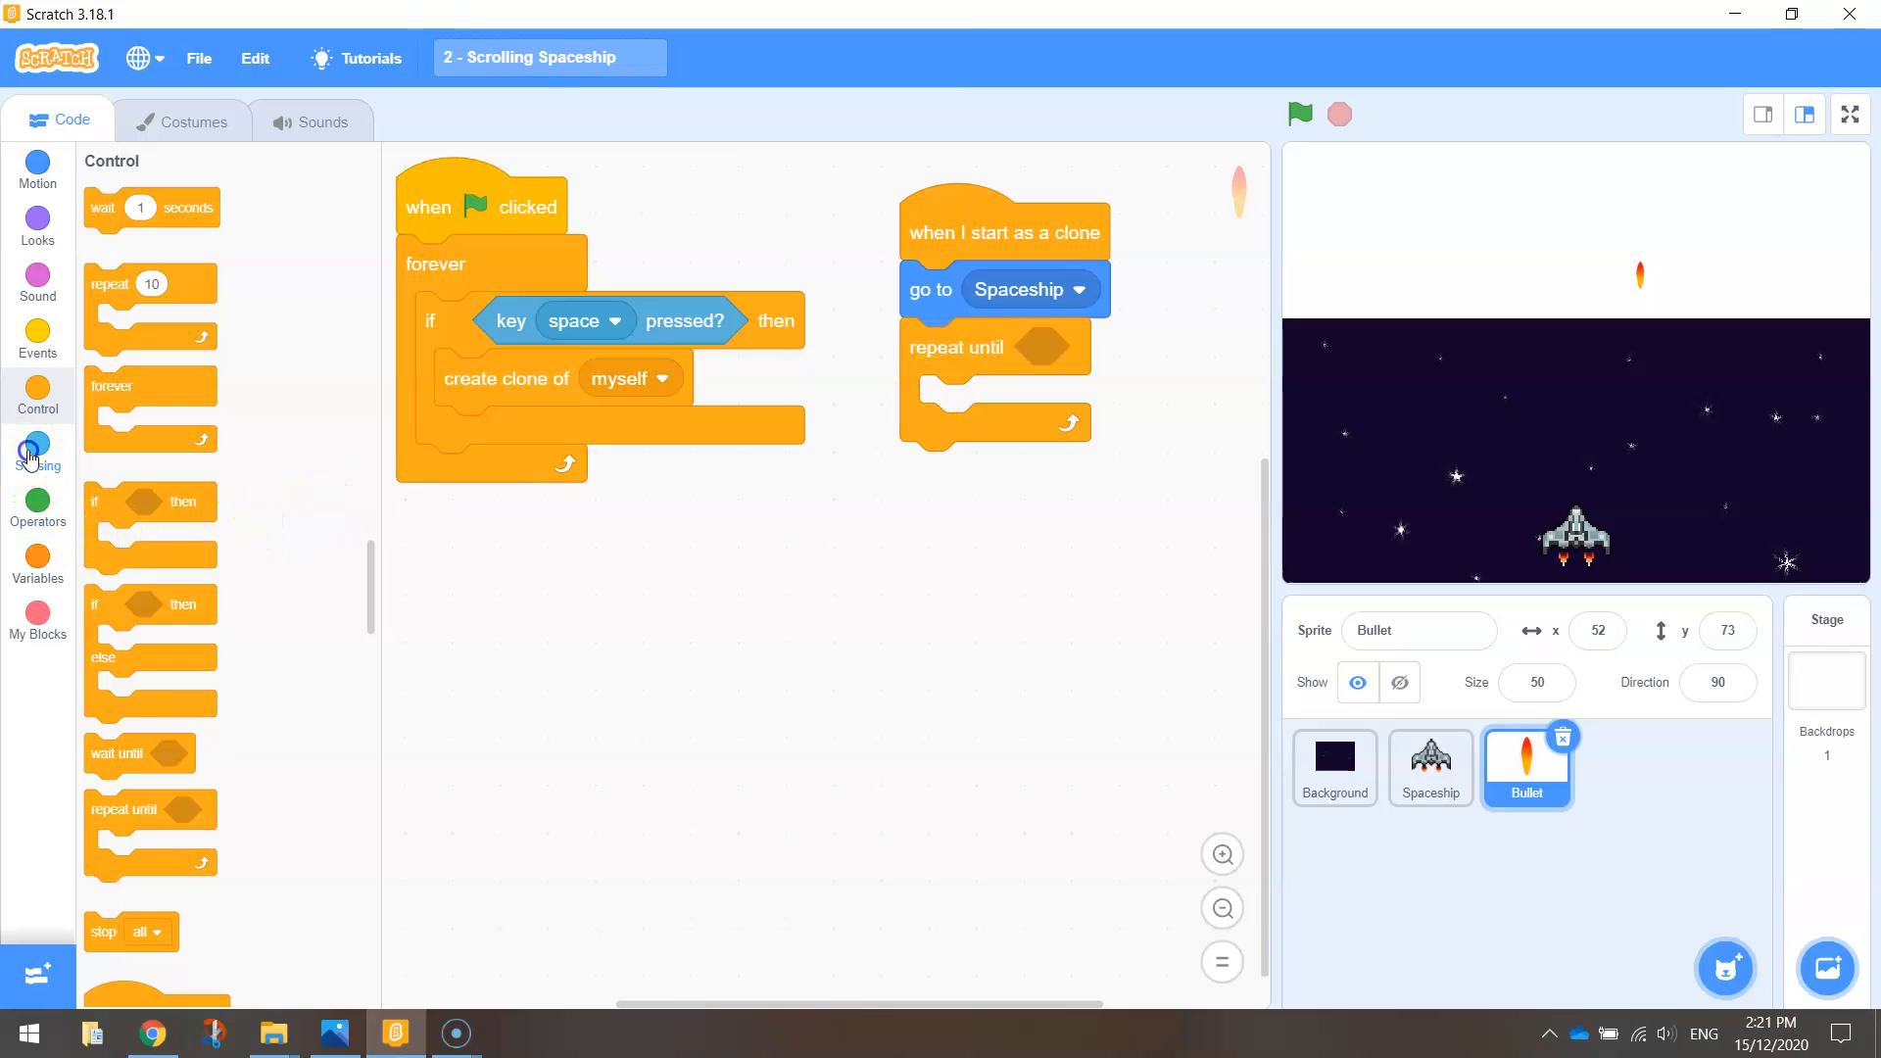
click(38, 450)
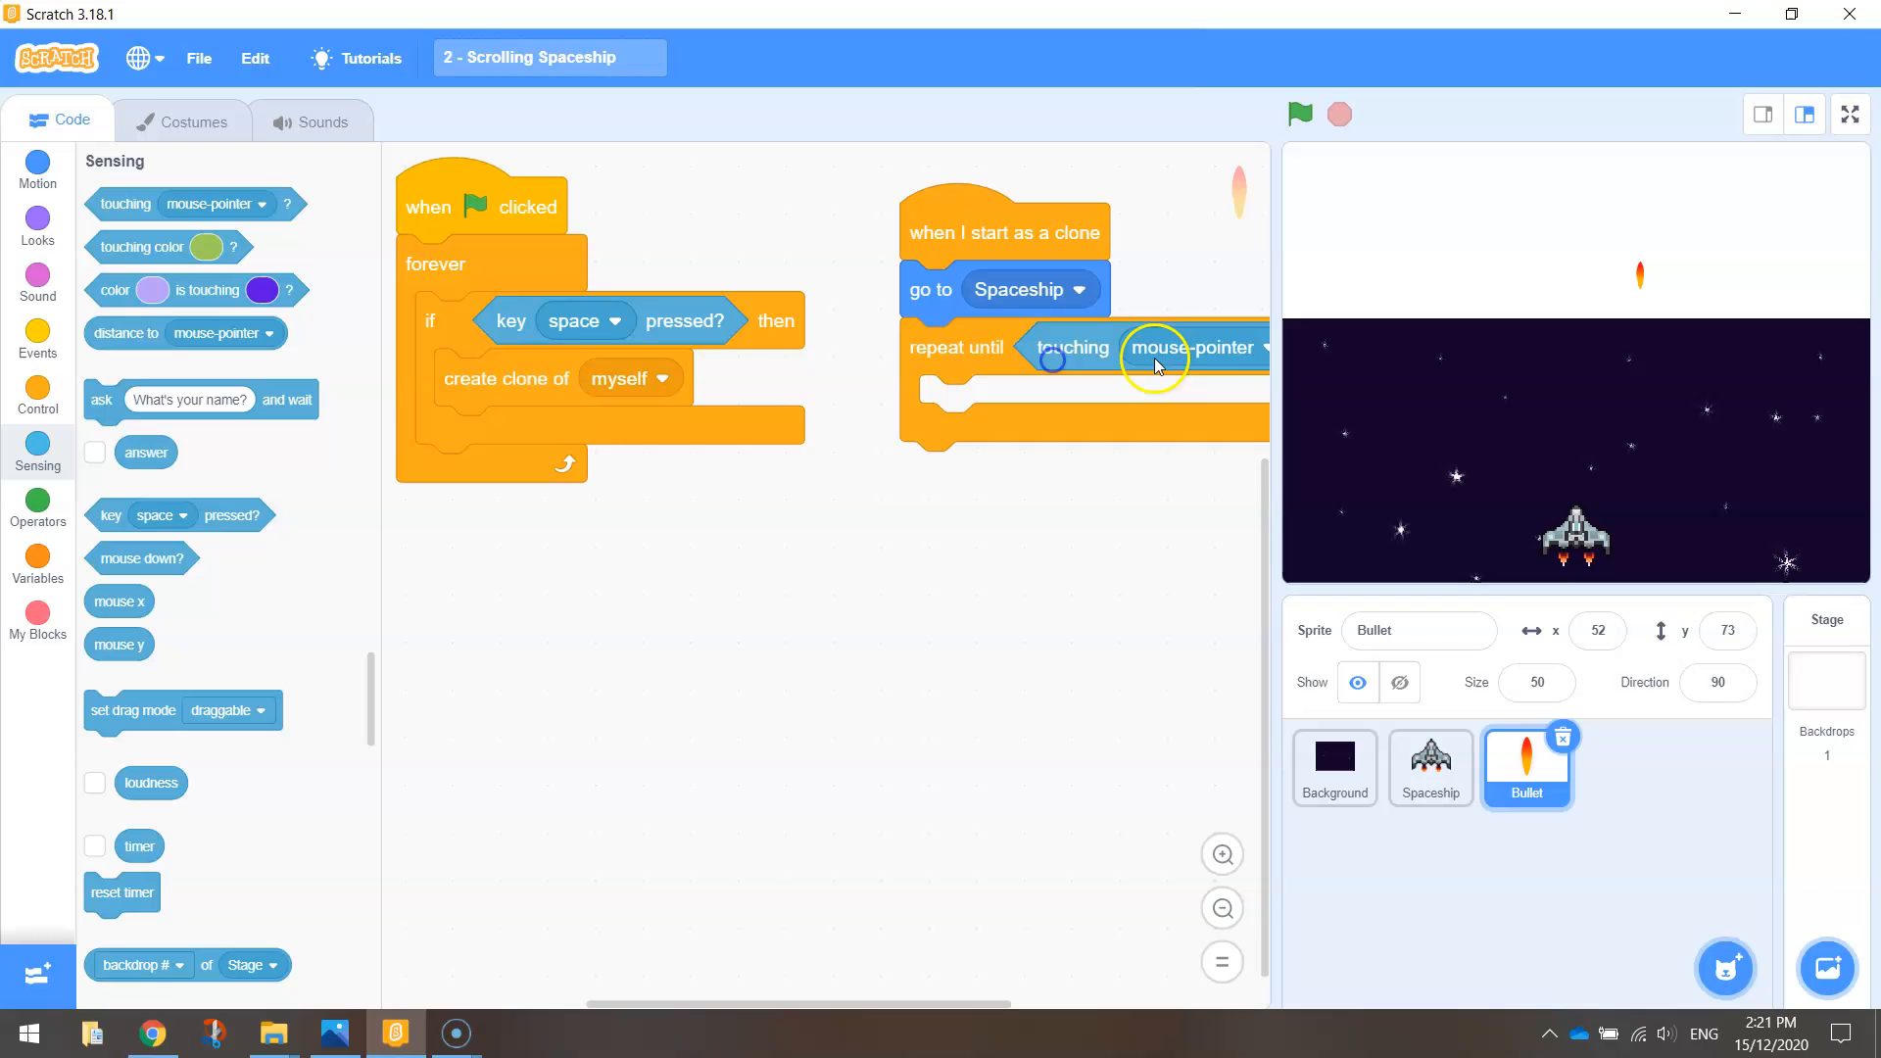
click(1193, 347)
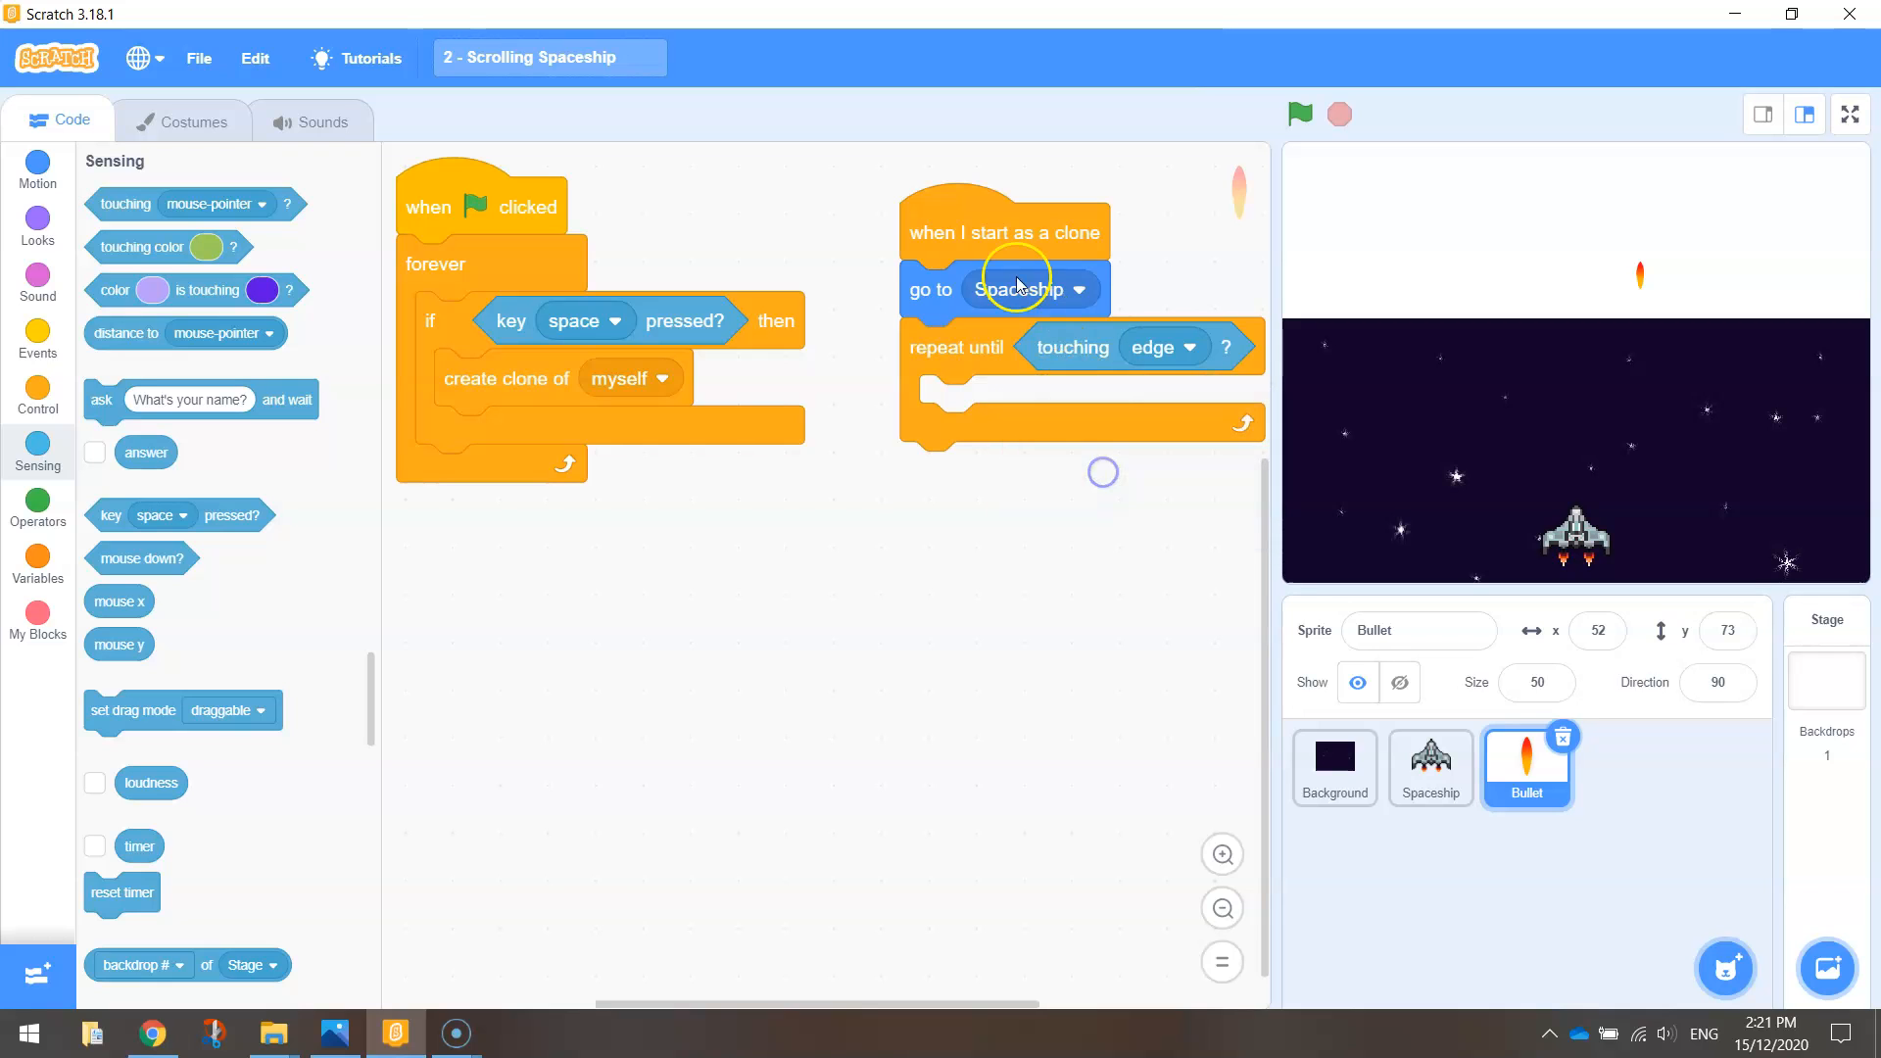
drag(1008, 232, 961, 449)
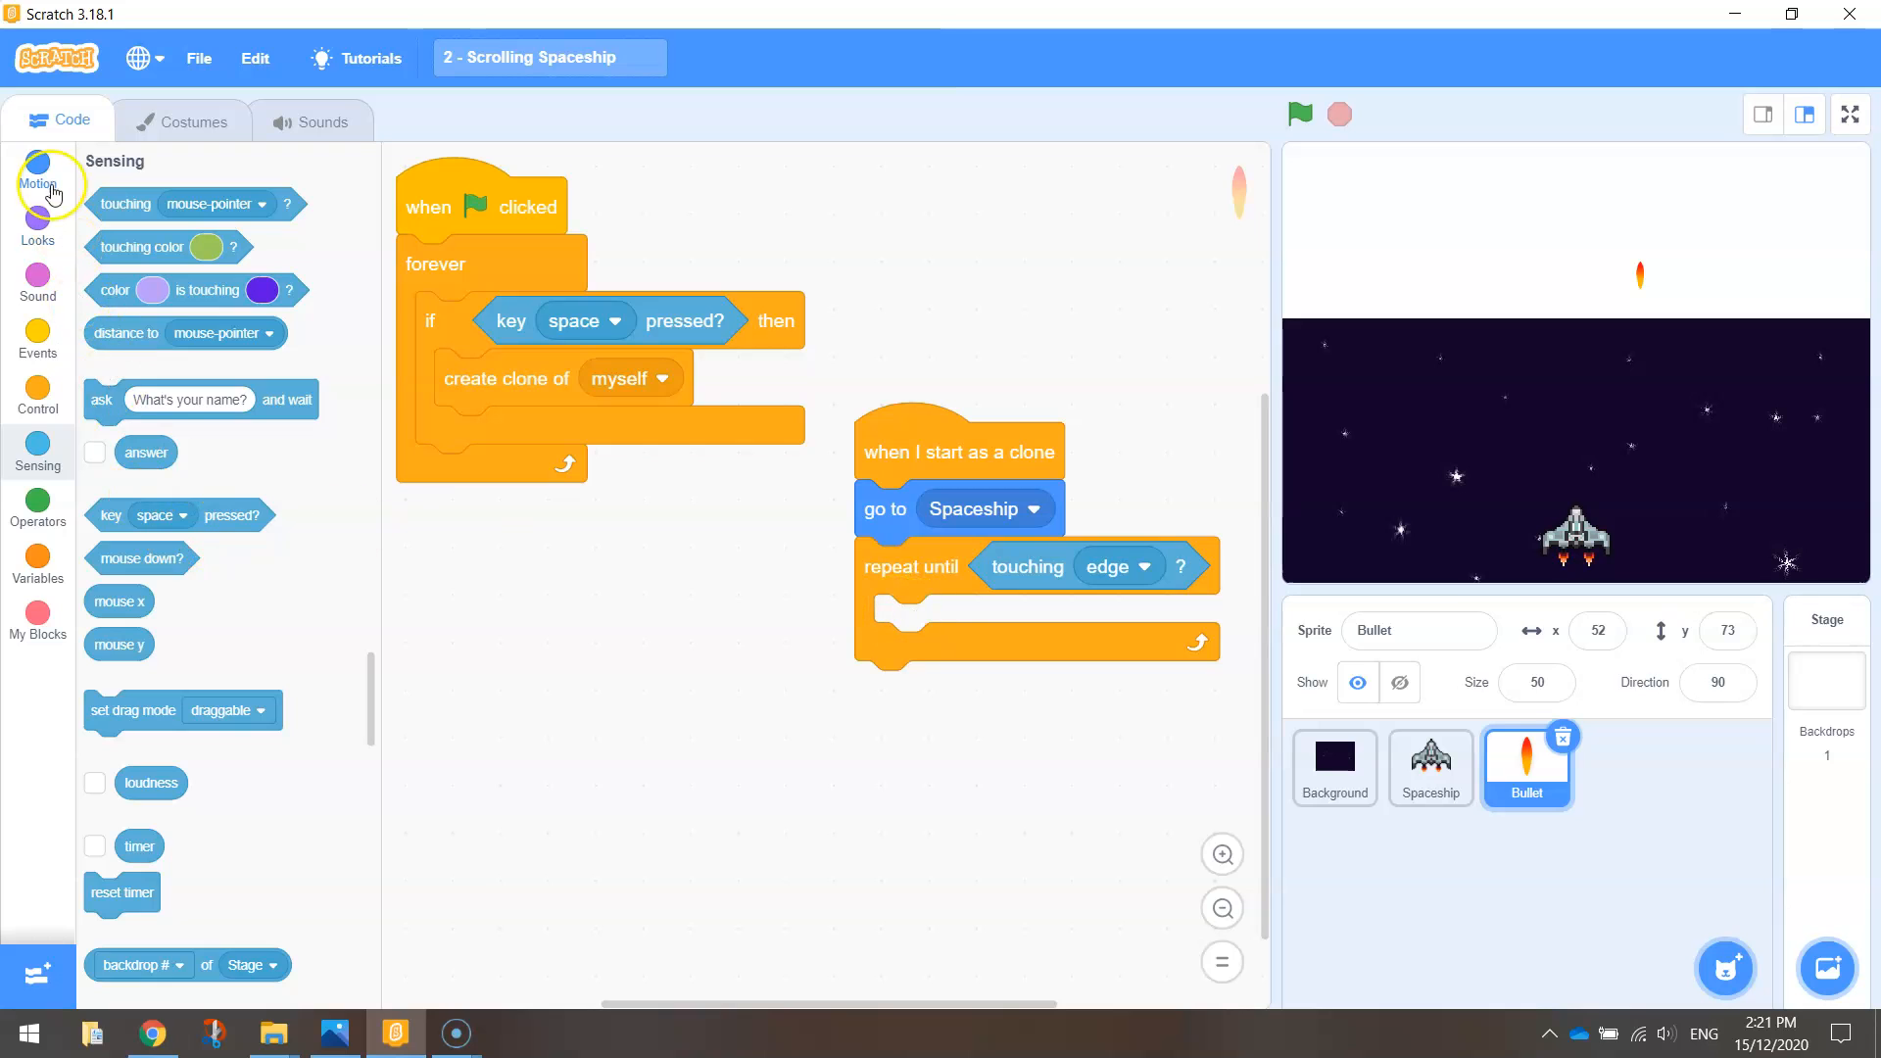
click(38, 181)
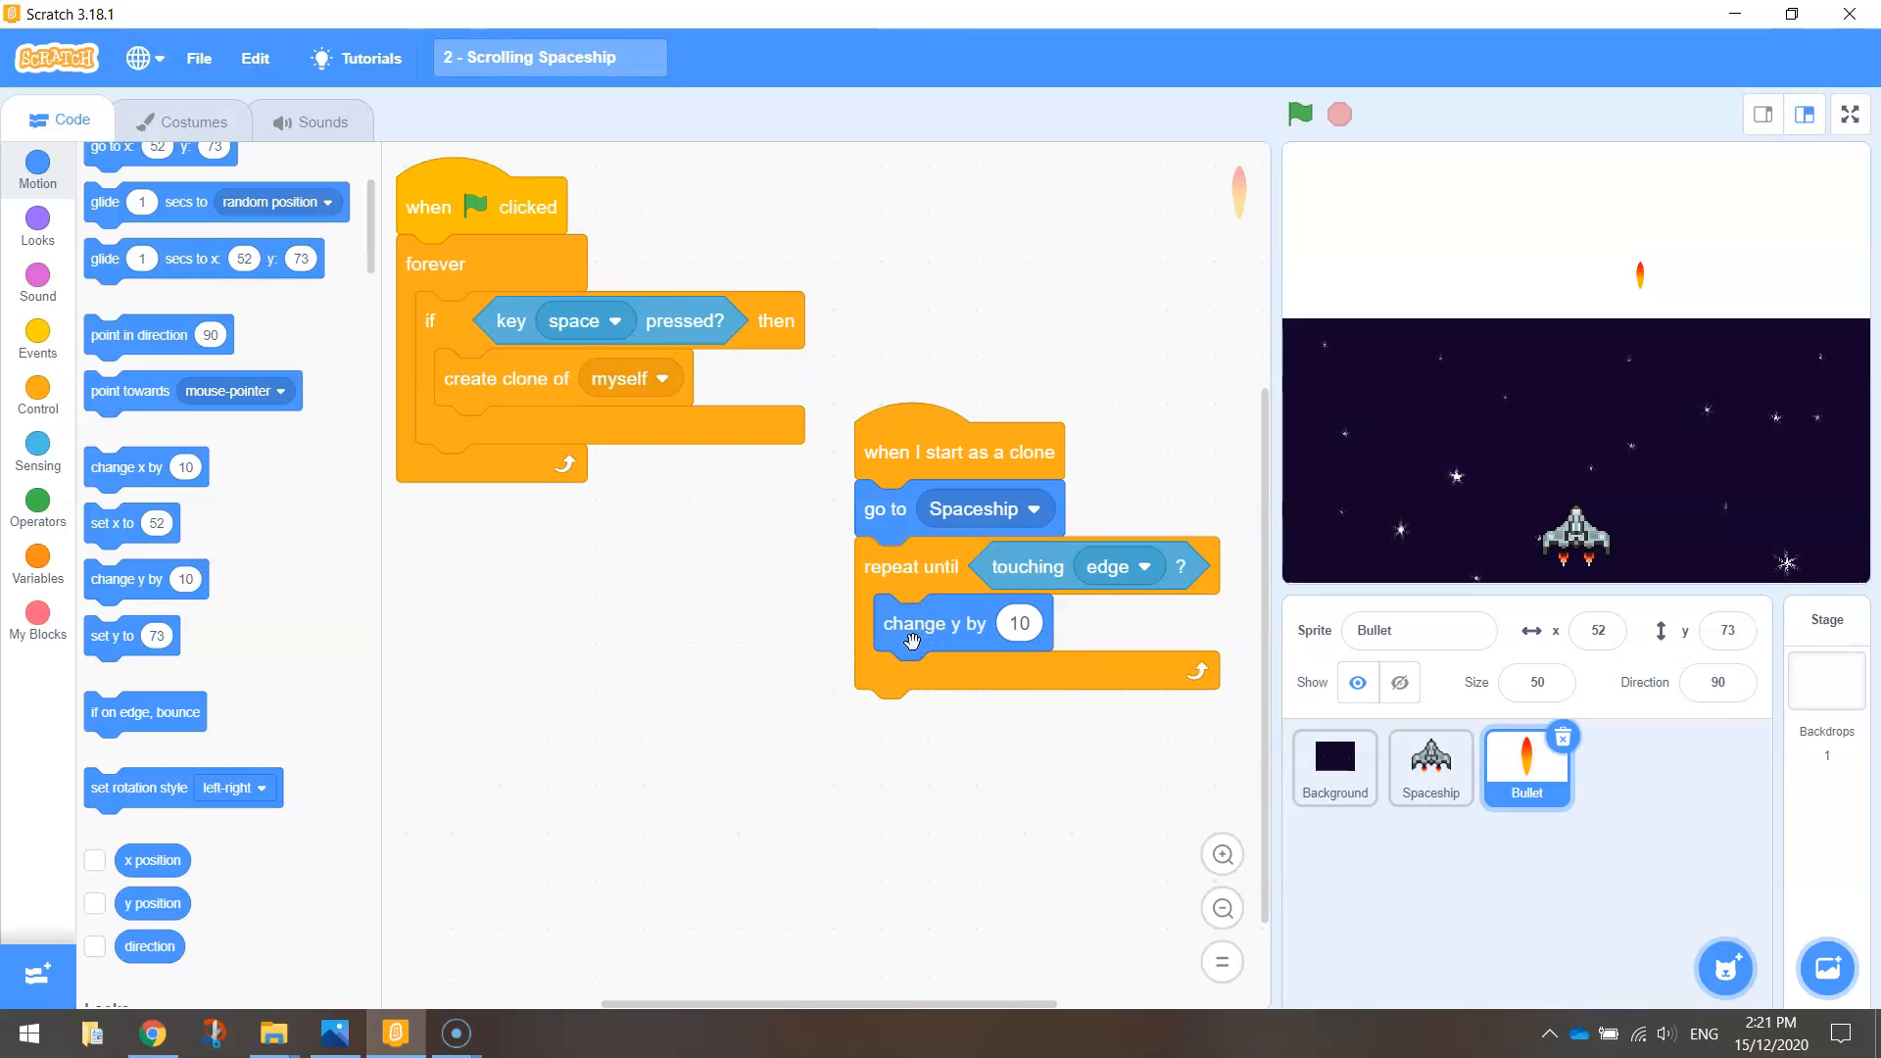
click(1301, 114)
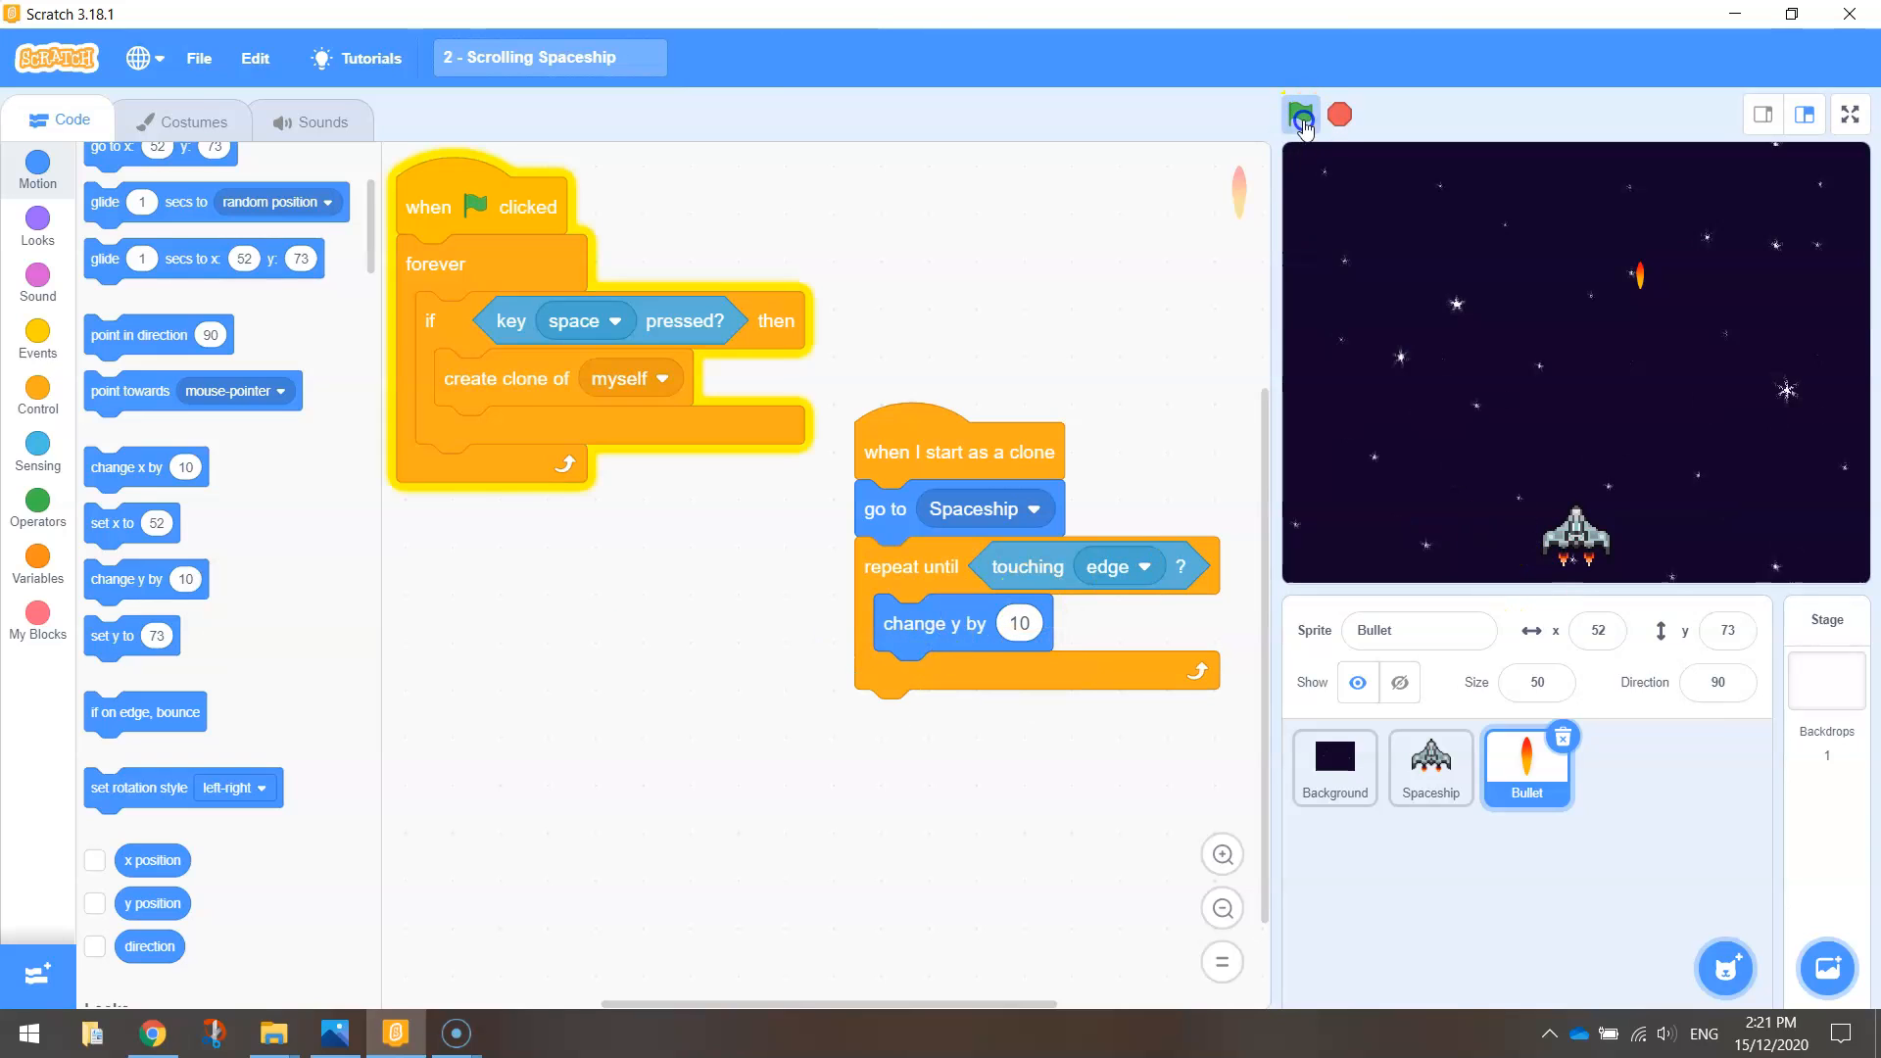
click(1301, 115)
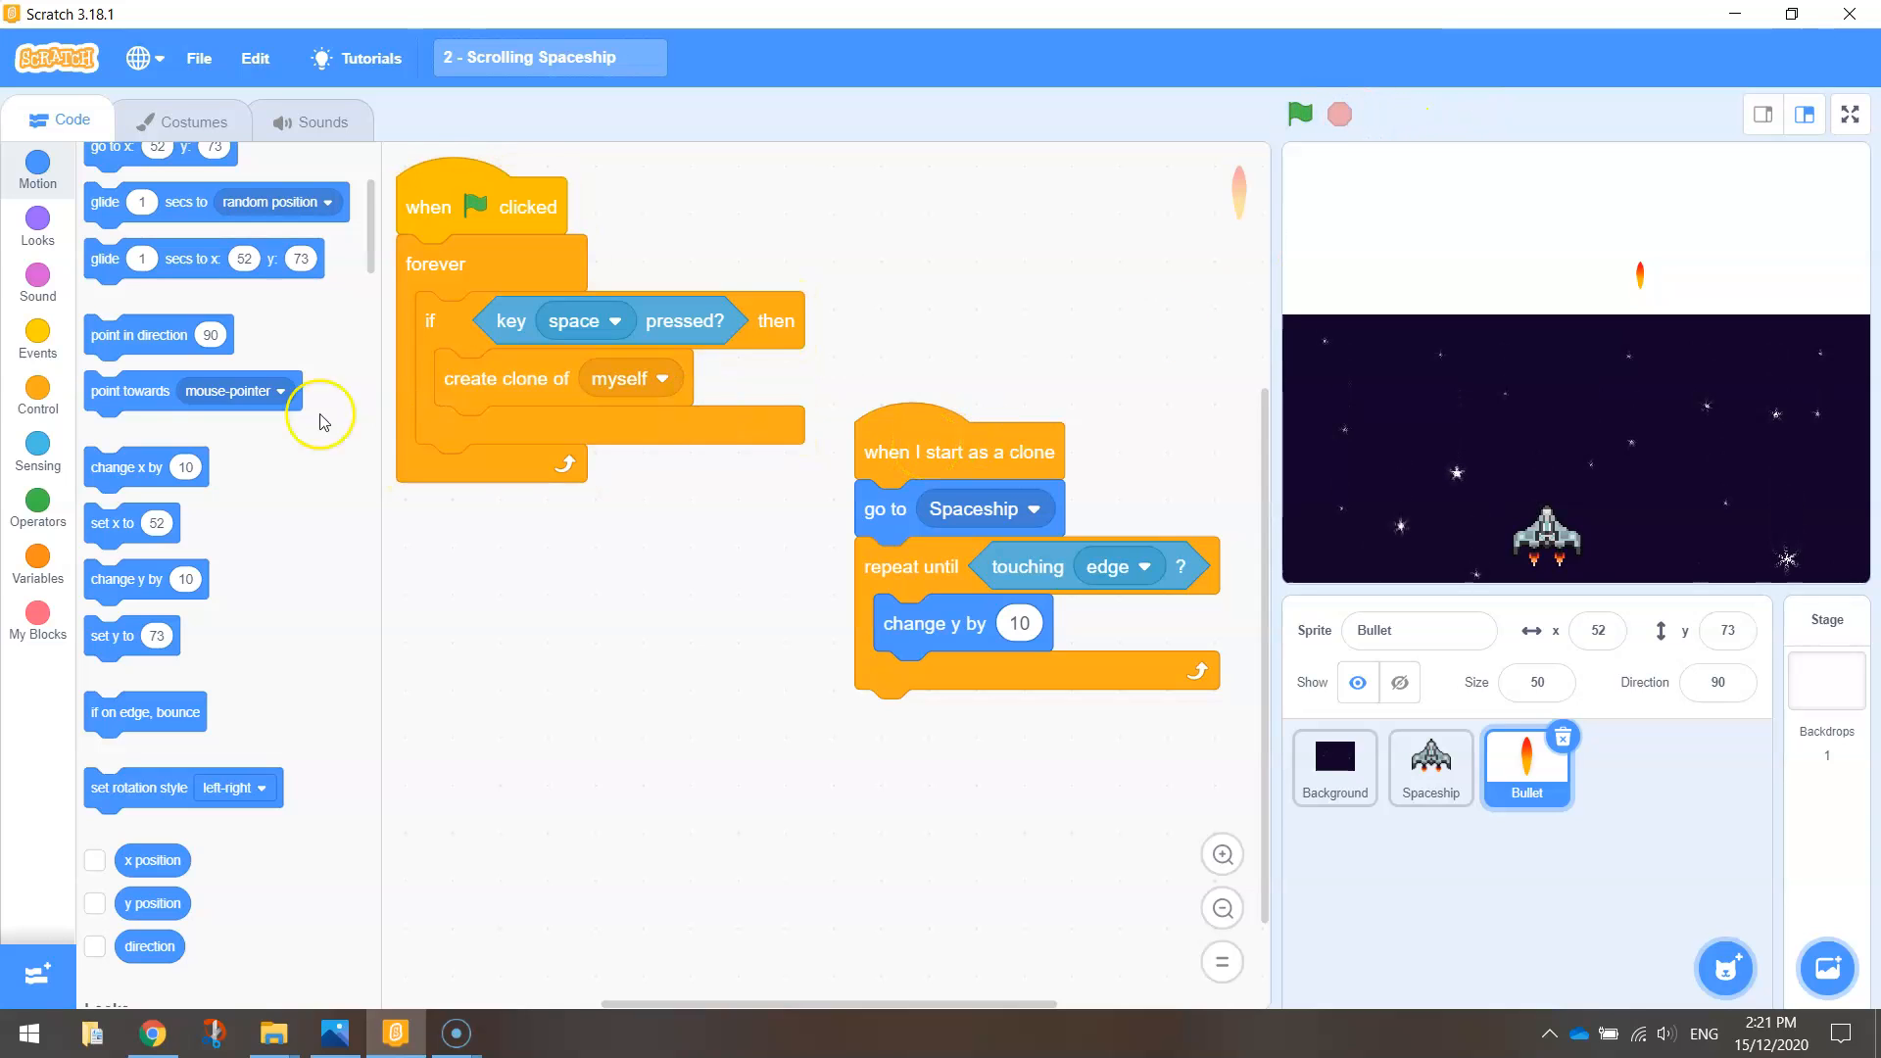
Step: Snap 'delete this clone' below the repeat-until-edge loop and test-run the project
click(38, 396)
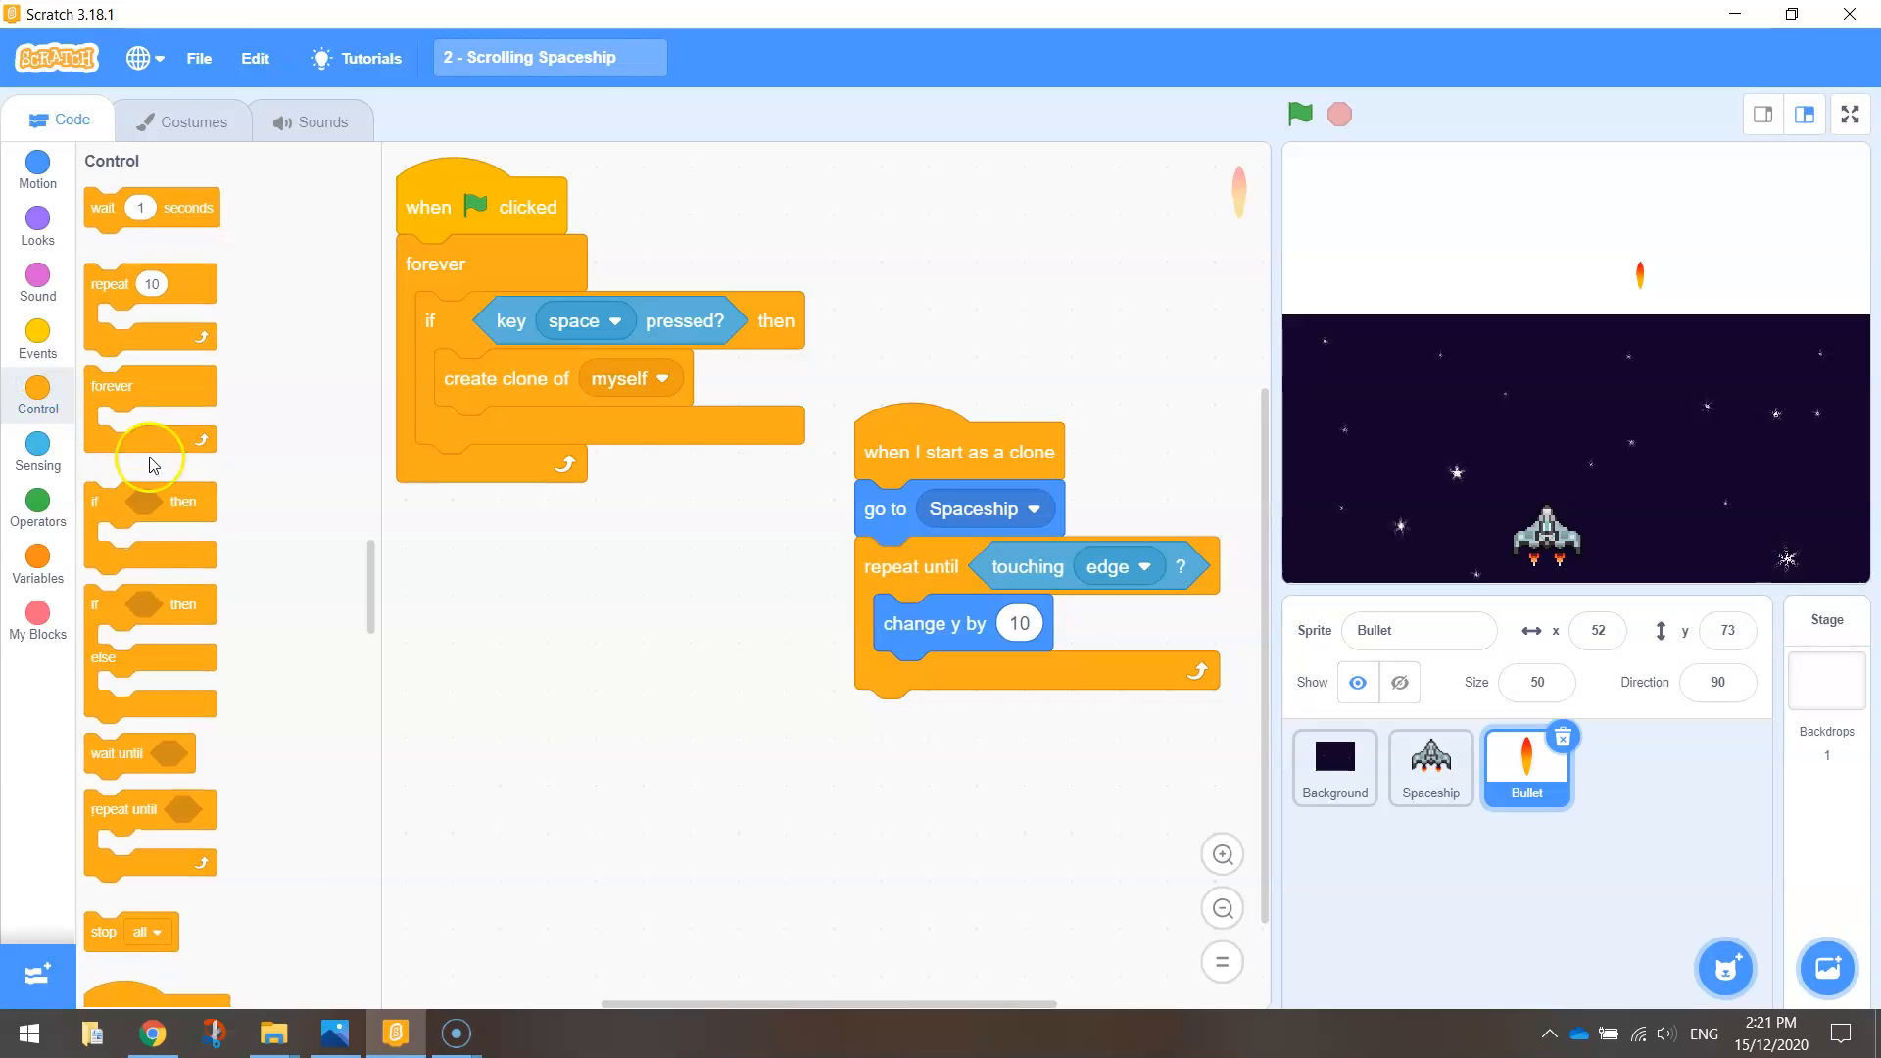
scroll(down, 3)
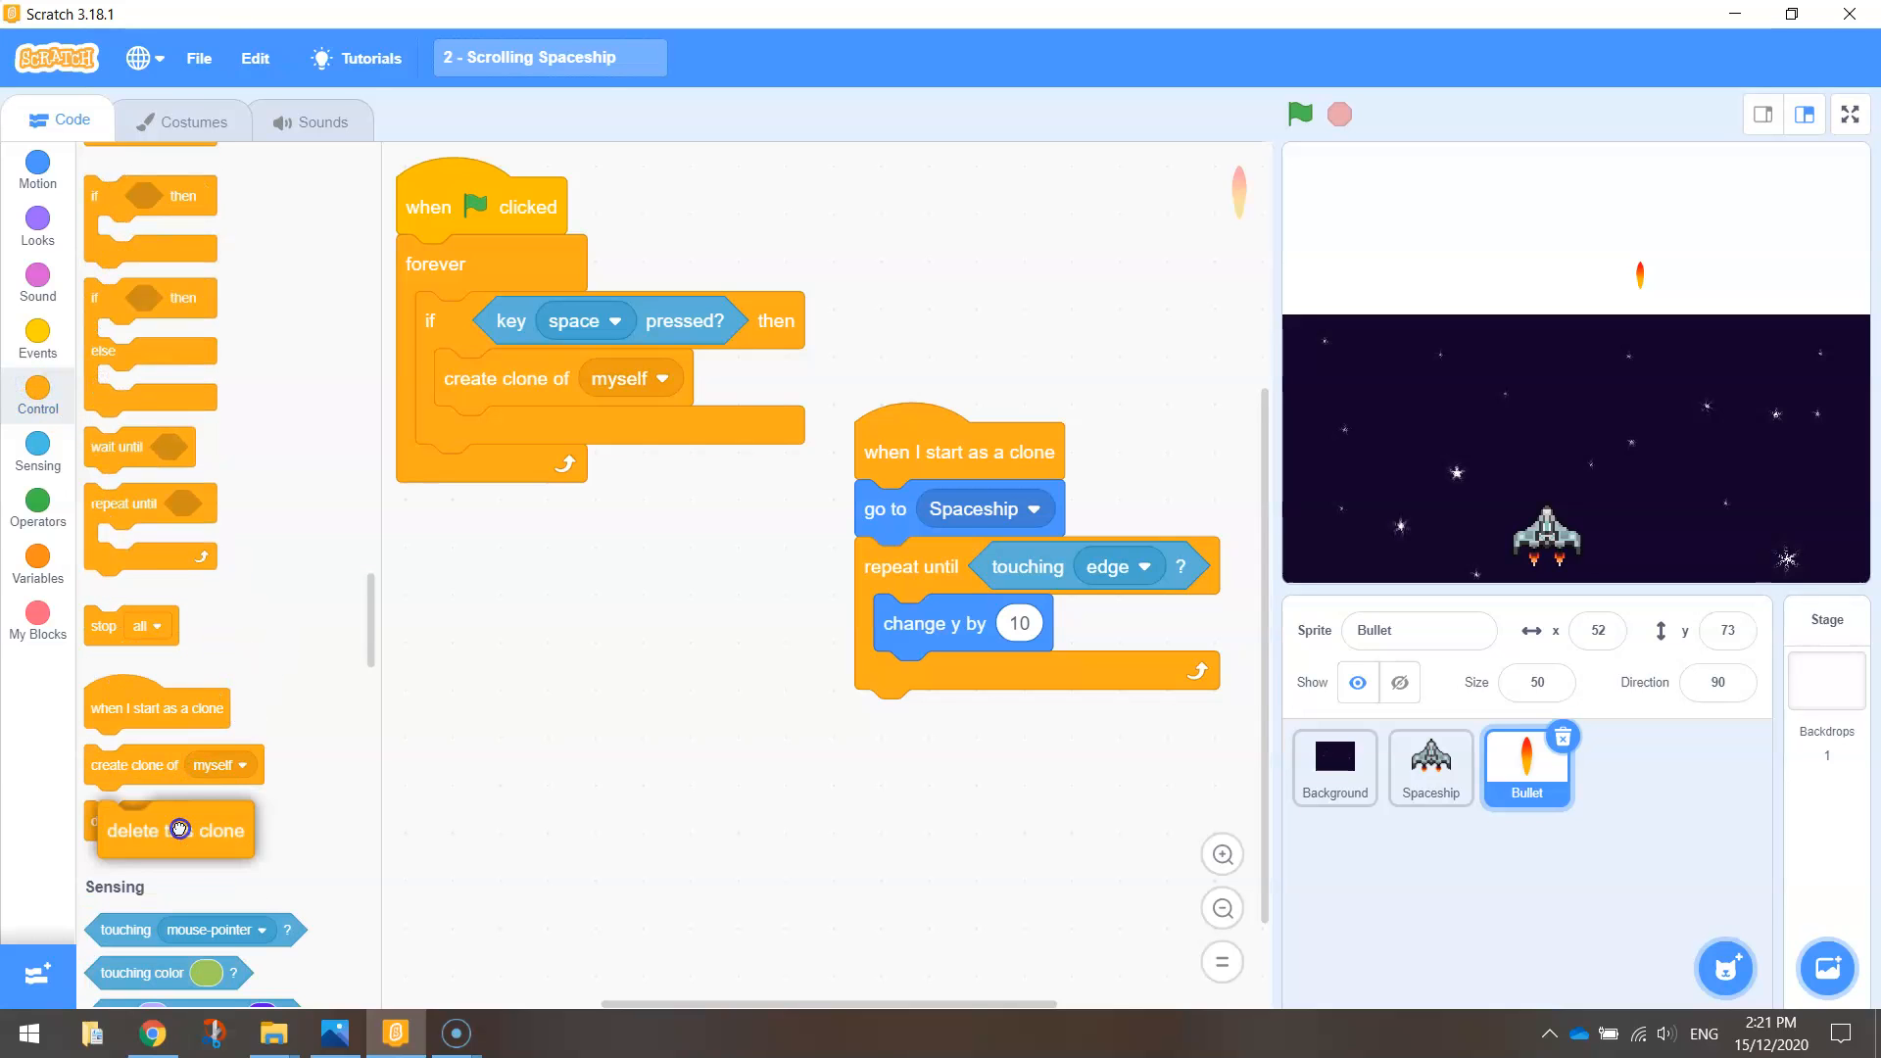
drag(175, 829, 934, 718)
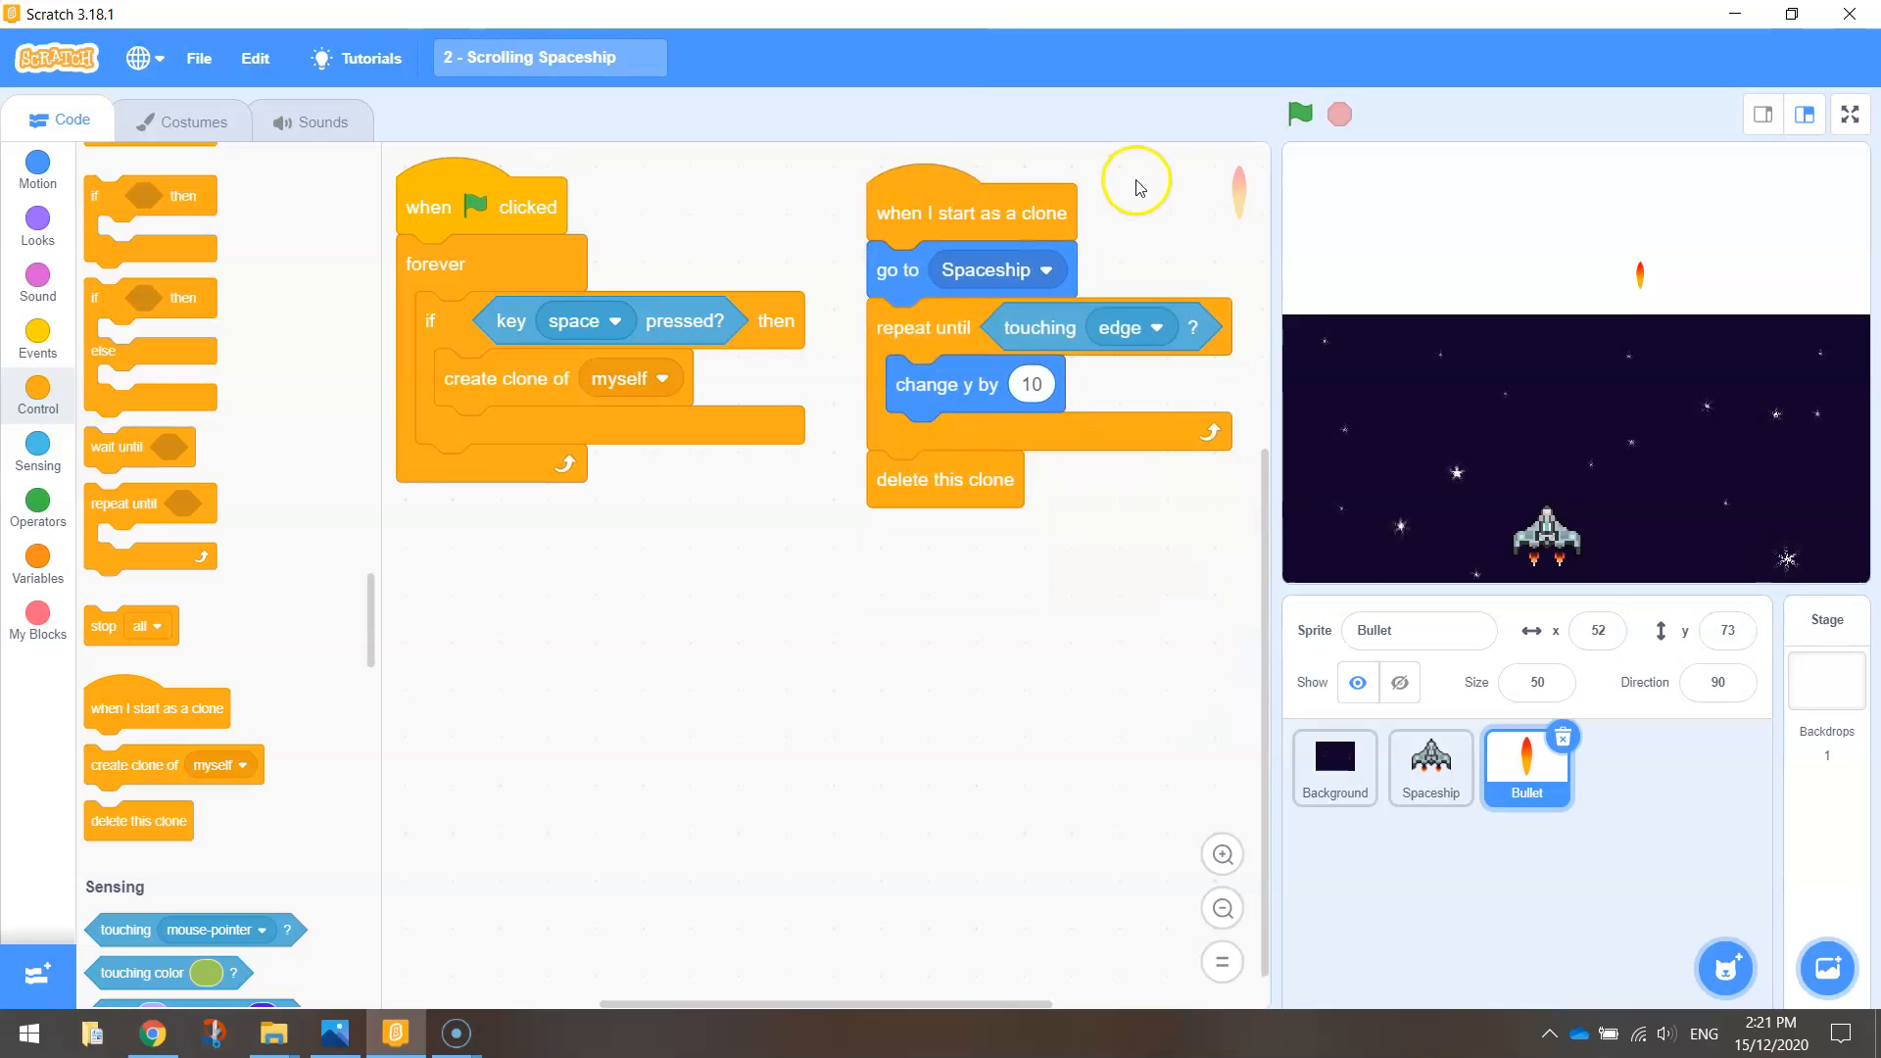
click(1301, 114)
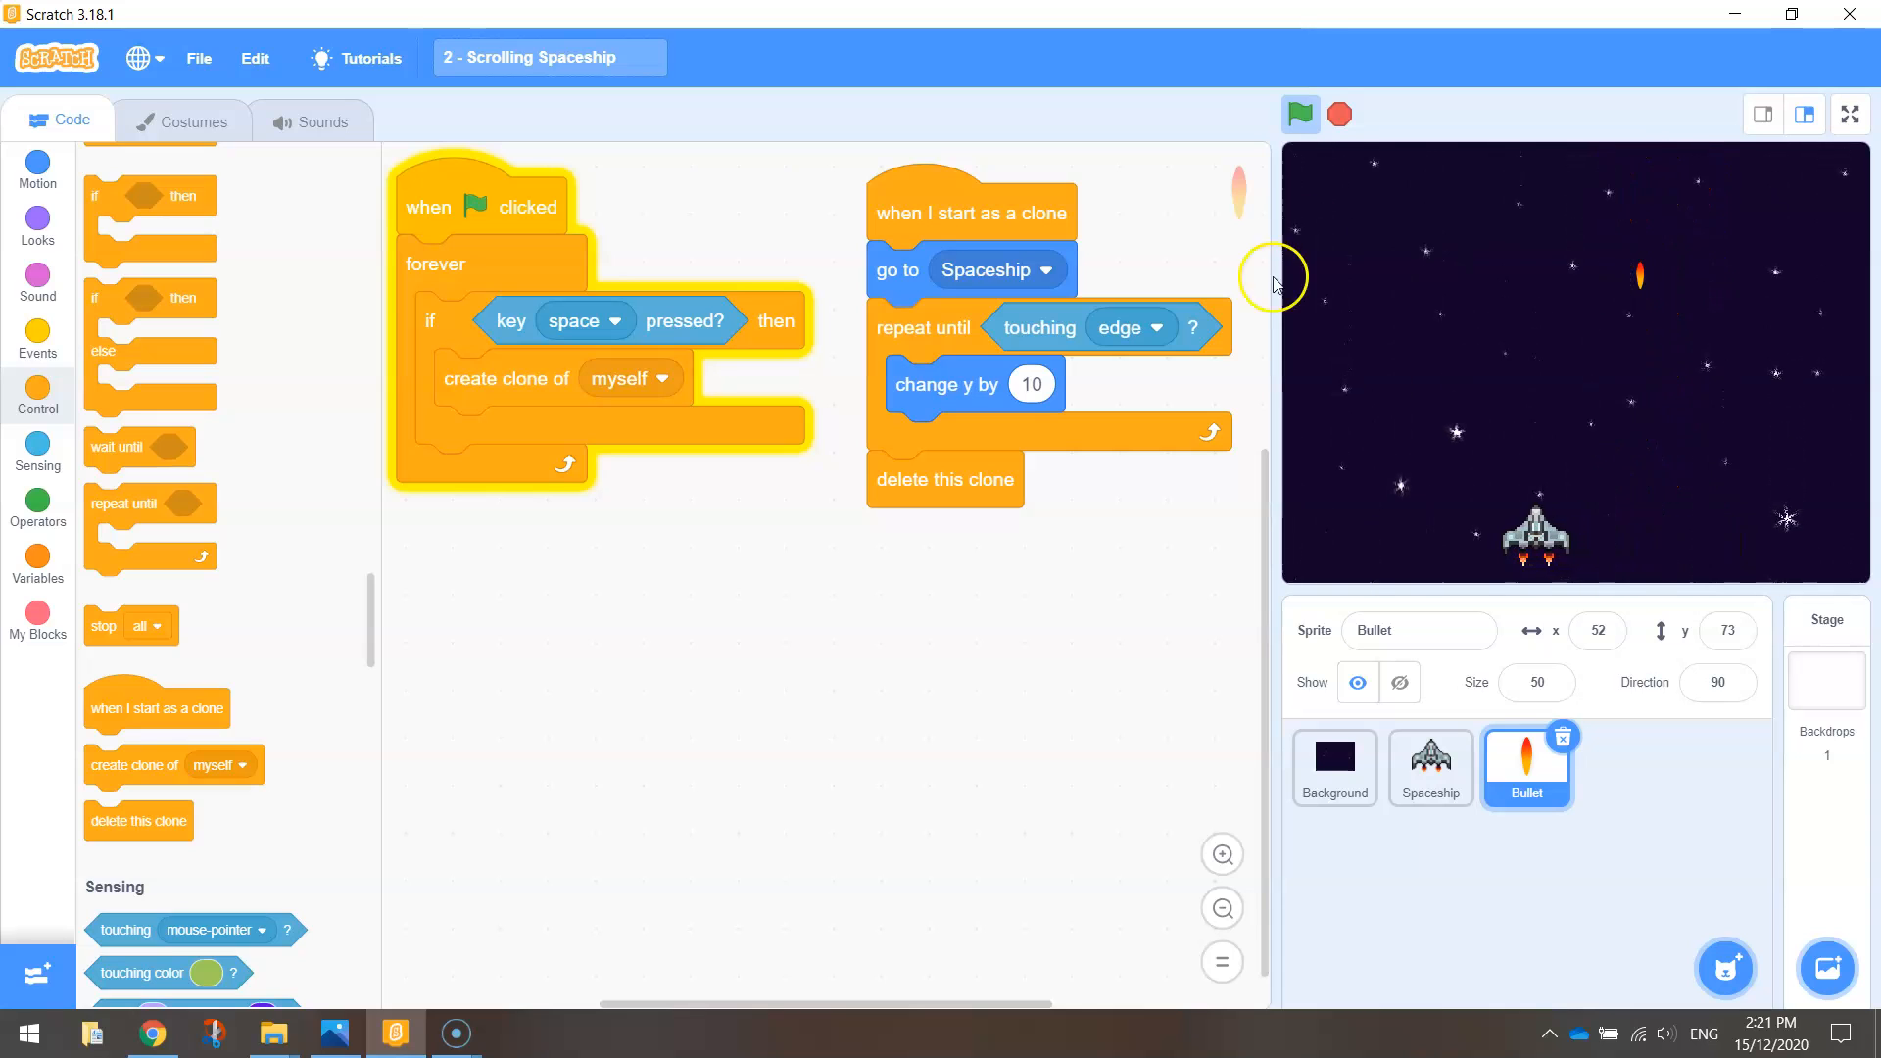
click(1339, 115)
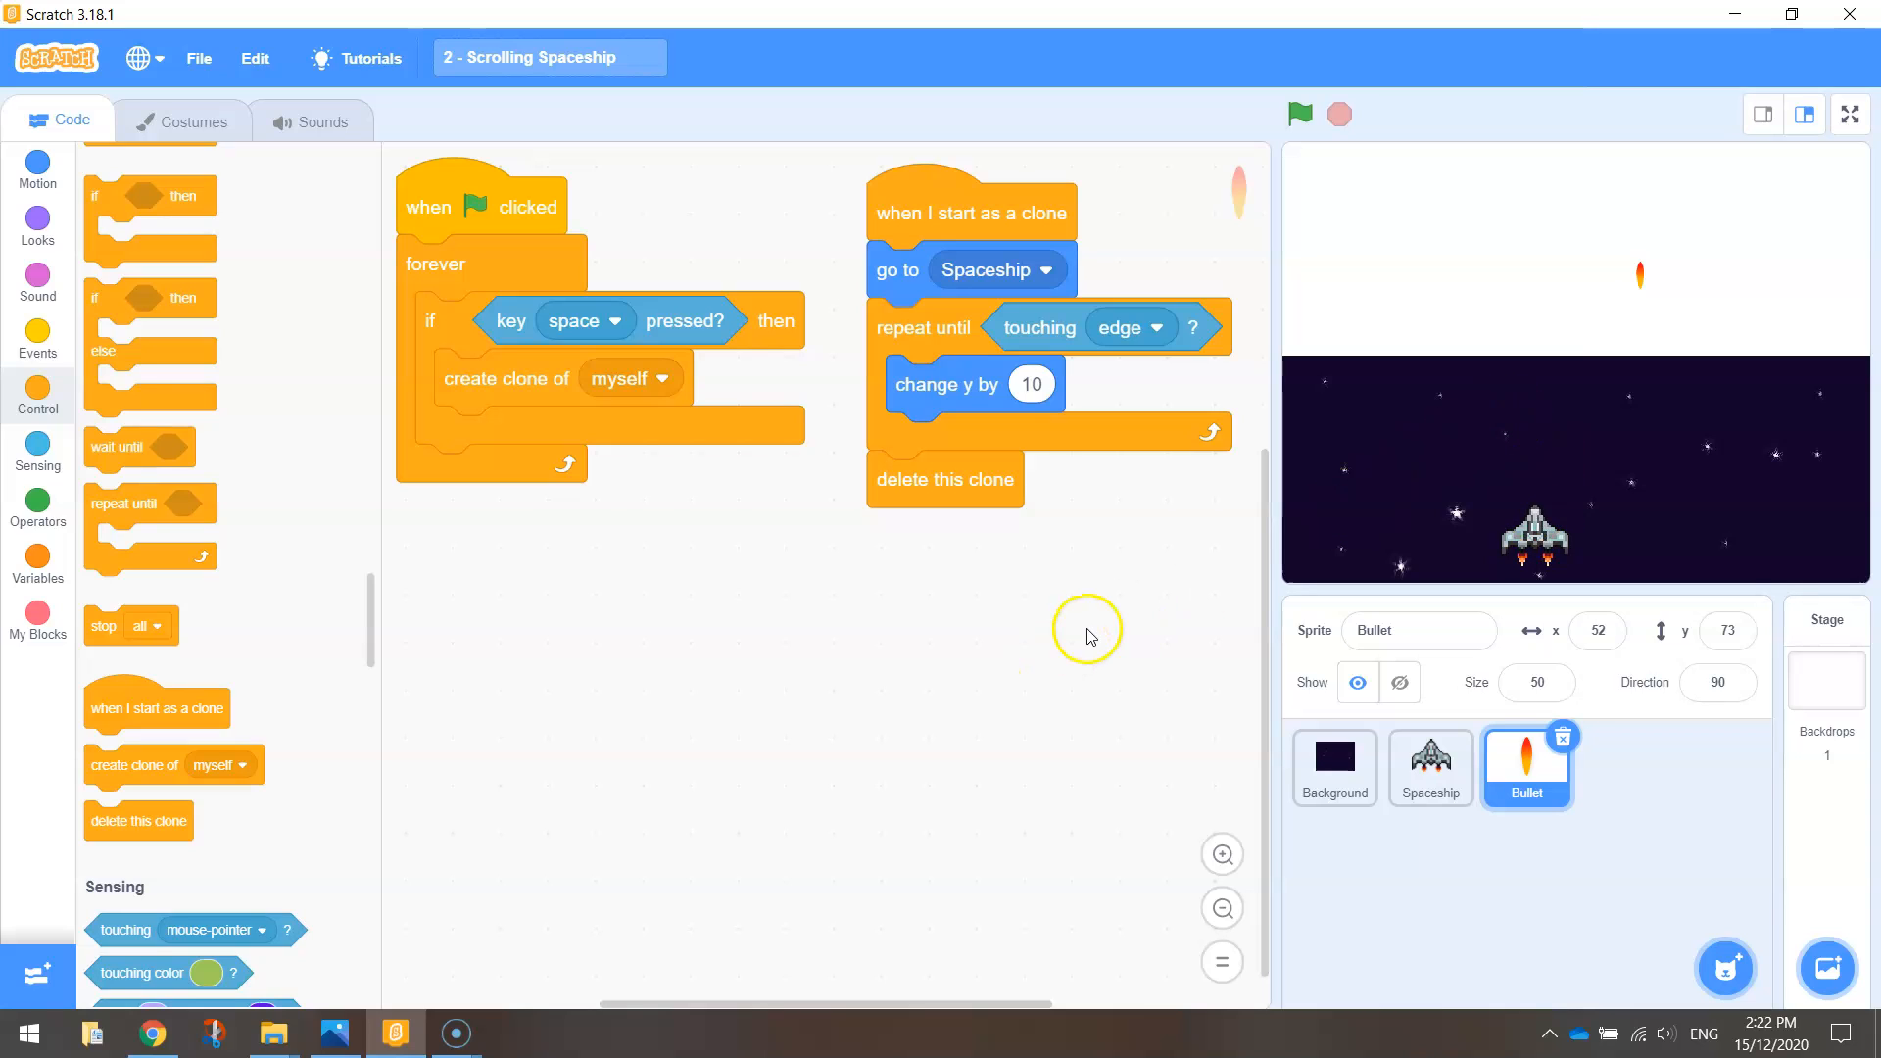
mouse_move(1074, 648)
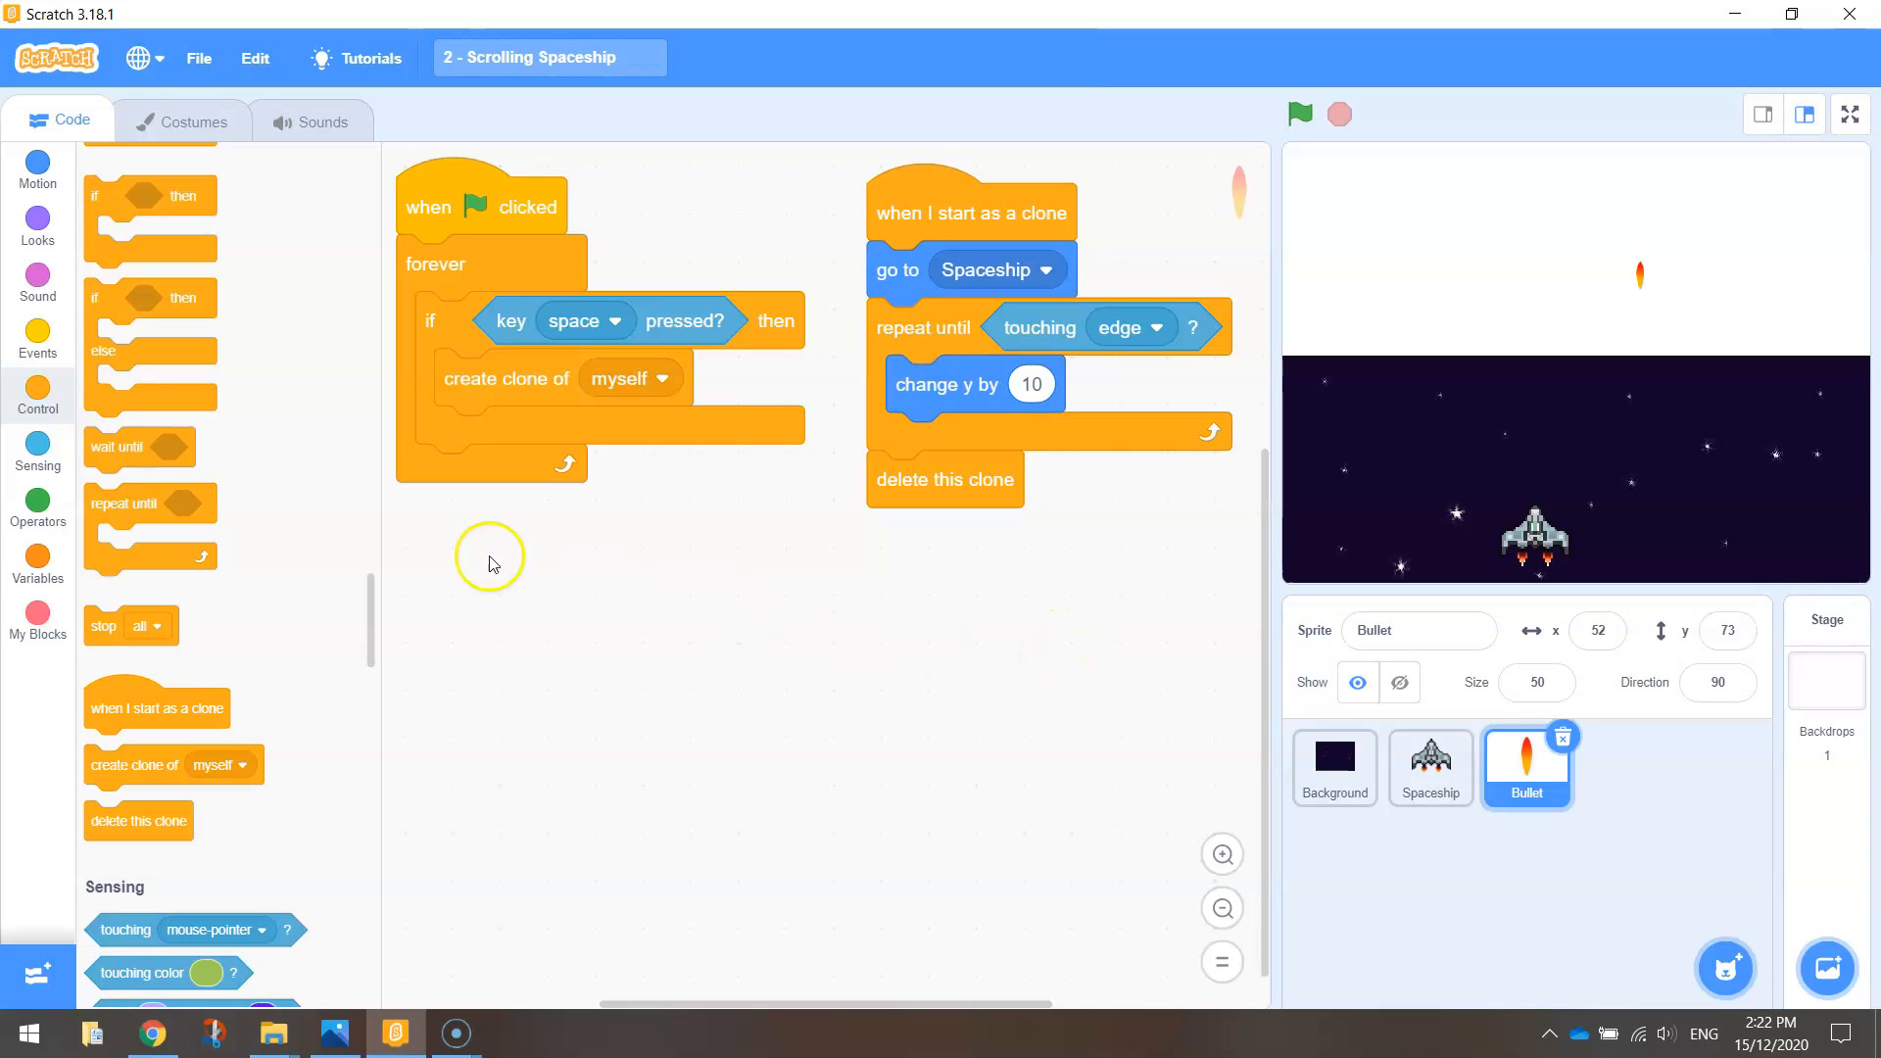
mouse_move(511, 382)
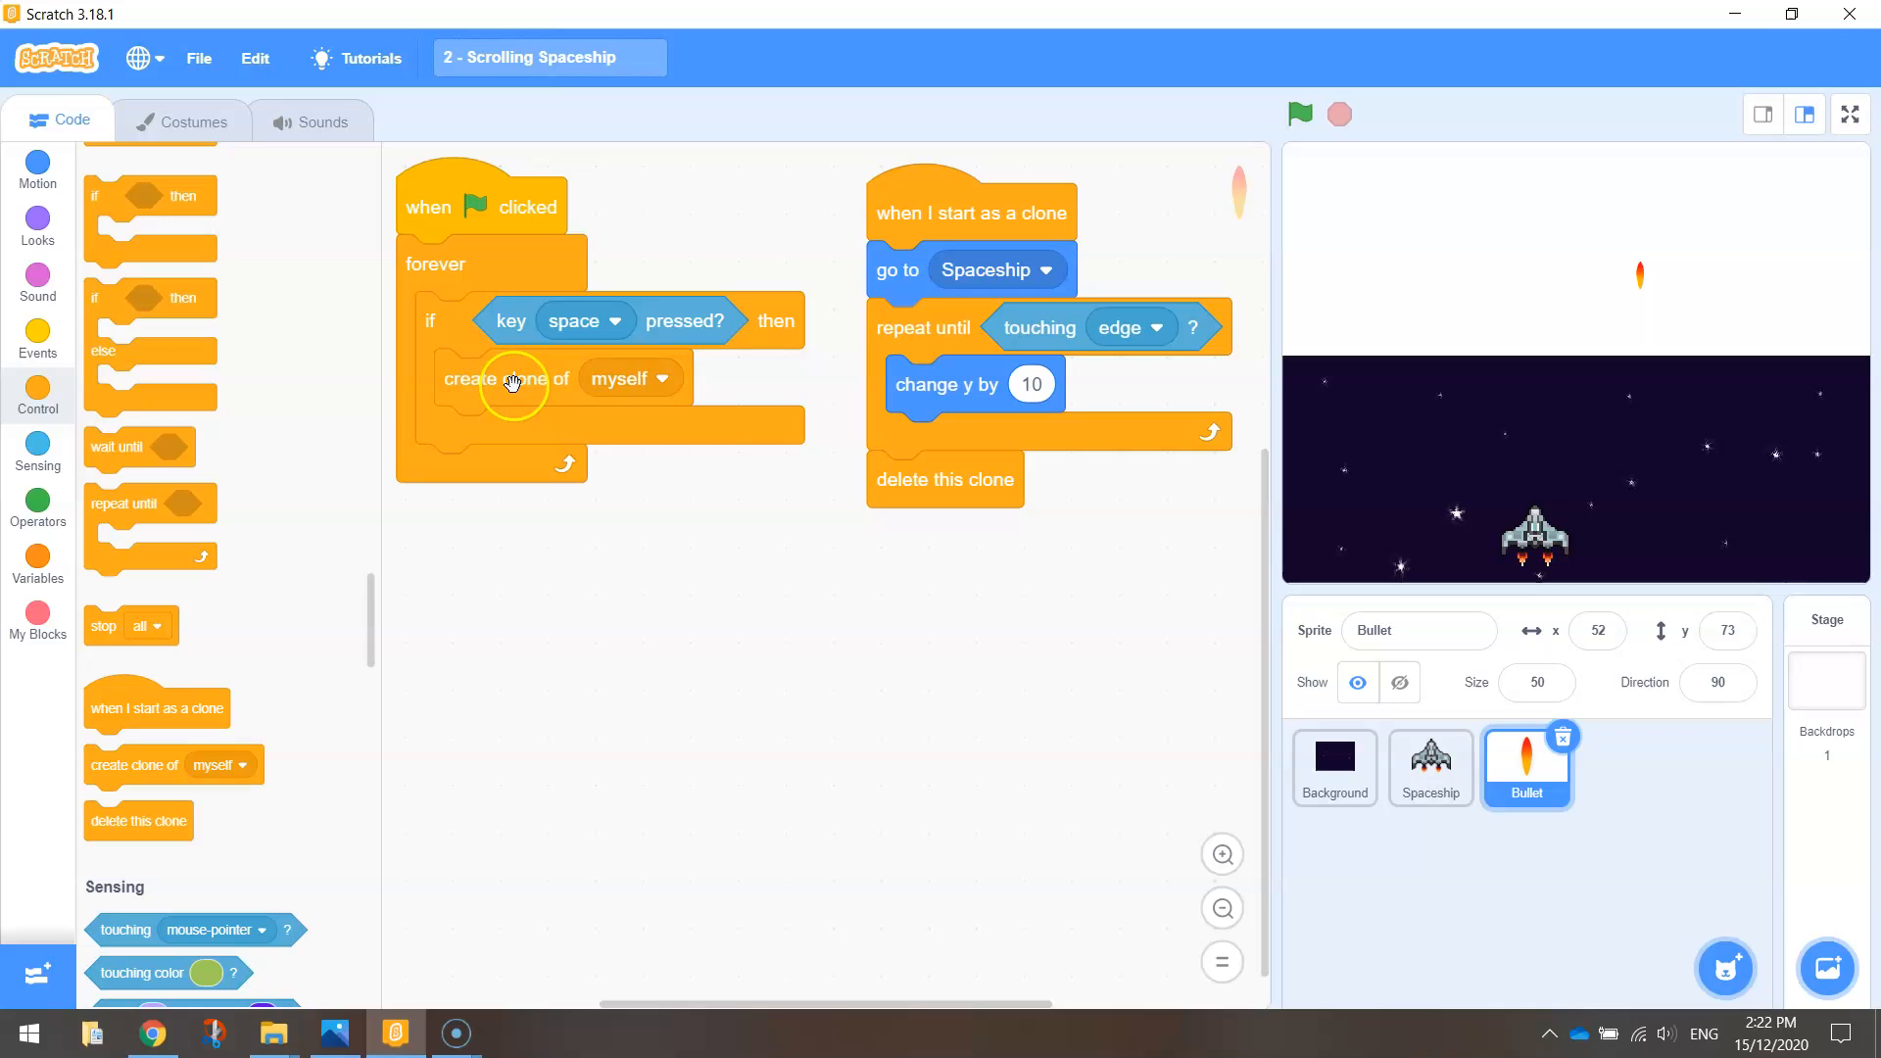
mouse_move(434, 429)
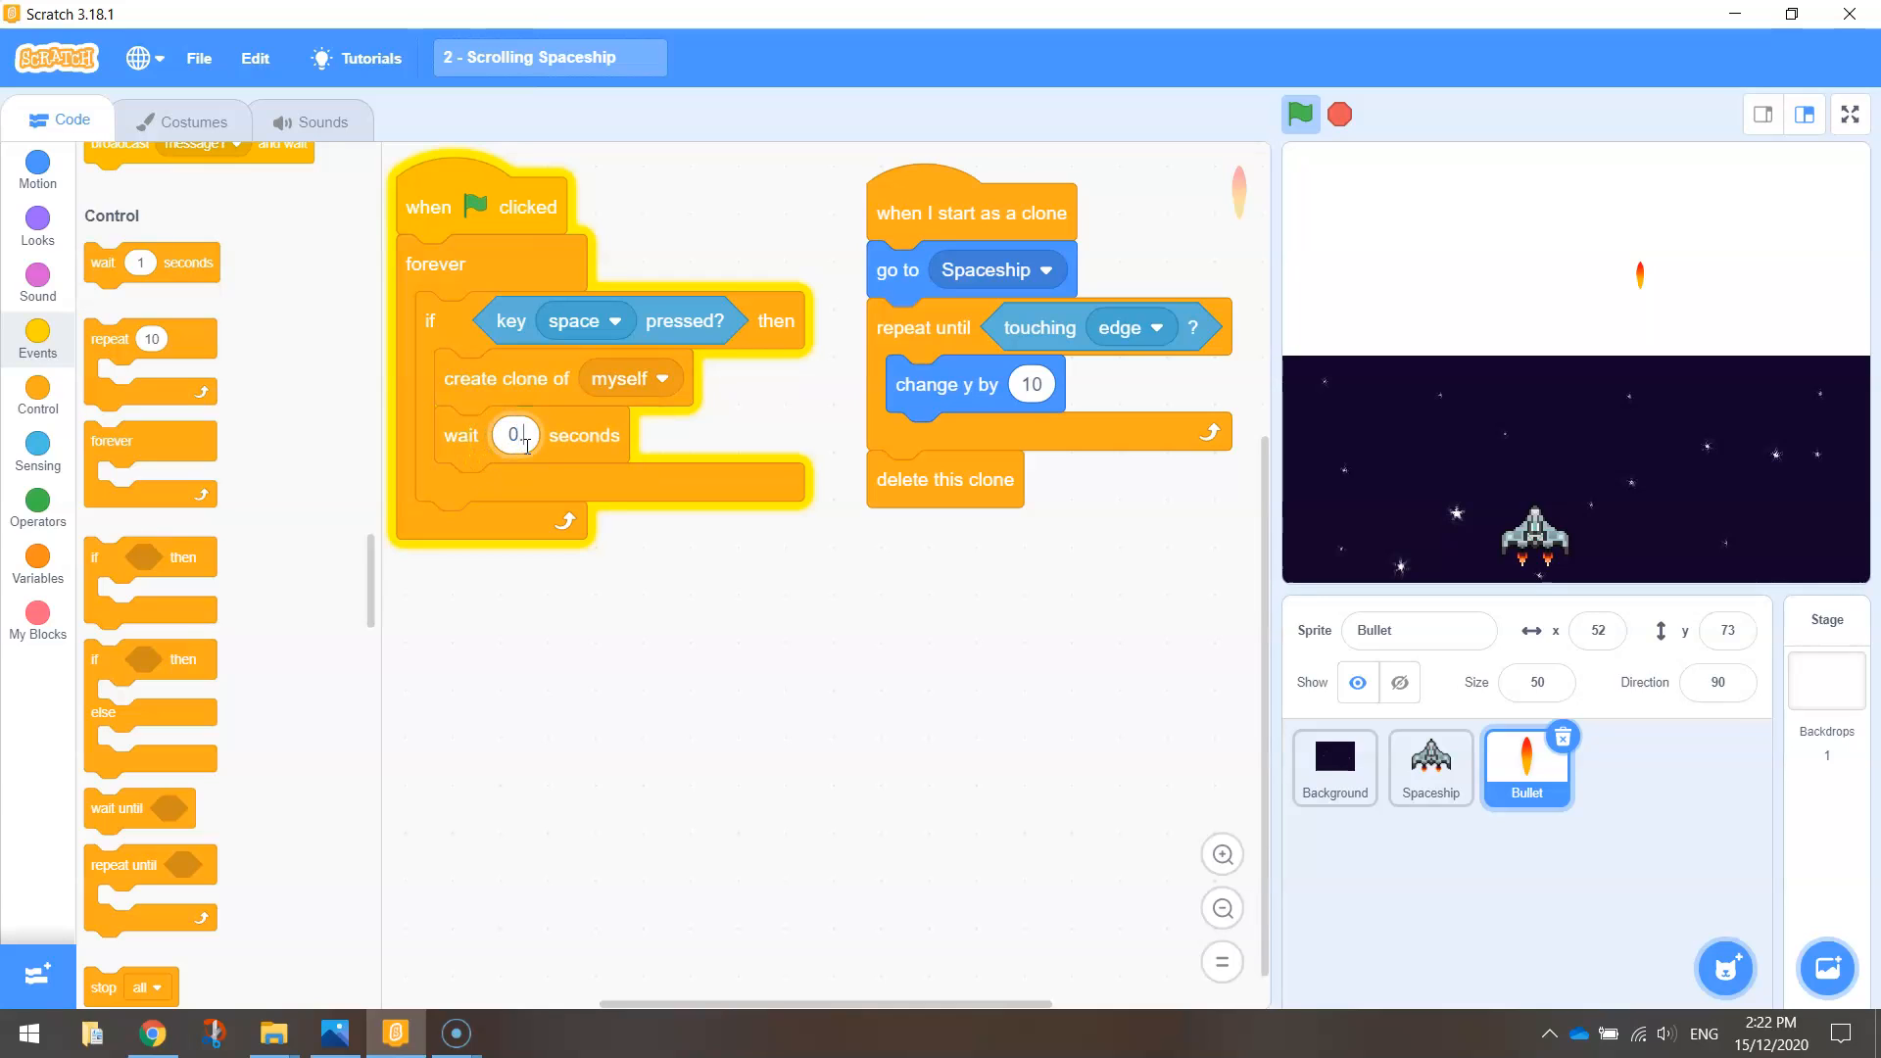
Step: Set the firing loop's wait to 0.5 seconds and stop the running script
text(0.5)
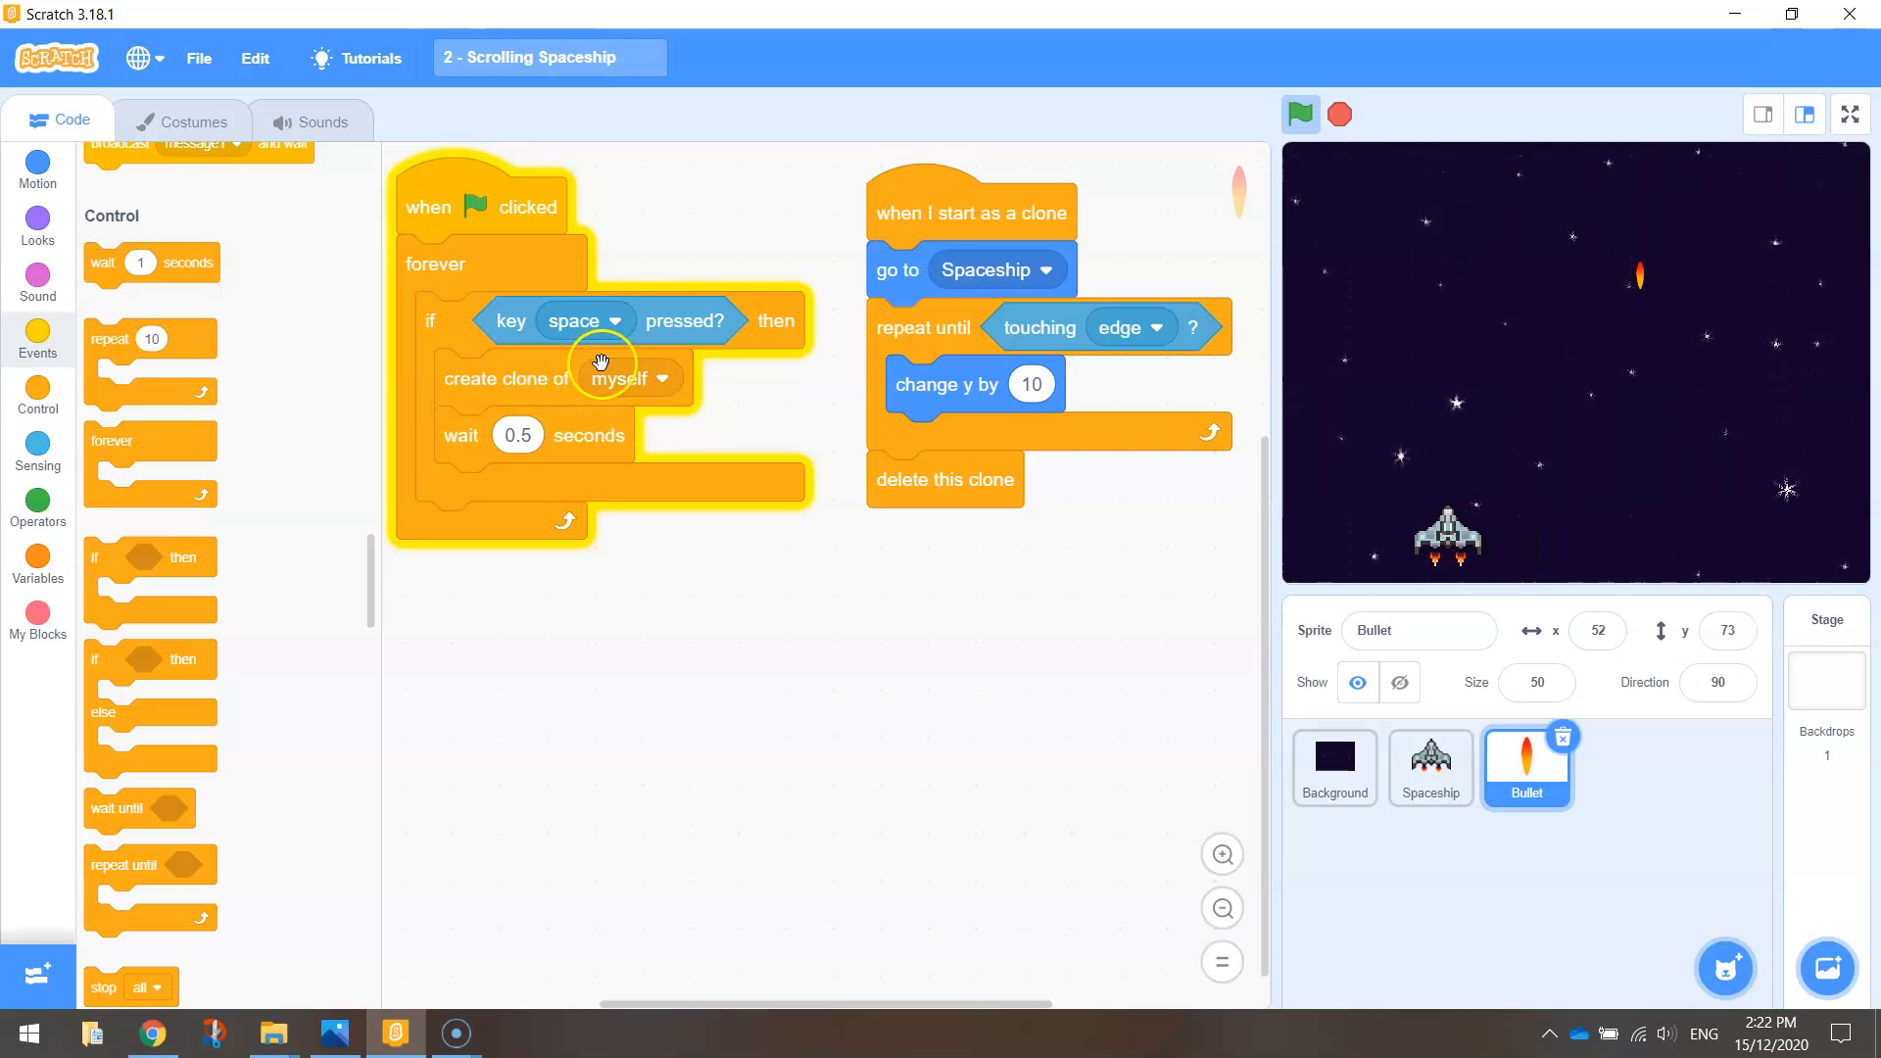
click(1301, 115)
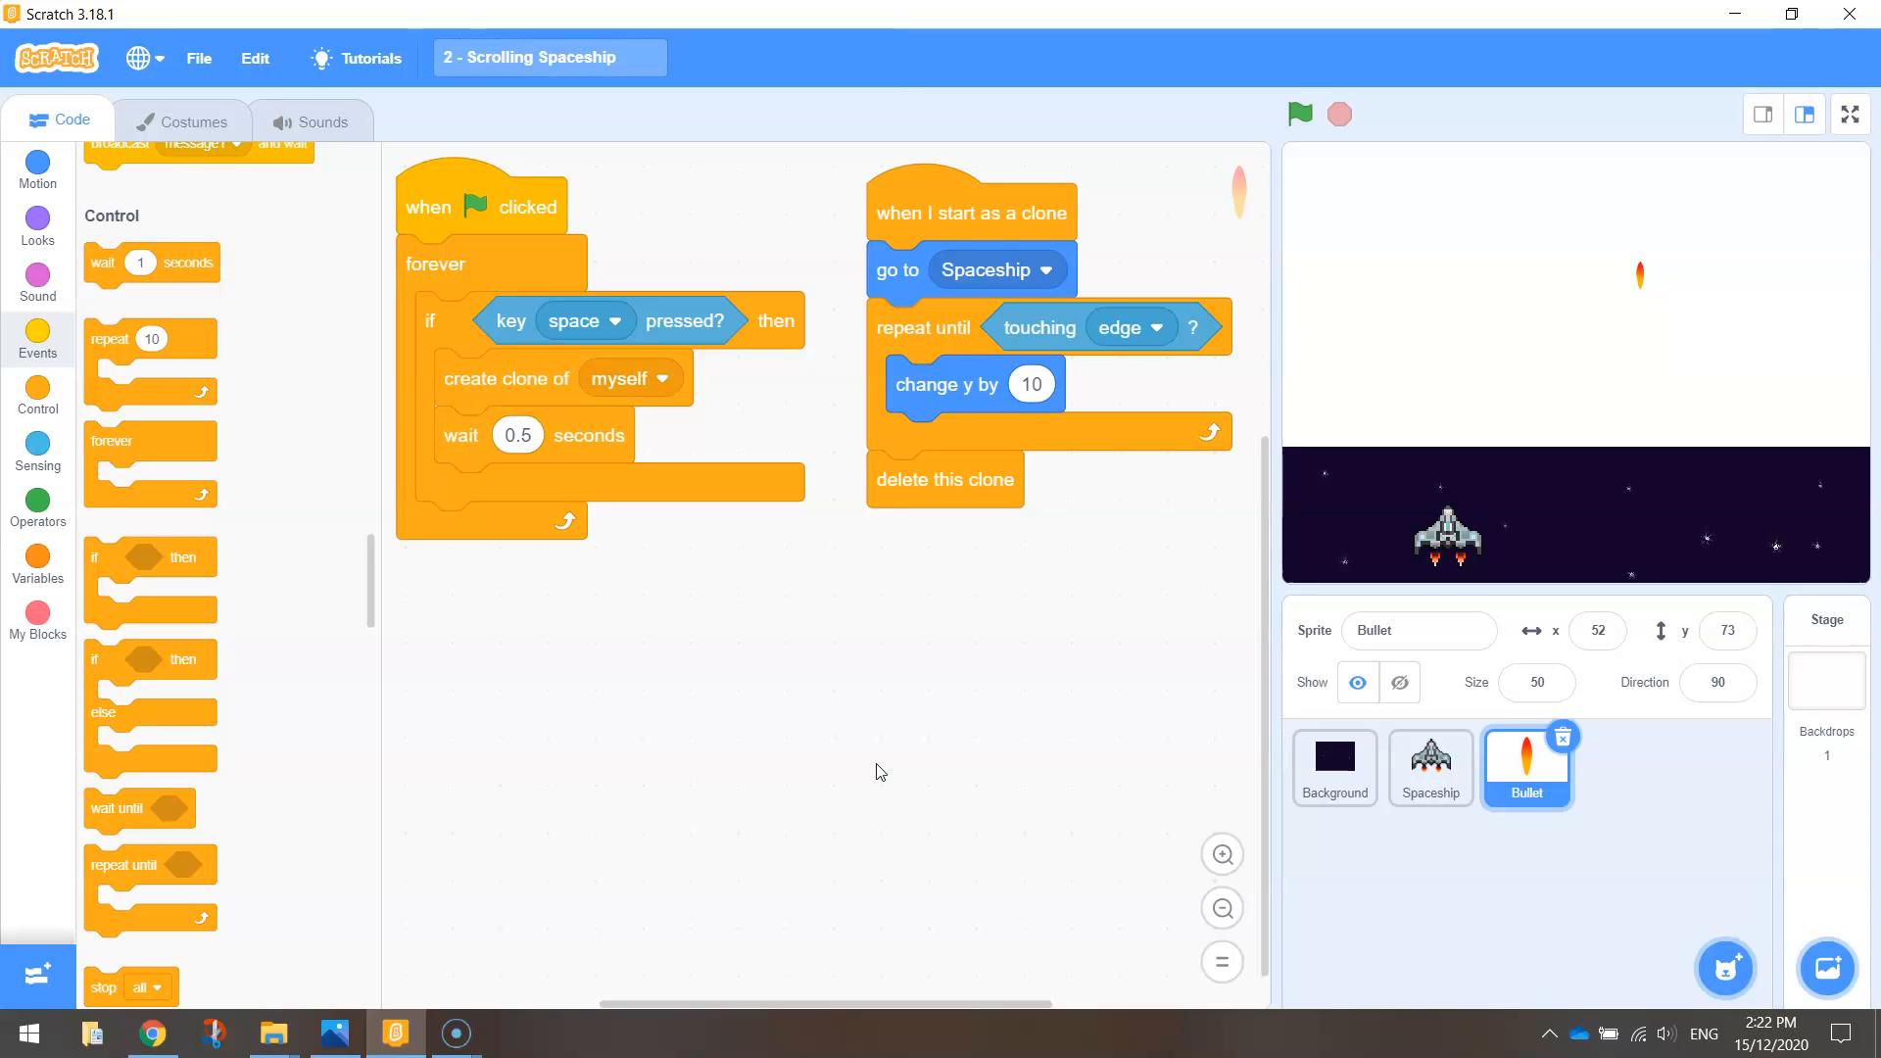
mouse_move(1088, 720)
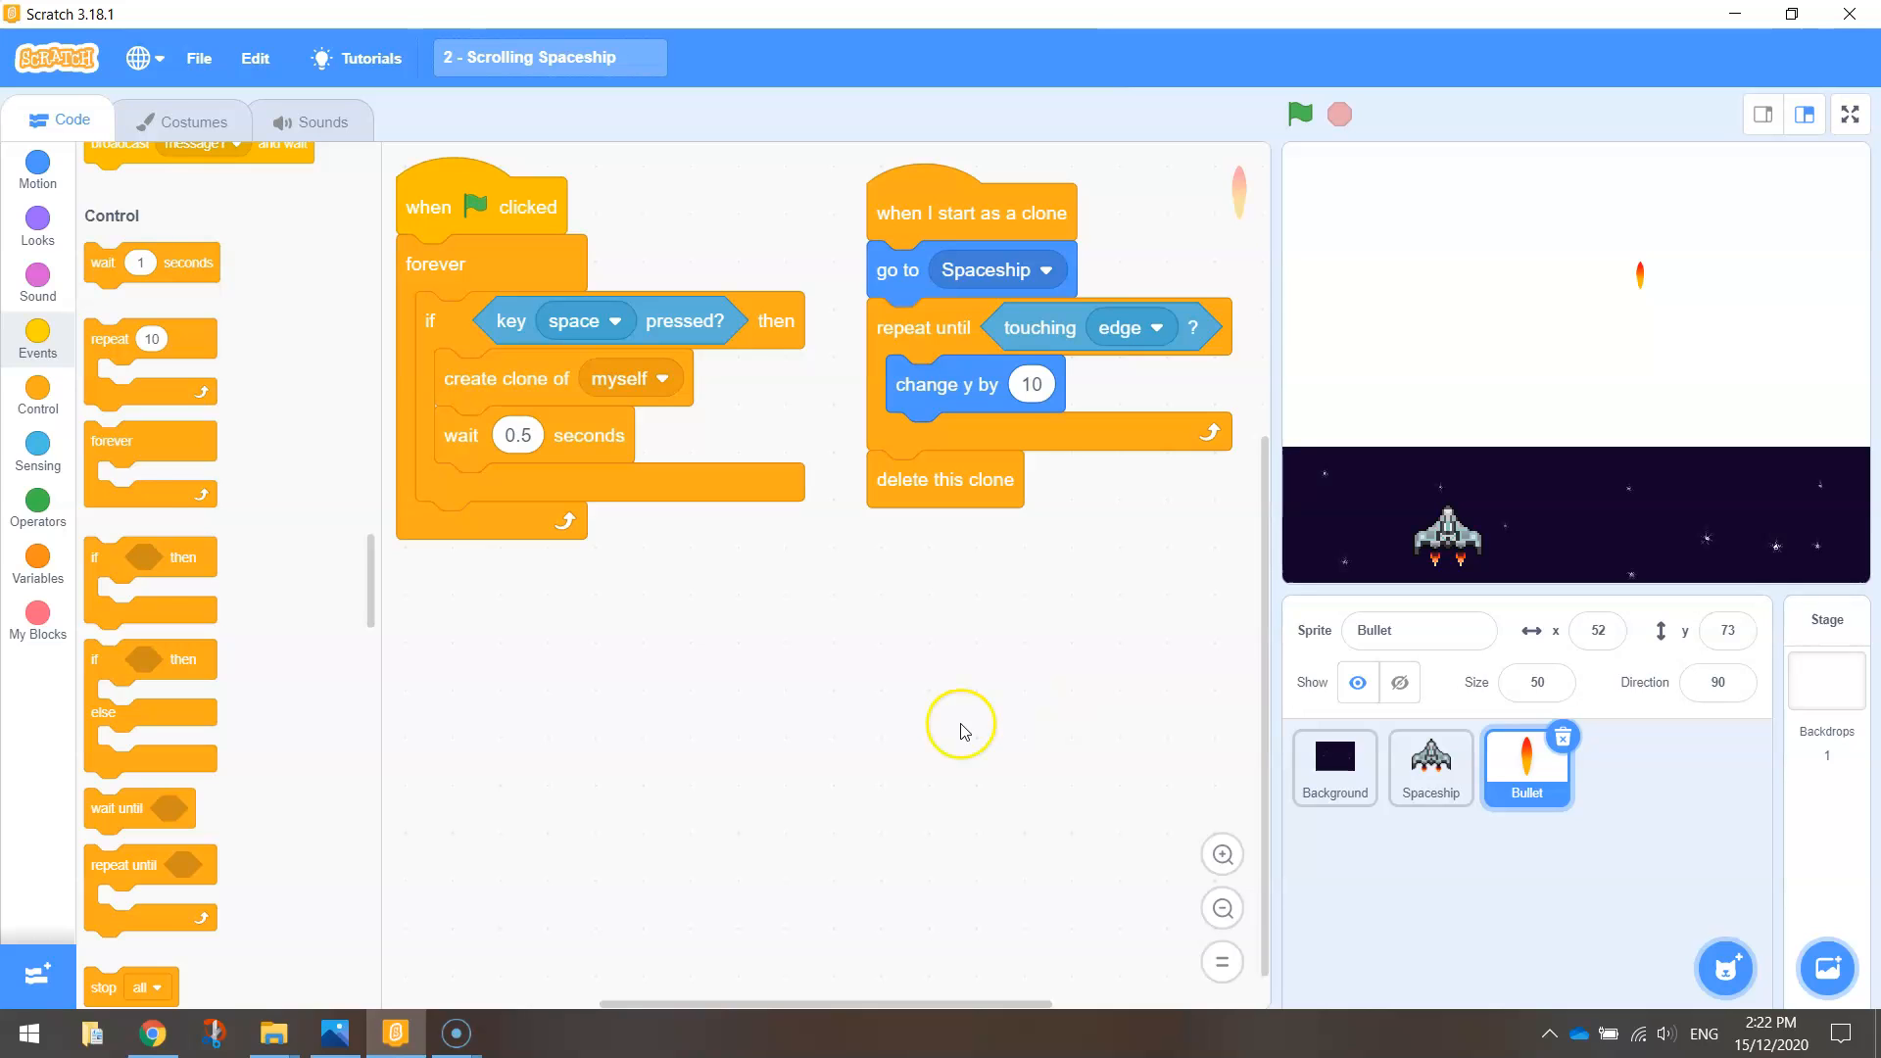
Step: Delete the pop sound from the Bullet sprite's sounds
click(37, 277)
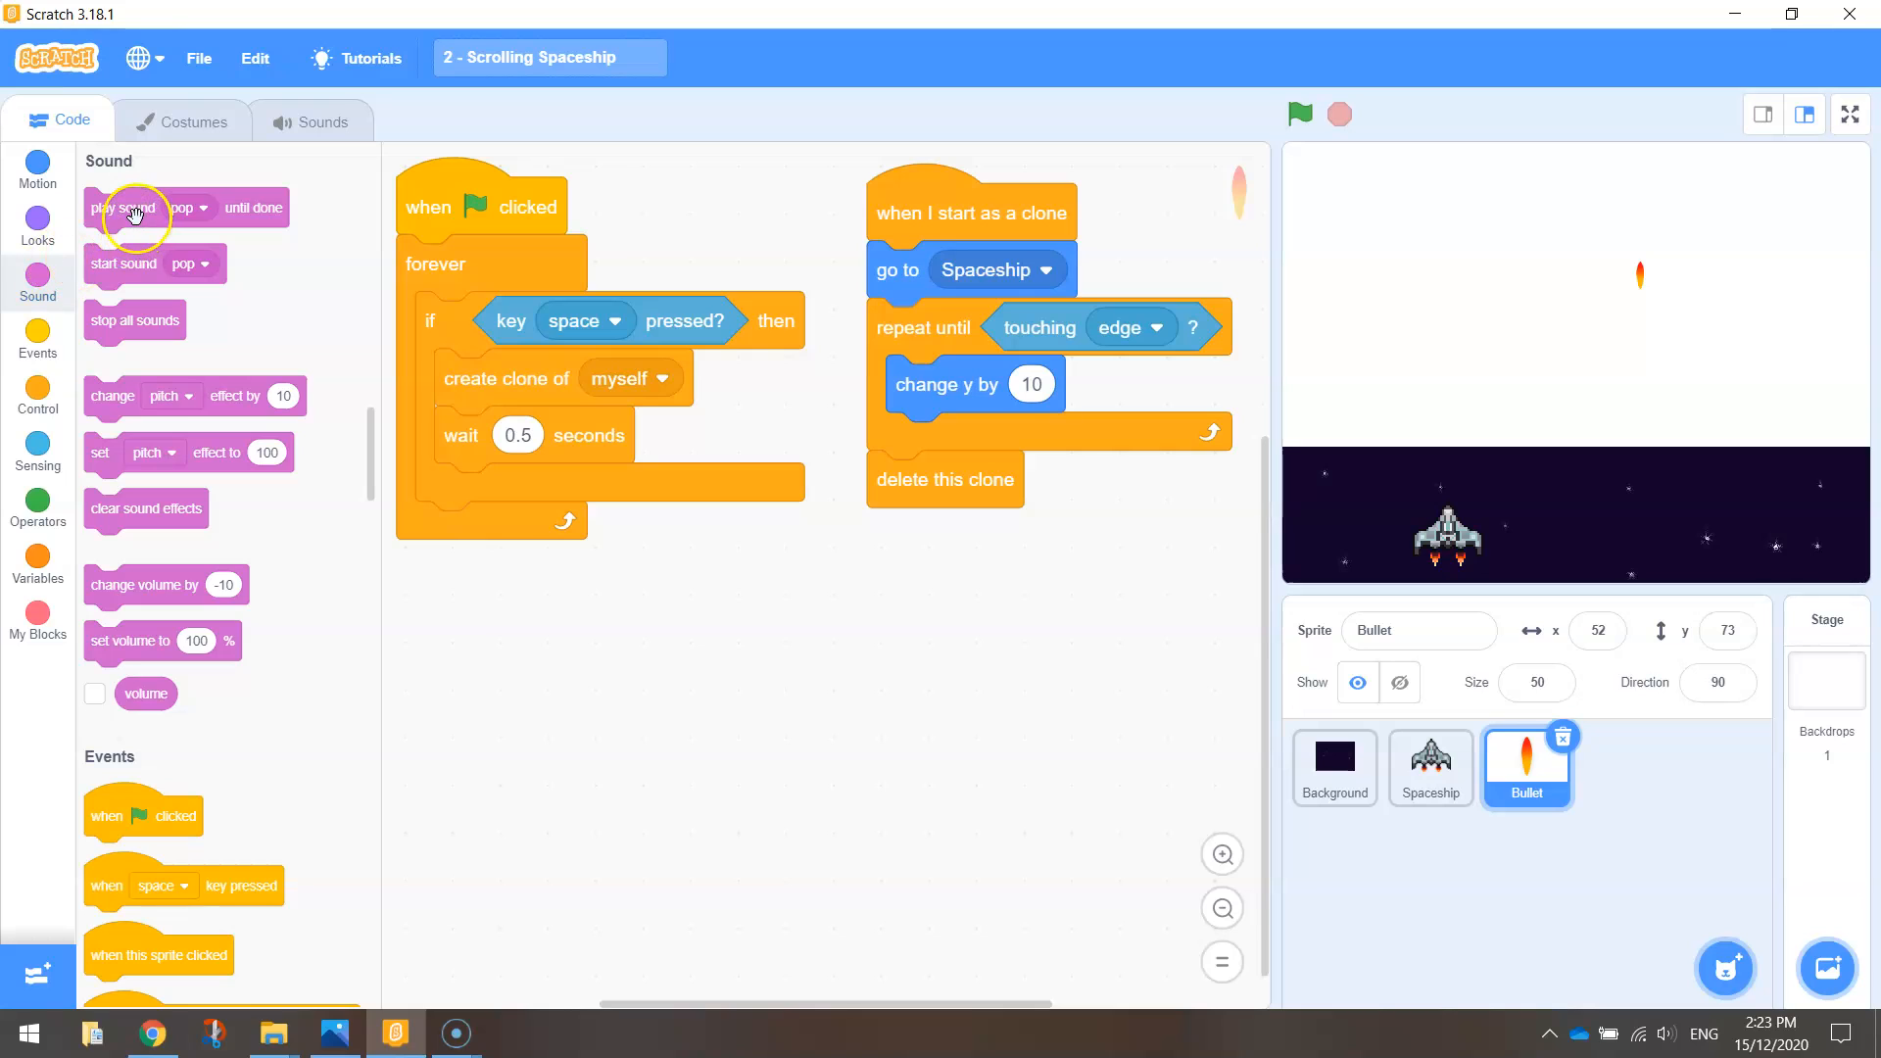
mouse_move(280, 202)
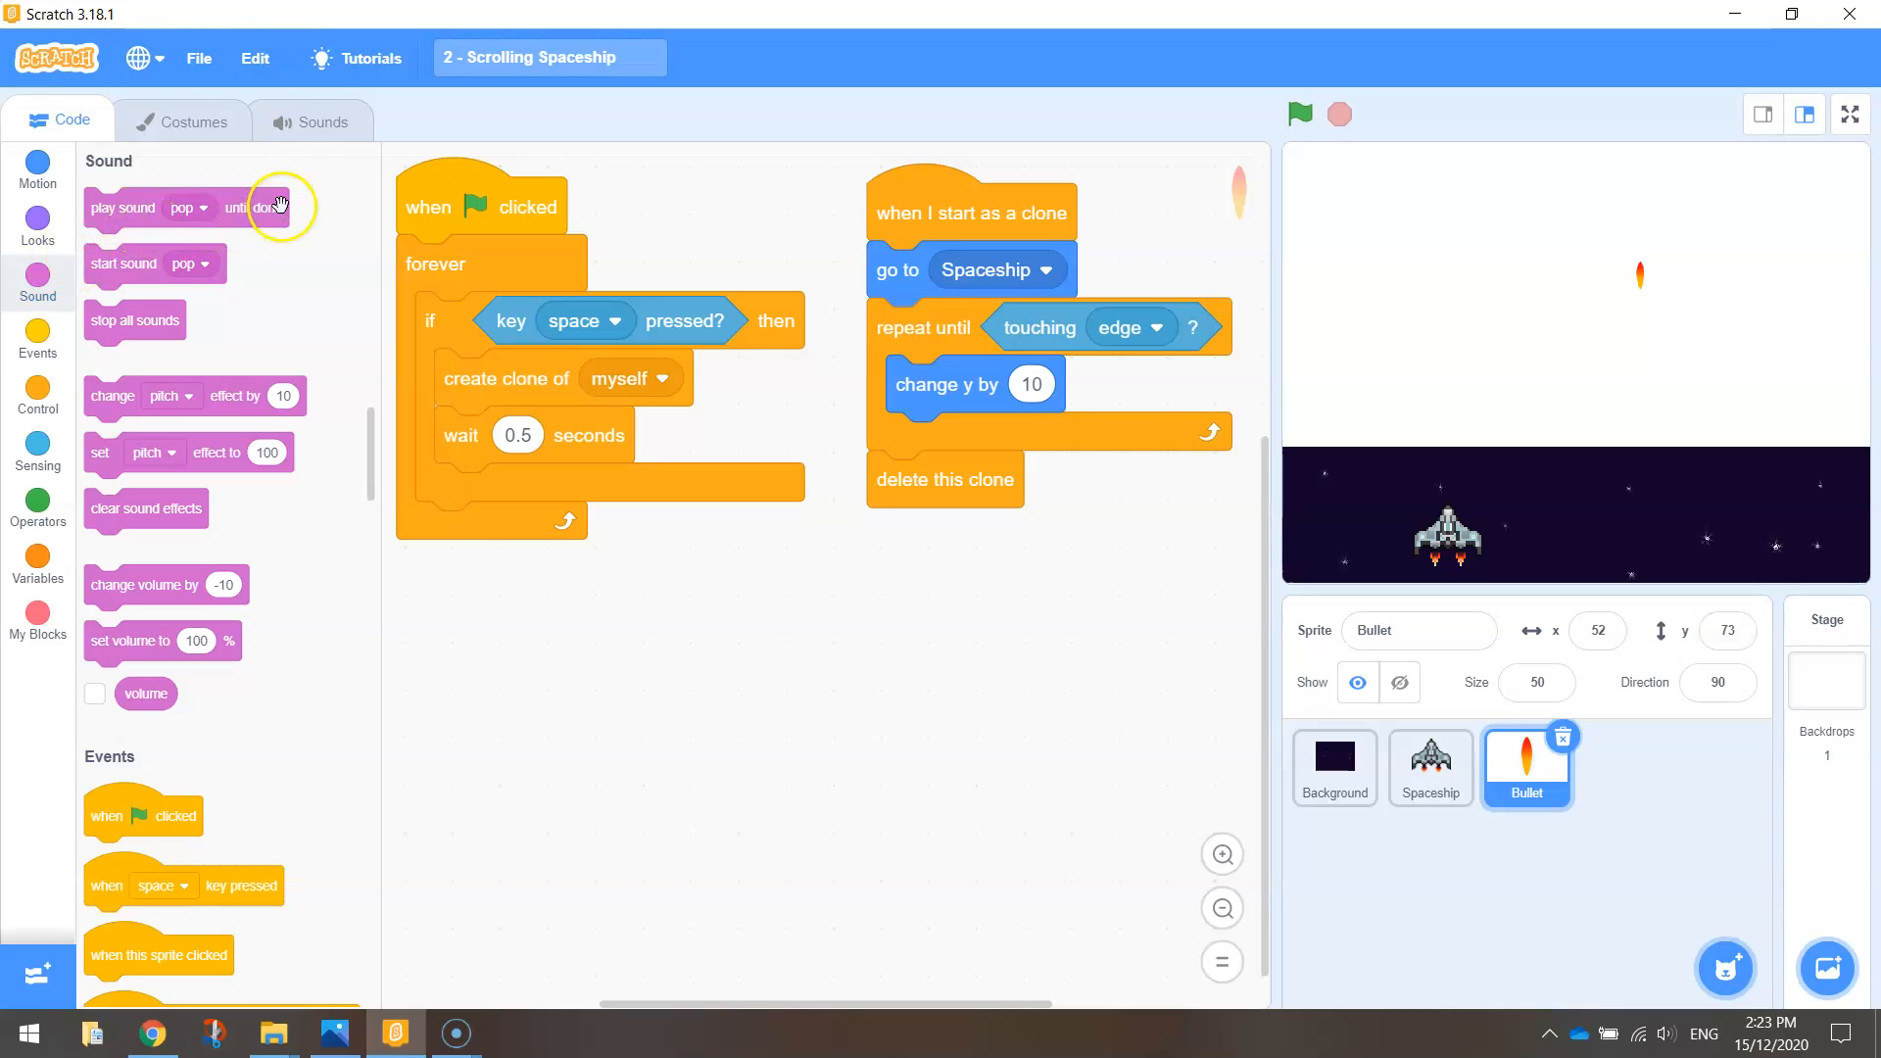
click(324, 121)
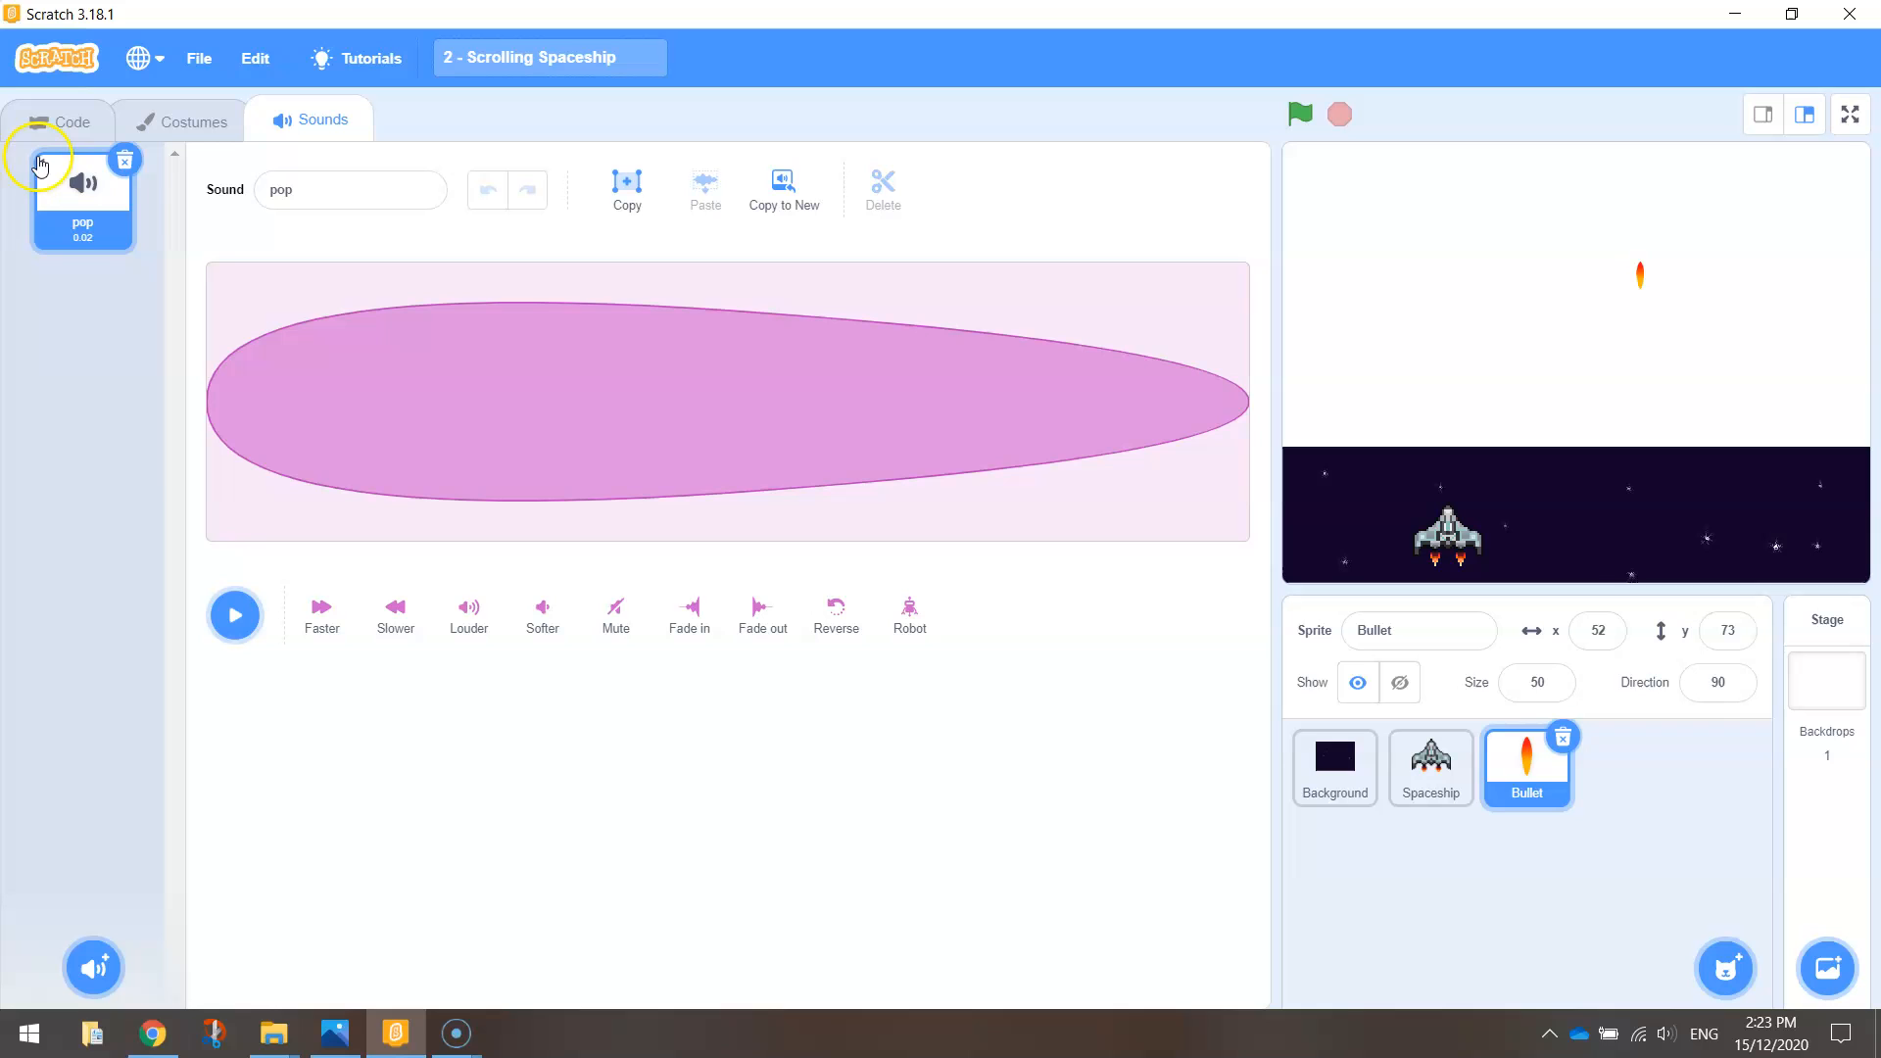
click(124, 157)
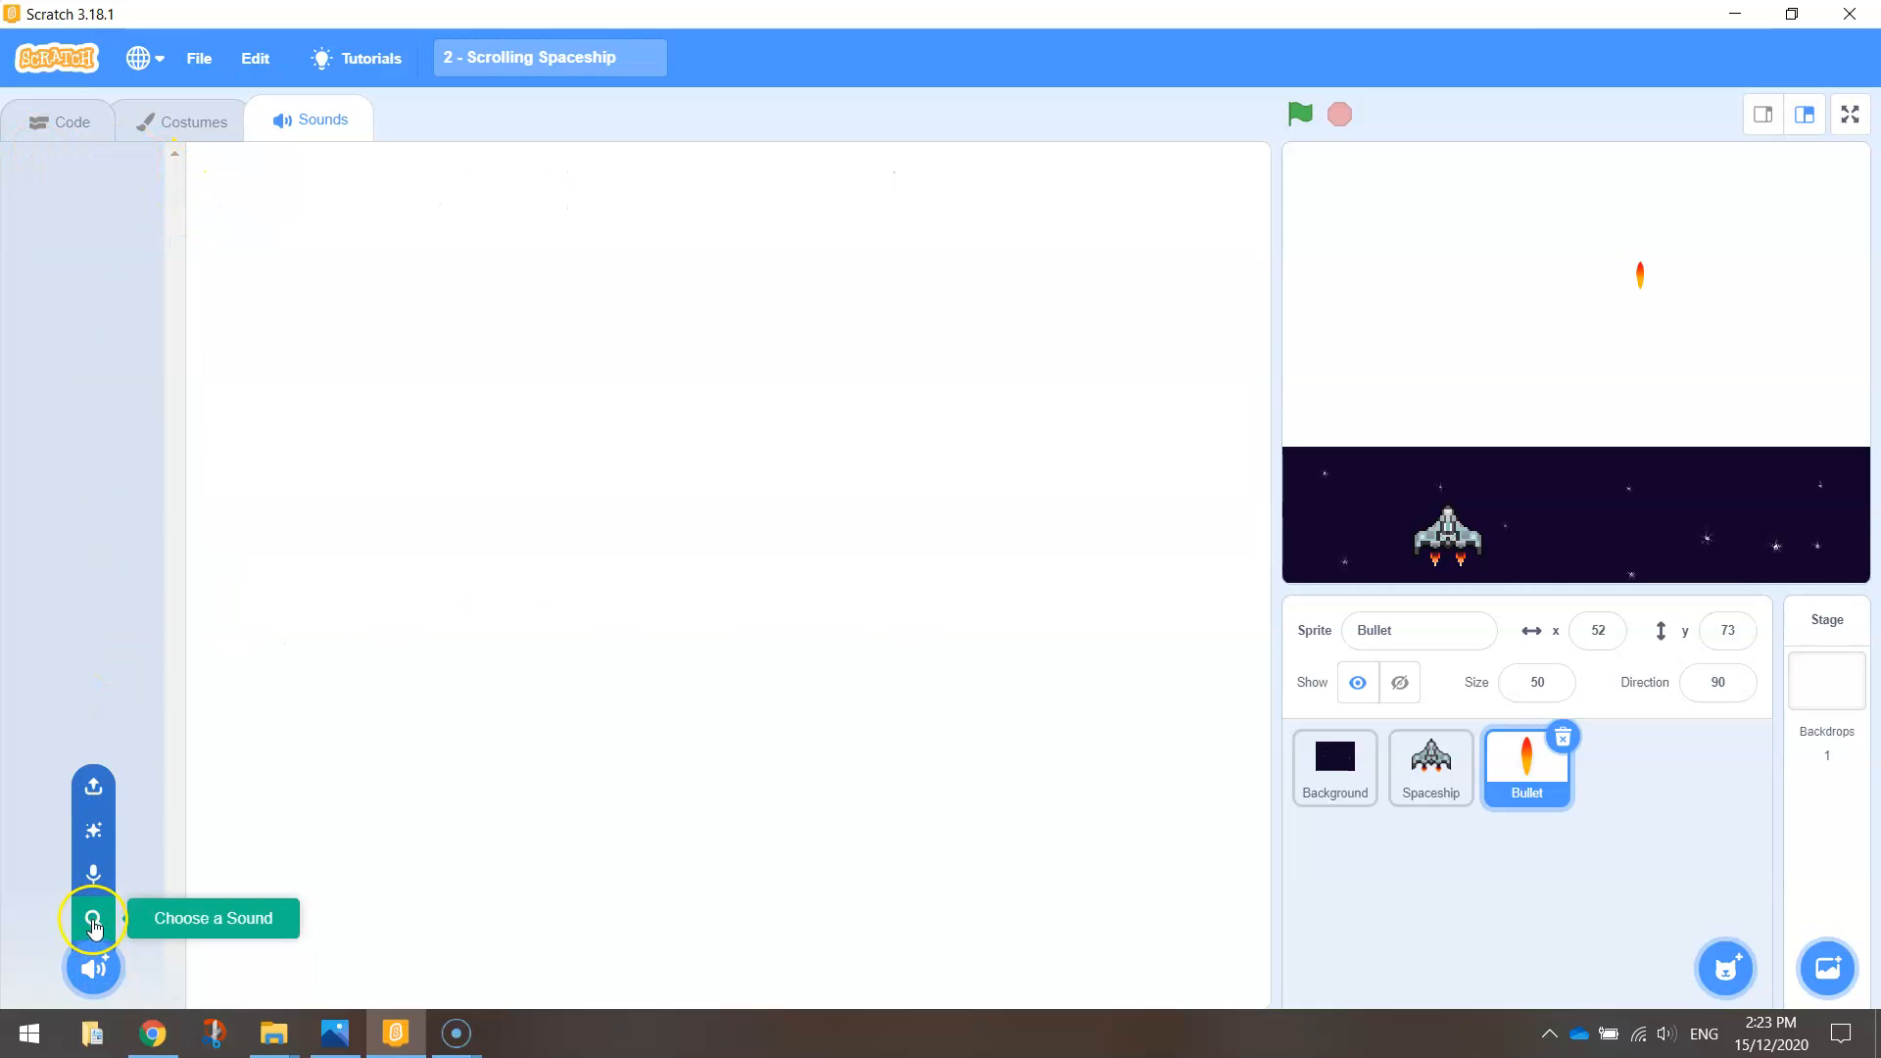
Step: Add the library sound Pew to the Bullet and return to its code
click(93, 922)
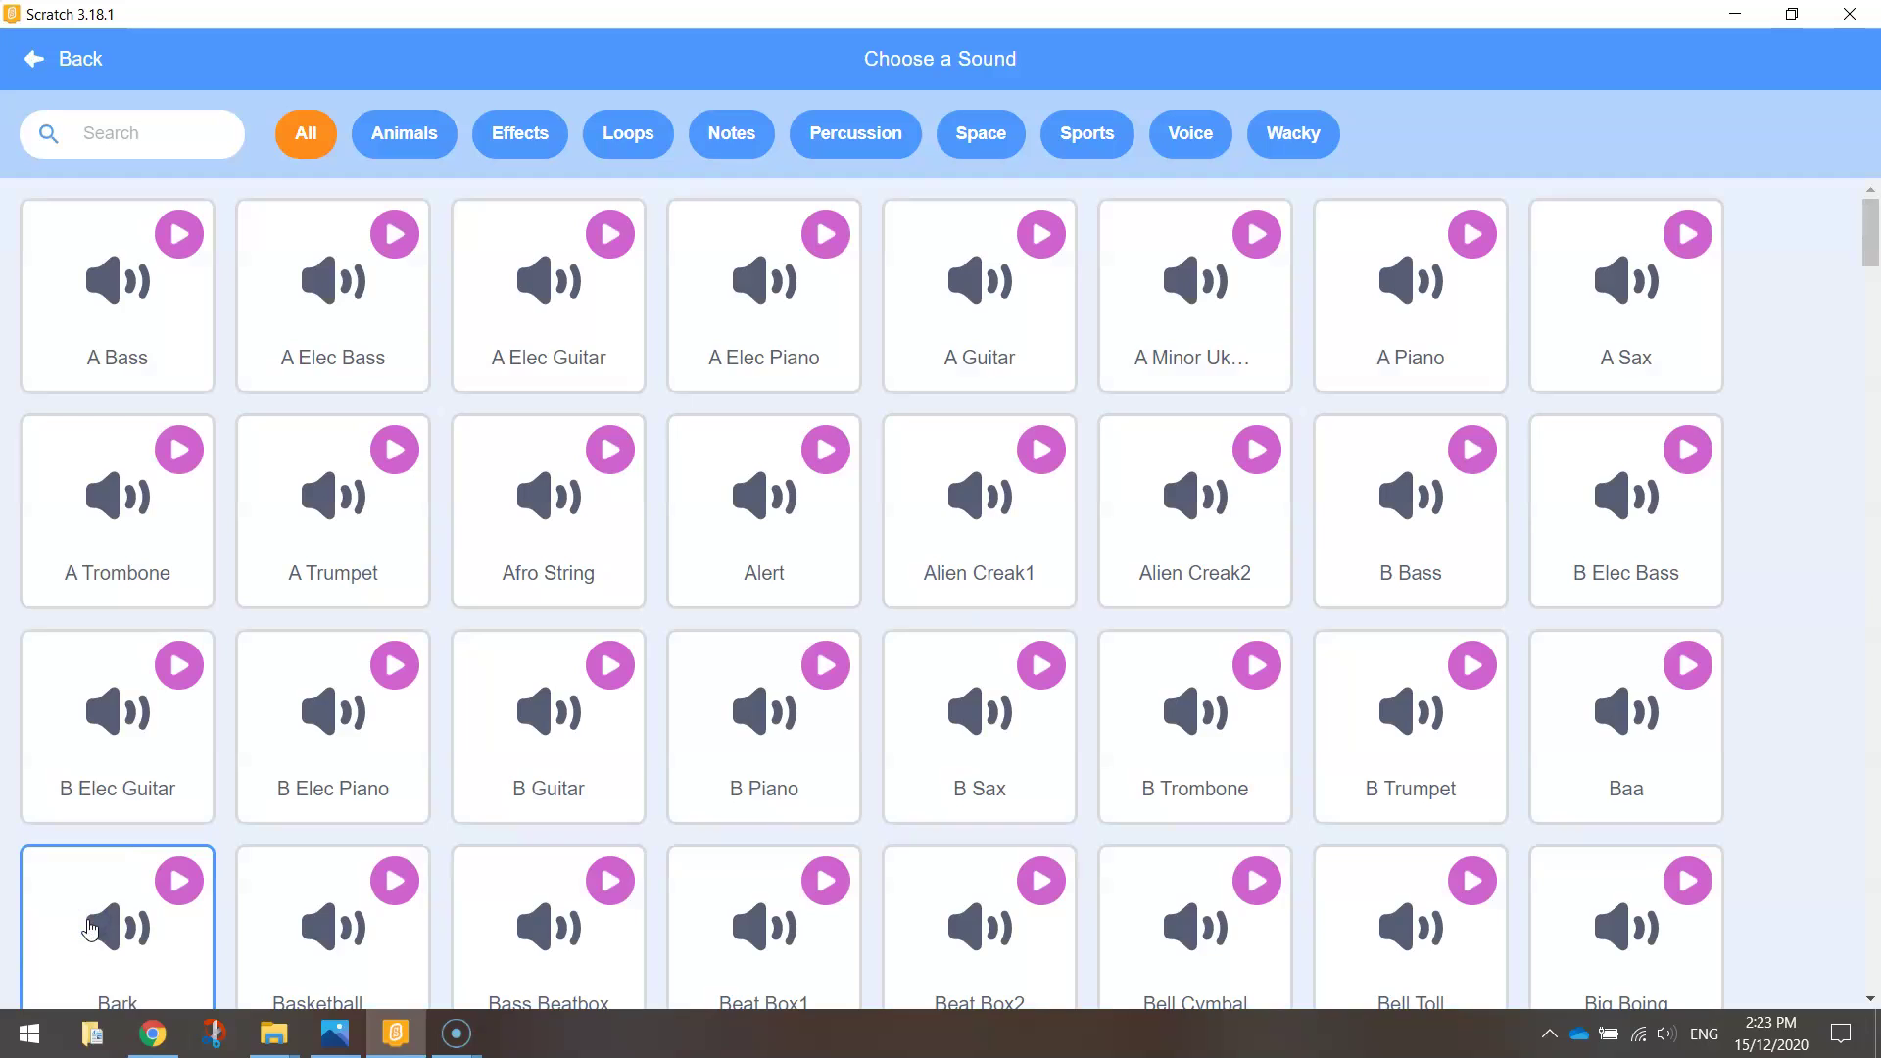
click(128, 133)
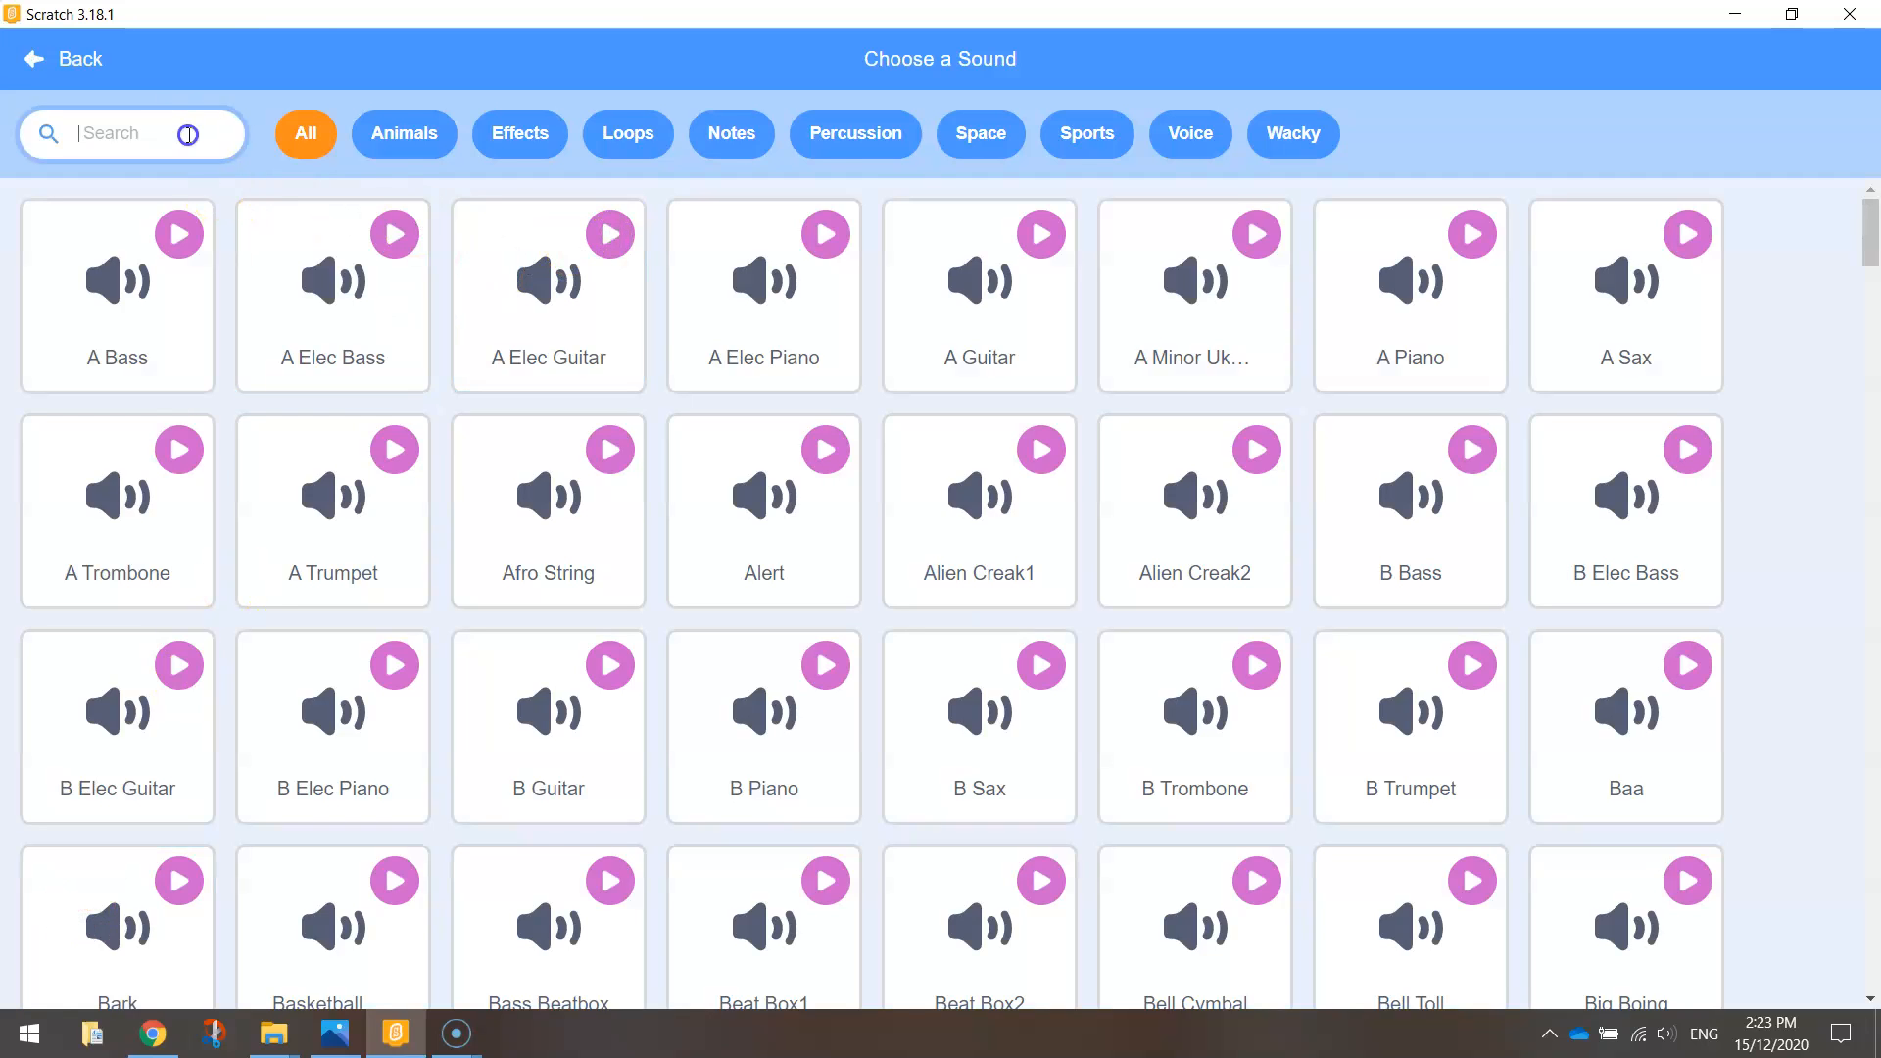
text(pew)
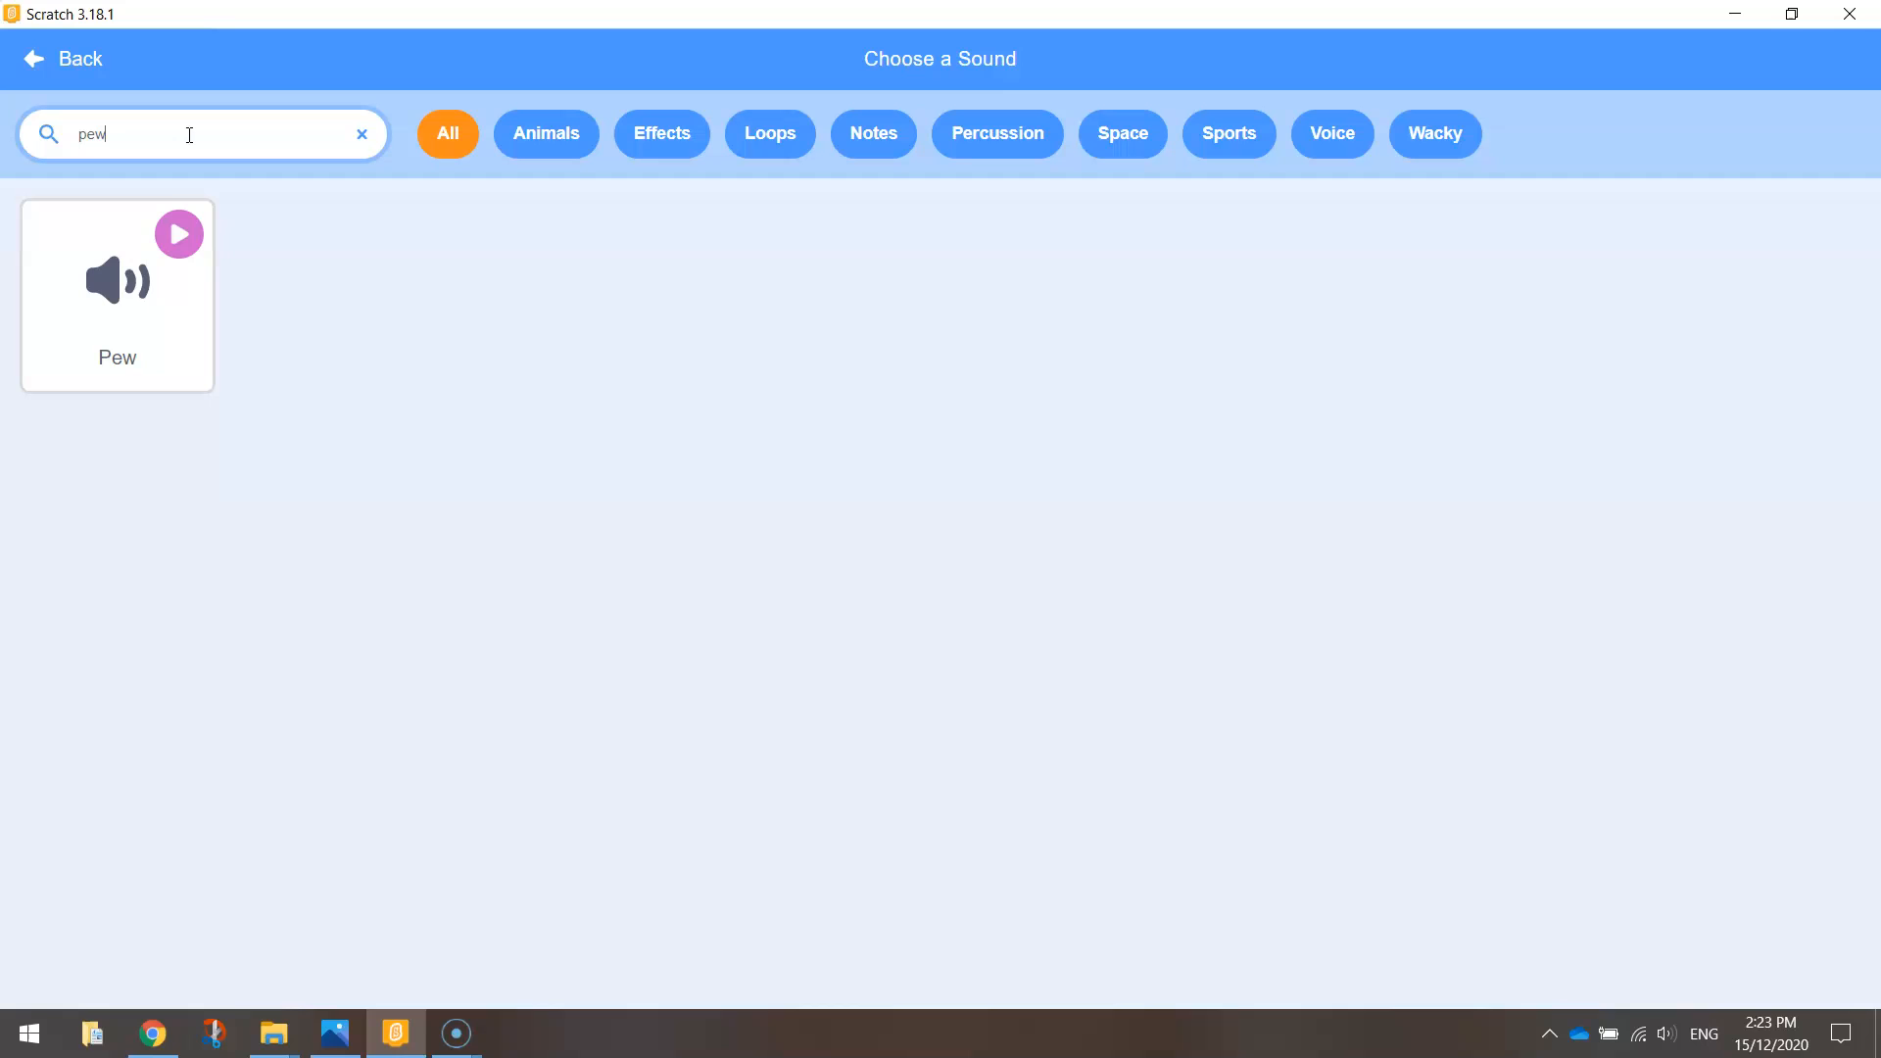
click(178, 235)
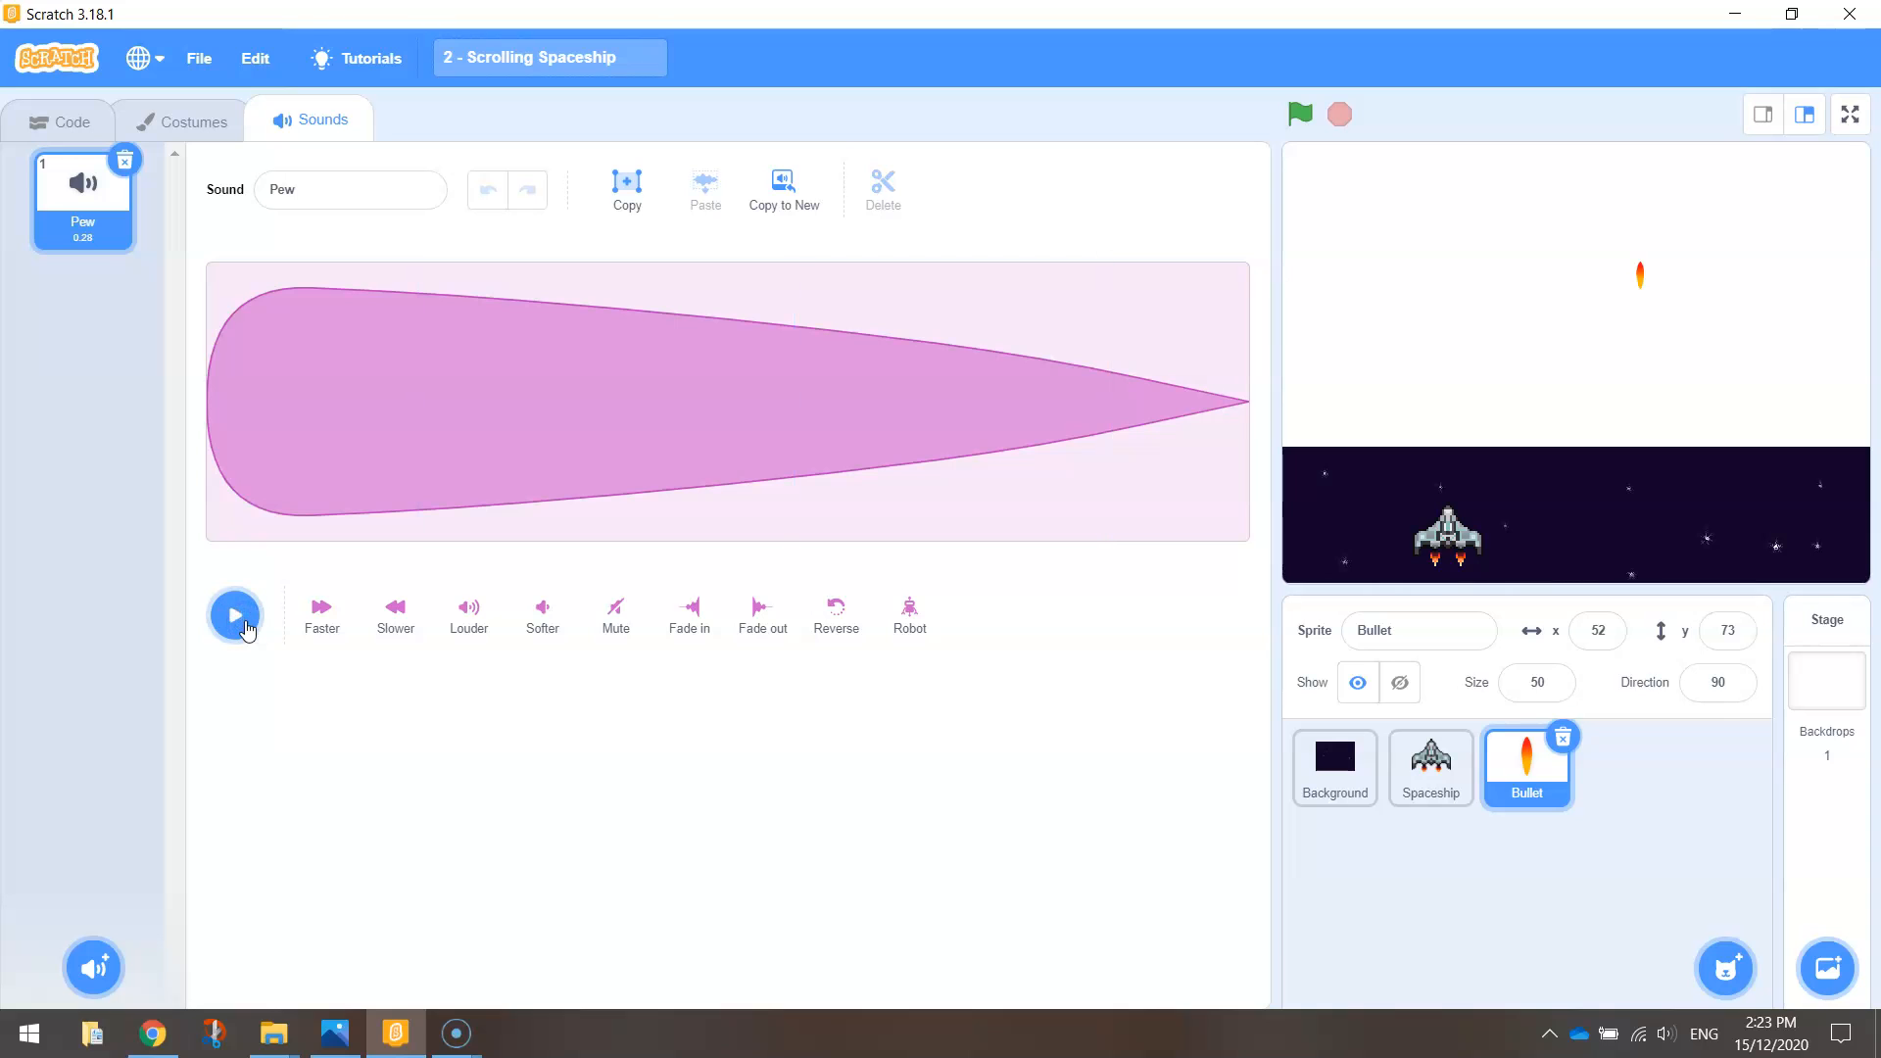
mouse_move(38, 118)
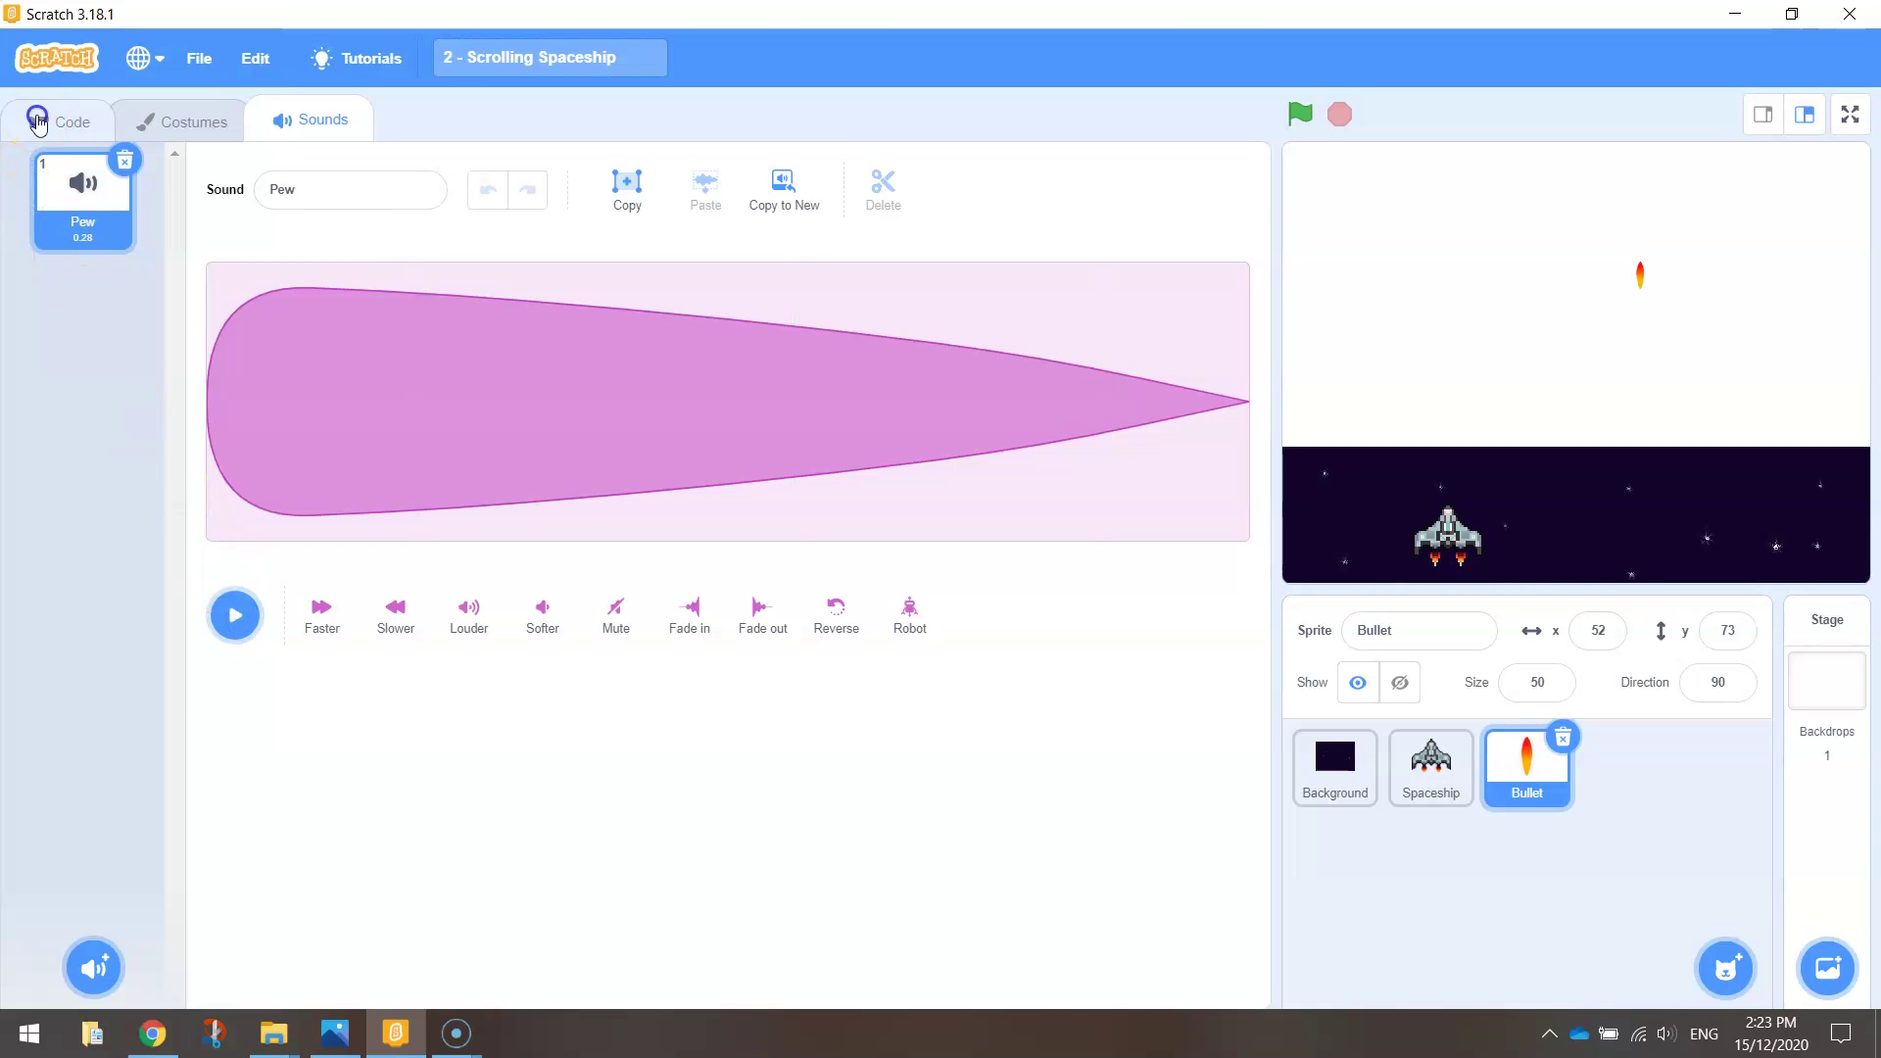
click(61, 120)
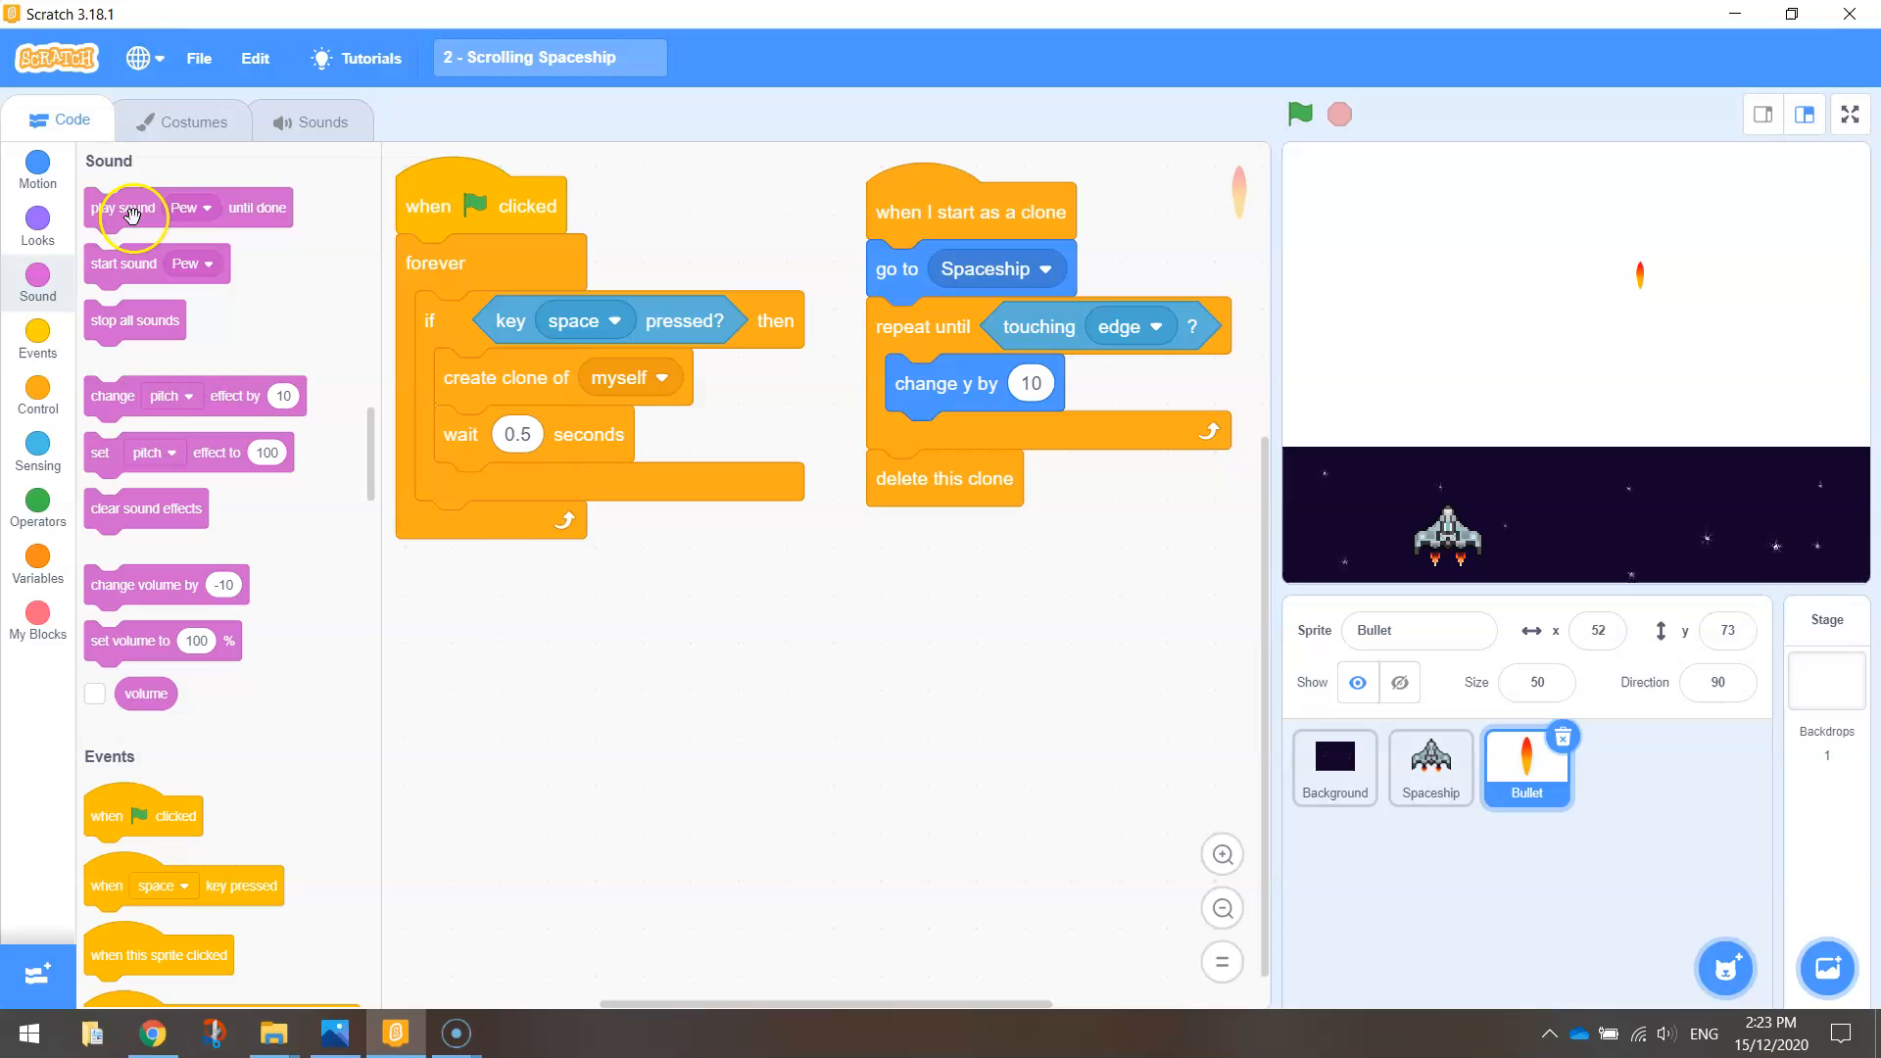
mouse_move(477, 439)
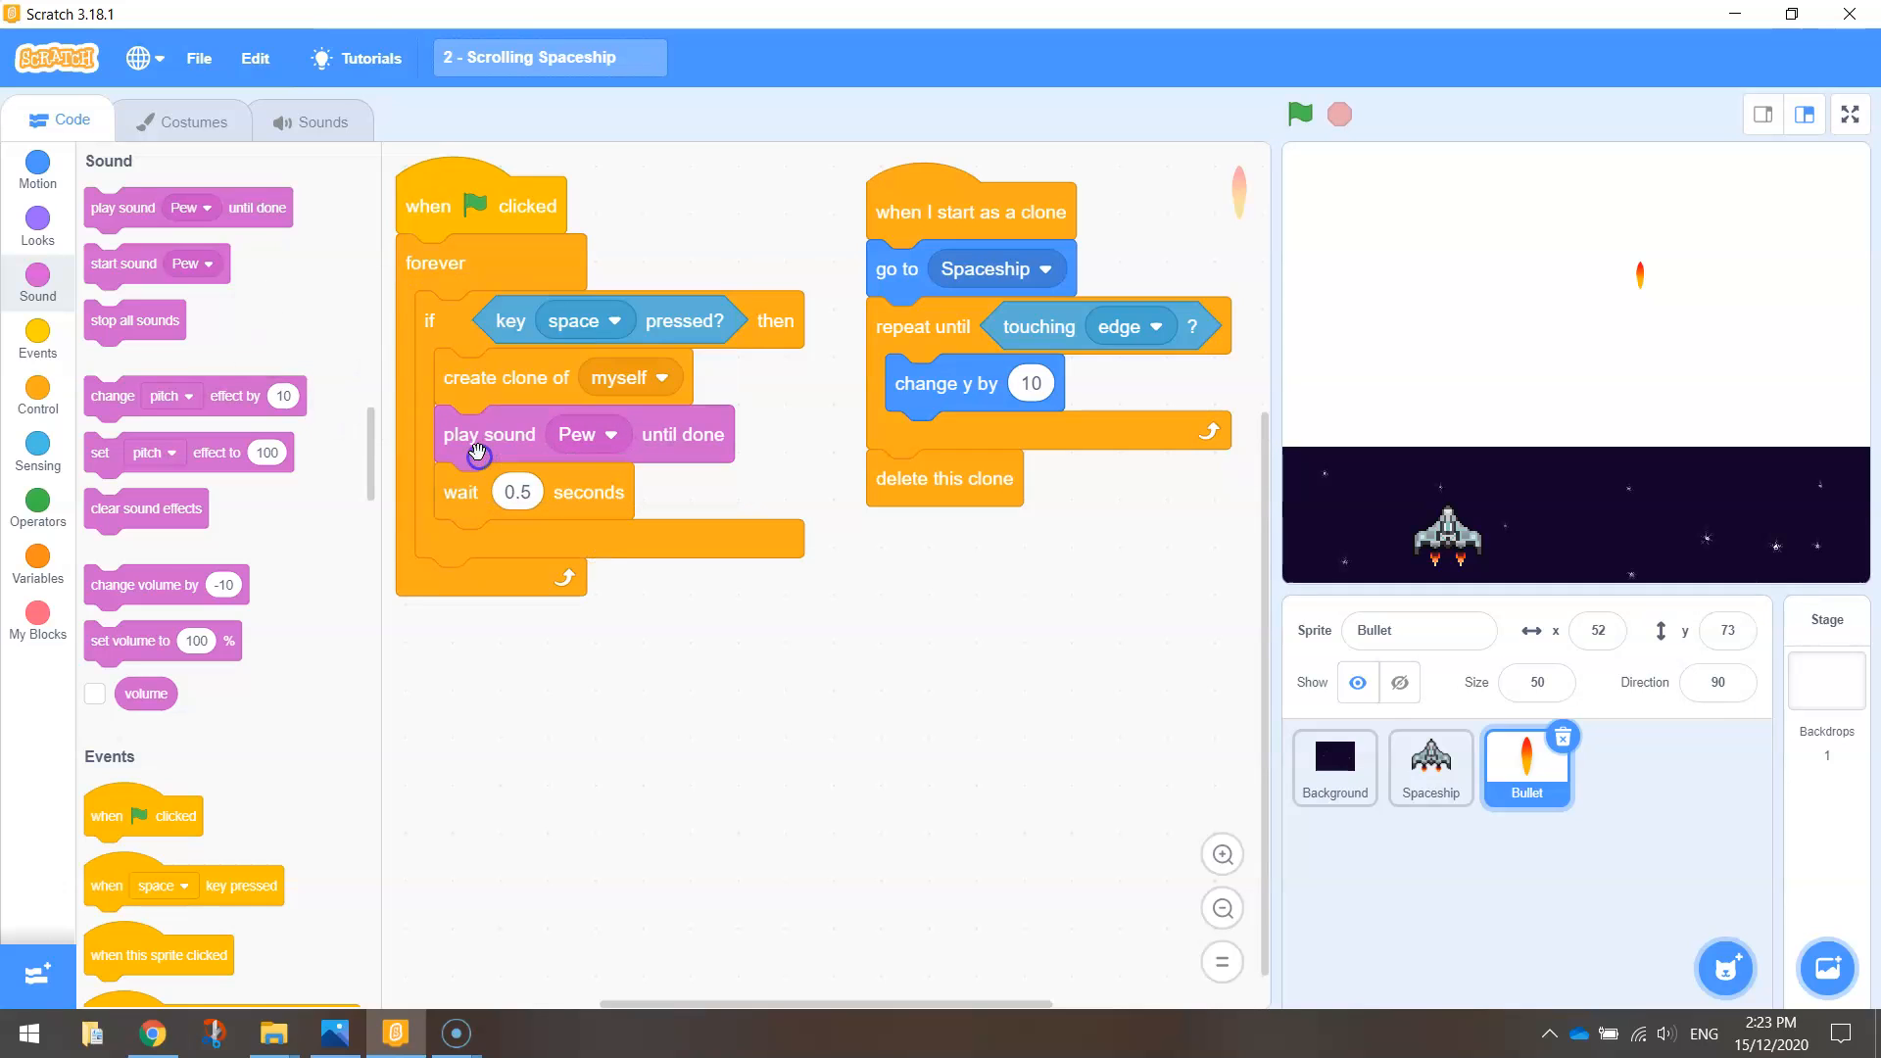
mouse_move(577, 497)
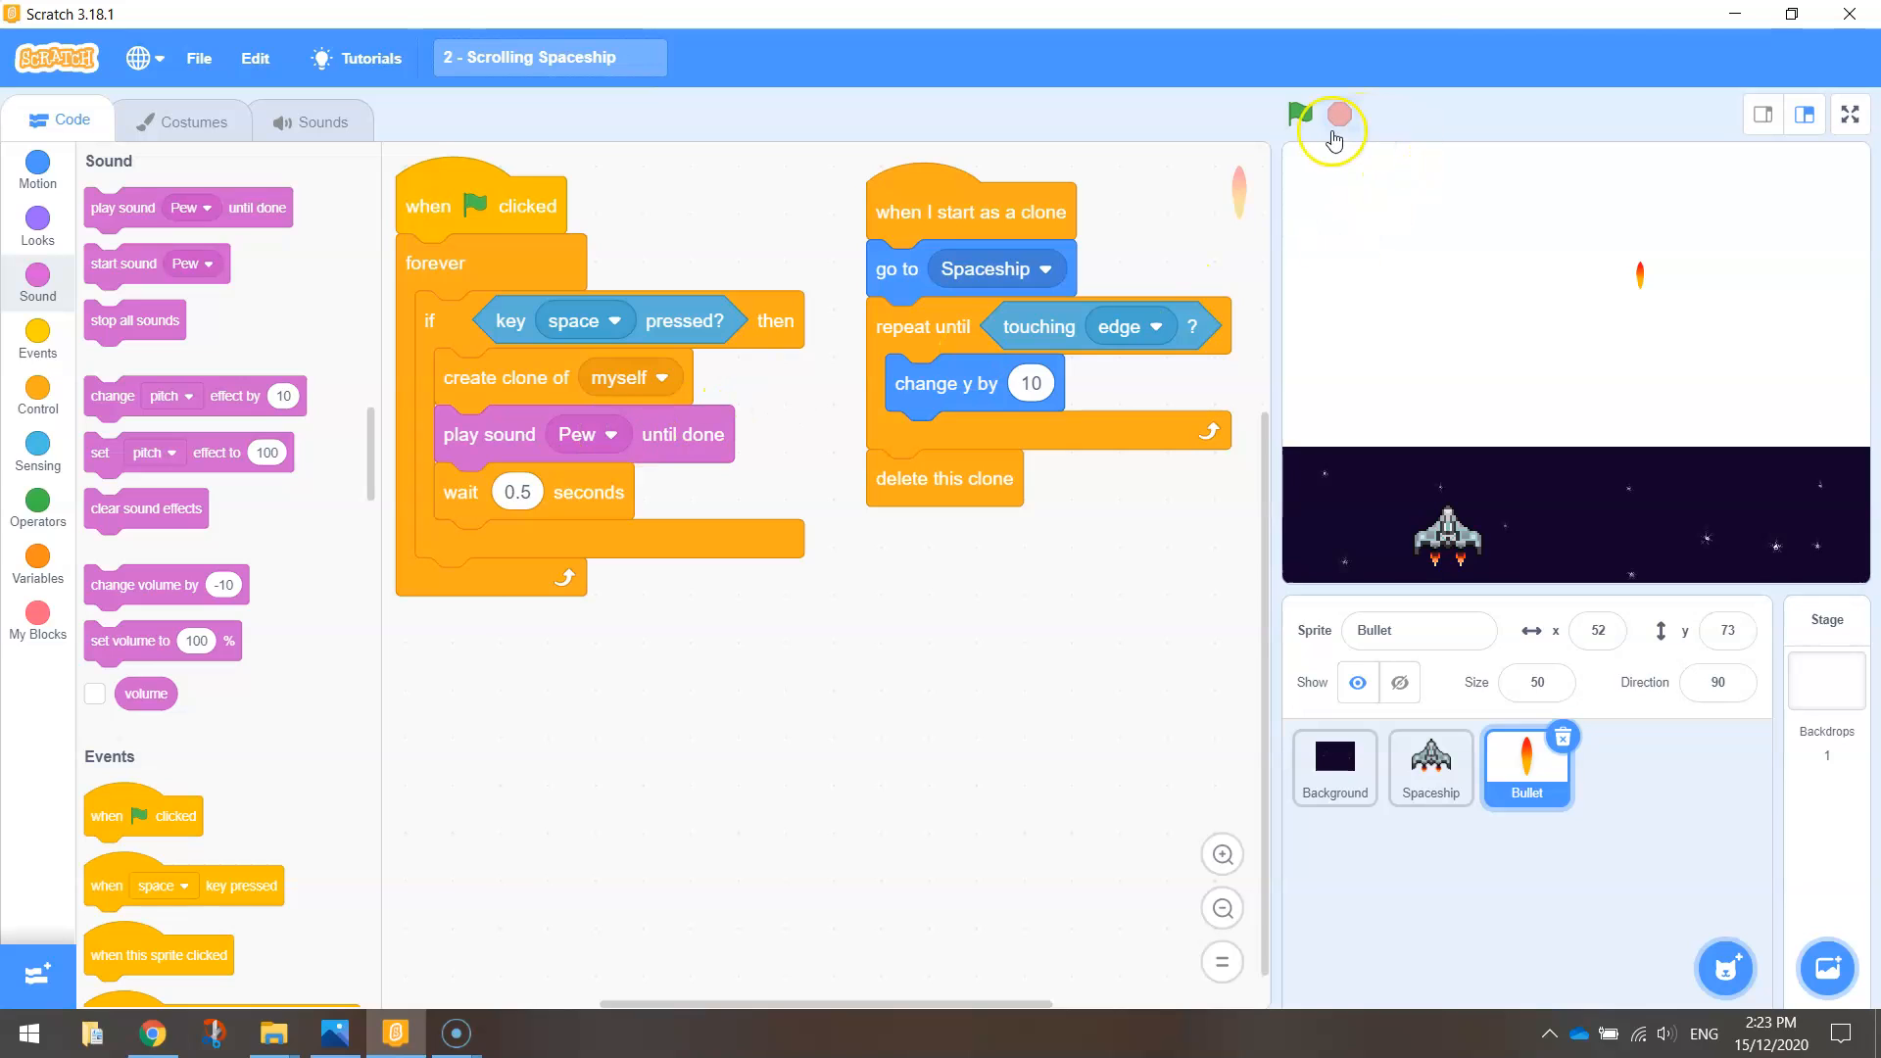
Step: Test-run the game to hear Pew play after each bullet clone
click(1301, 115)
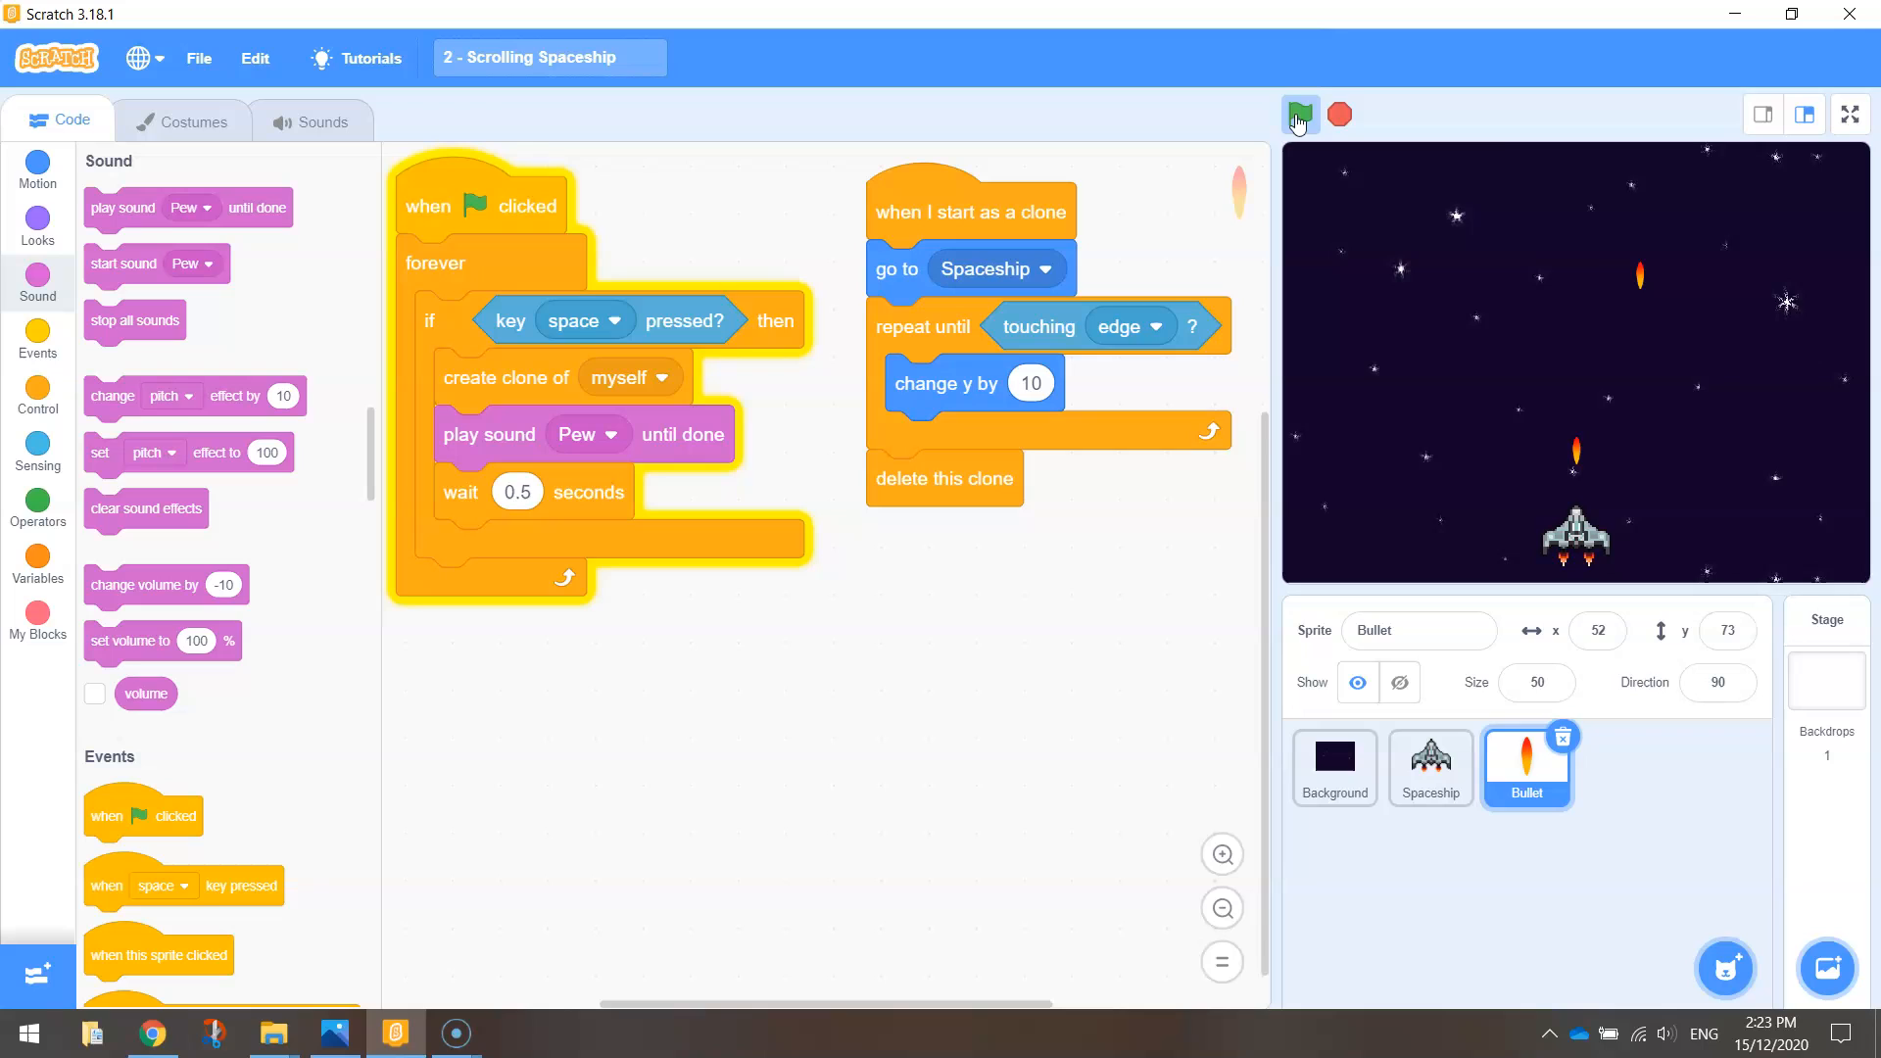
click(1302, 115)
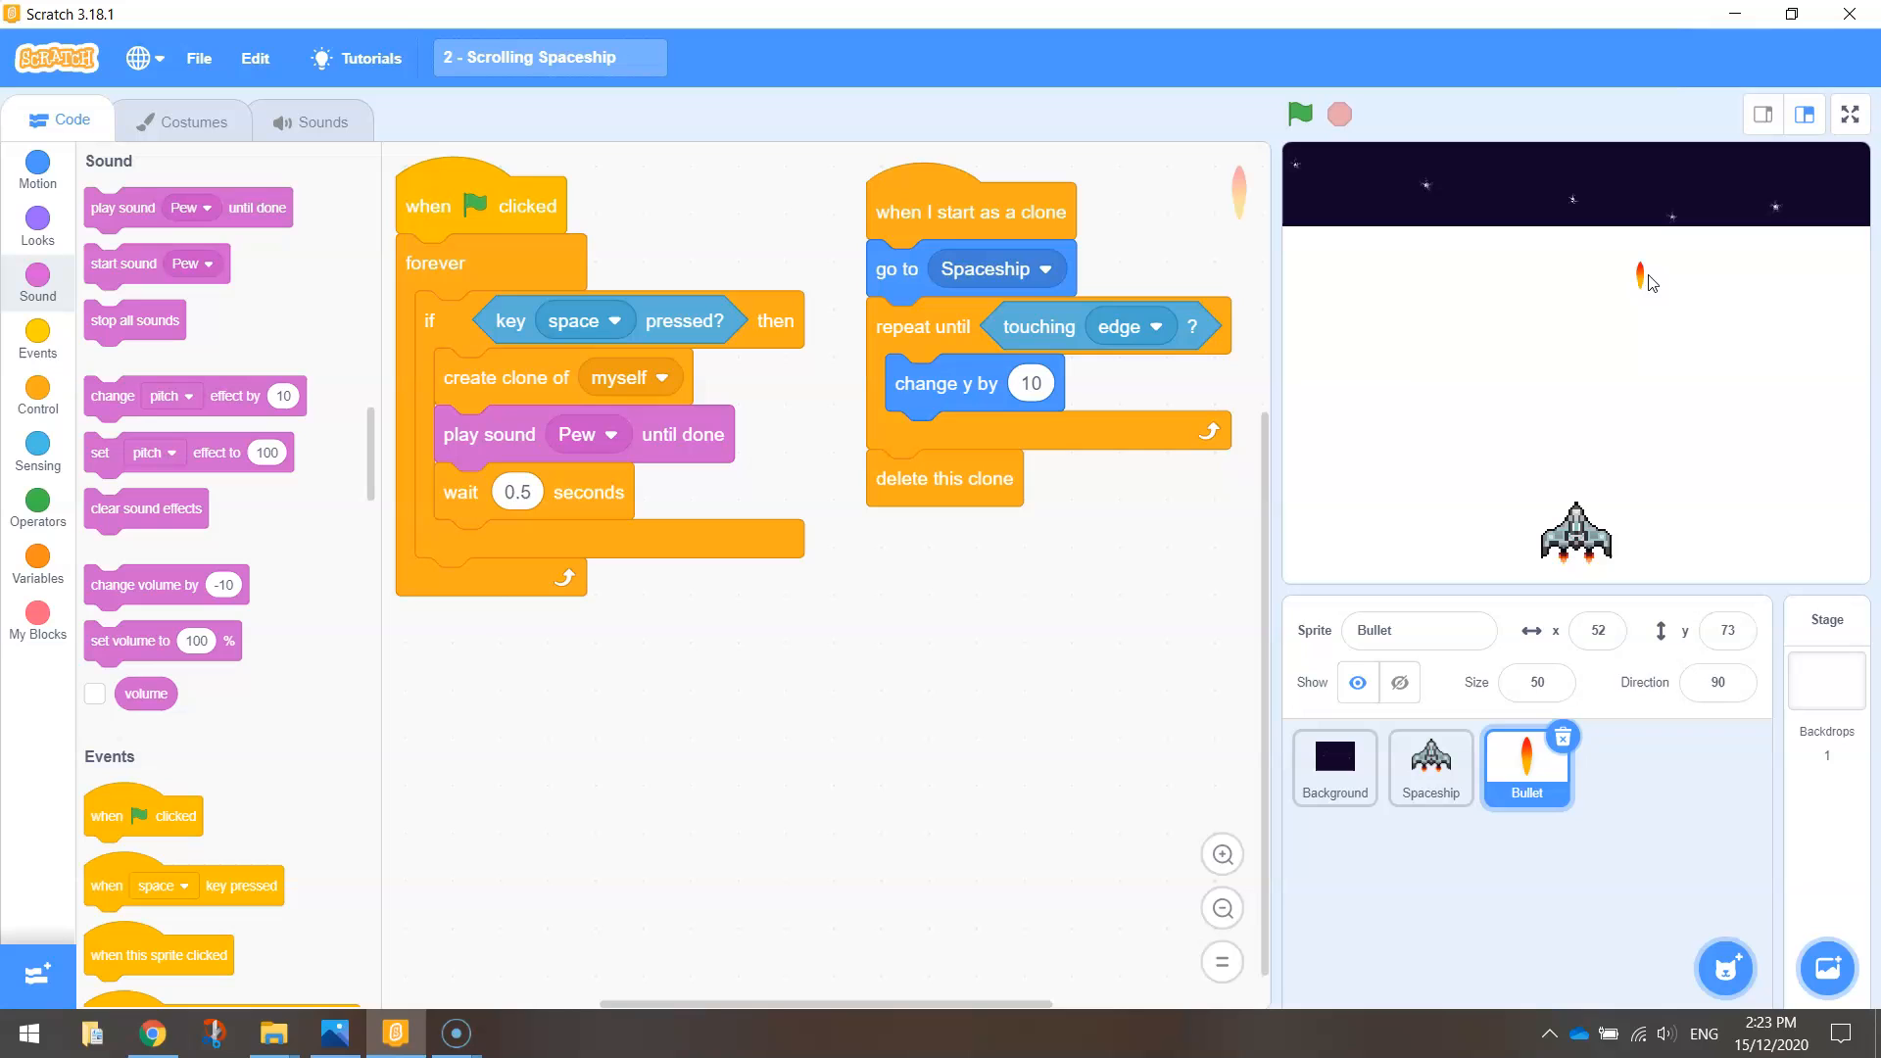
mouse_move(37, 223)
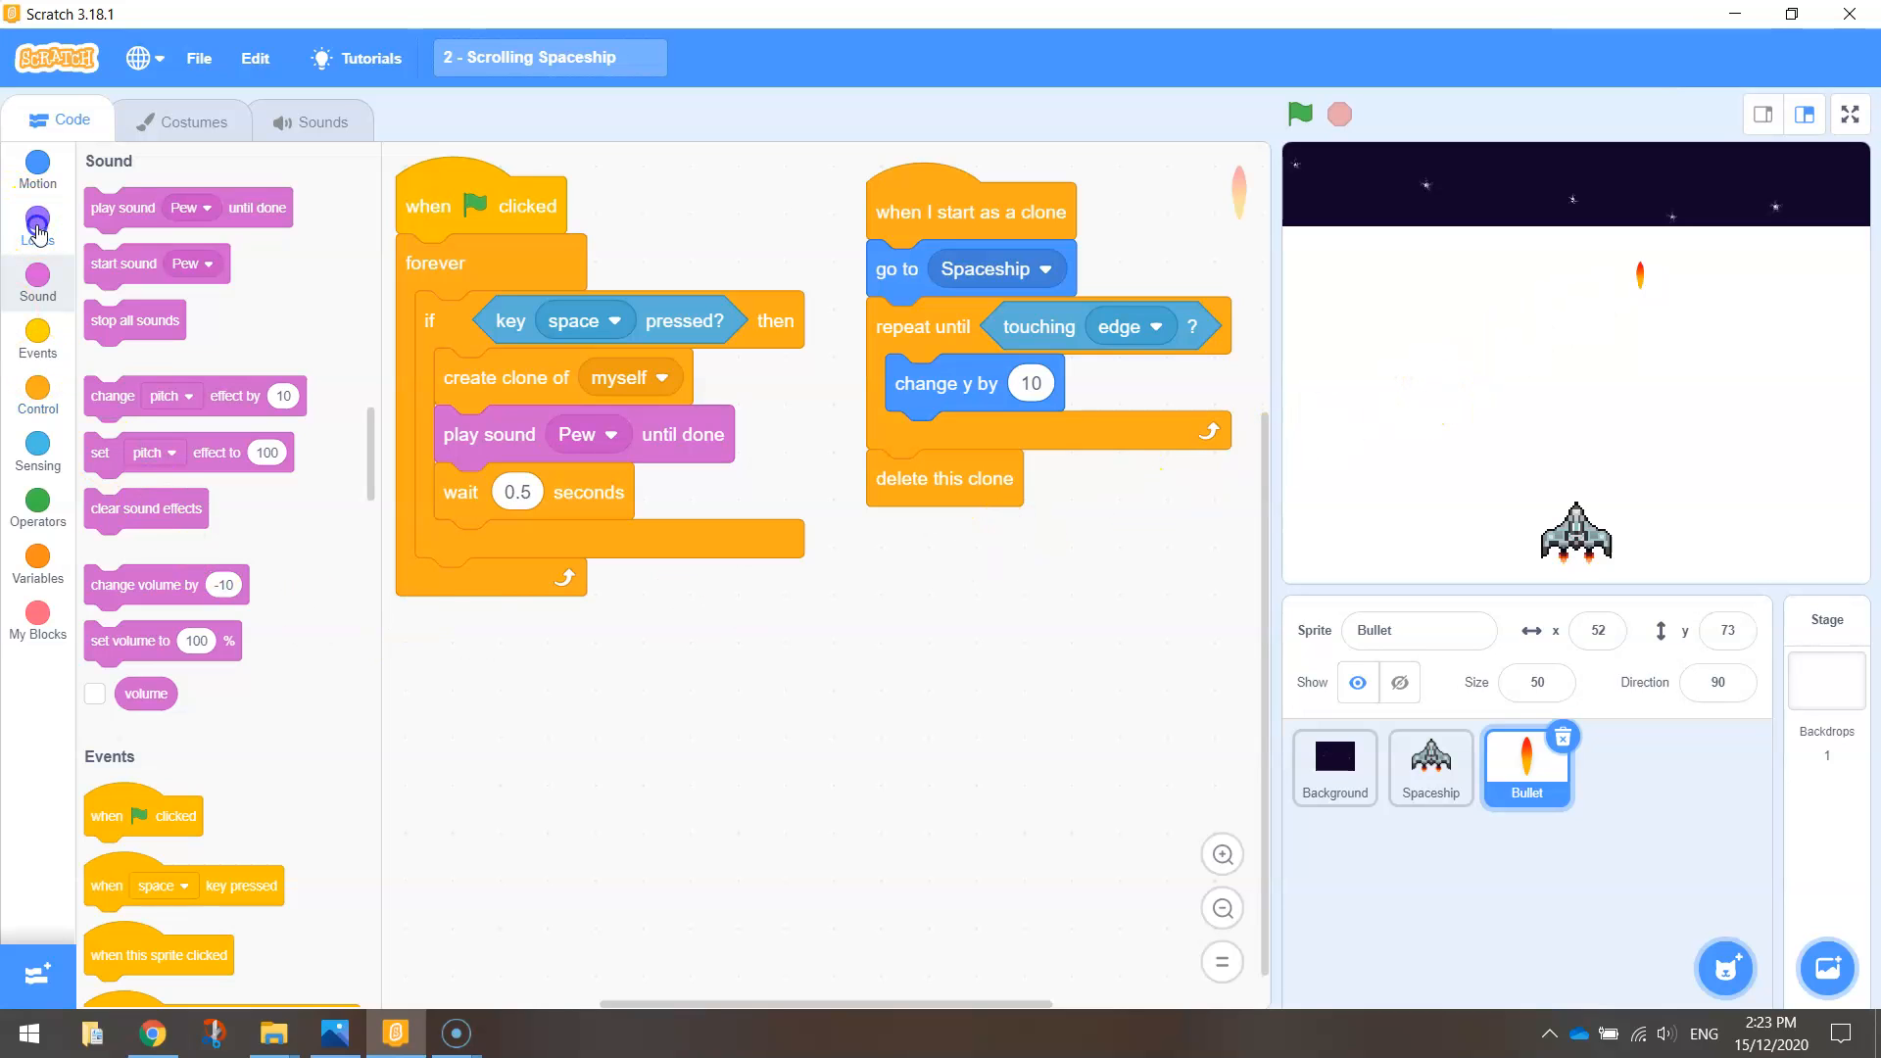
Step: Add 'hide' to the Bullet's green-flag script so the original bullet starts hidden
click(38, 220)
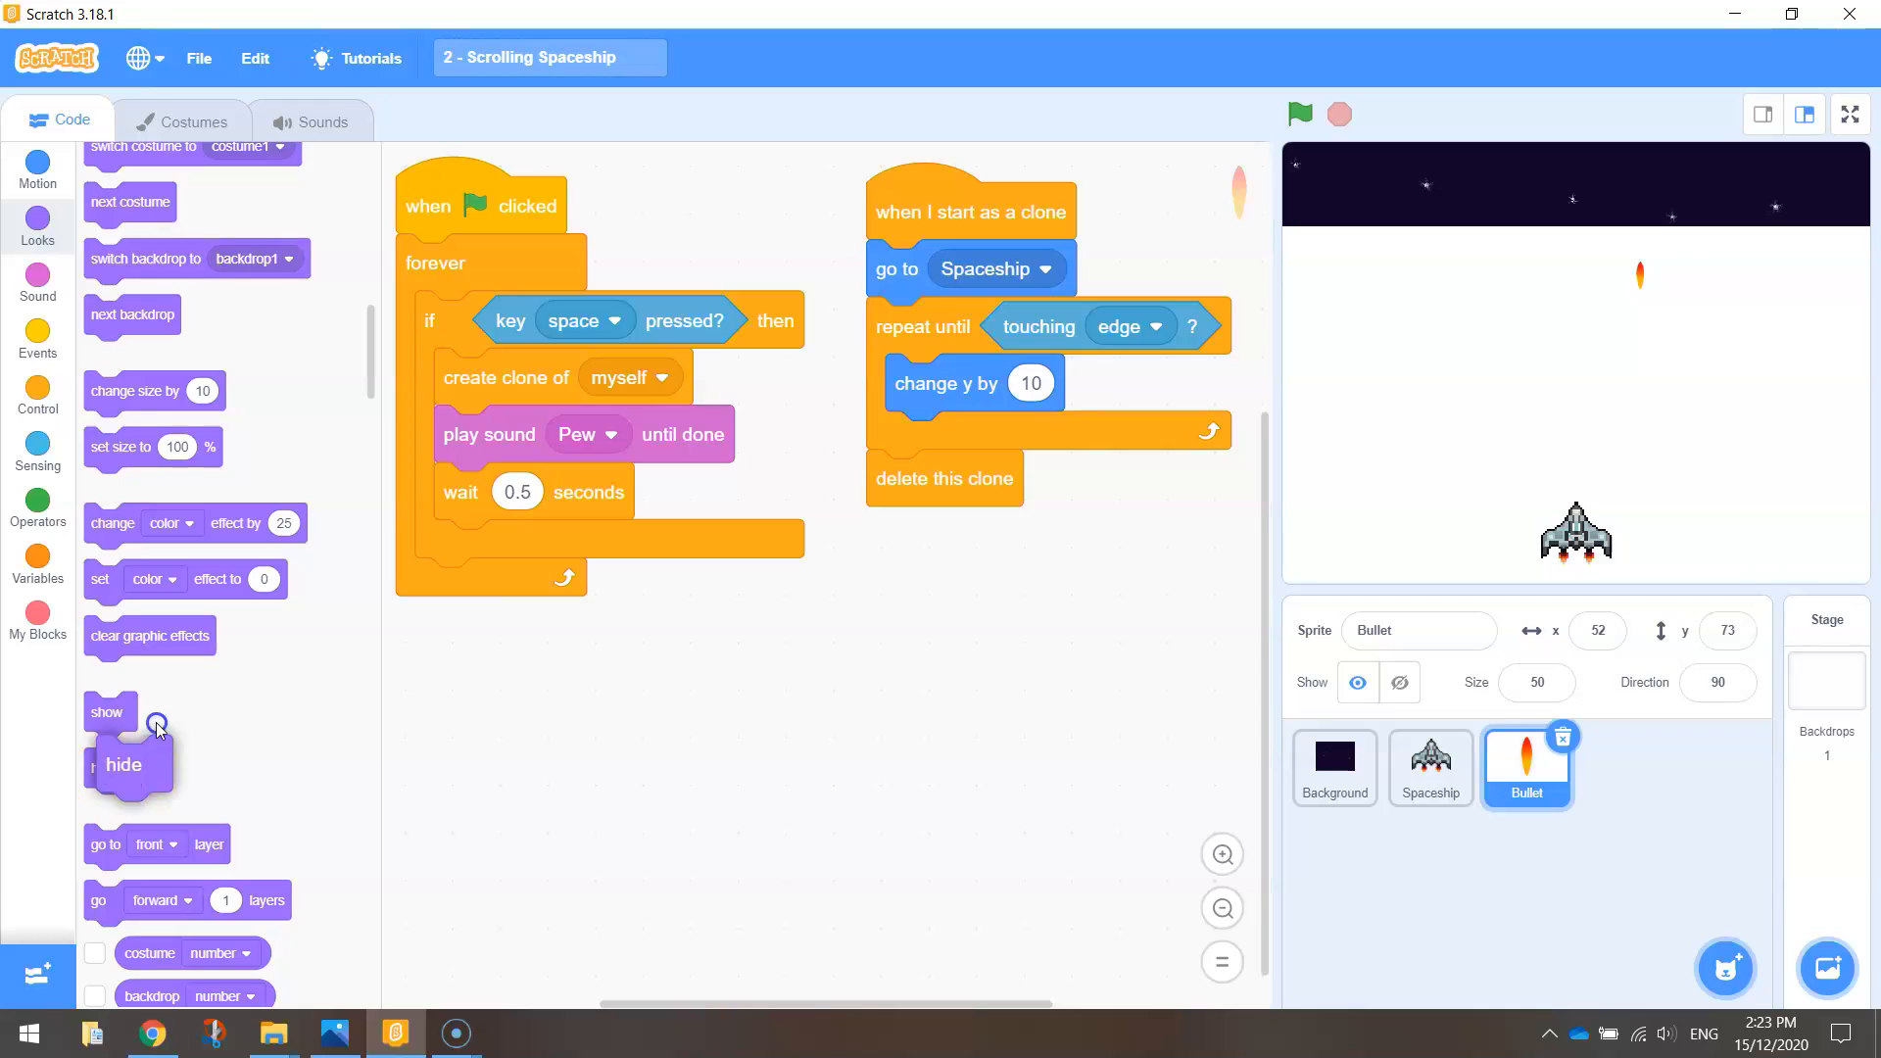
drag(123, 764, 432, 283)
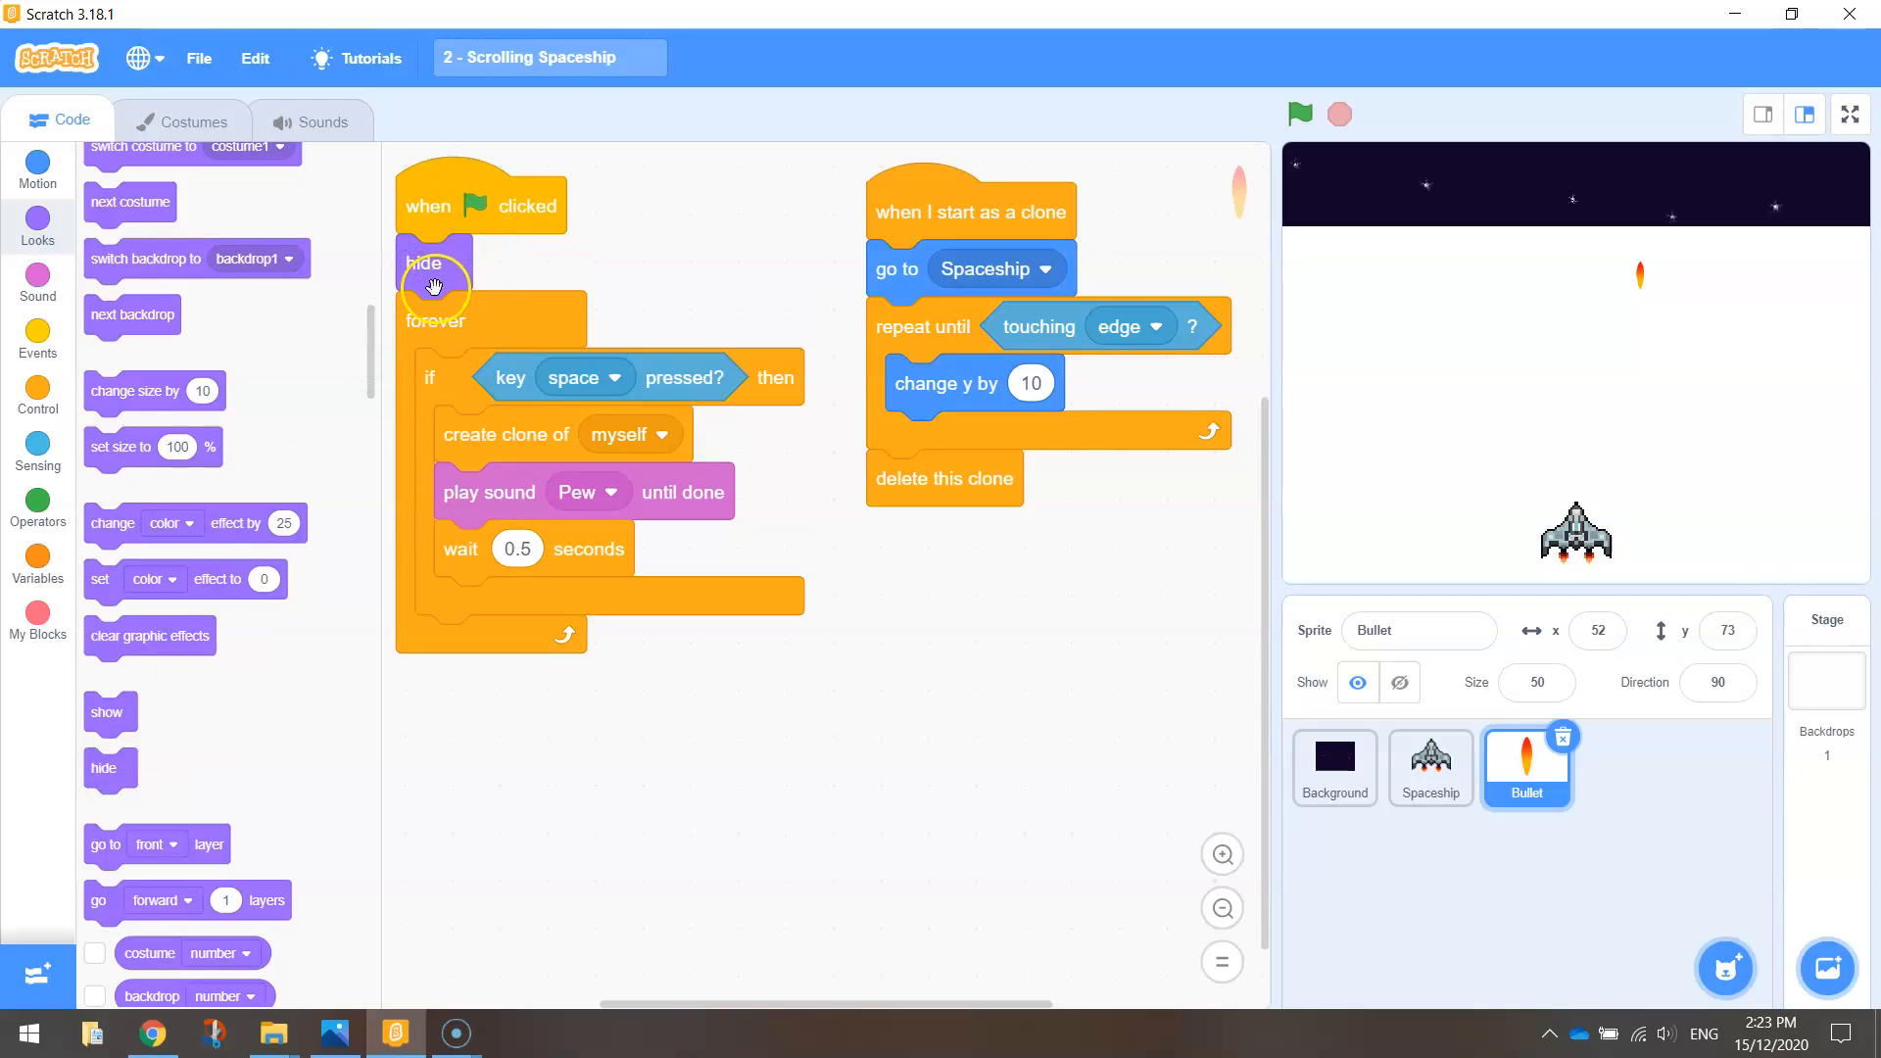
mouse_move(1409, 188)
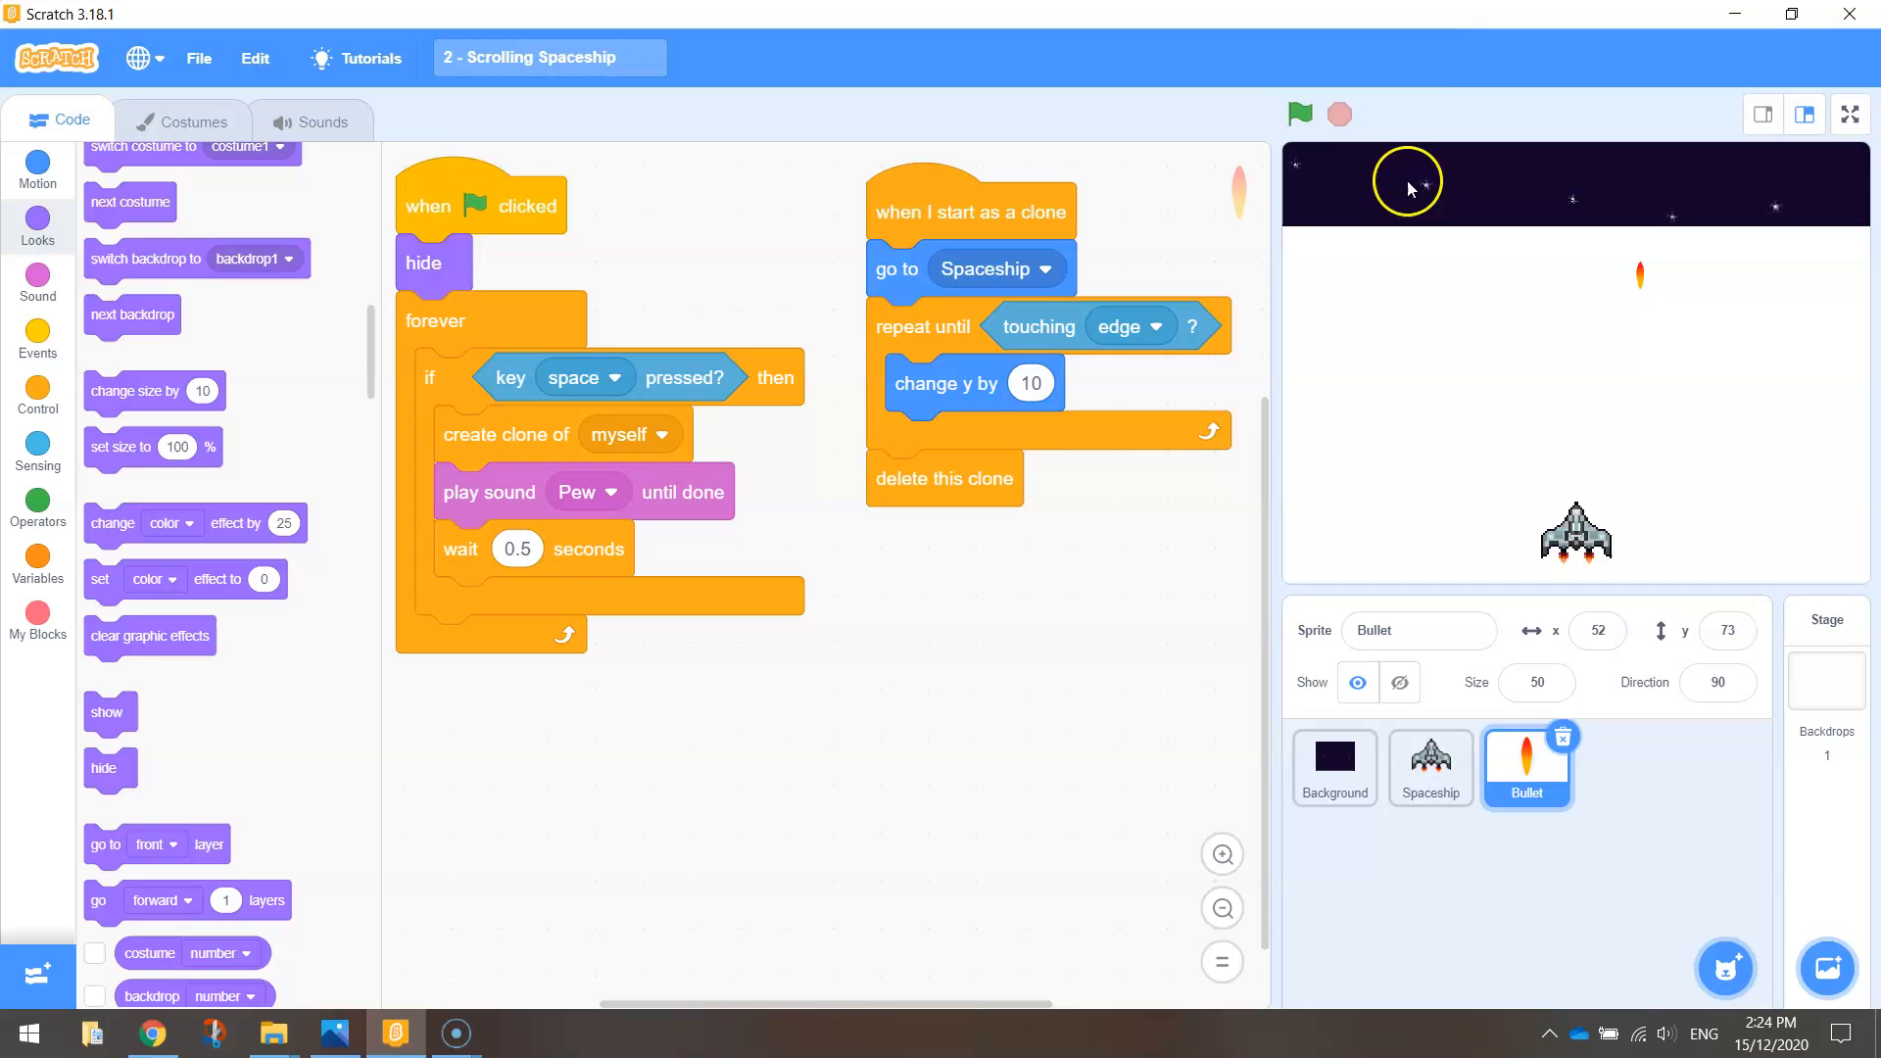
click(1299, 115)
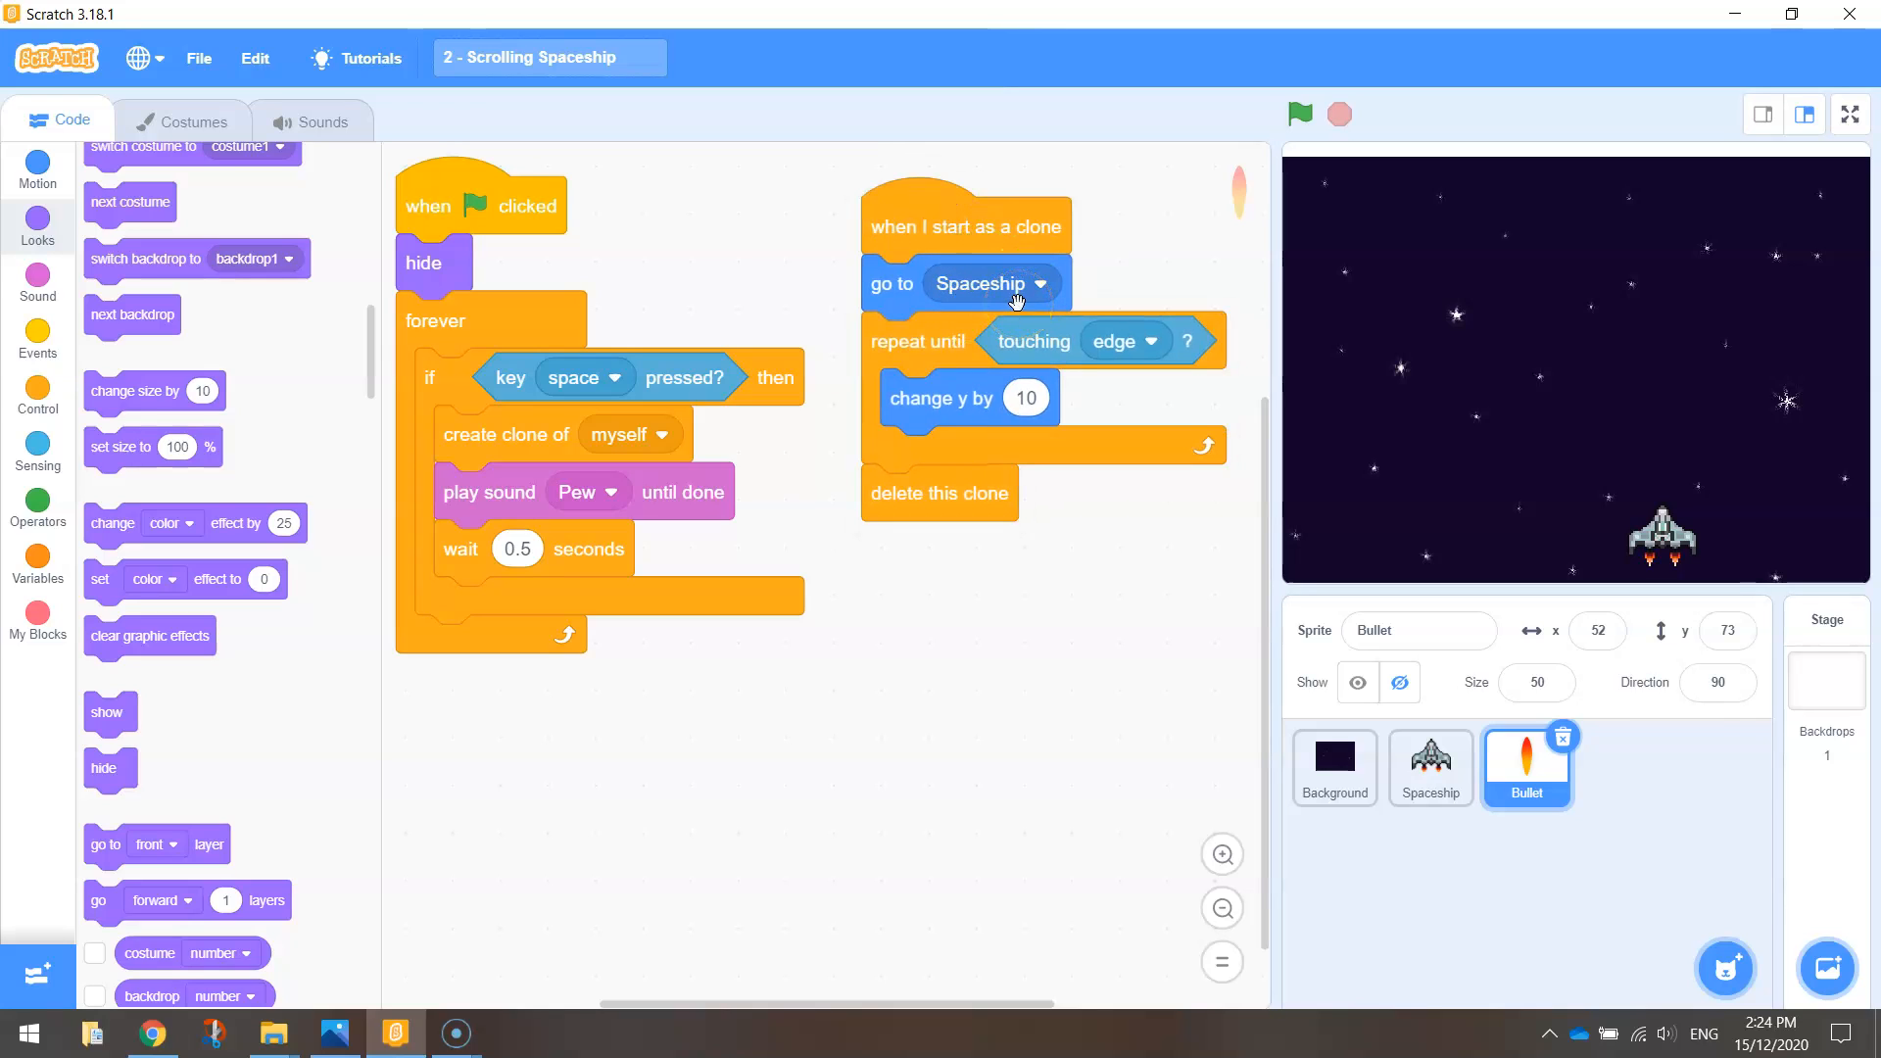
mouse_move(161, 629)
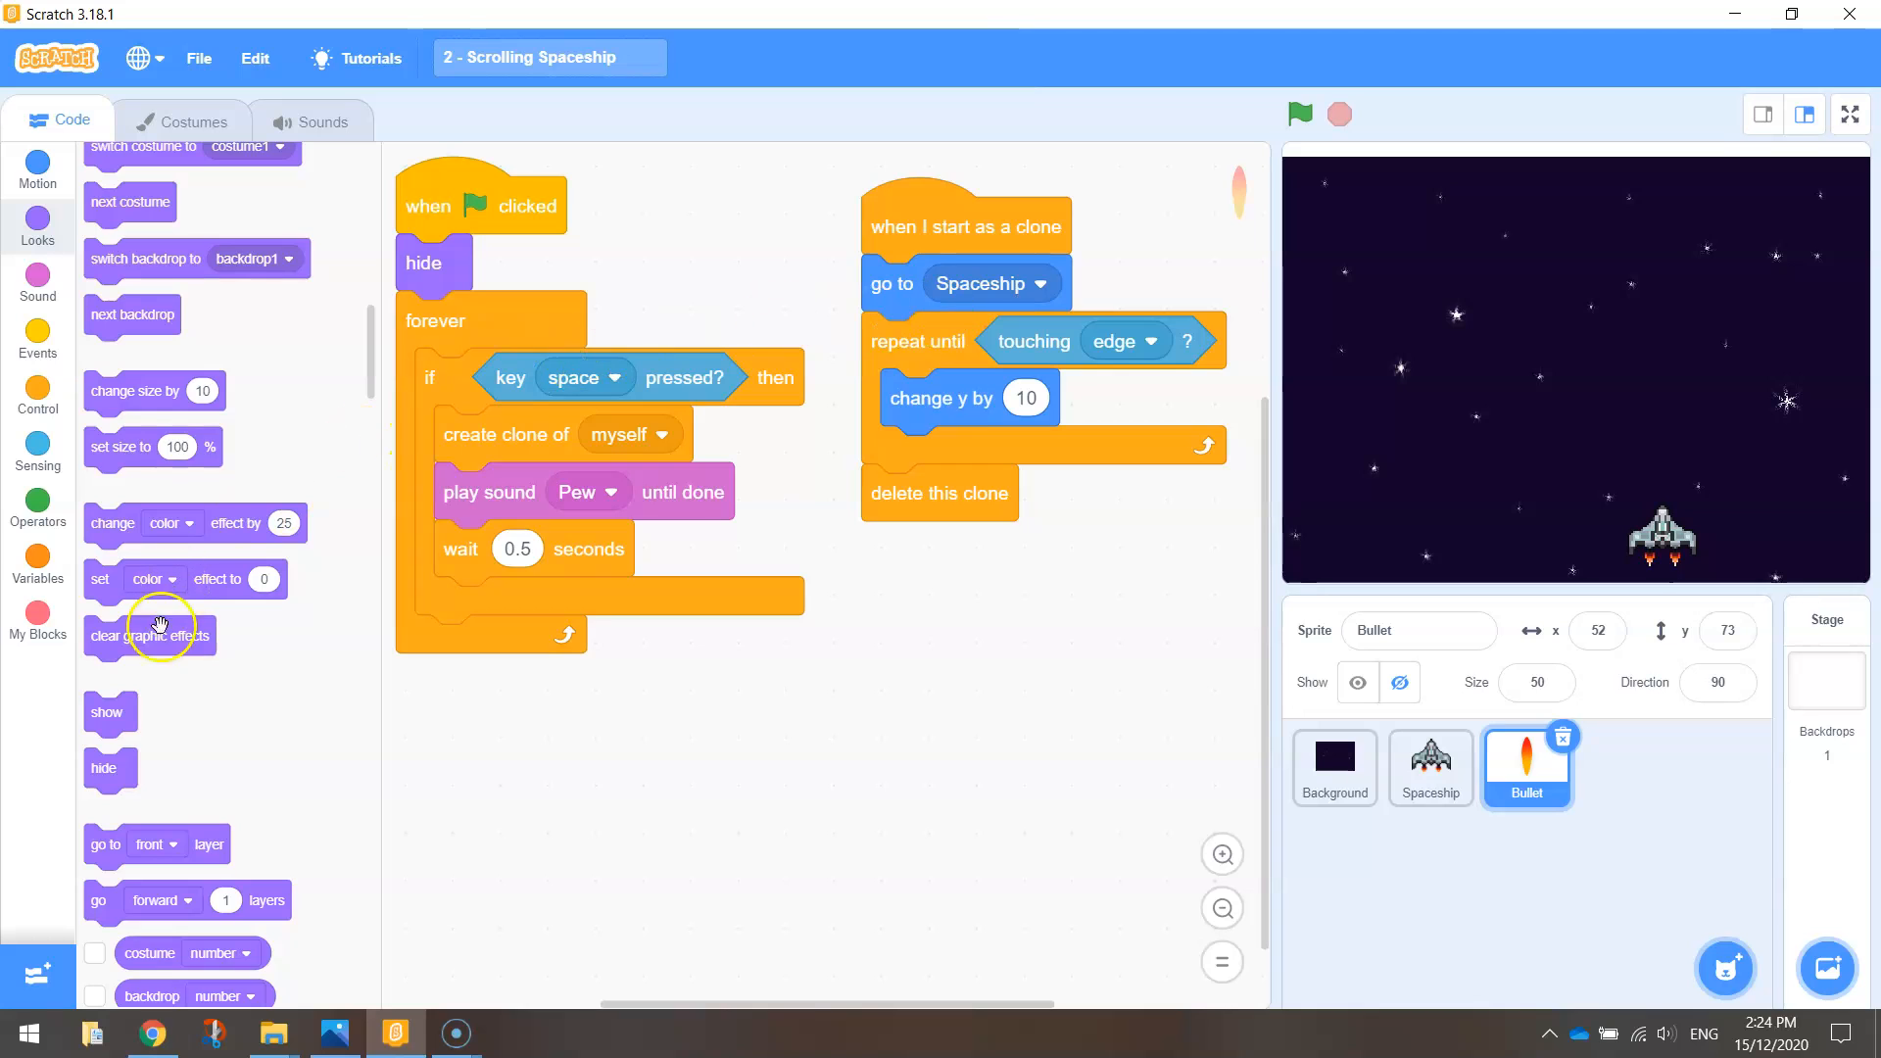
Step: Put 'show' at the top of the clone script and test firing several times
drag(107, 711, 737, 659)
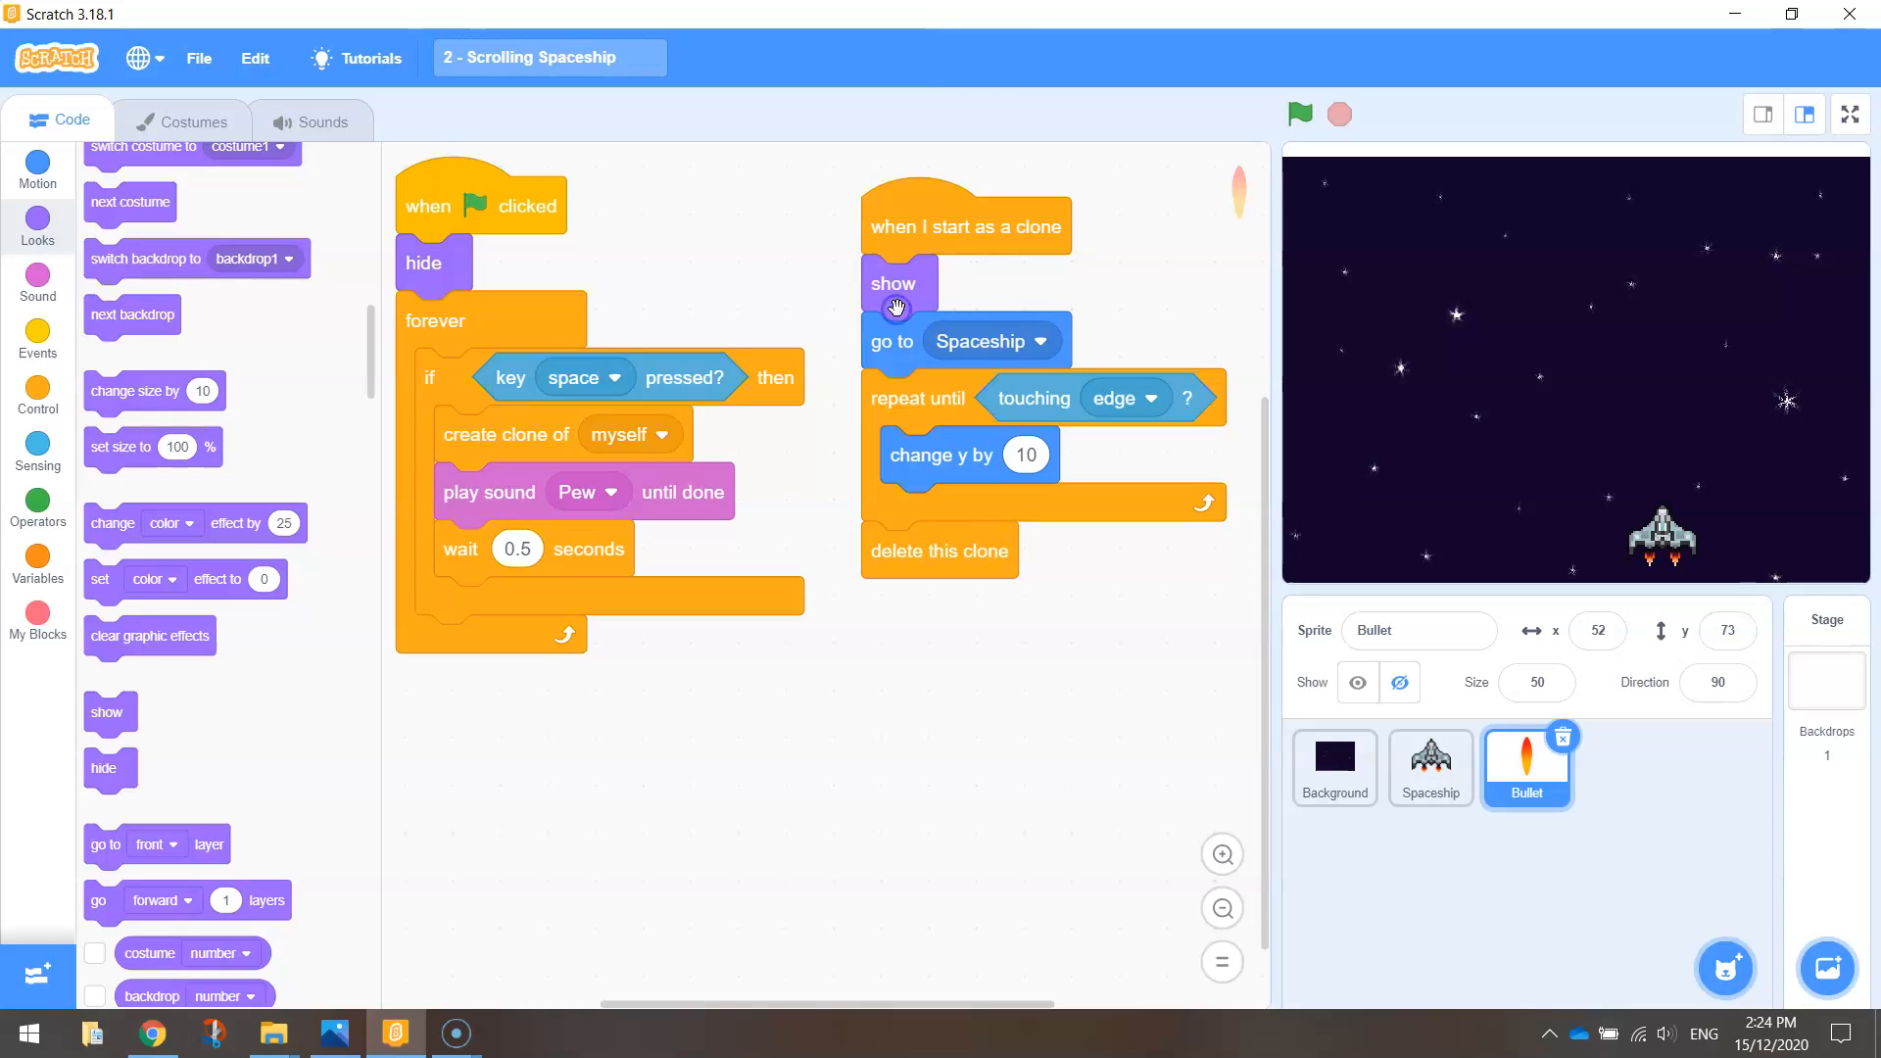
click(1300, 115)
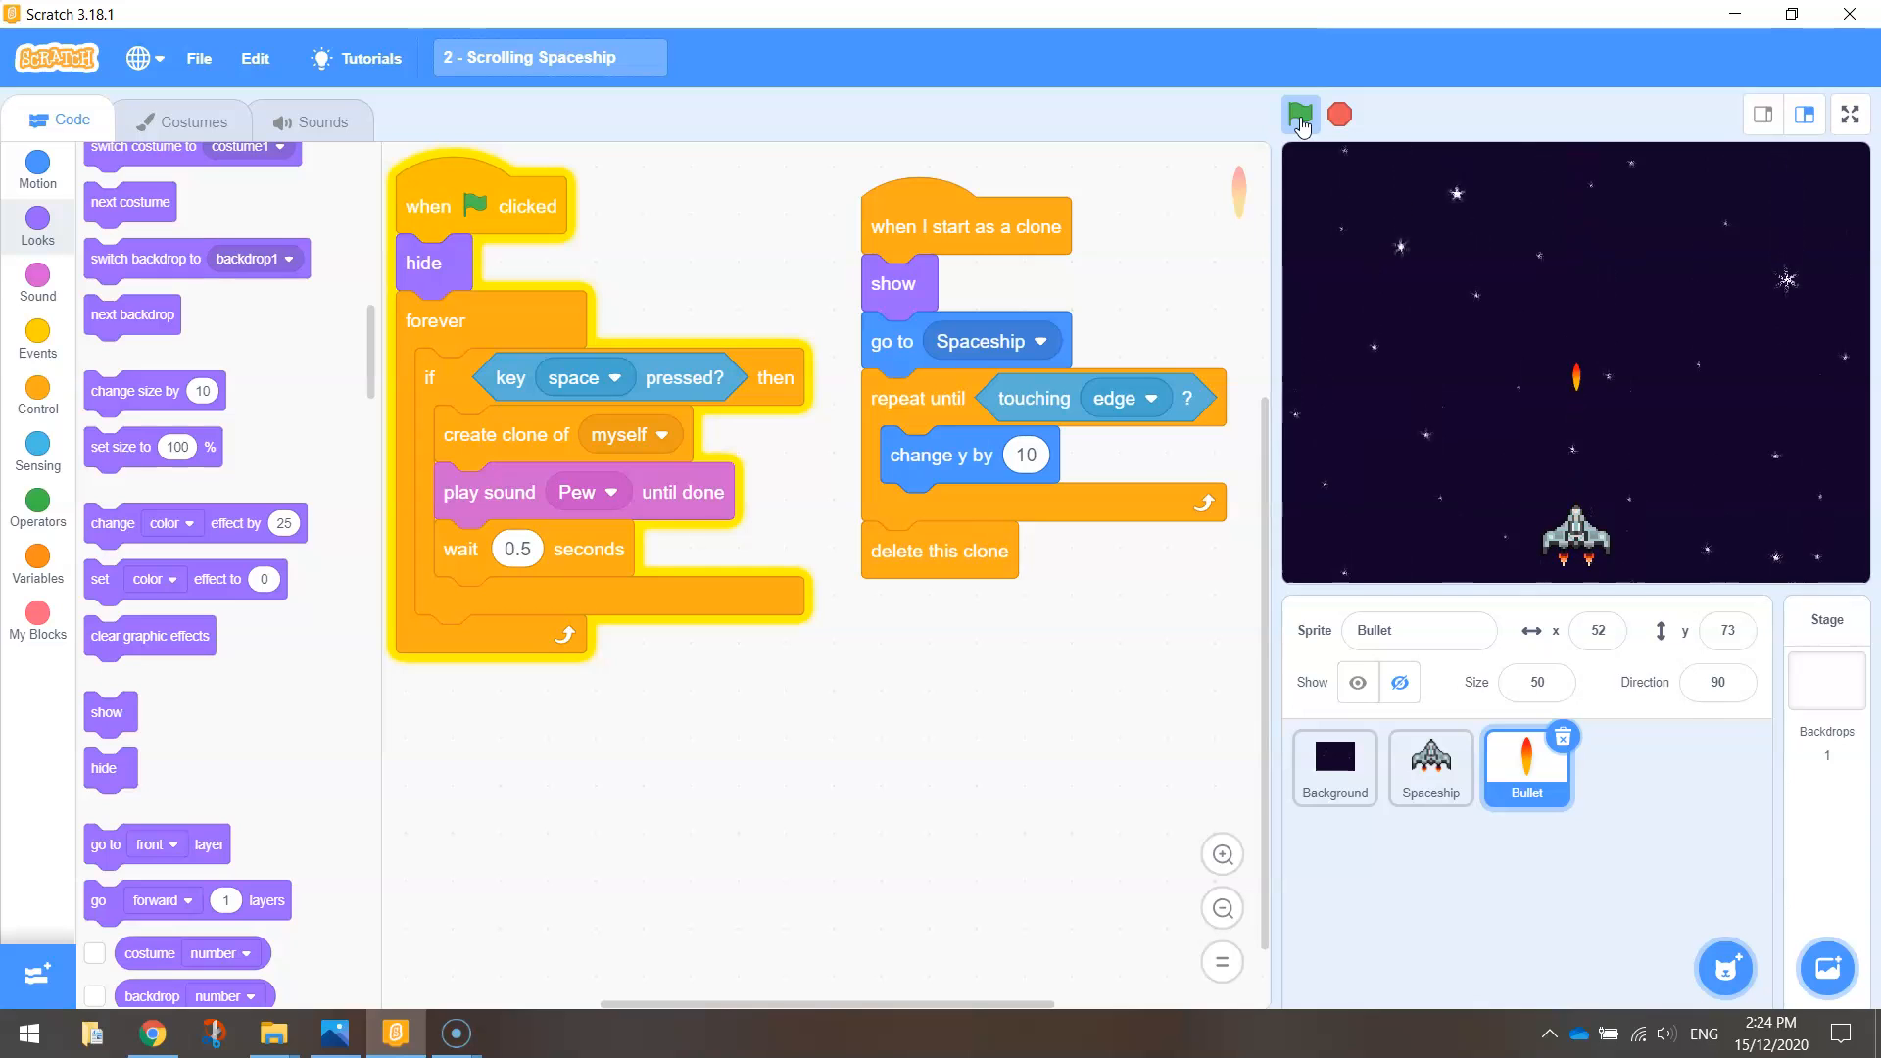
click(1300, 116)
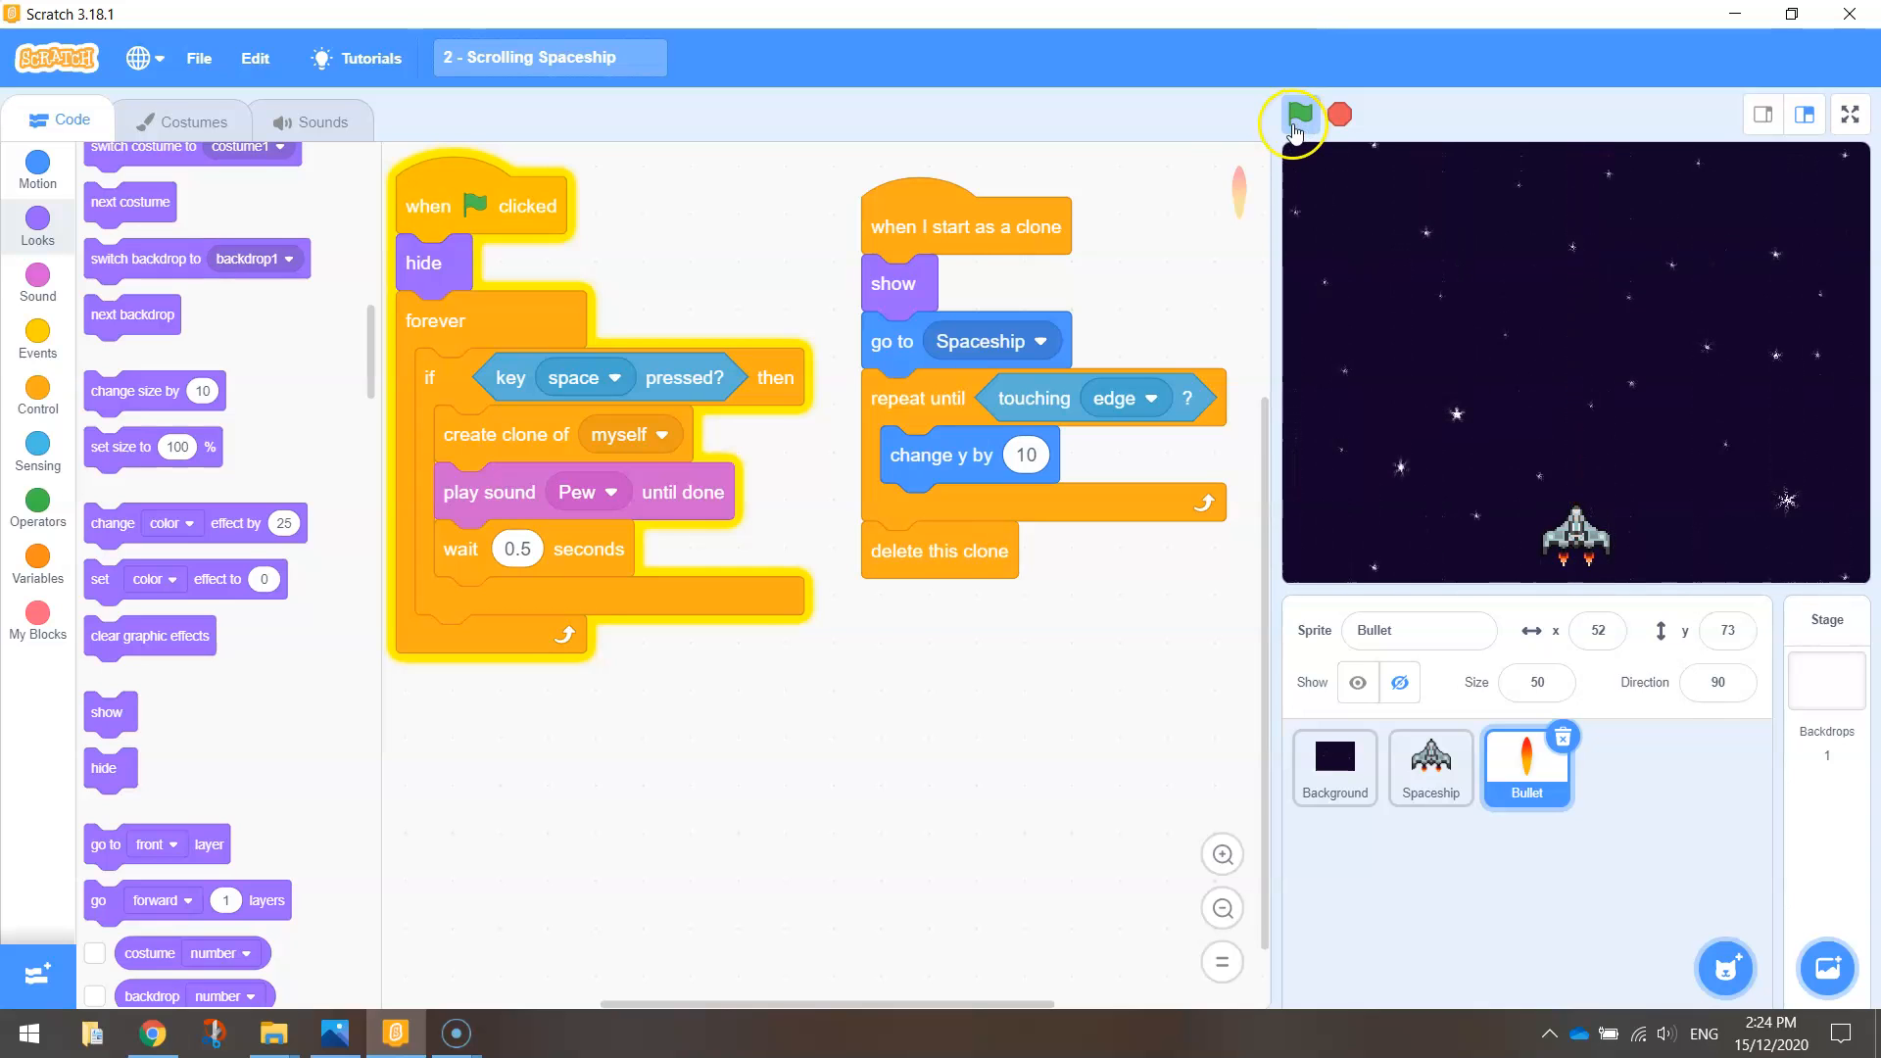
click(1301, 115)
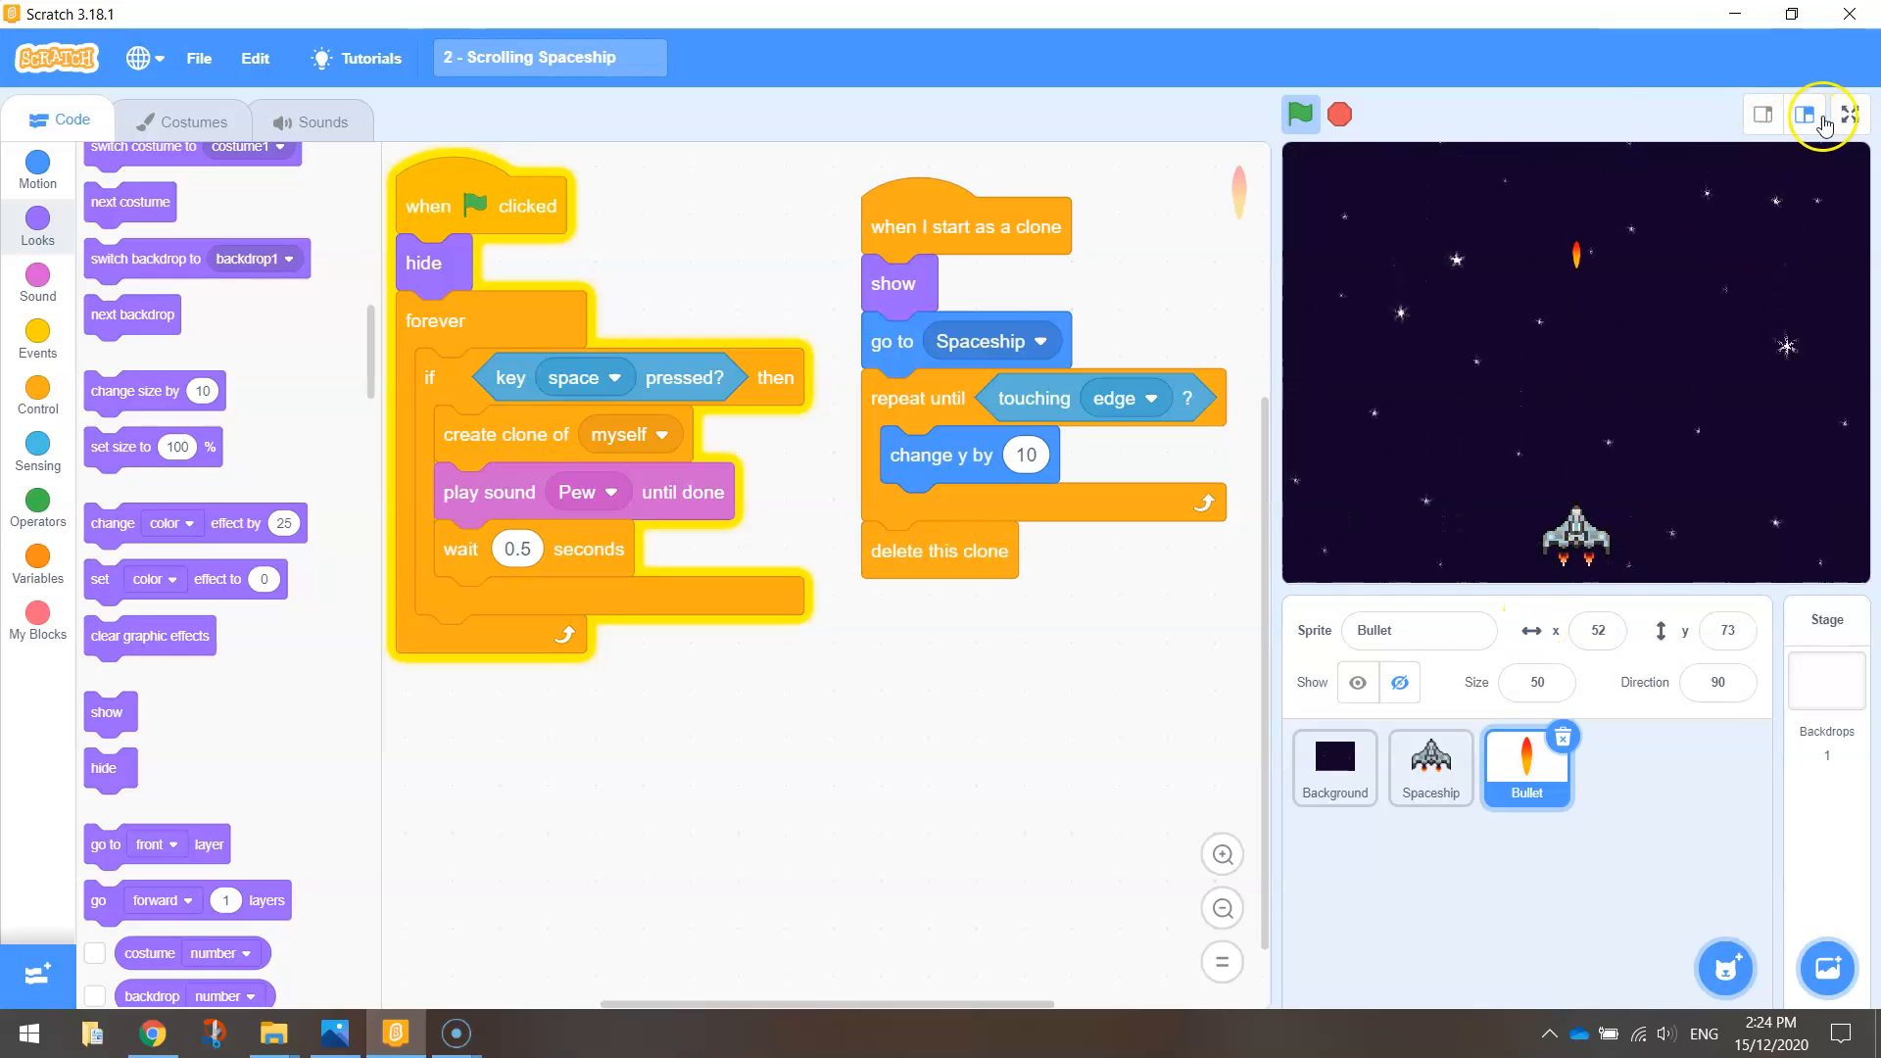
Step: Stop the game, showing the white strip above the scrolled starry backdrop
click(1846, 114)
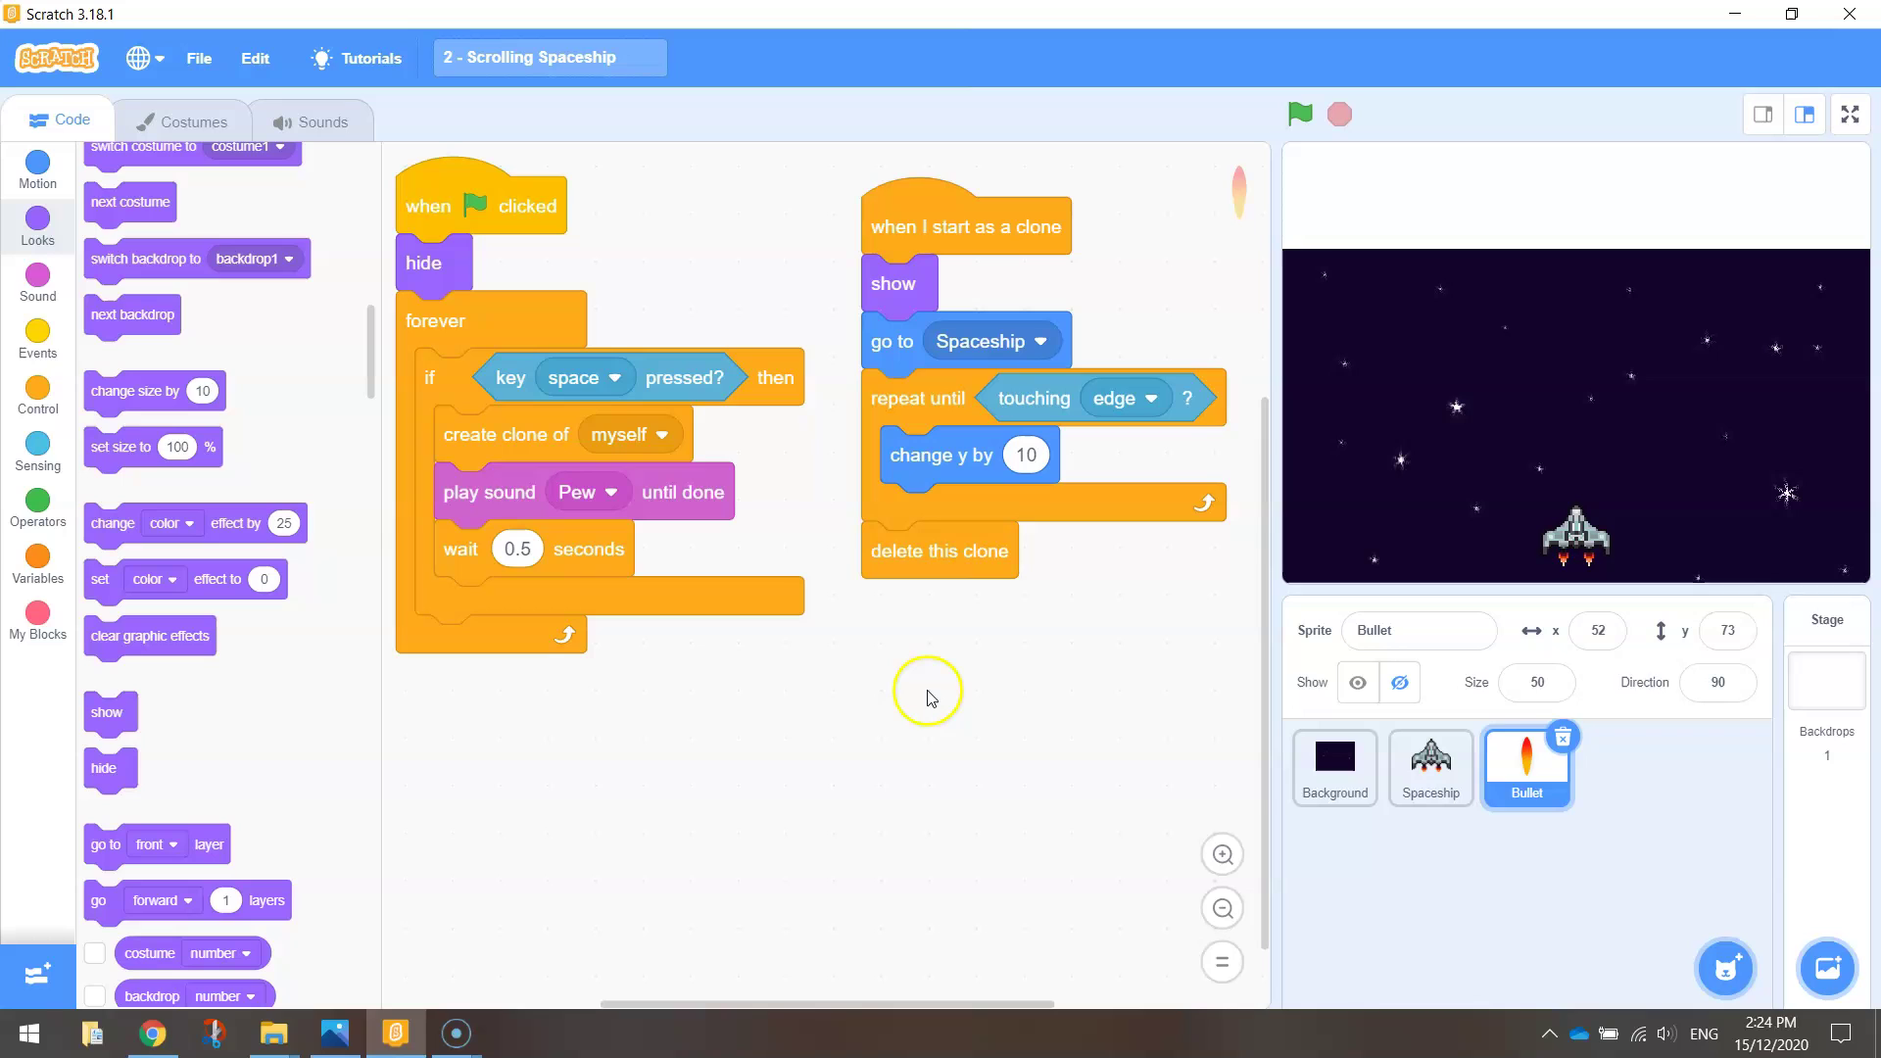
mouse_move(39, 229)
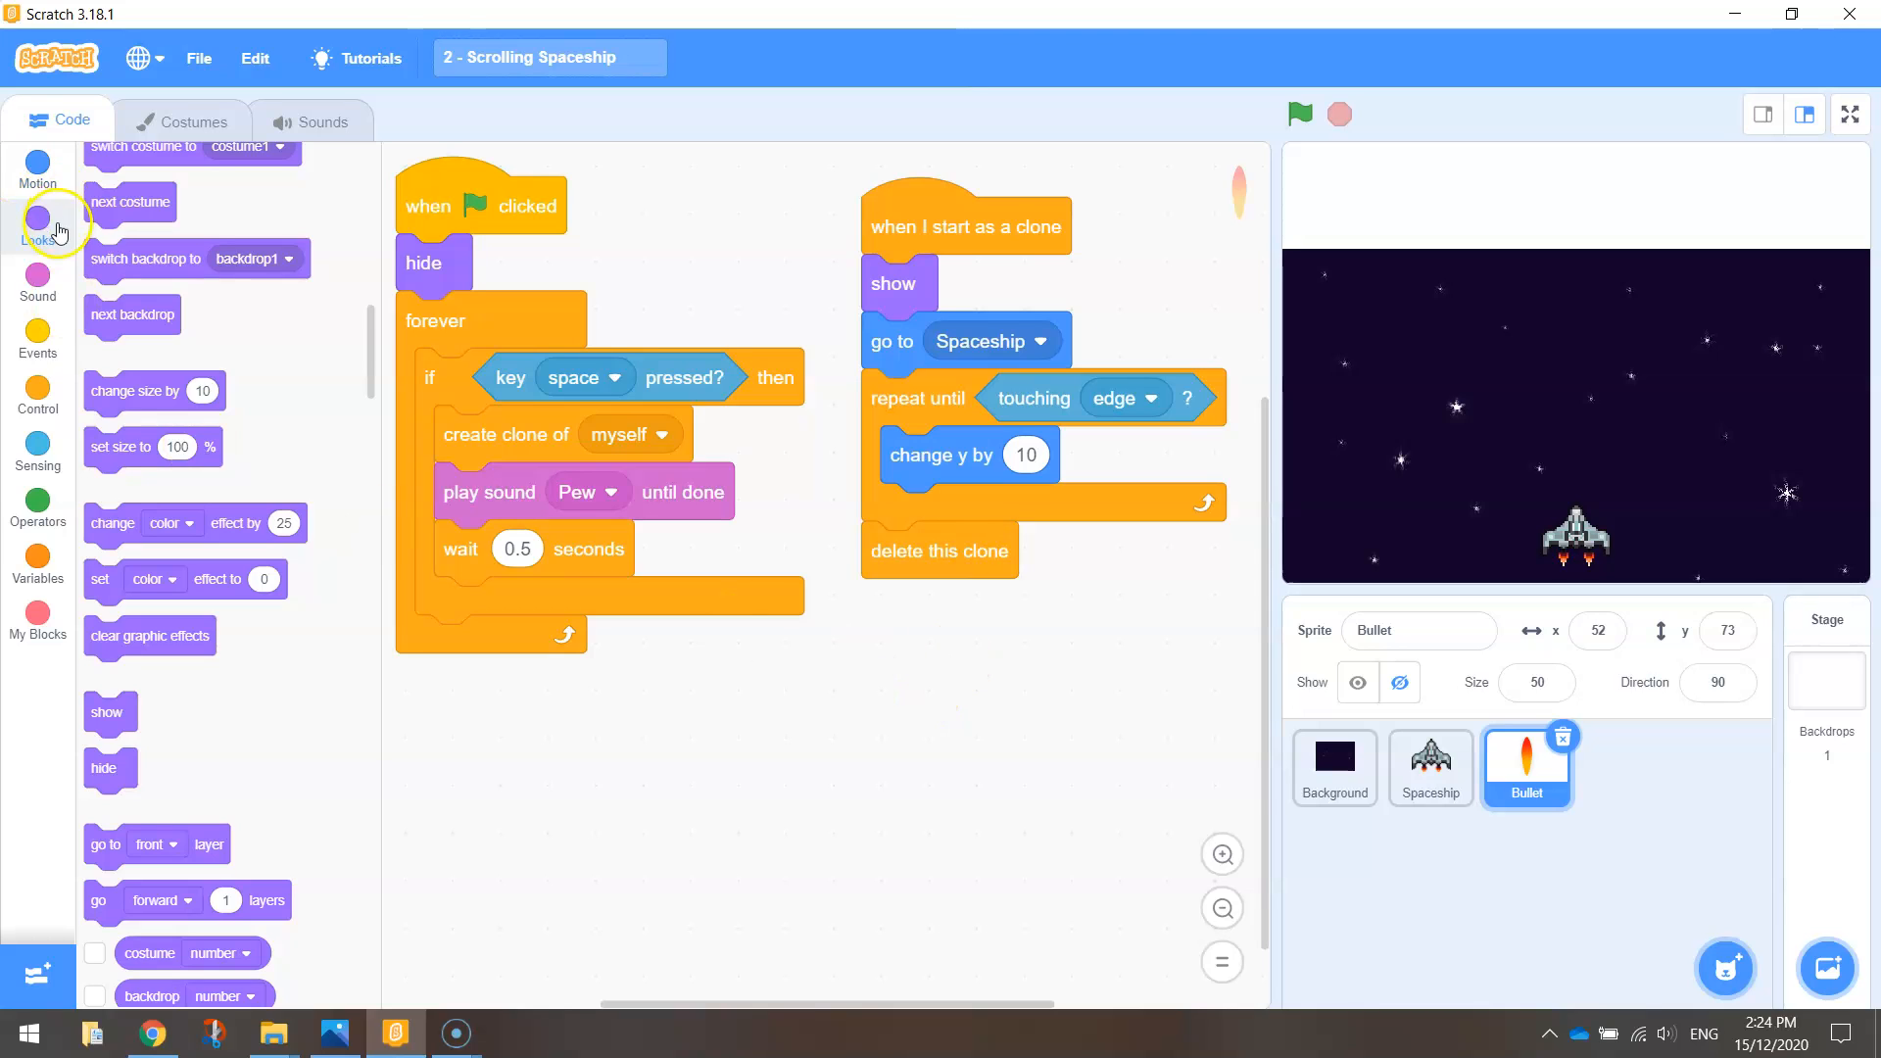
Step: Make the Bullet go to front, then backward 1 layer after hiding; open Spaceship's code
click(38, 224)
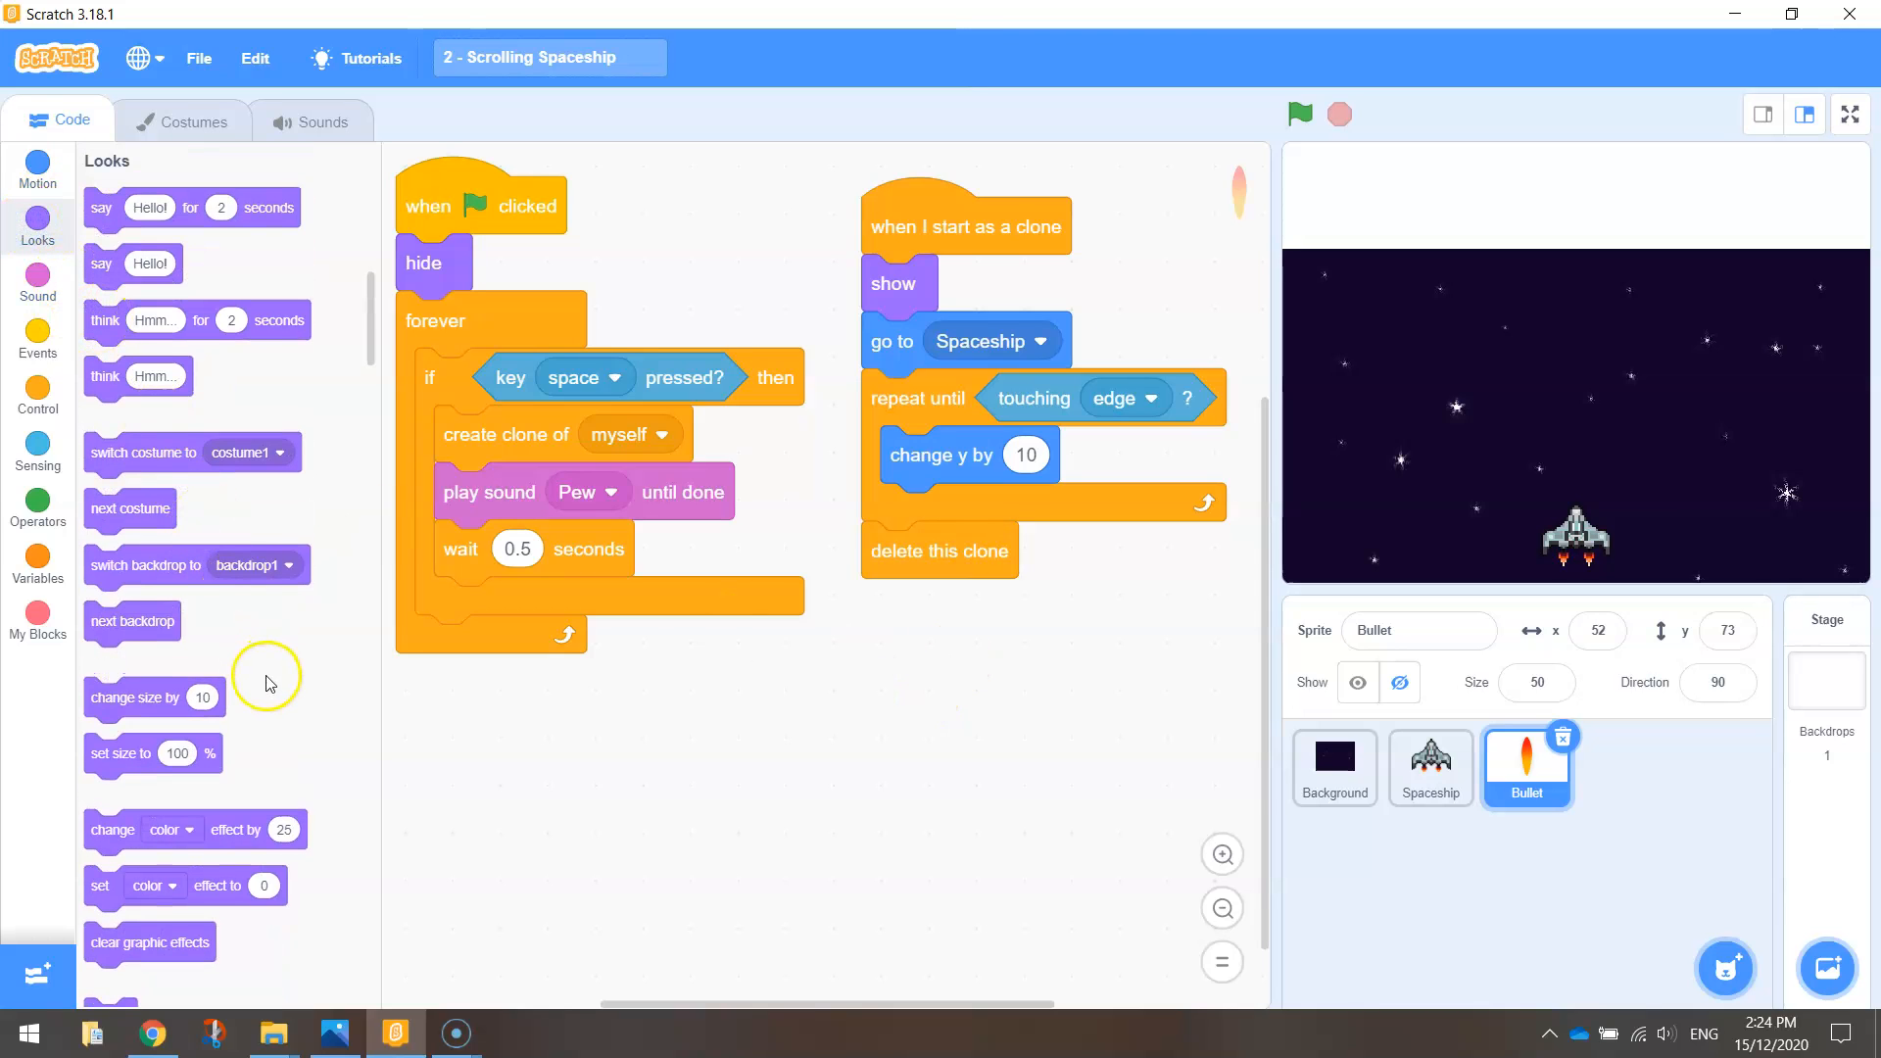
mouse_move(243, 508)
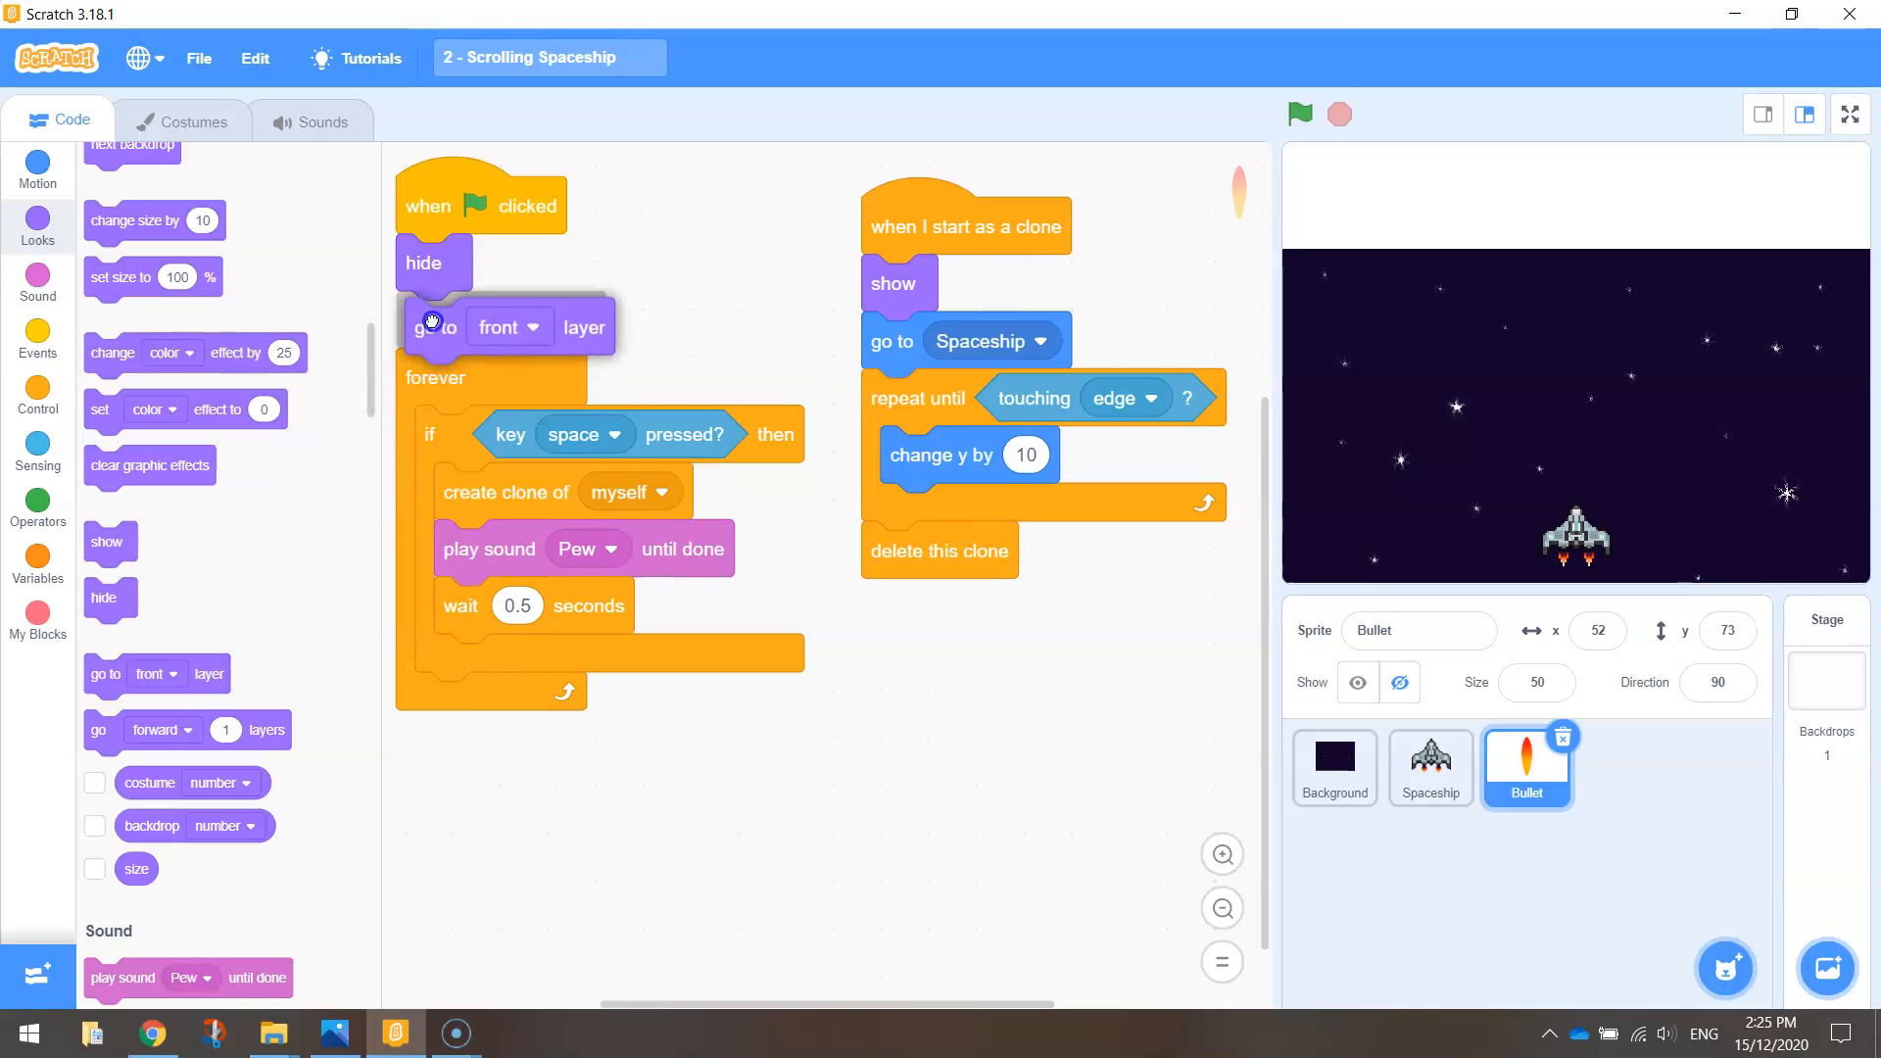
mouse_move(549, 327)
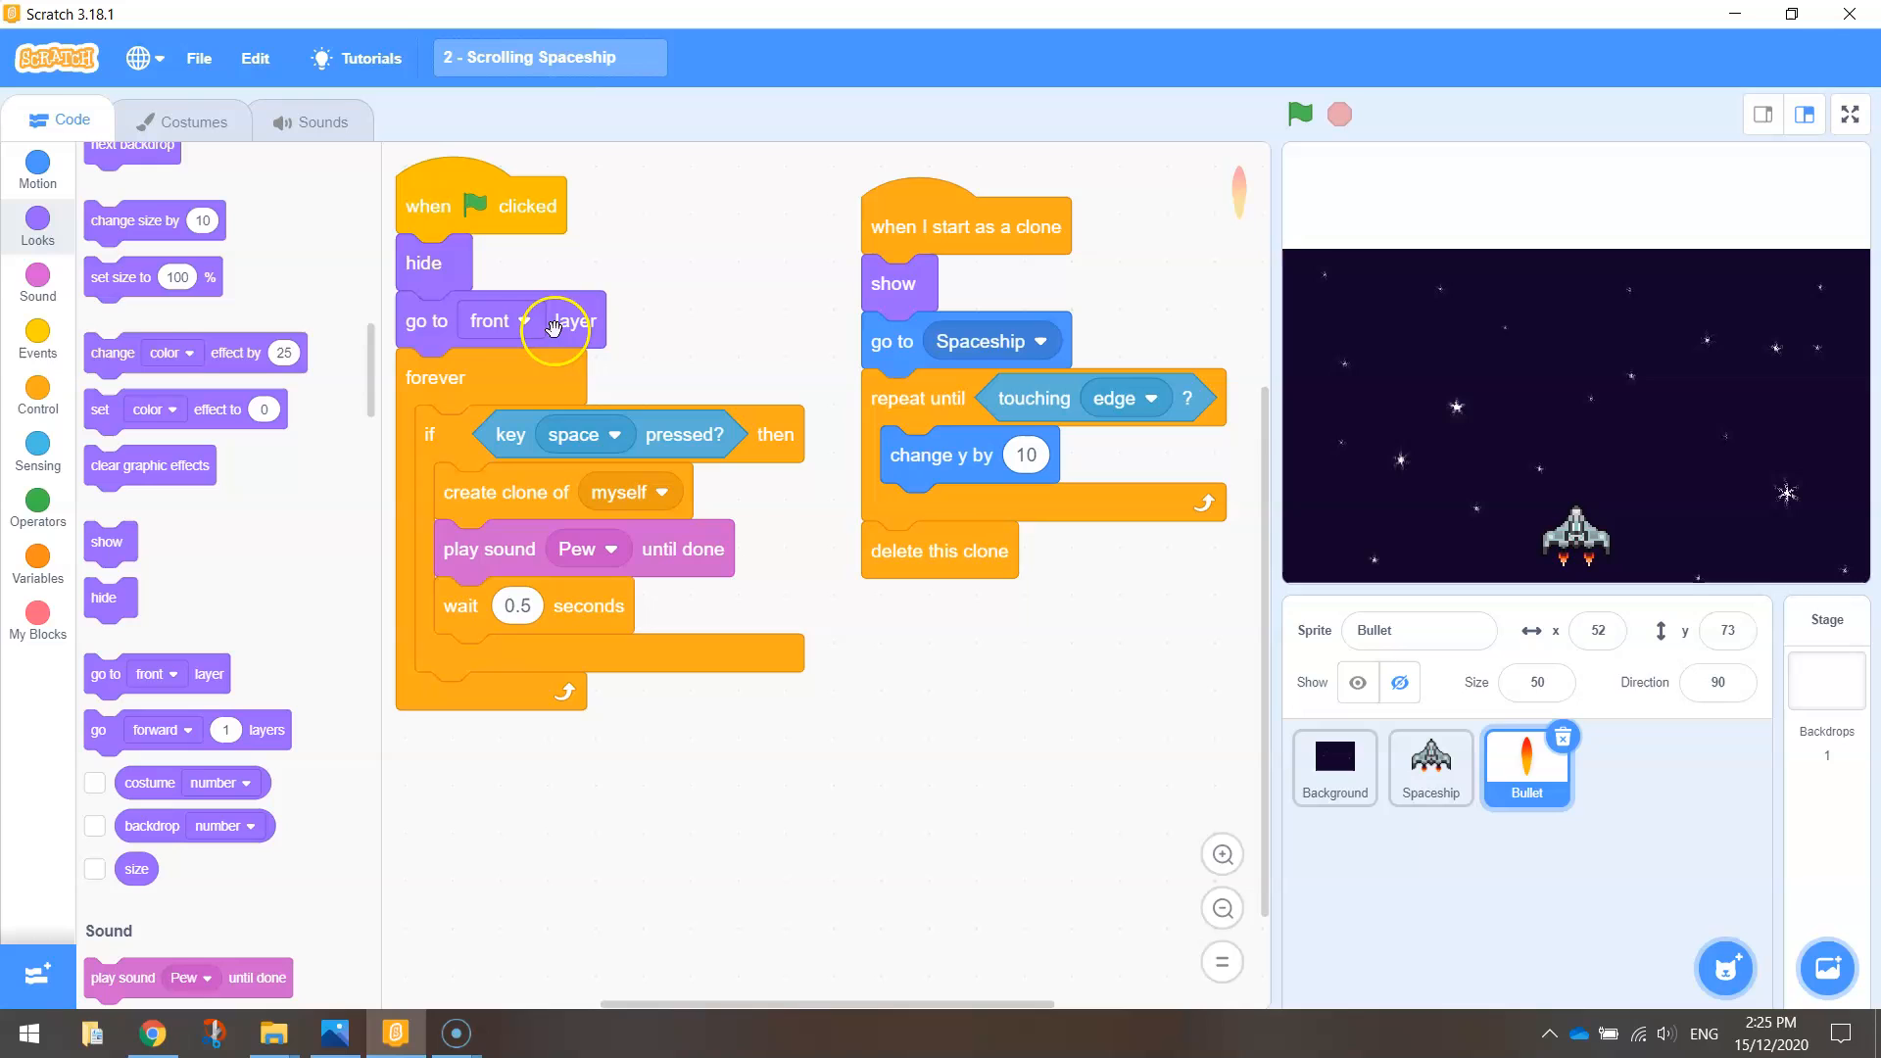
mouse_move(455, 340)
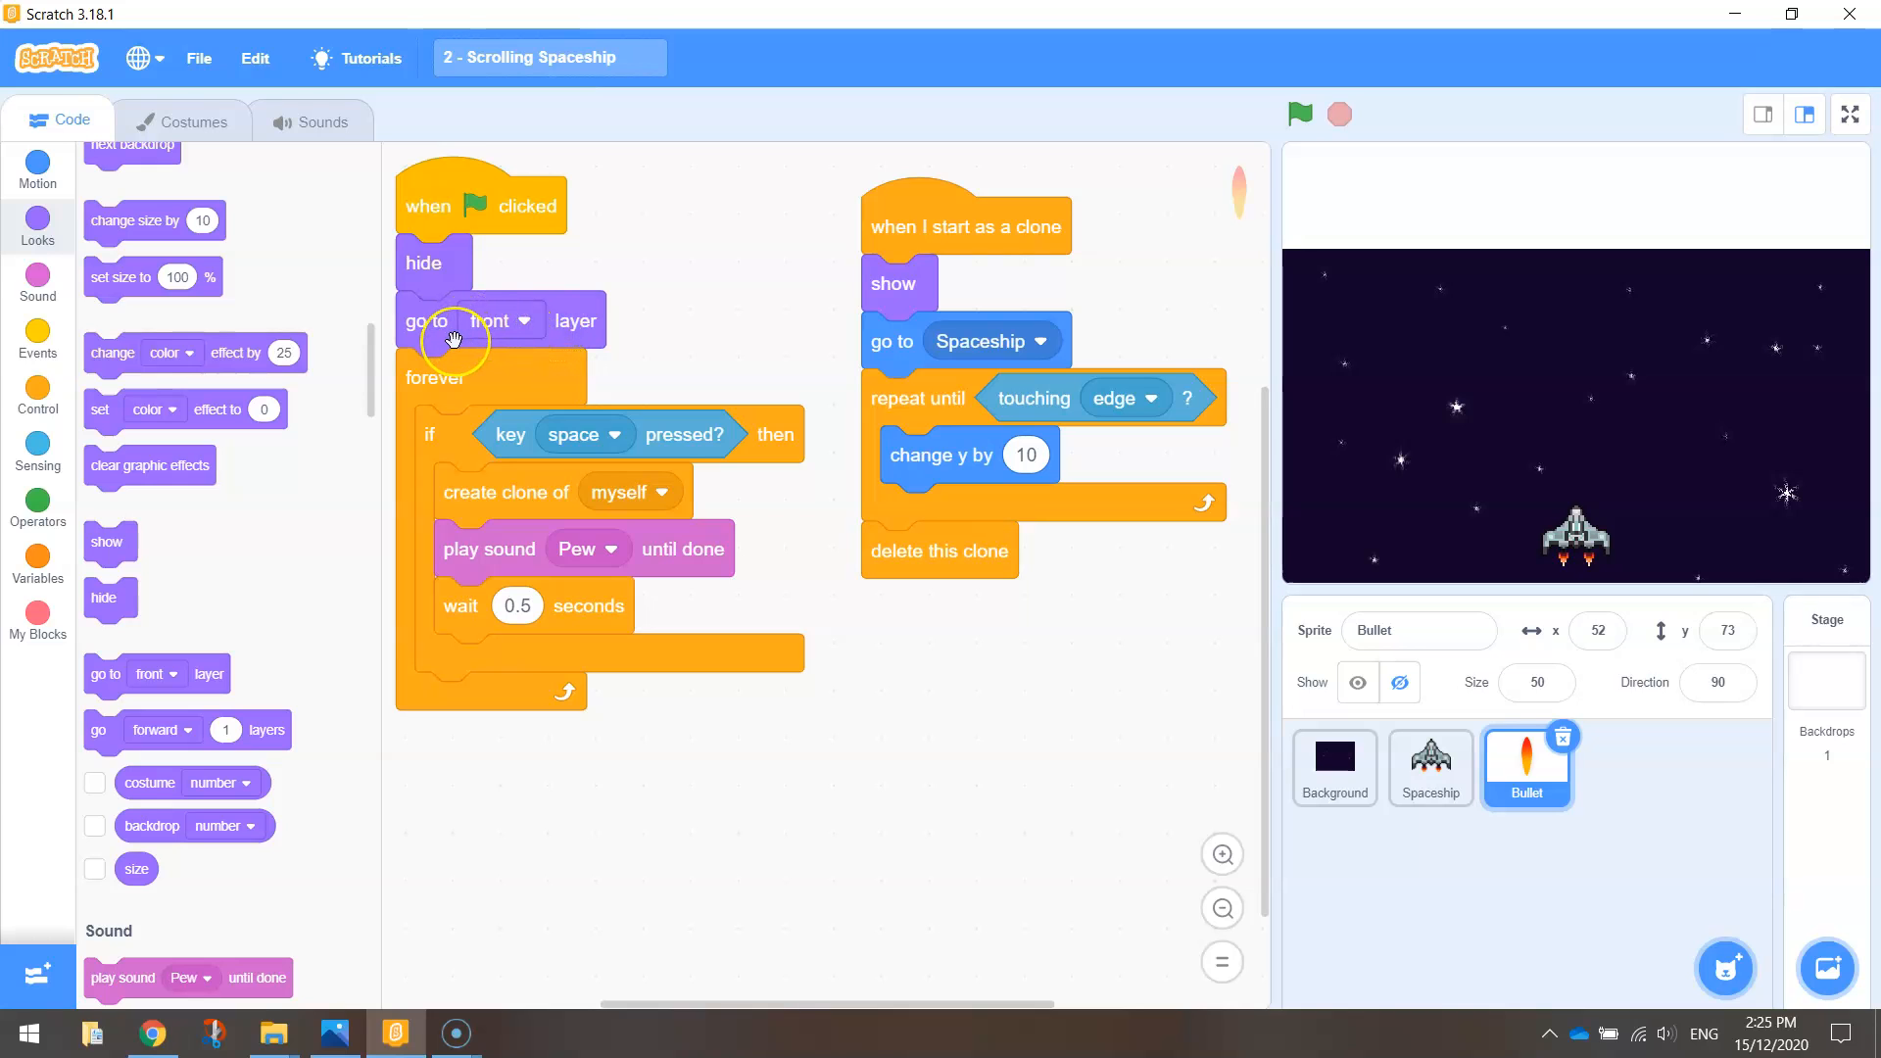
mouse_move(98, 730)
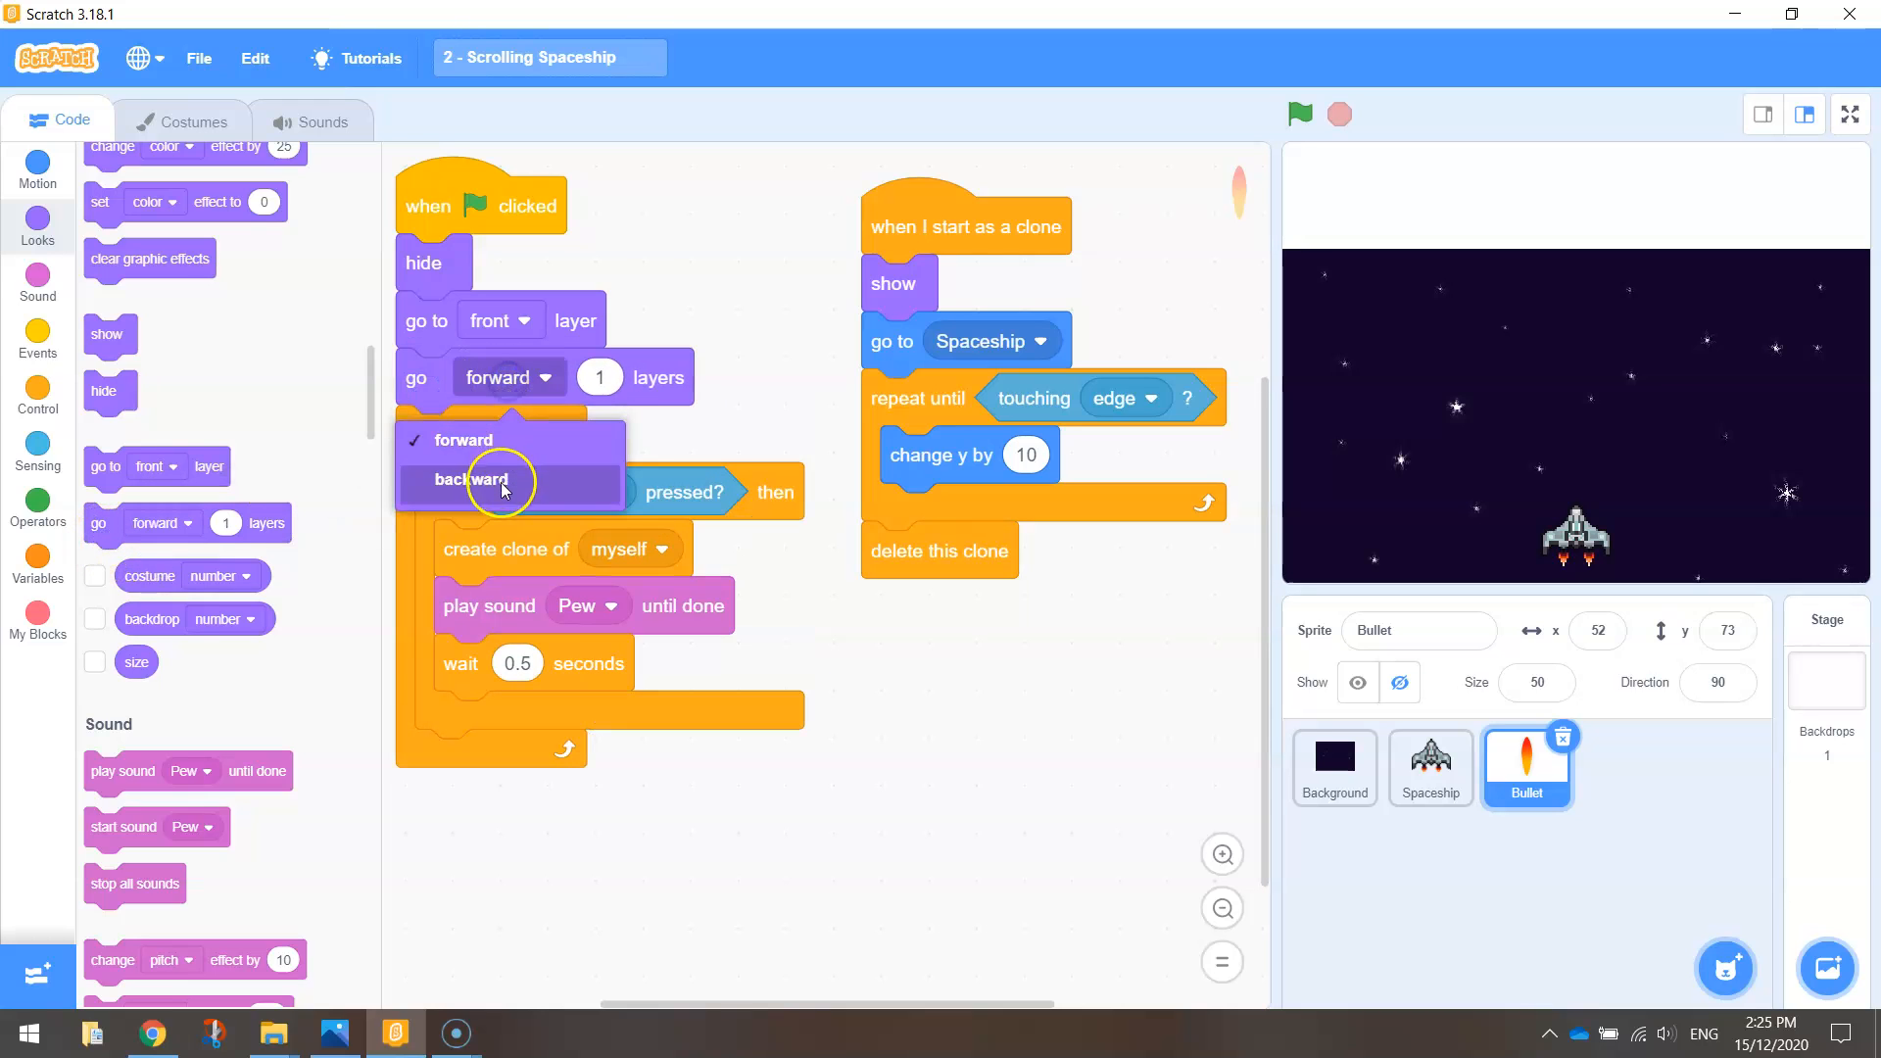
click(470, 479)
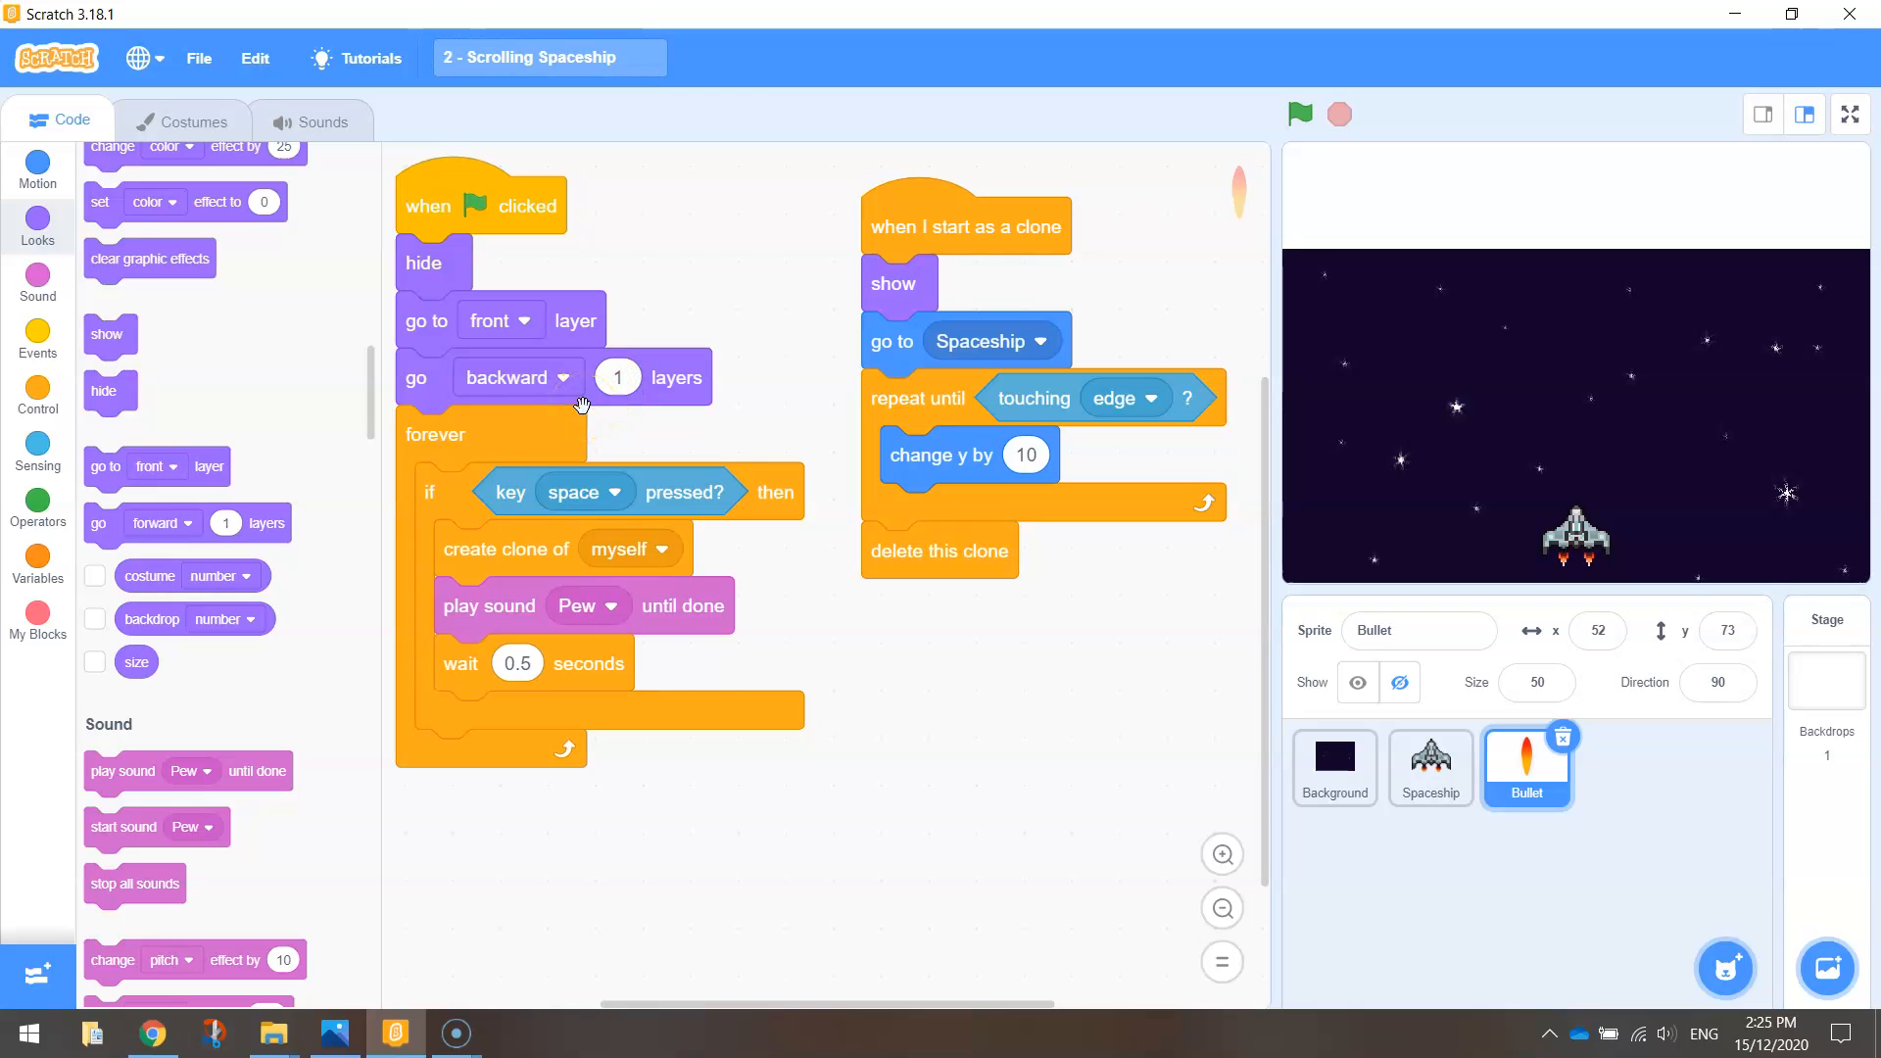
click(1431, 767)
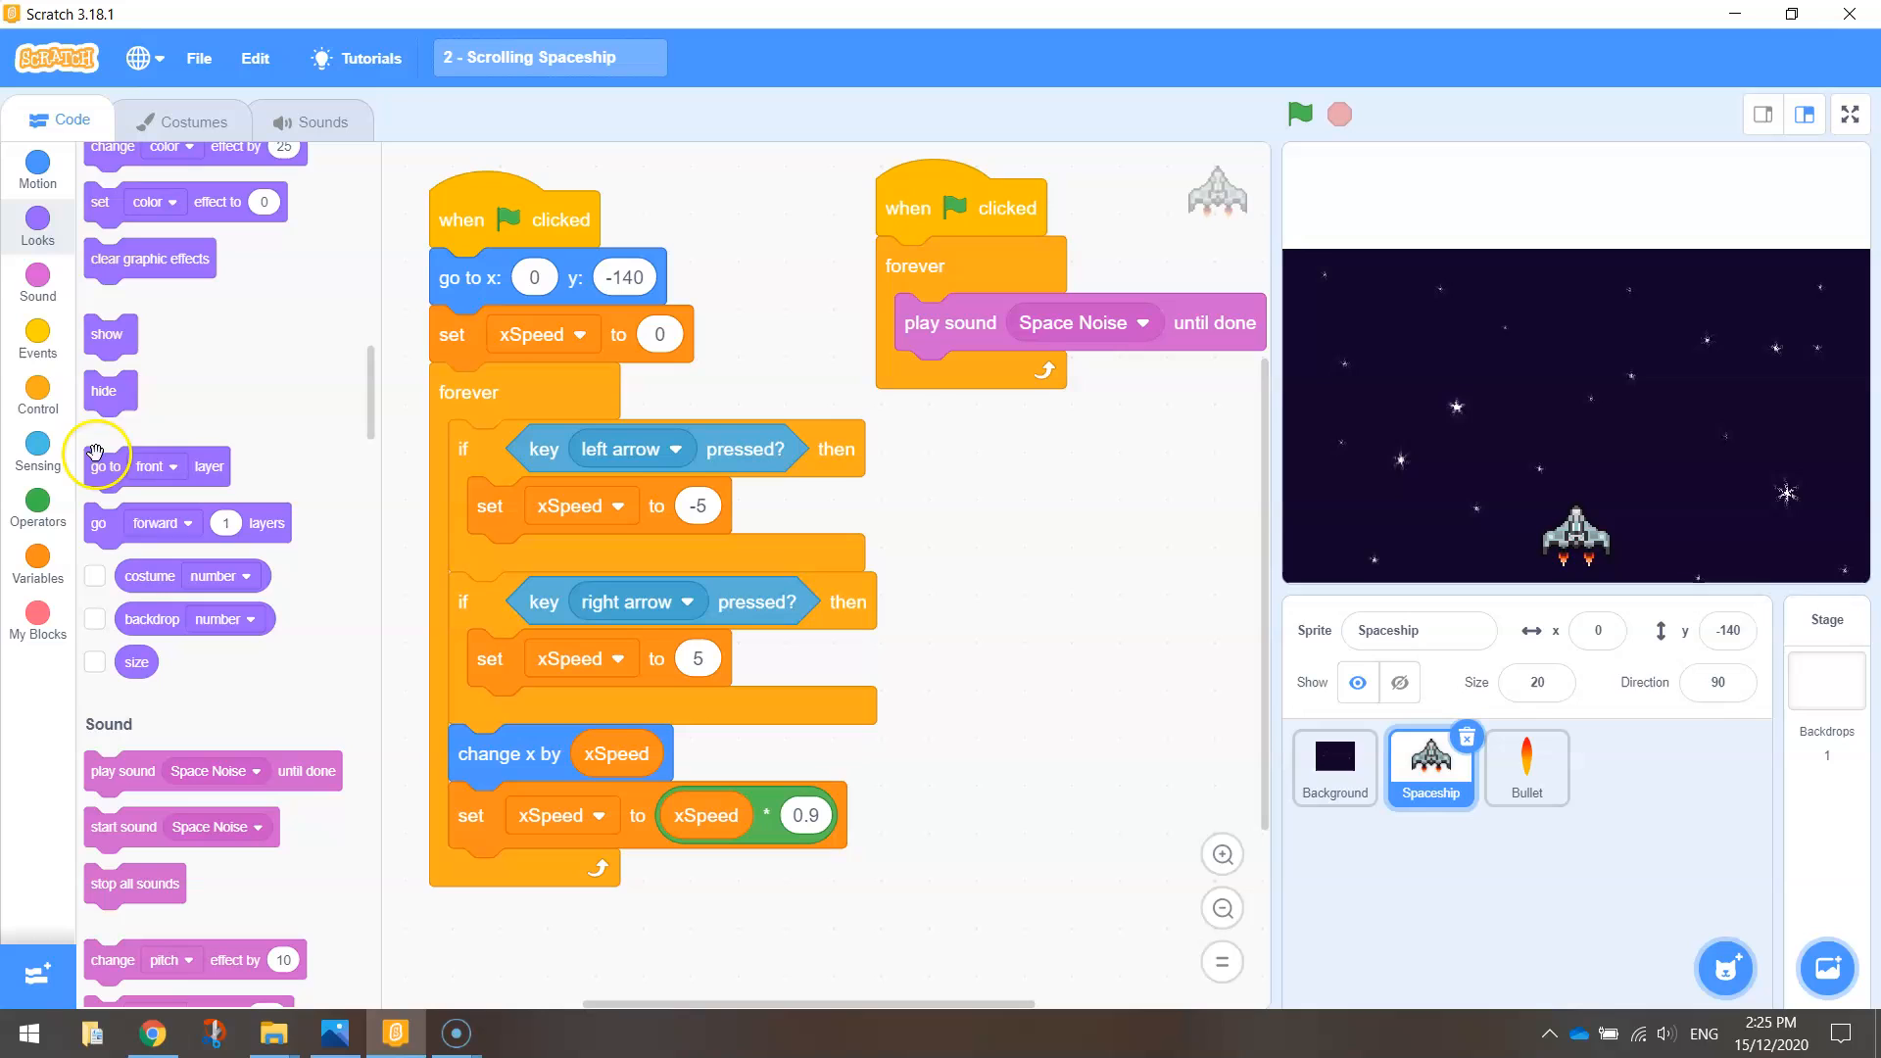
Step: Place 'go to front layer' directly under the Spaceship's green-flag hat block
drag(105, 467, 312, 340)
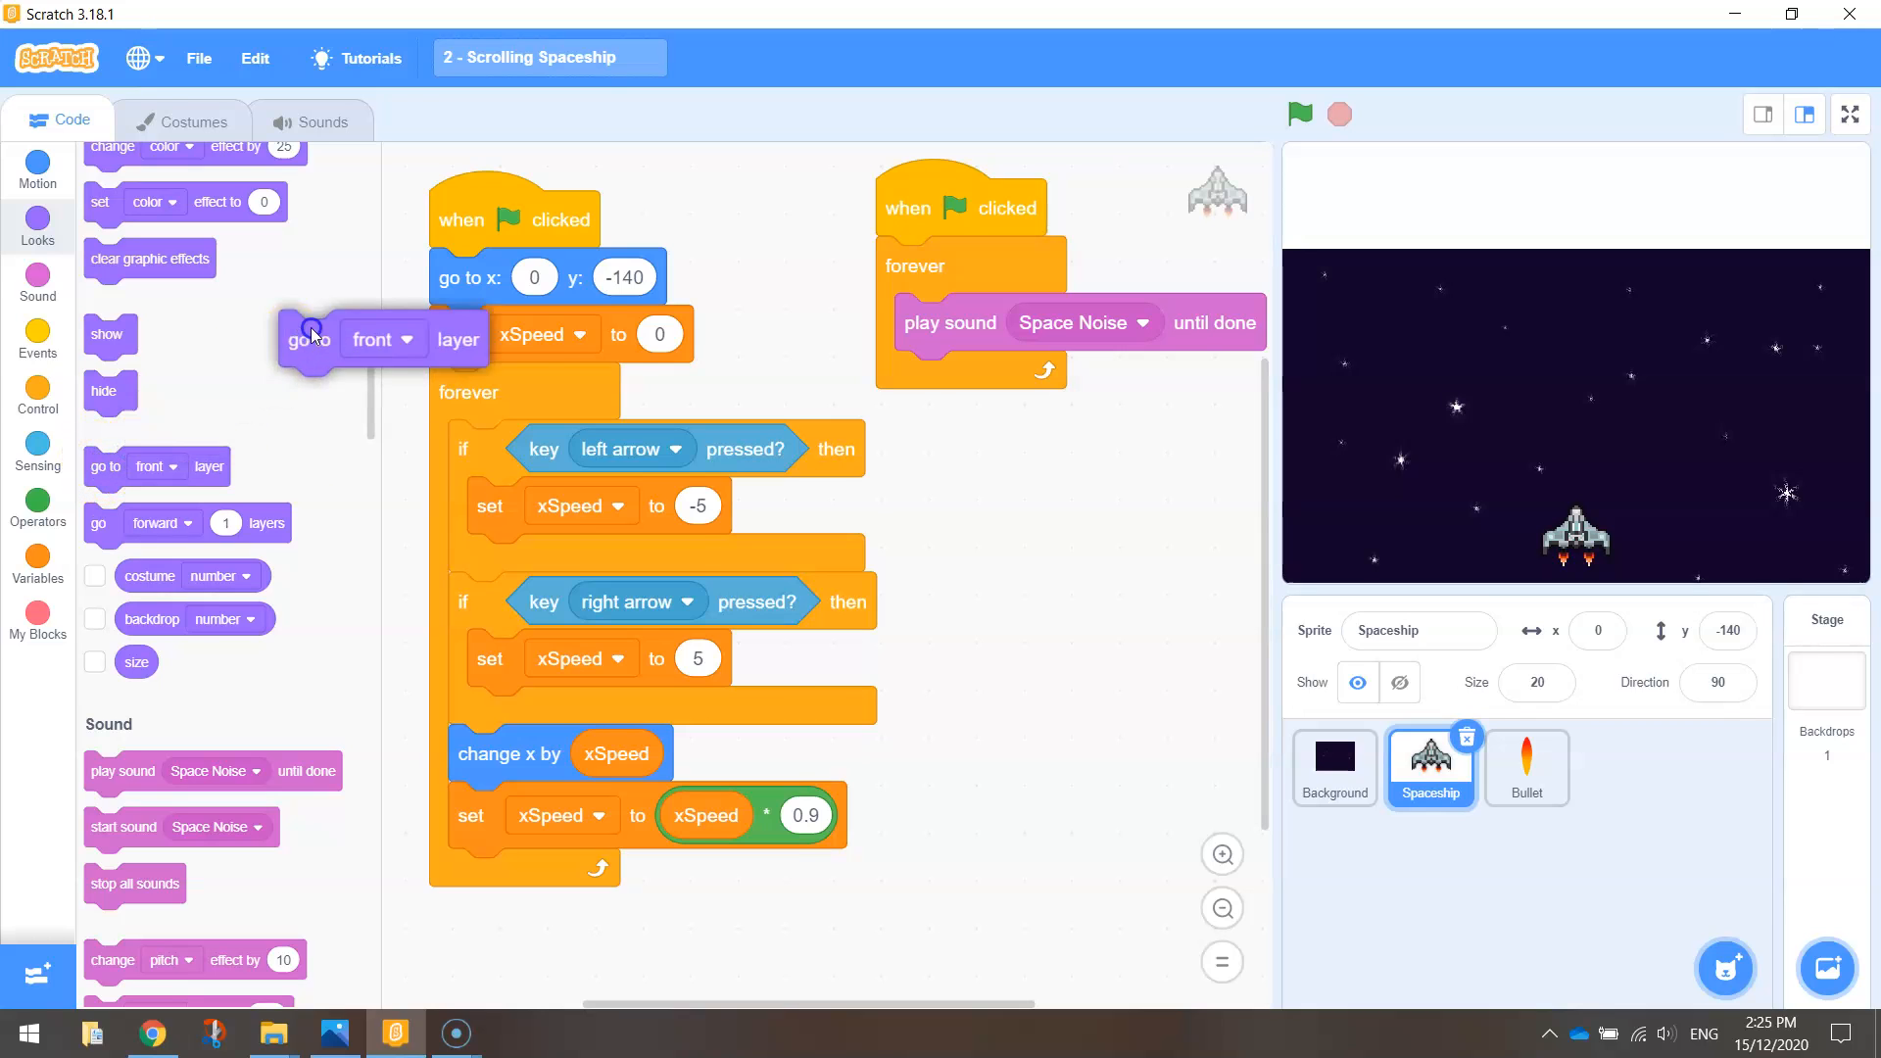
drag(310, 338, 460, 277)
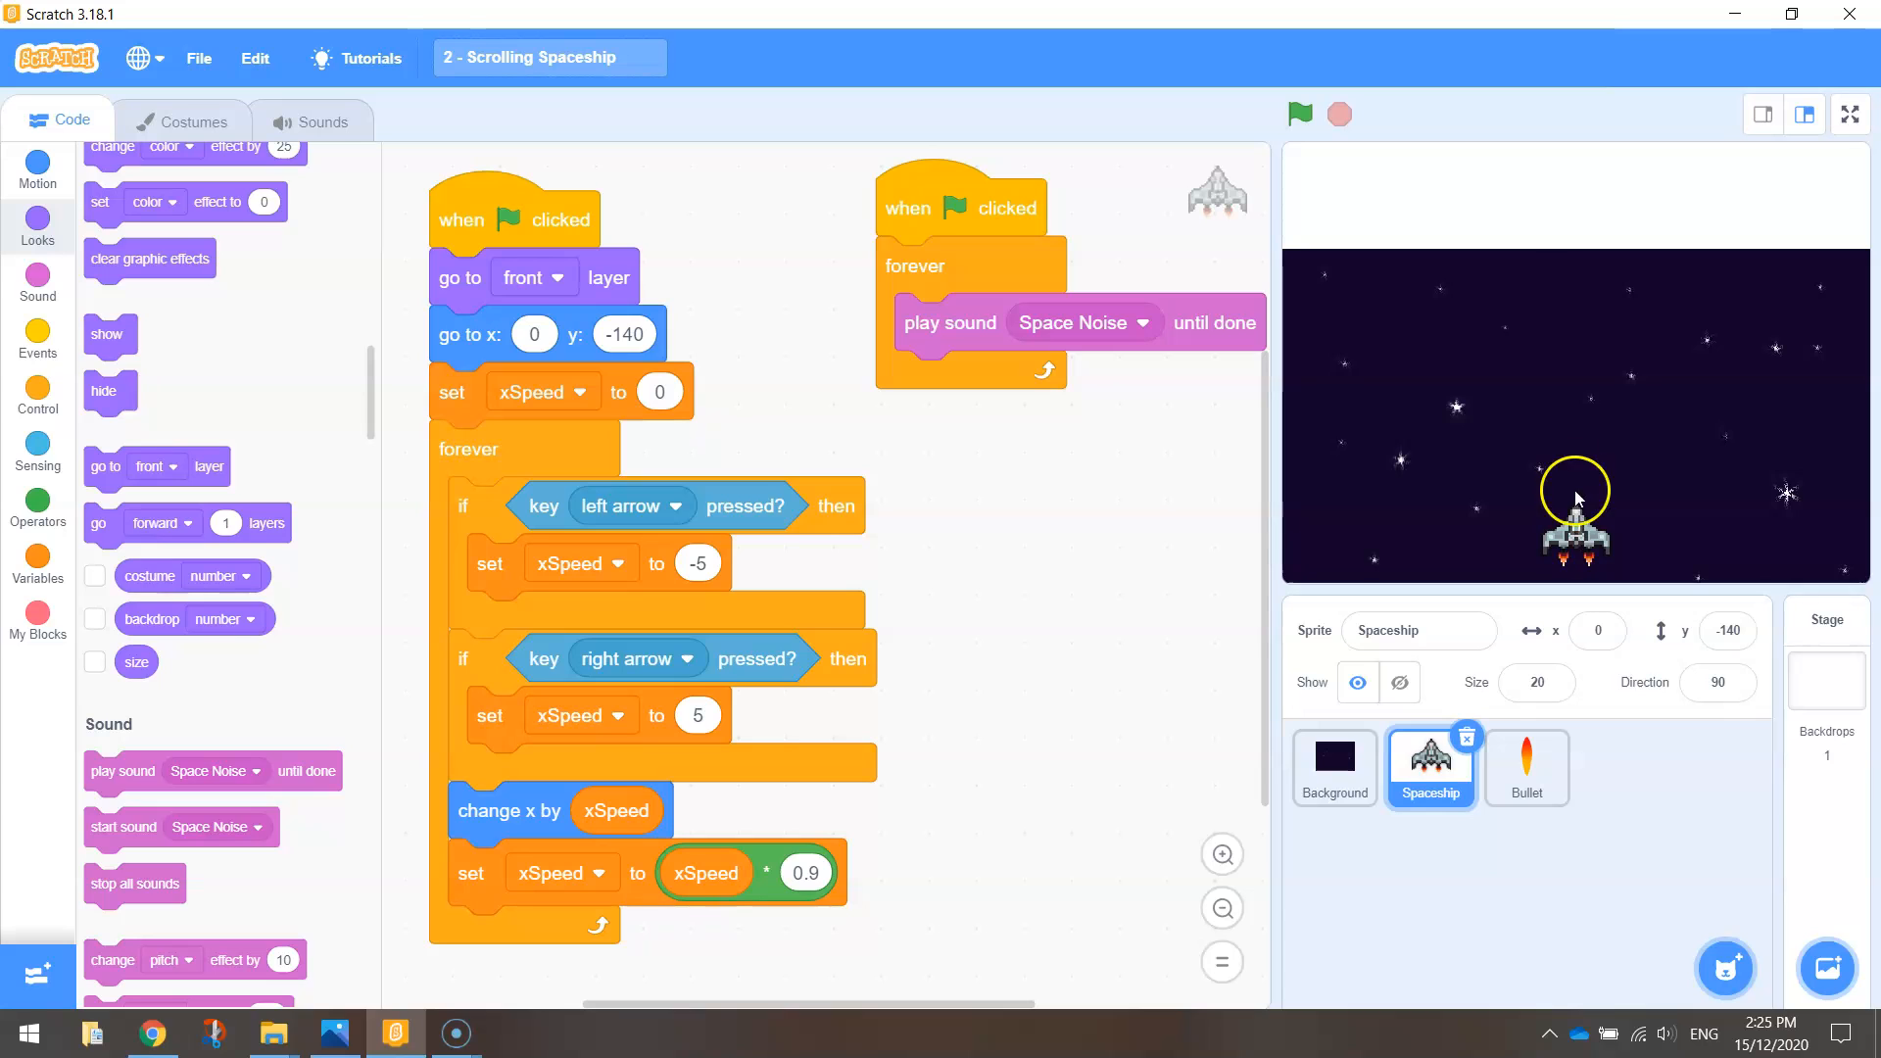
click(1850, 115)
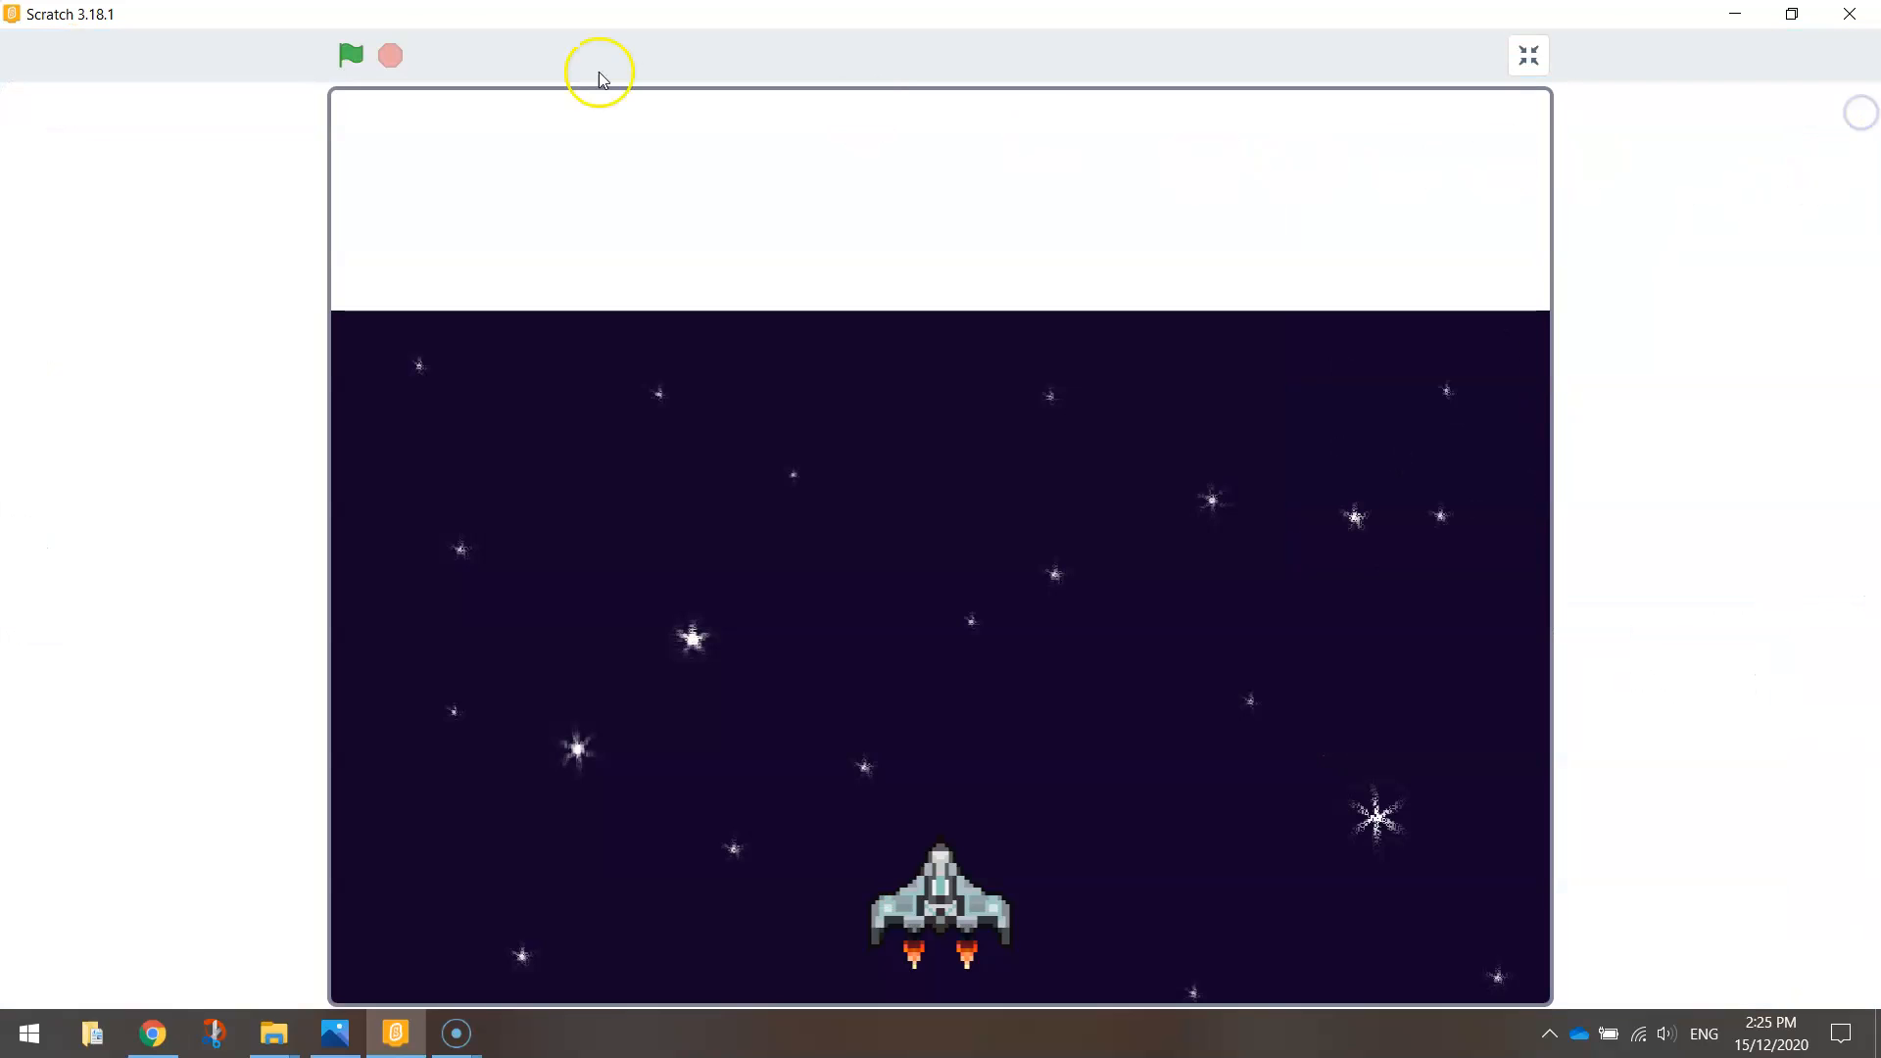
click(348, 55)
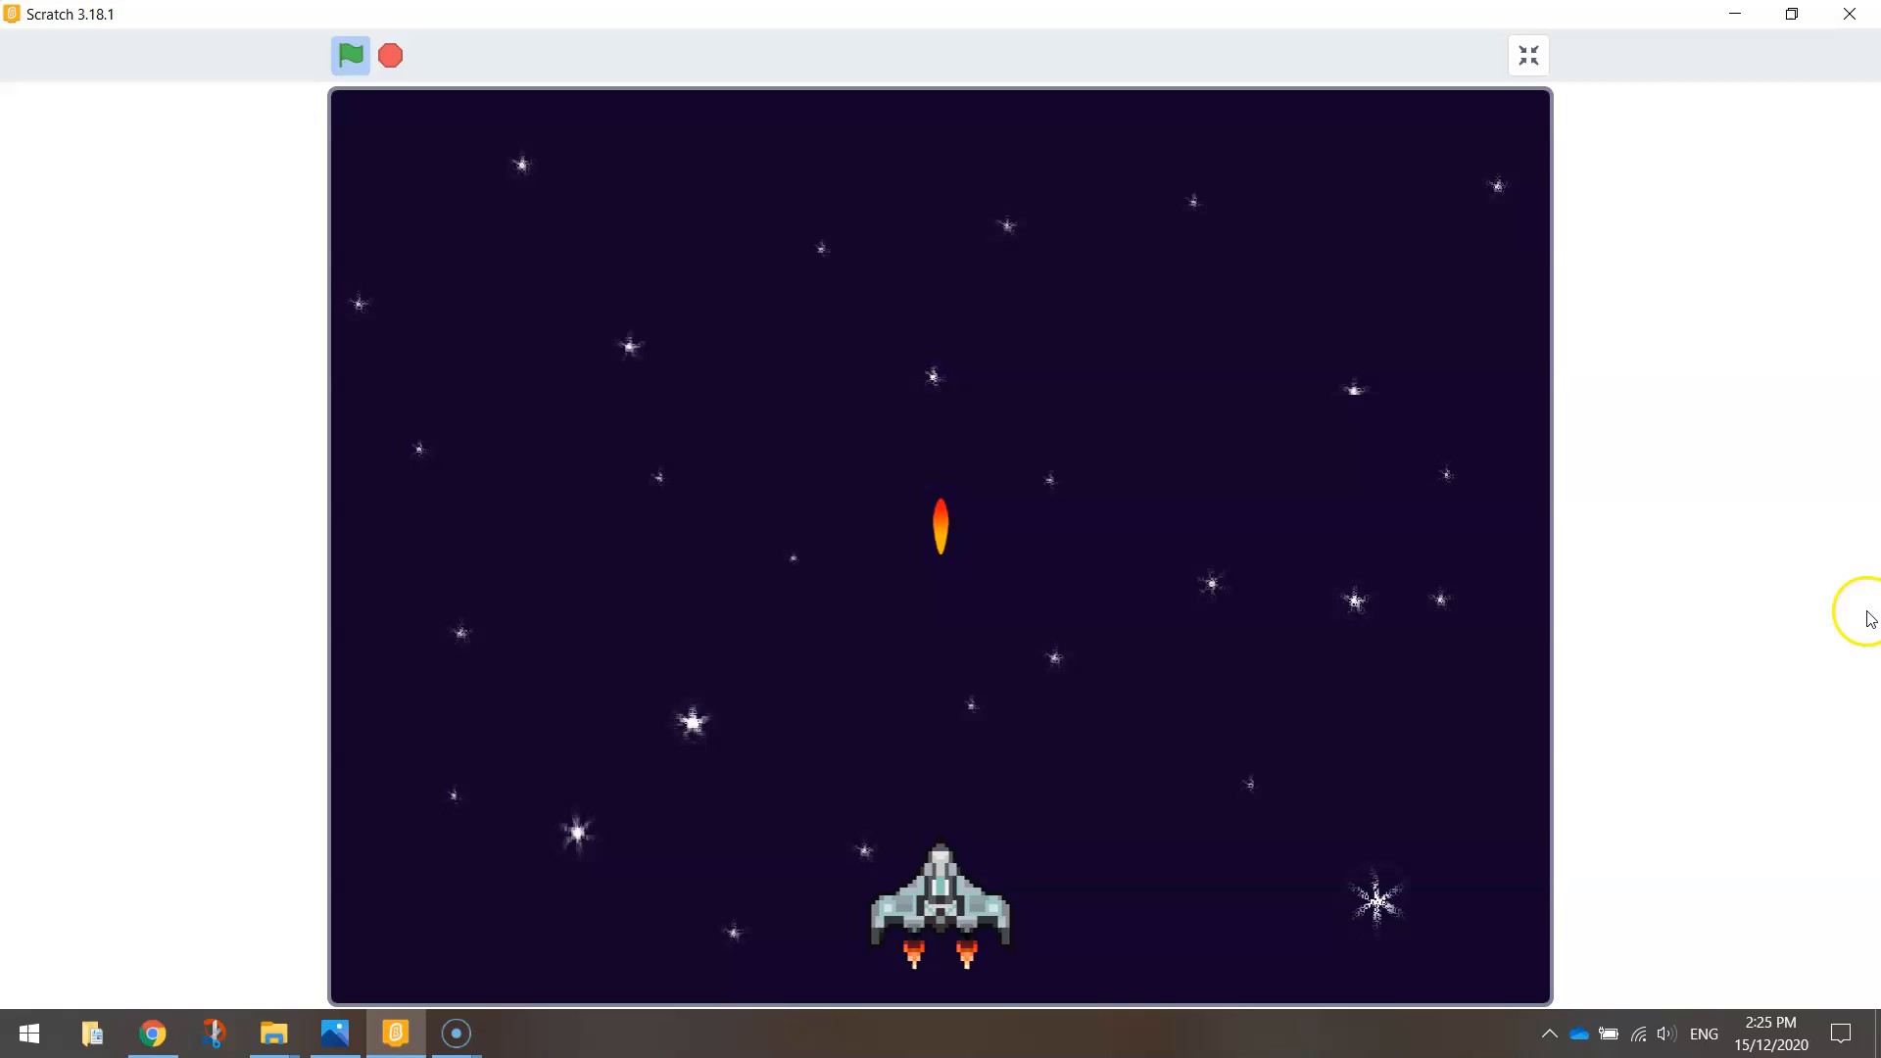
mouse_move(941, 935)
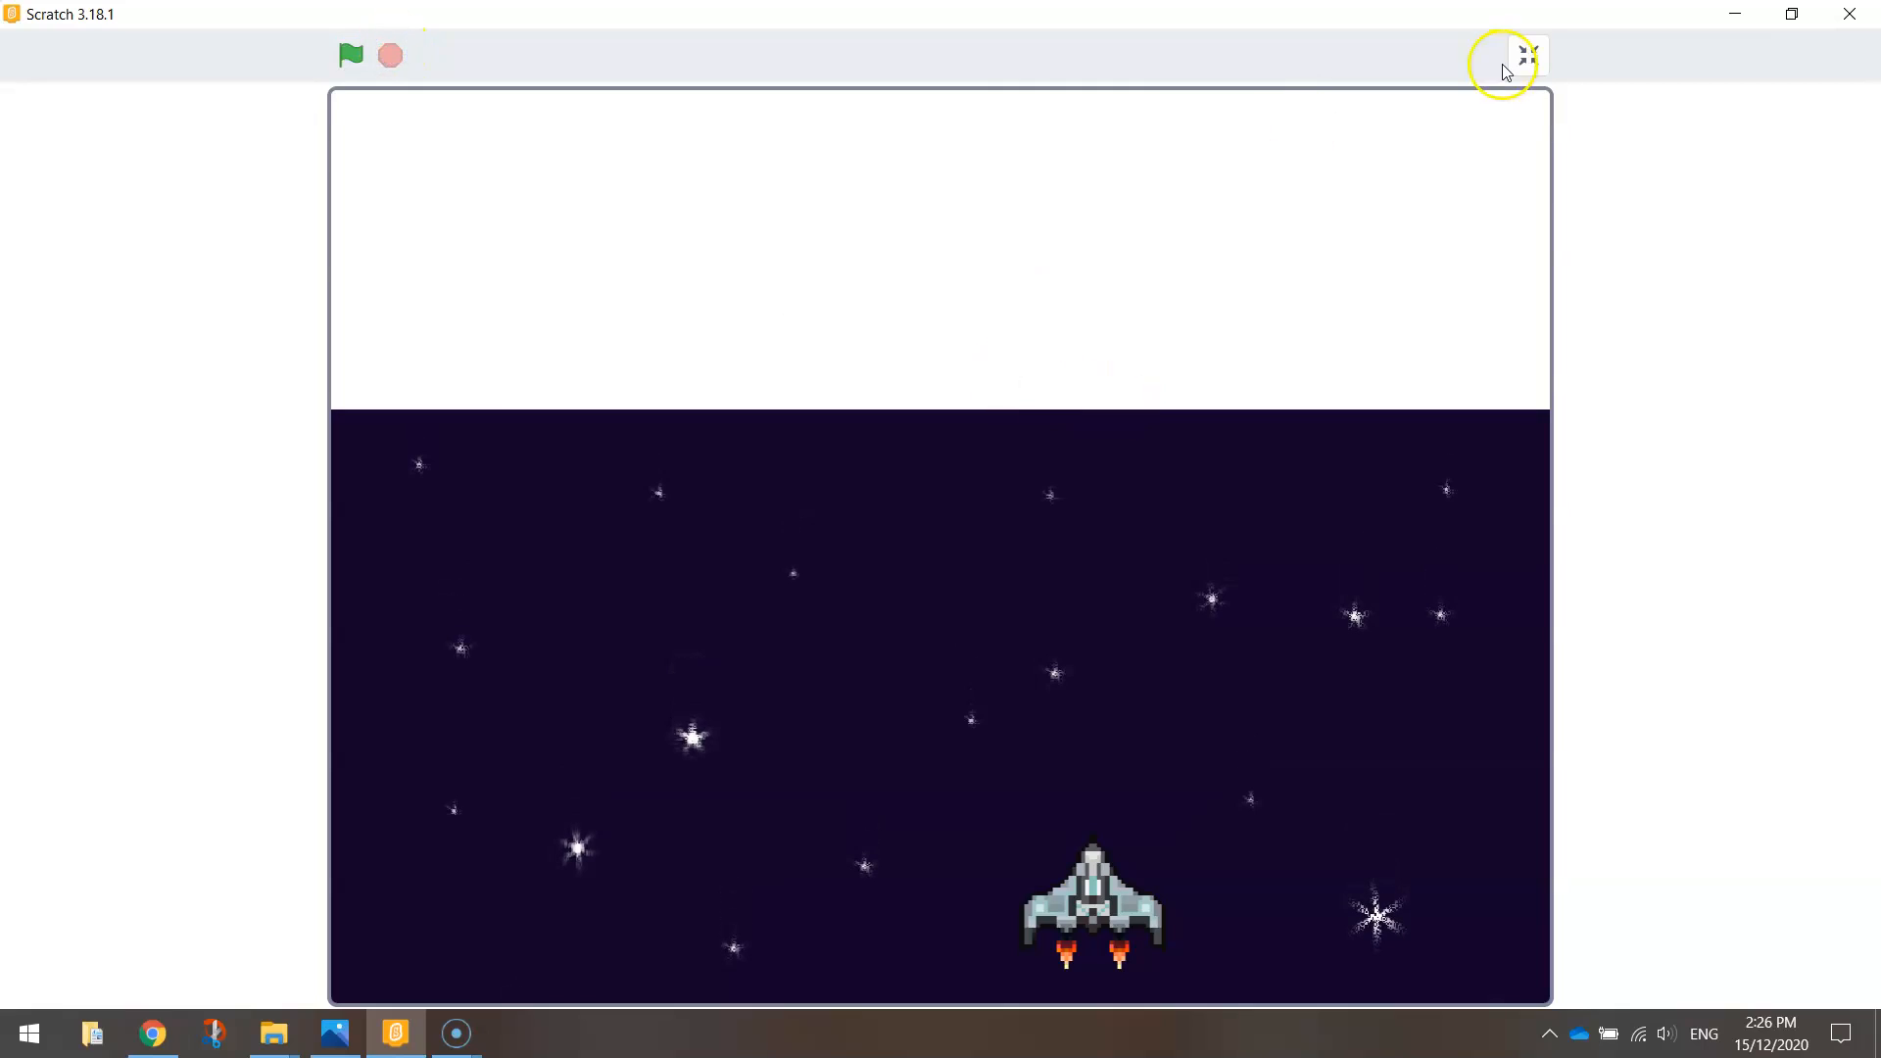
click(1522, 52)
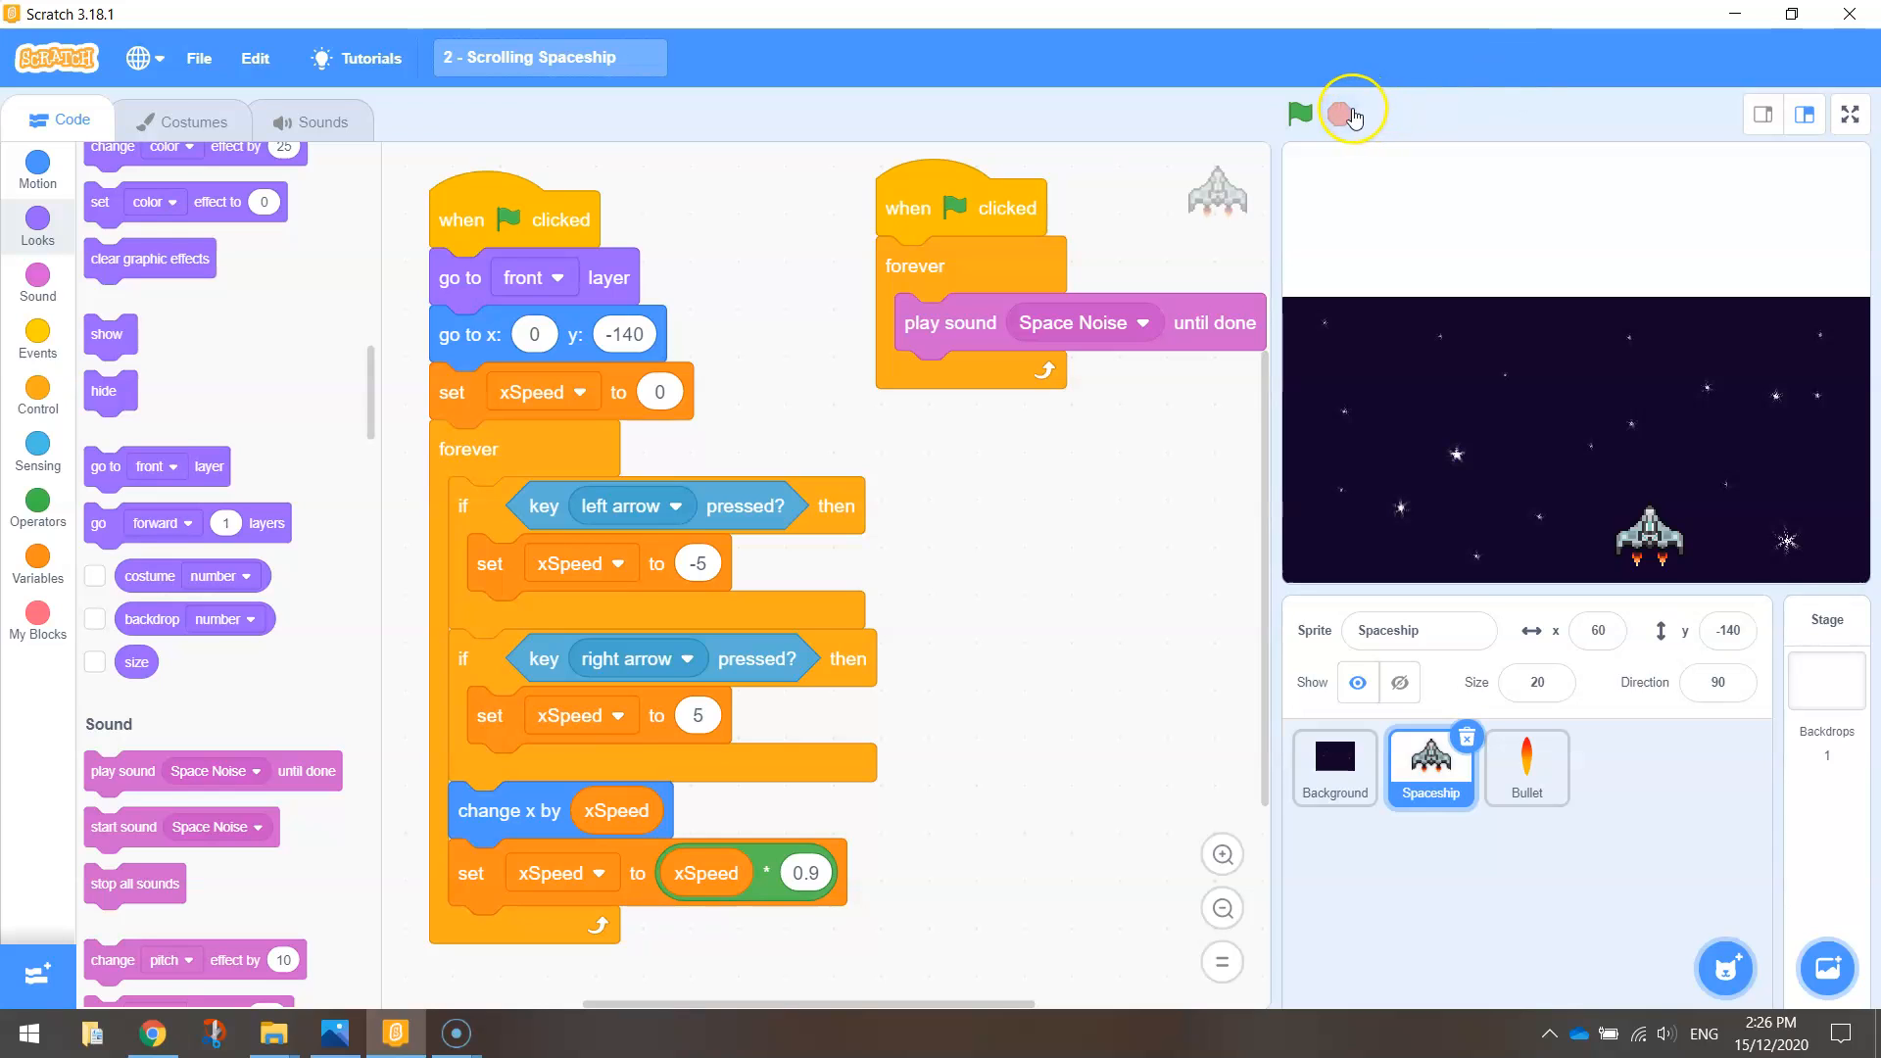
Step: Run the game again and stop it with the Spaceship at x 105
click(1300, 113)
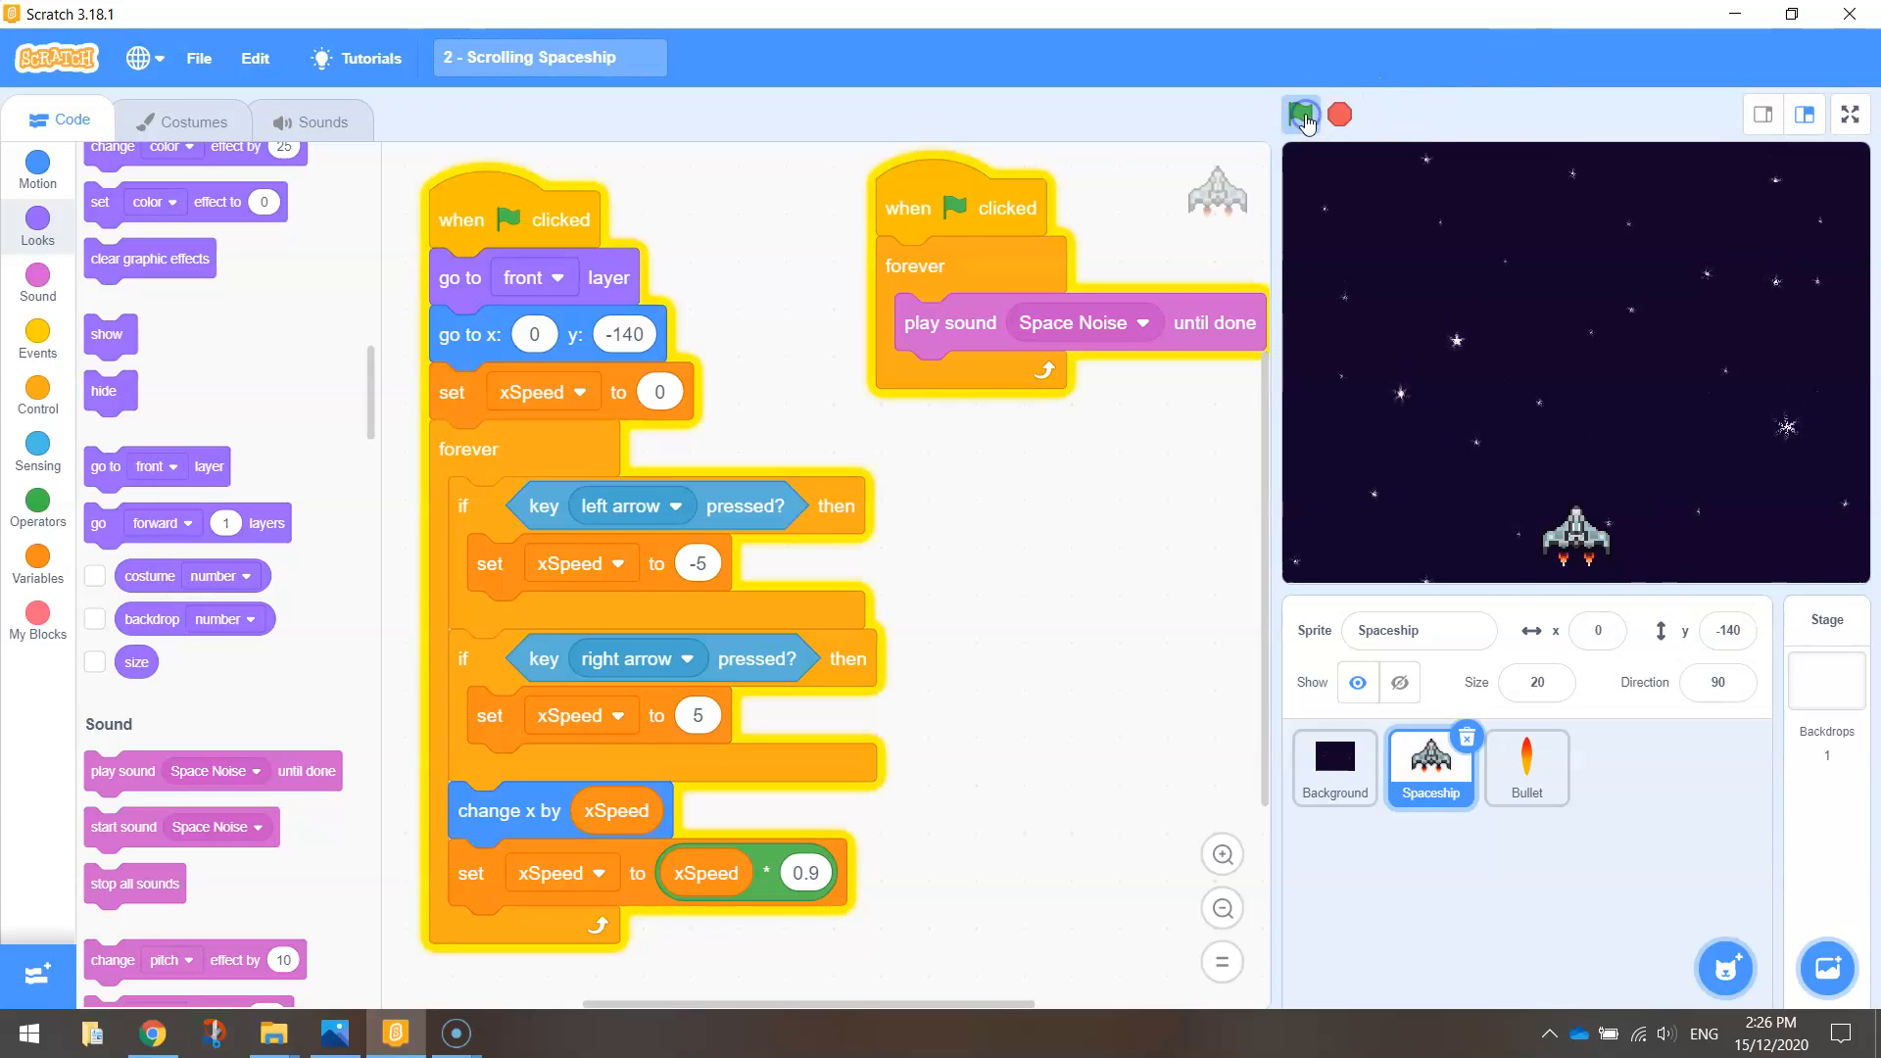
click(1302, 116)
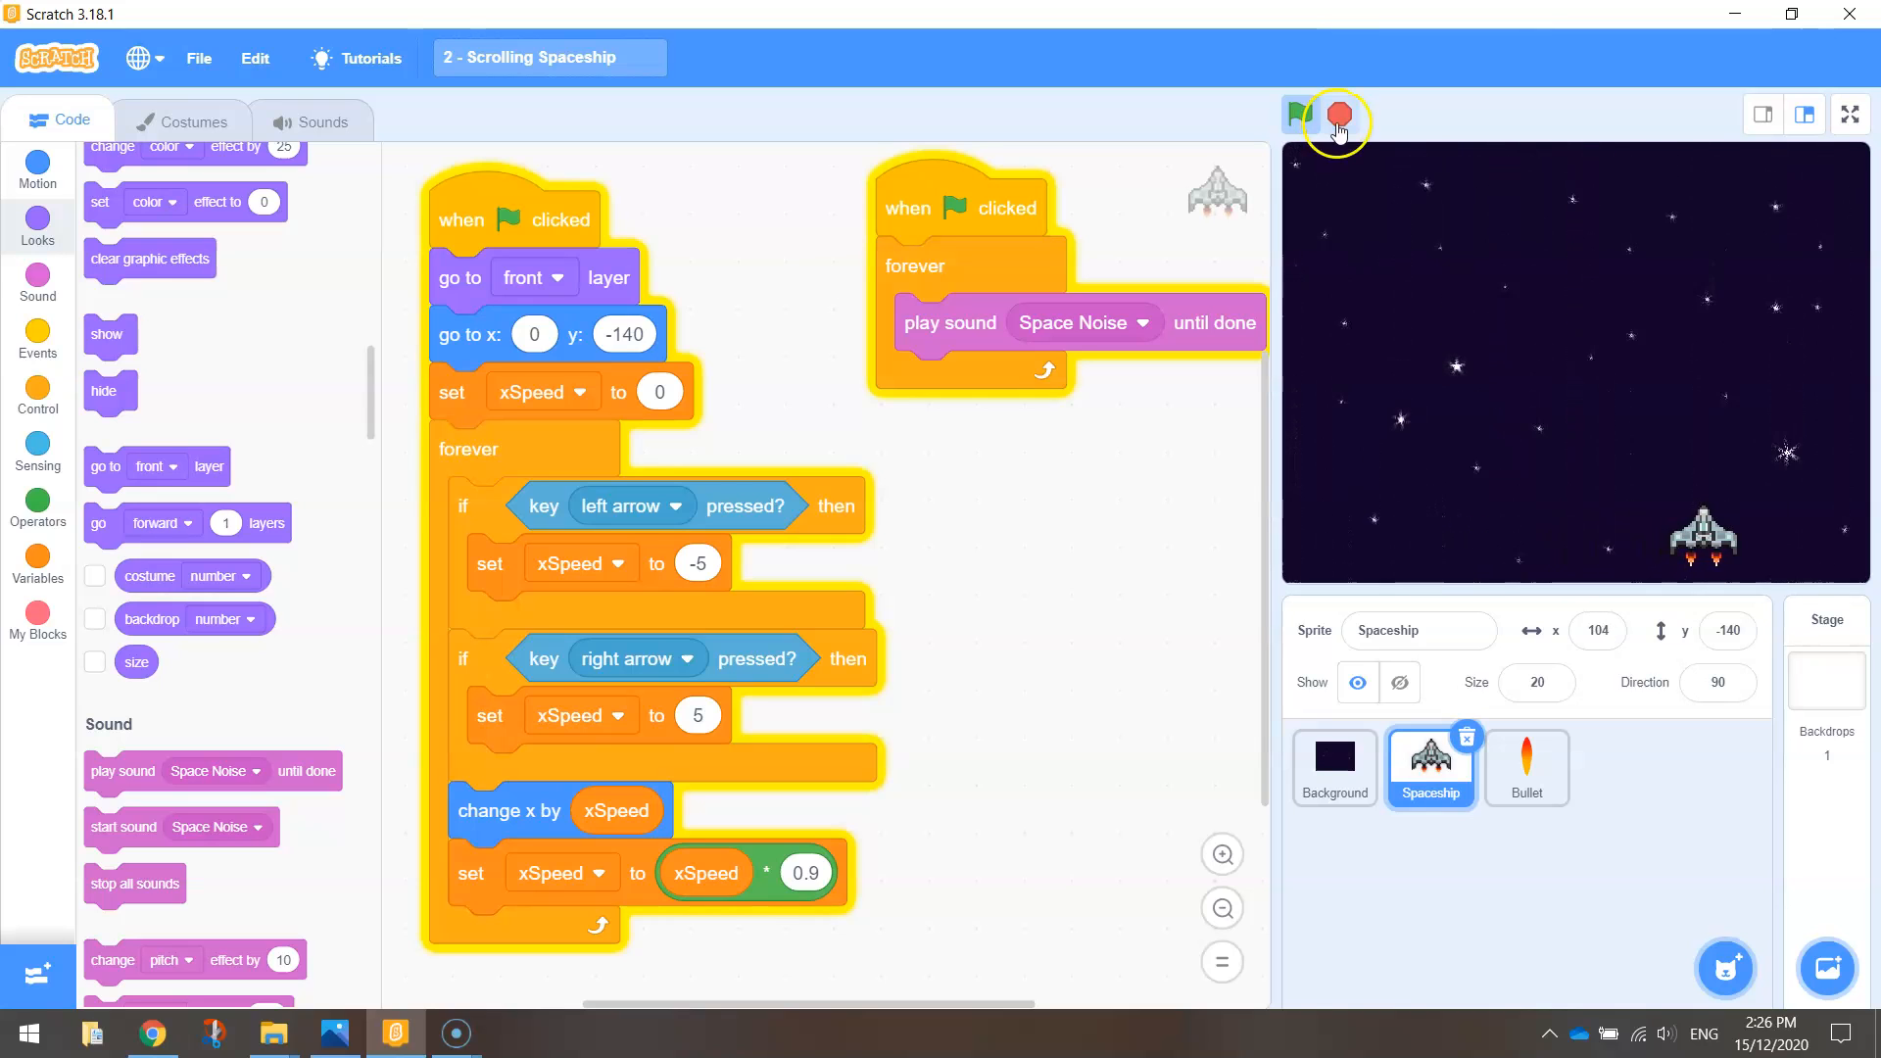
click(1336, 117)
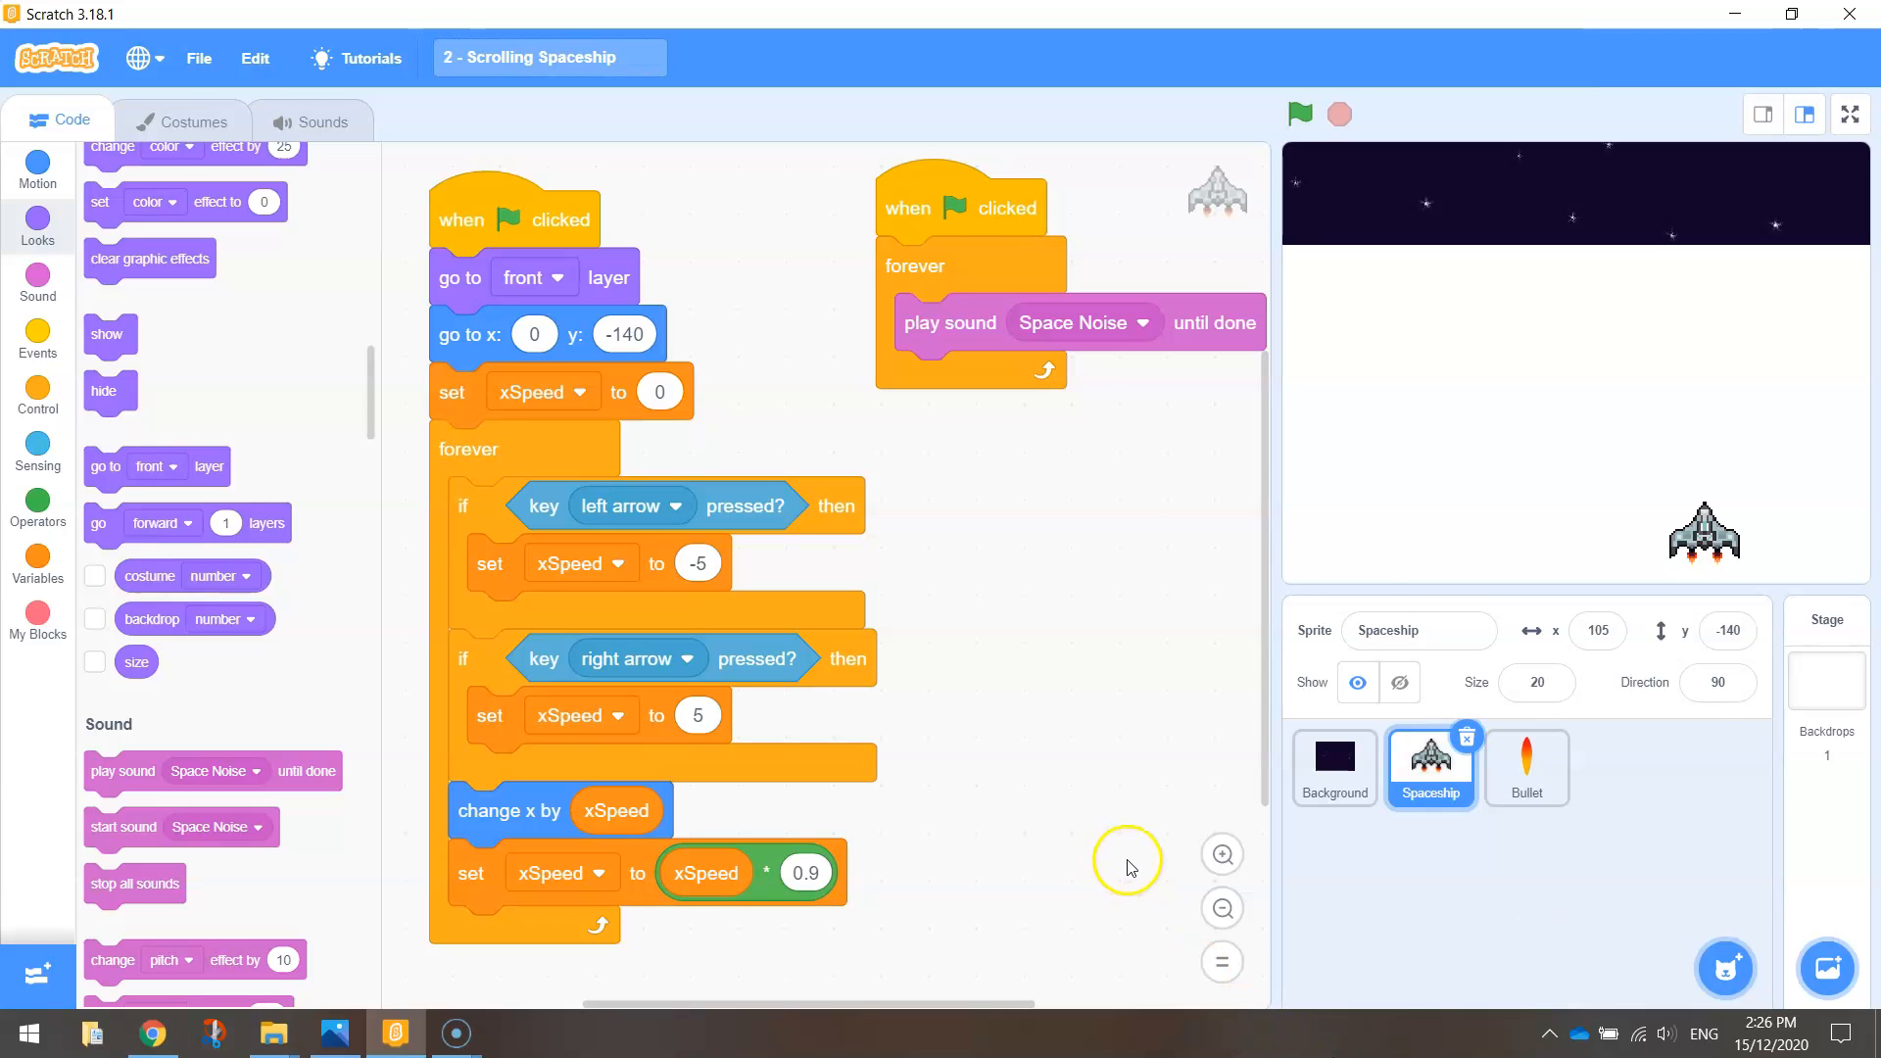
mouse_move(907, 734)
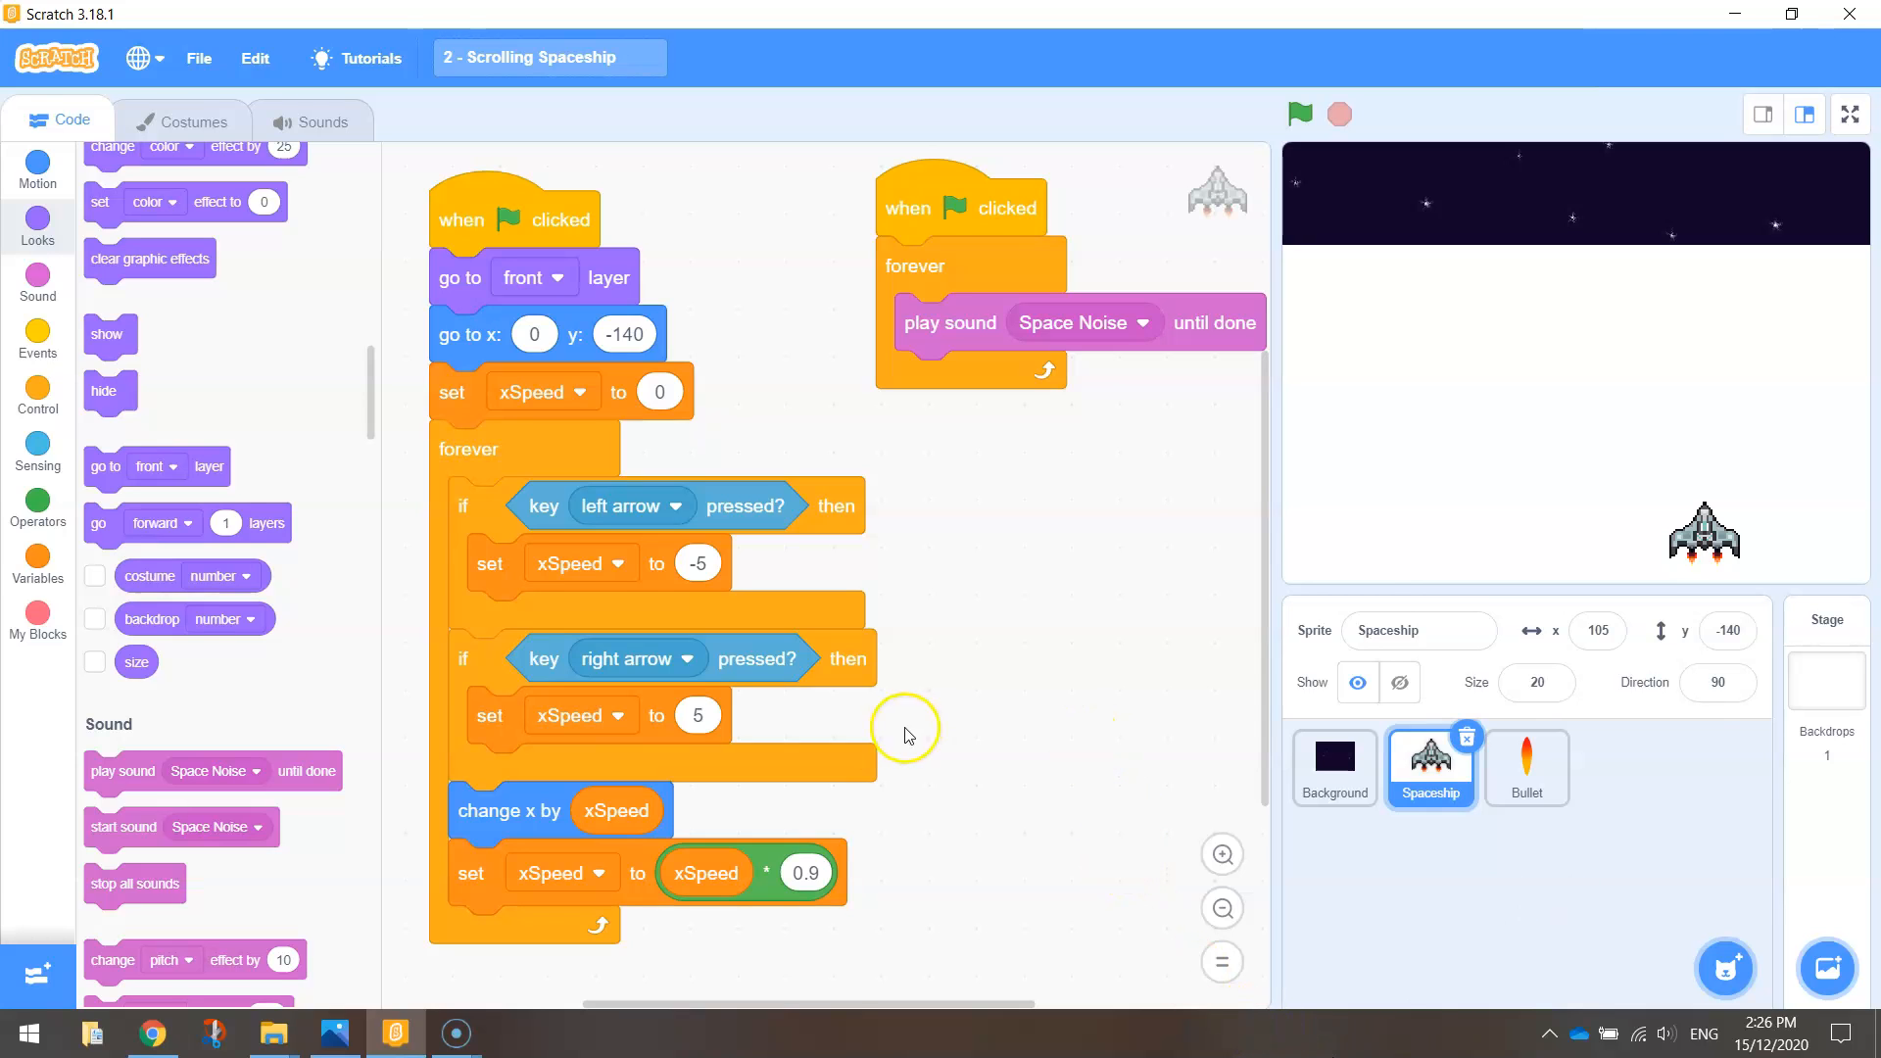